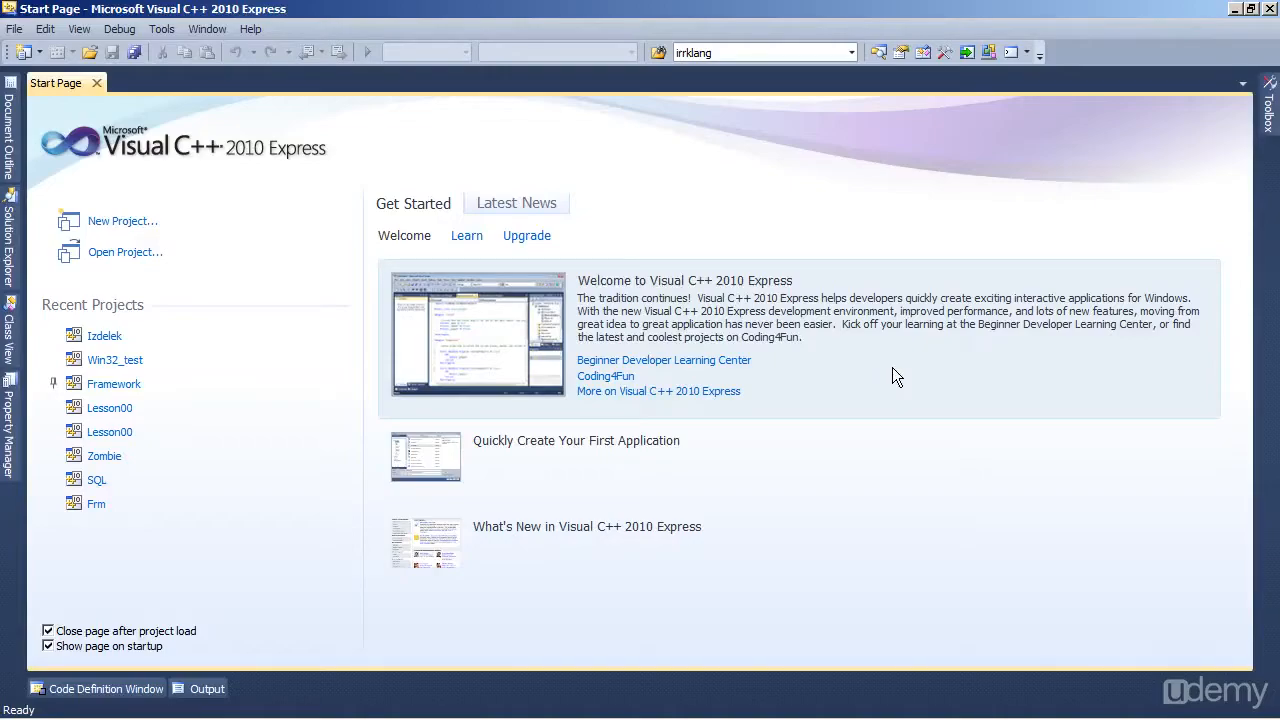
{"action": "mouse_move", "coordinate": [296, 216]}
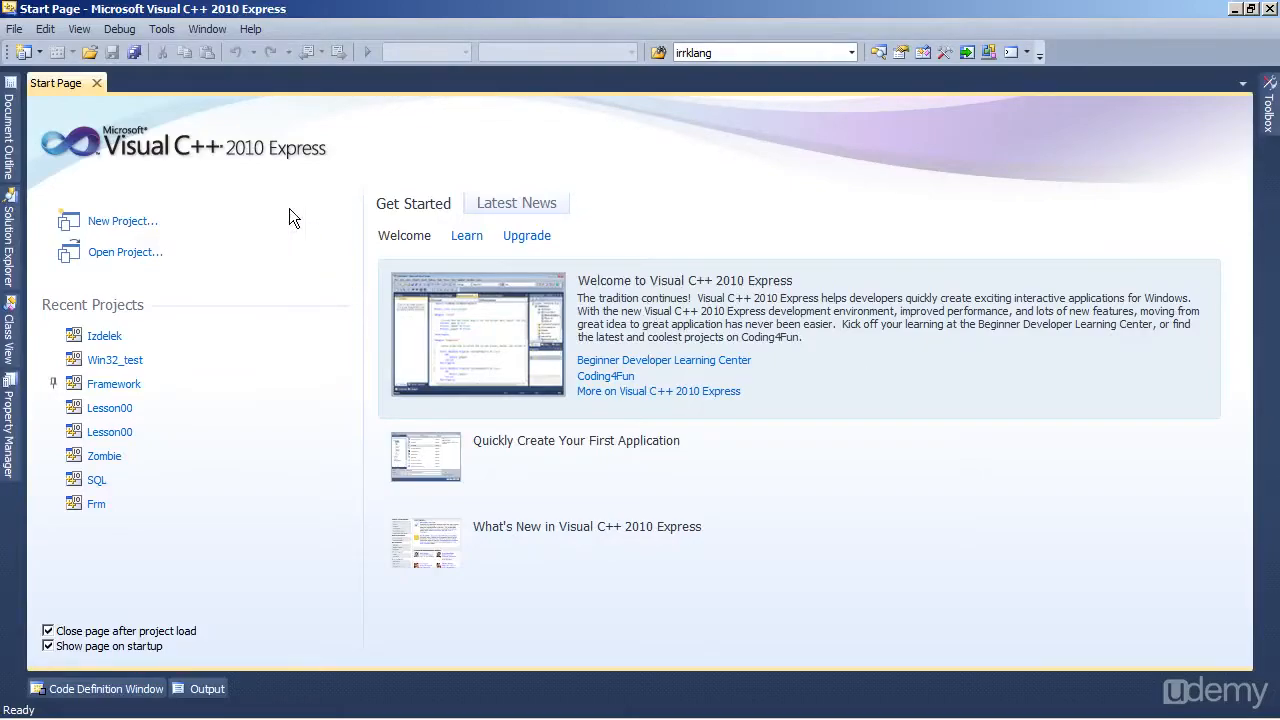
{"action": "mouse_move", "coordinate": [830, 350]}
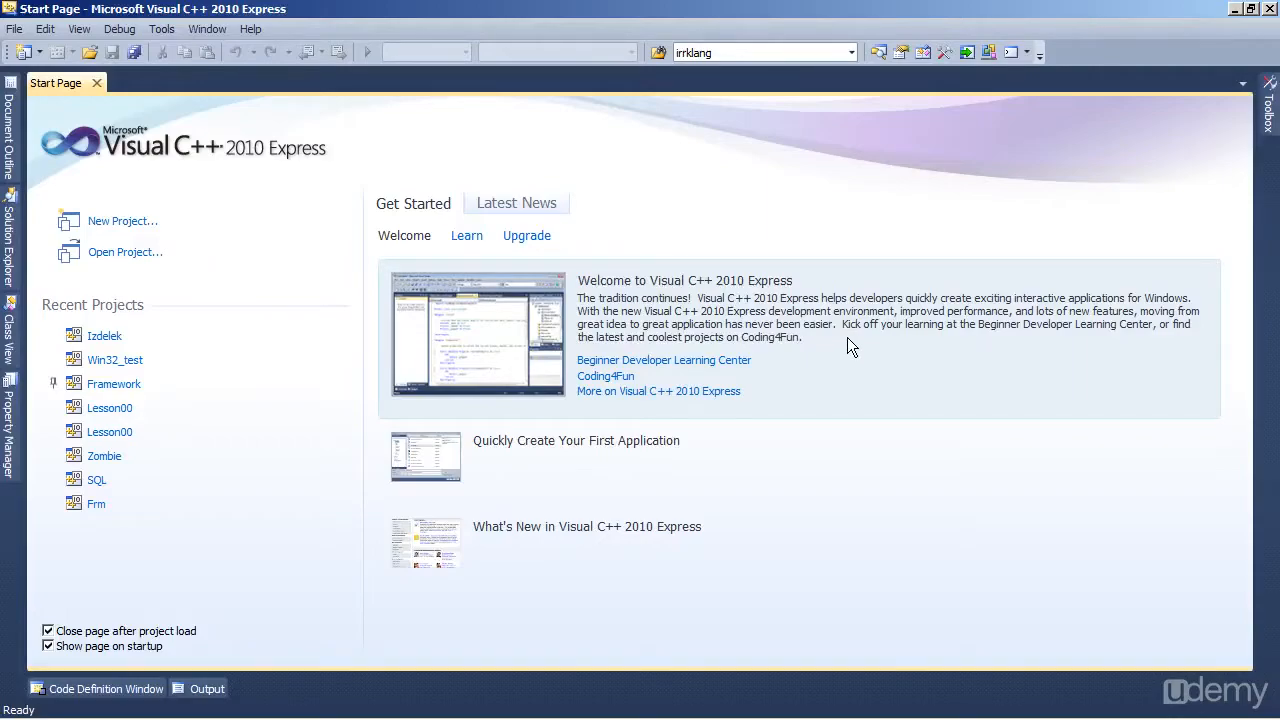
{"action": "mouse_move", "coordinate": [832, 340]}
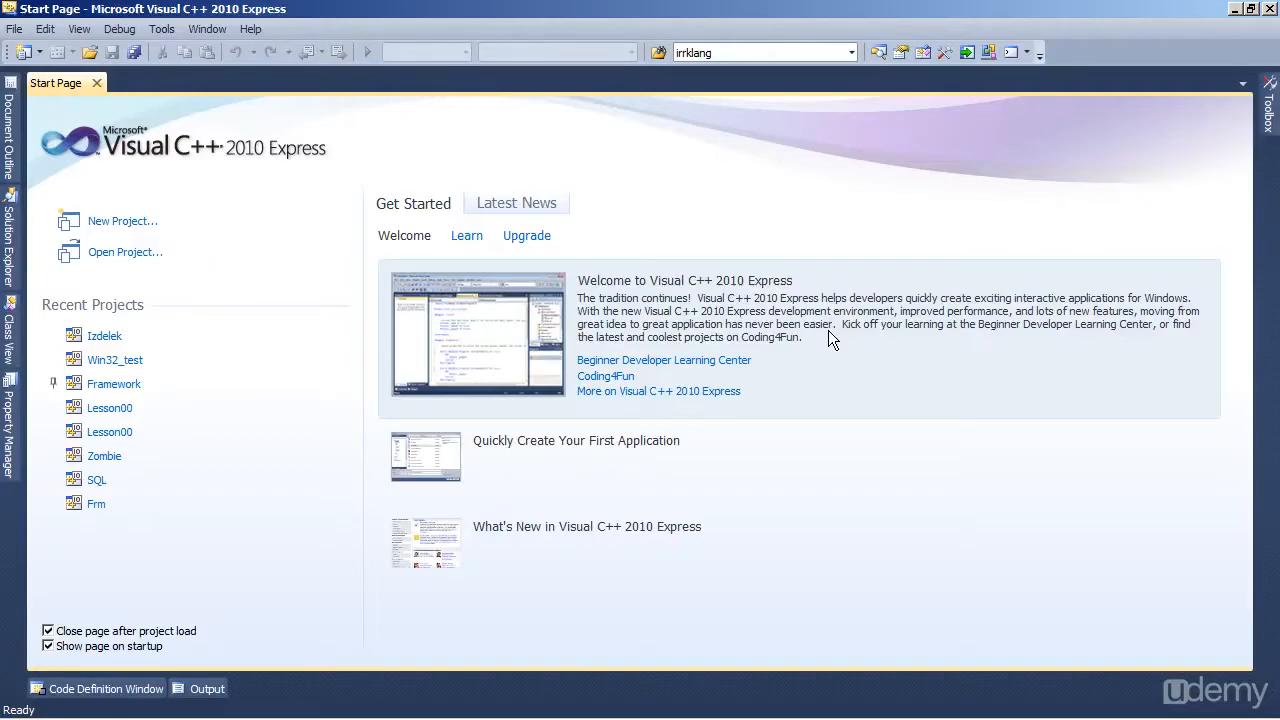
{"action": "mouse_move", "coordinate": [860, 356]}
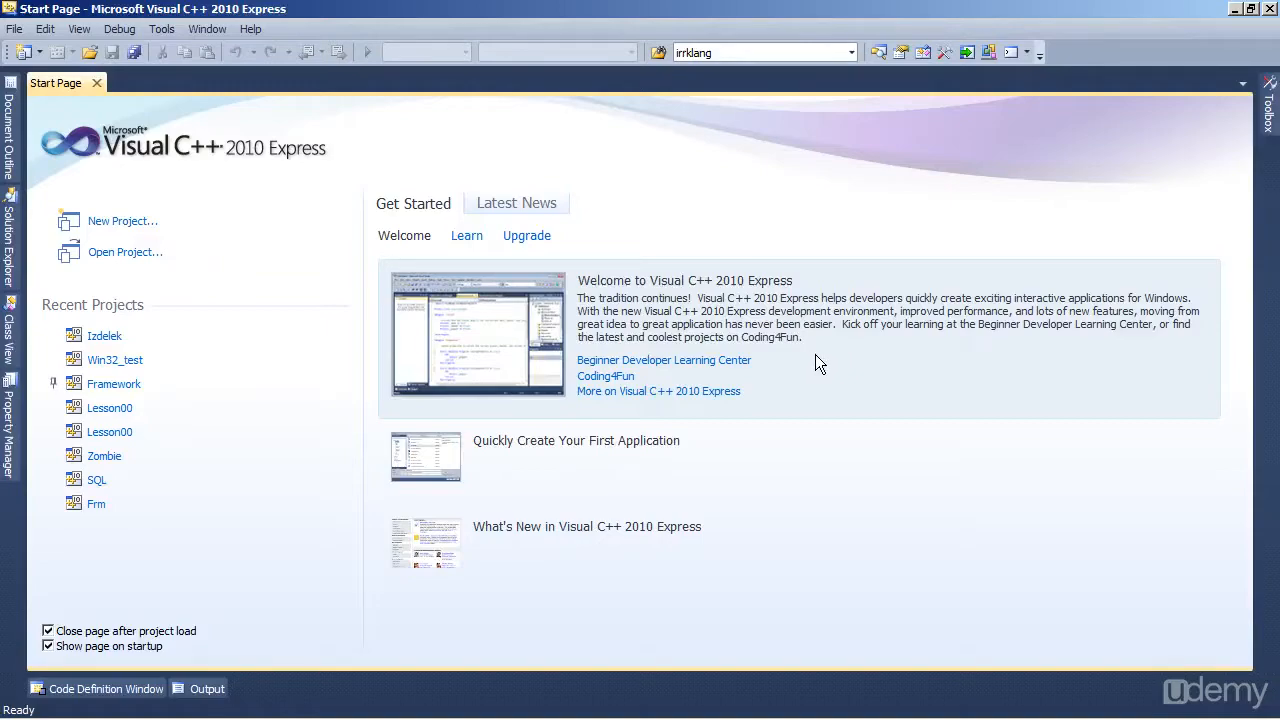
{"action": "mouse_move", "coordinate": [600, 344]}
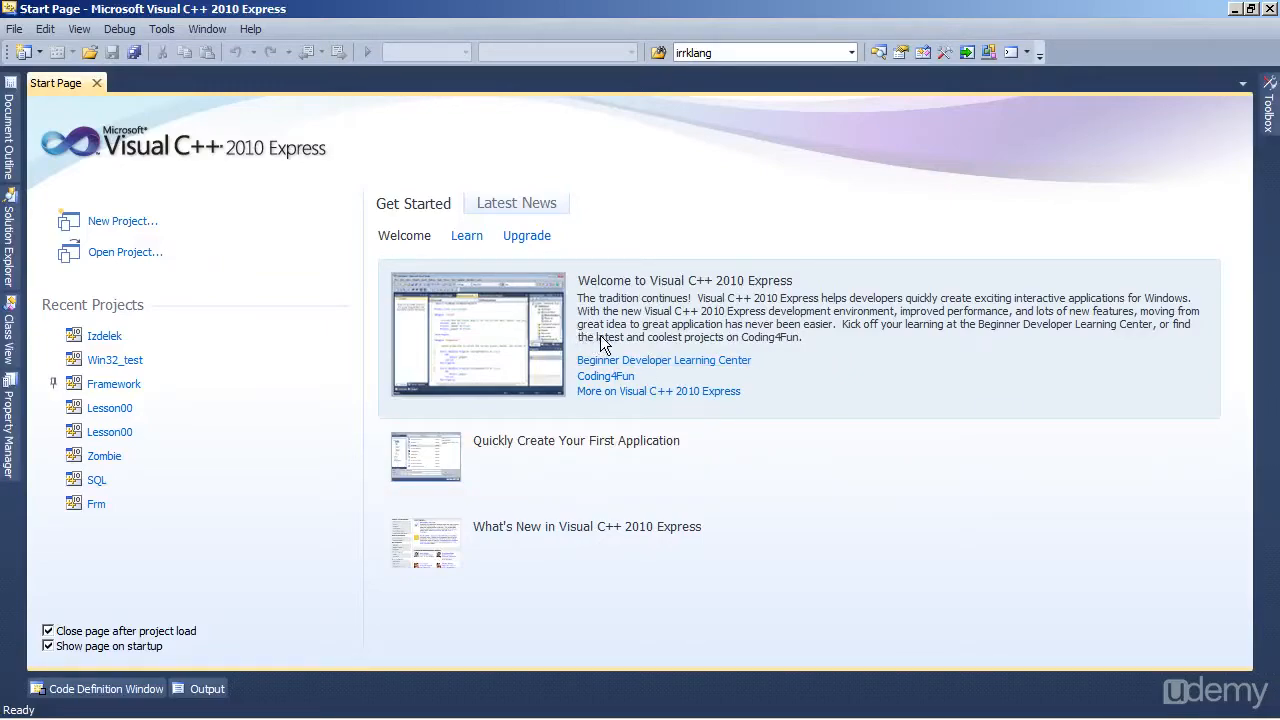
Create an Empty Project named GameUdemy in D:\Visual Studio 2010\Projects
{"action": "left_click", "coordinate": [14, 28]}
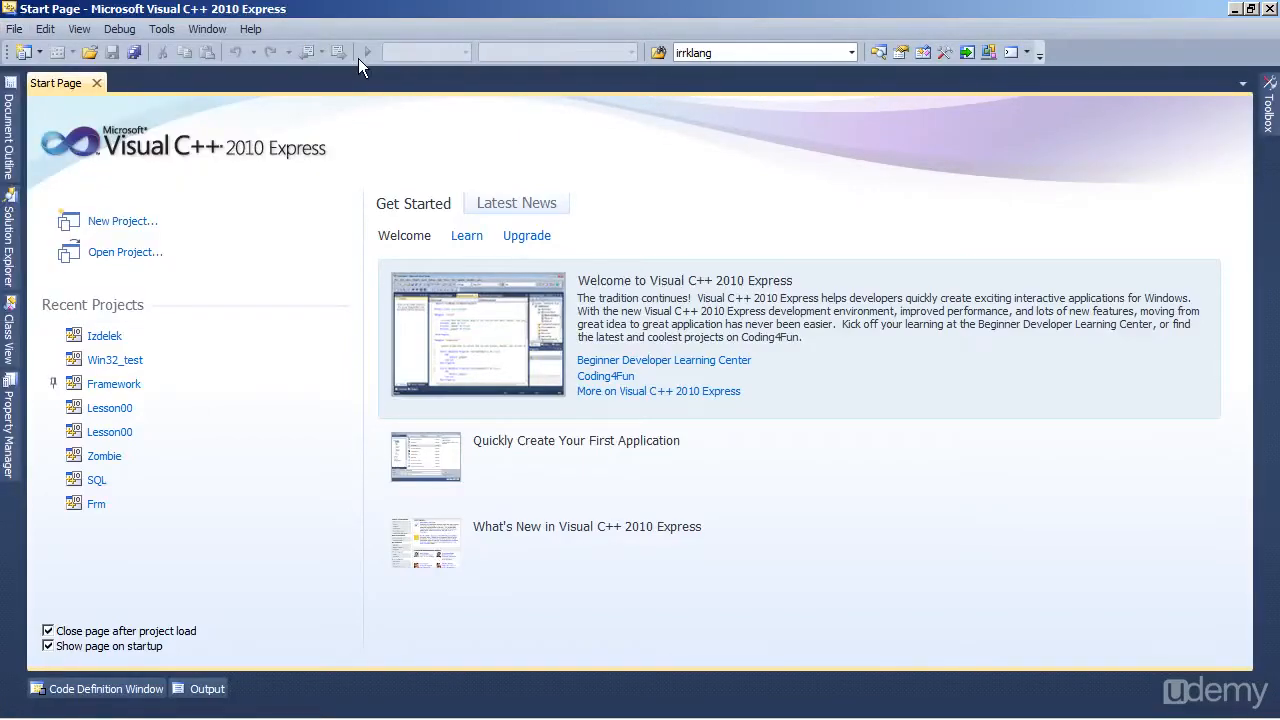
{"action": "left_click", "coordinate": [122, 220]}
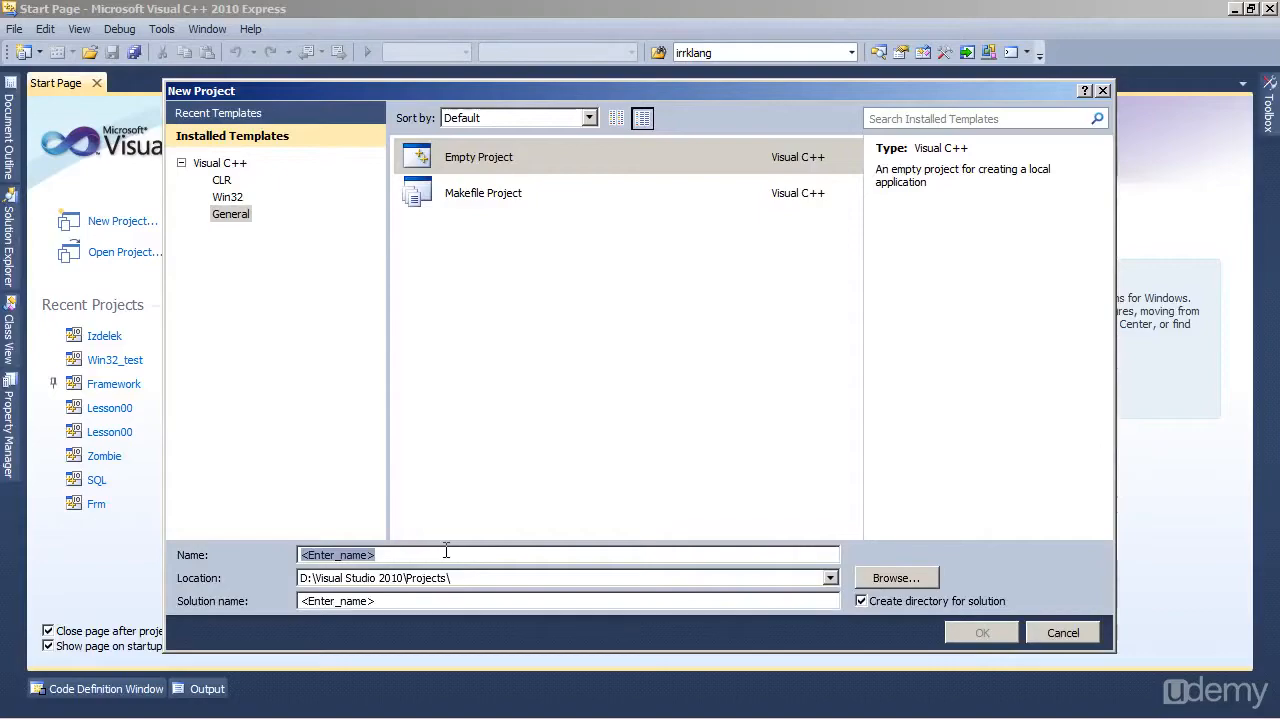
{"action": "type", "text": "Game"}
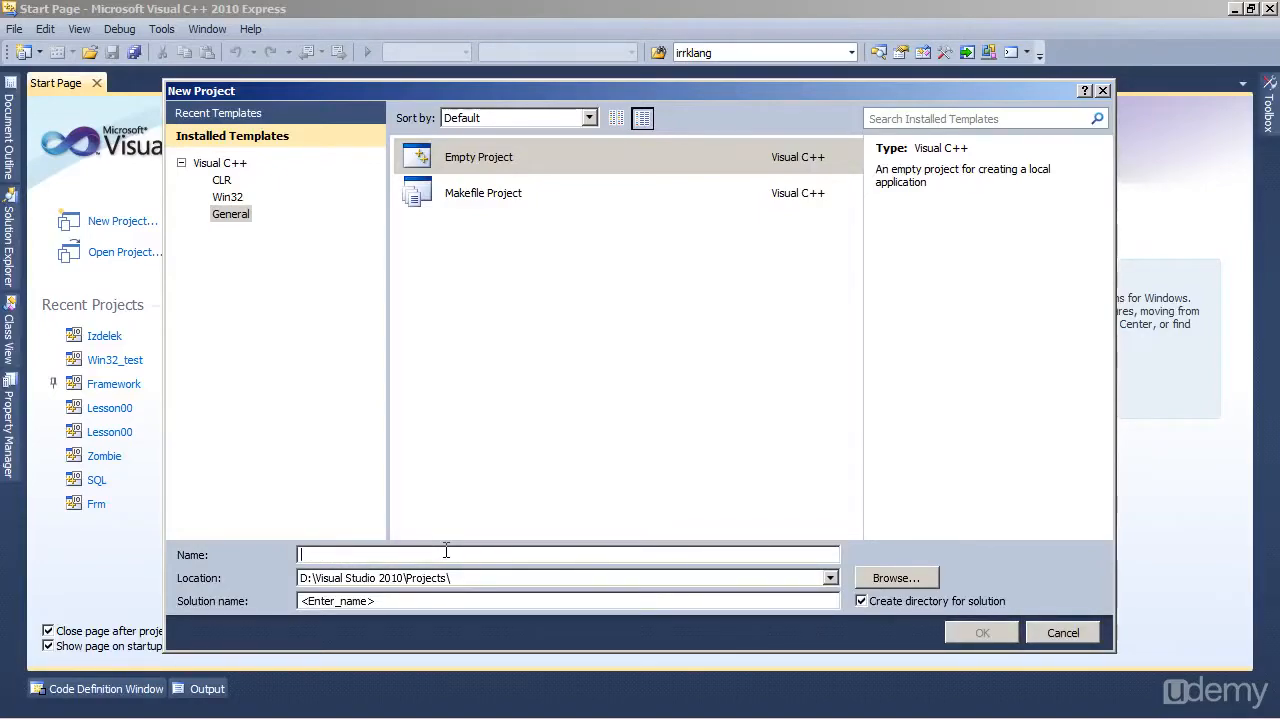
{"action": "type", "text": "GameUd"}
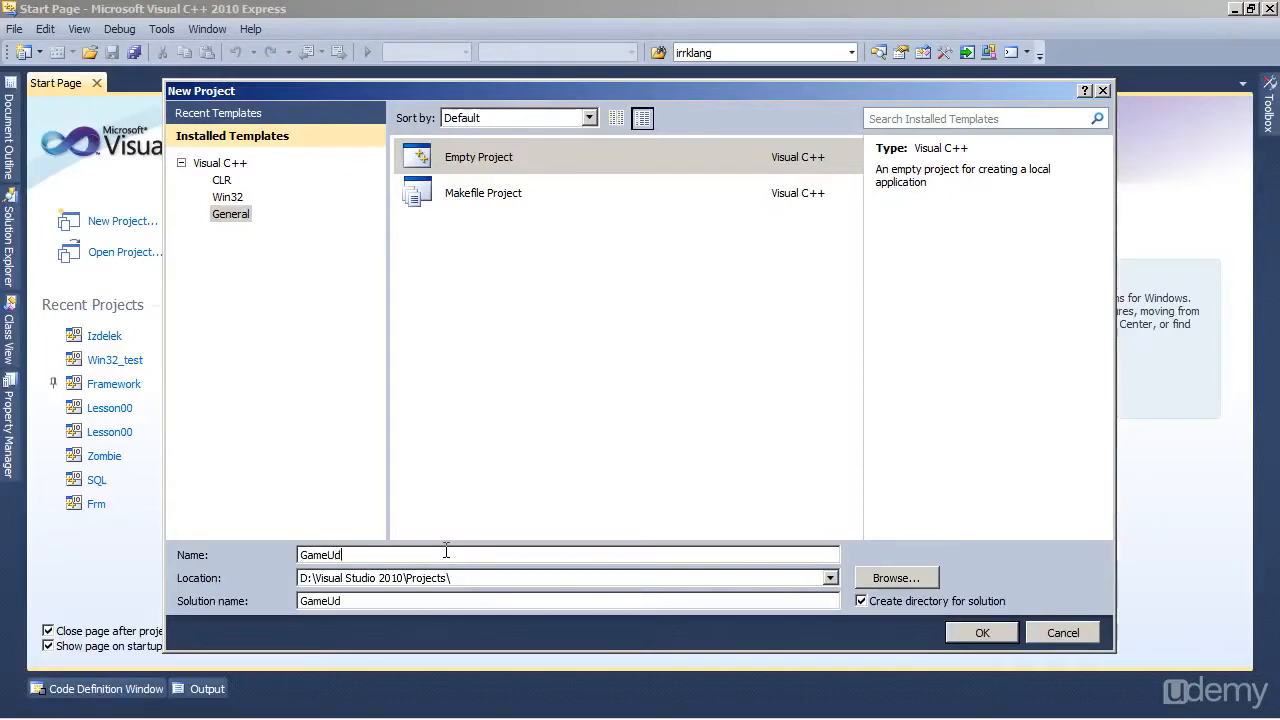
{"action": "type", "text": "emy"}
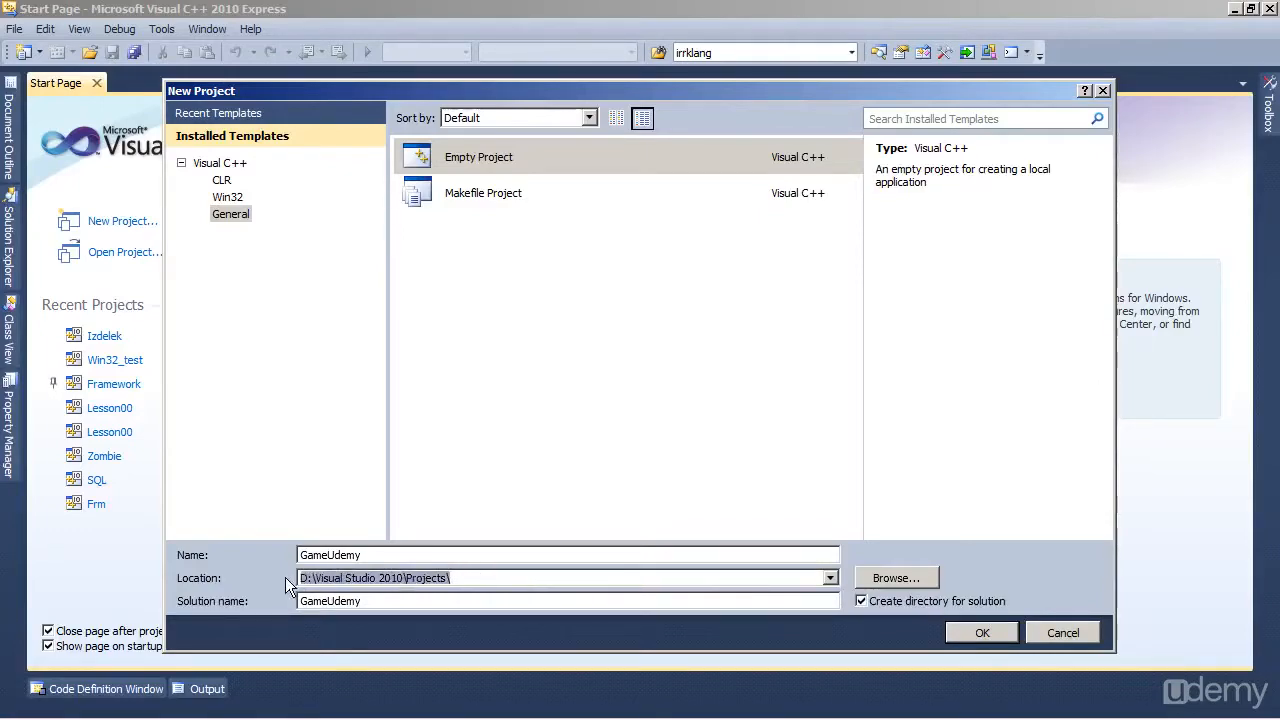
{"action": "left_click", "coordinate": [484, 576]}
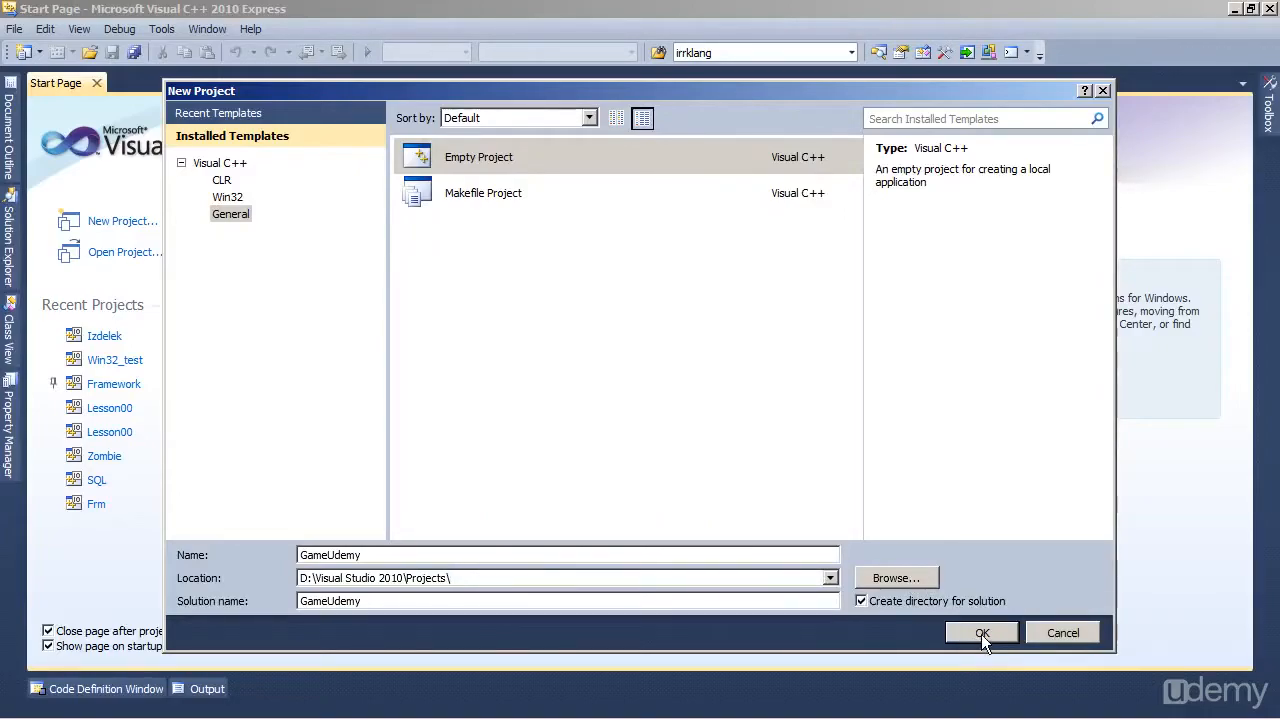
{"action": "left_click", "coordinate": [982, 632]}
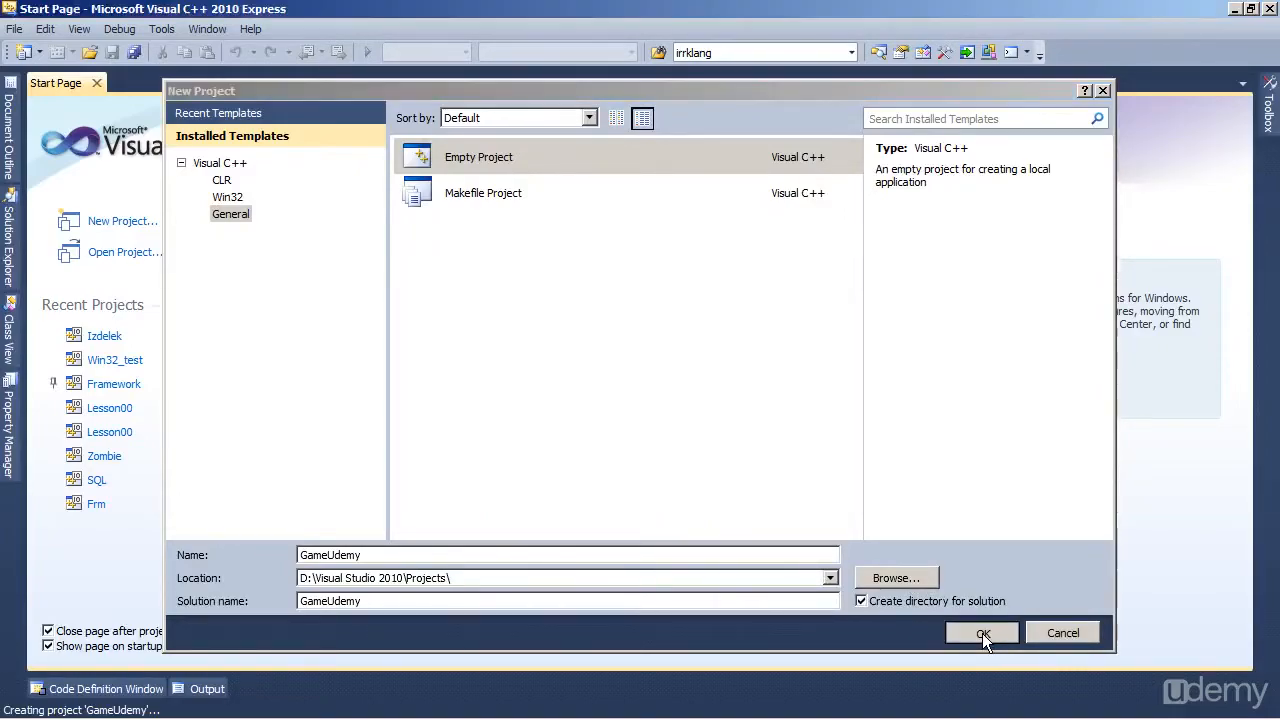
Select the GameUdemy project and its Source Files folder in Solution Explorer
{"action": "left_click", "coordinate": [982, 632]}
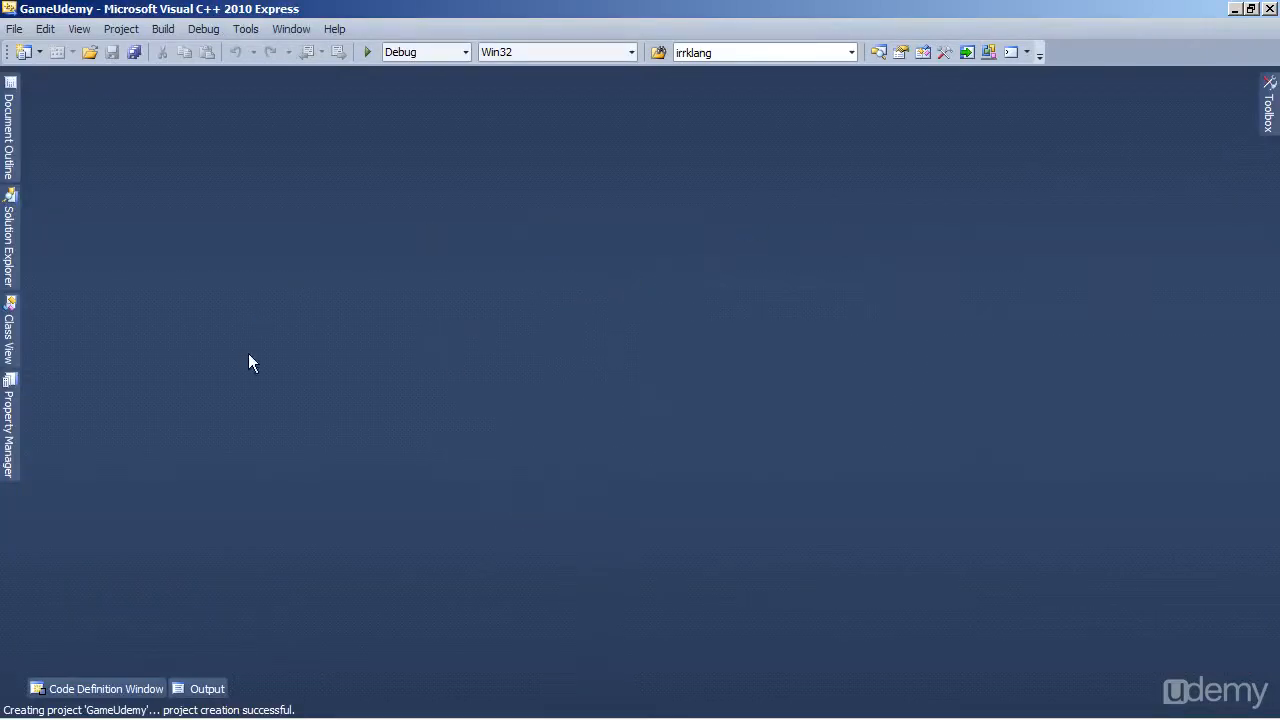
{"action": "mouse_move", "coordinate": [754, 348]}
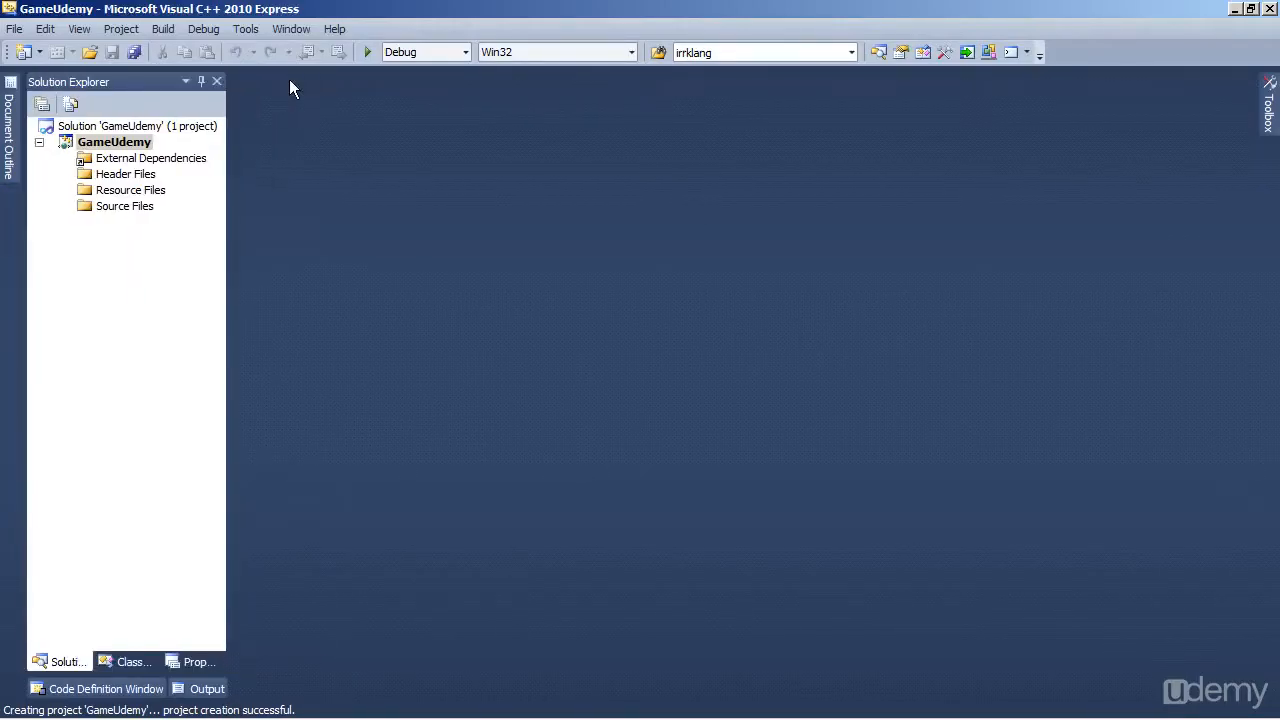
{"action": "mouse_move", "coordinate": [204, 398]}
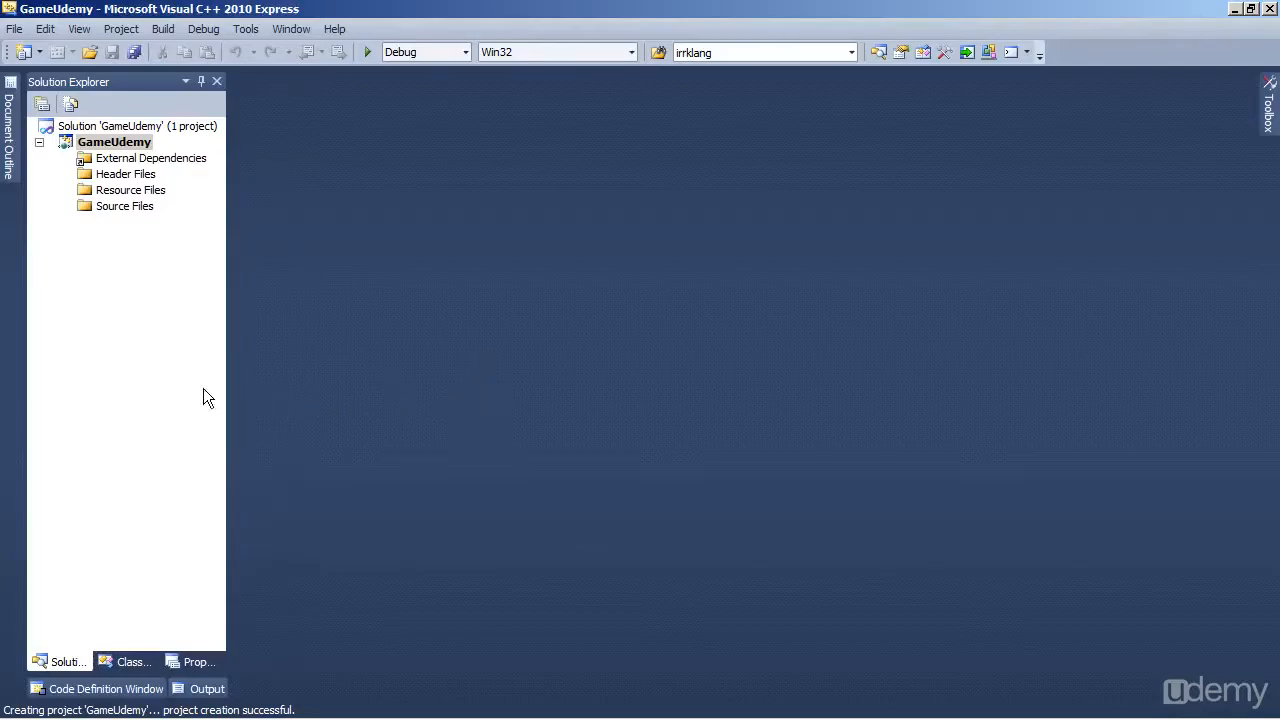
{"action": "mouse_move", "coordinate": [120, 100]}
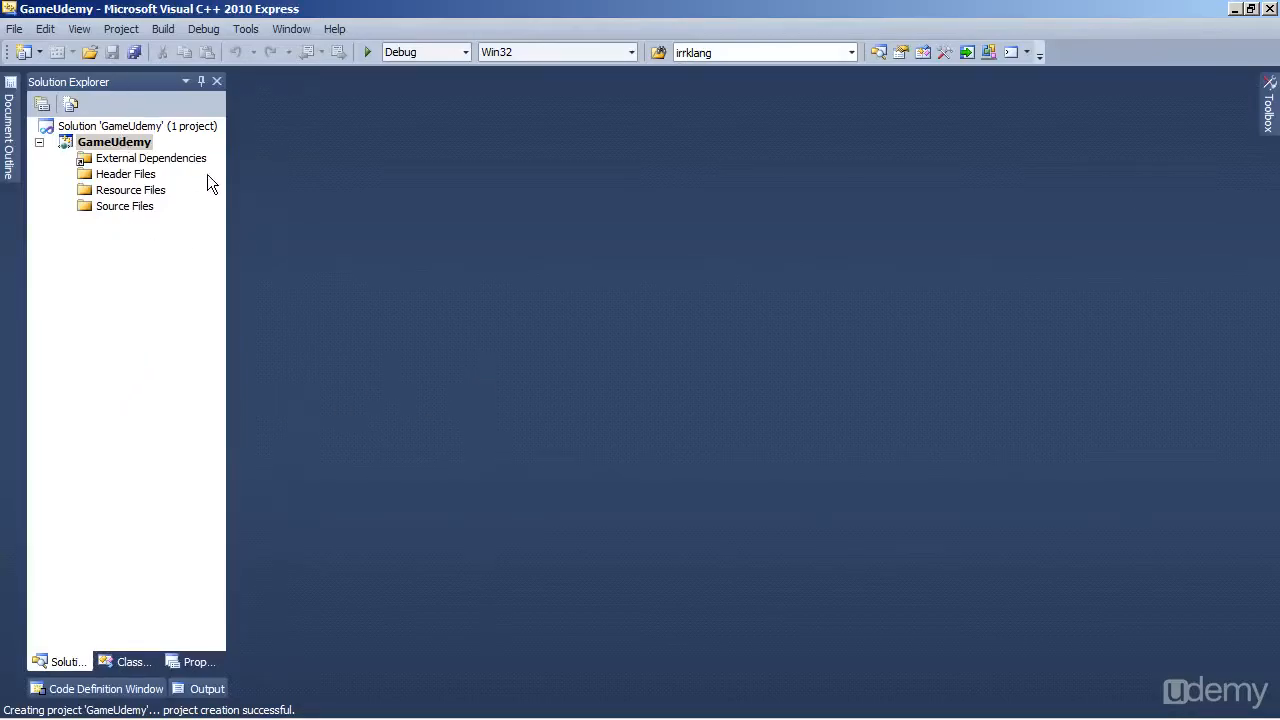
{"action": "mouse_move", "coordinate": [200, 80]}
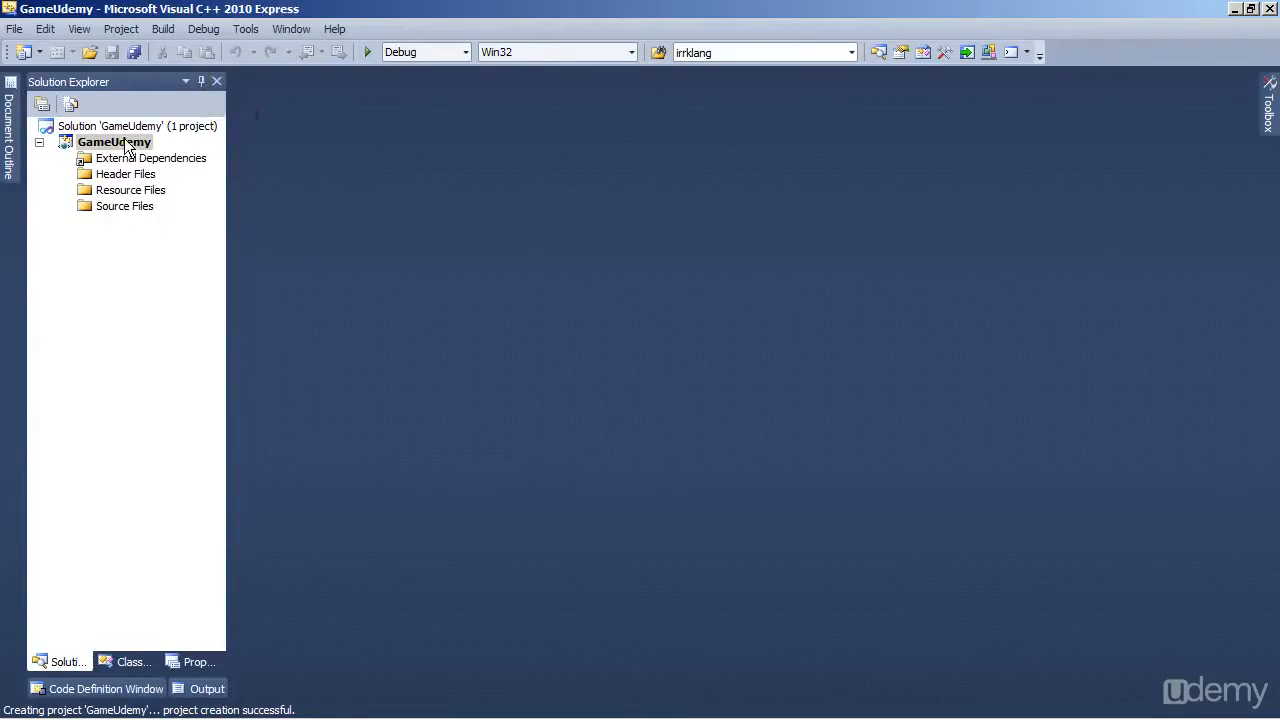
{"action": "left_click", "coordinate": [114, 142]}
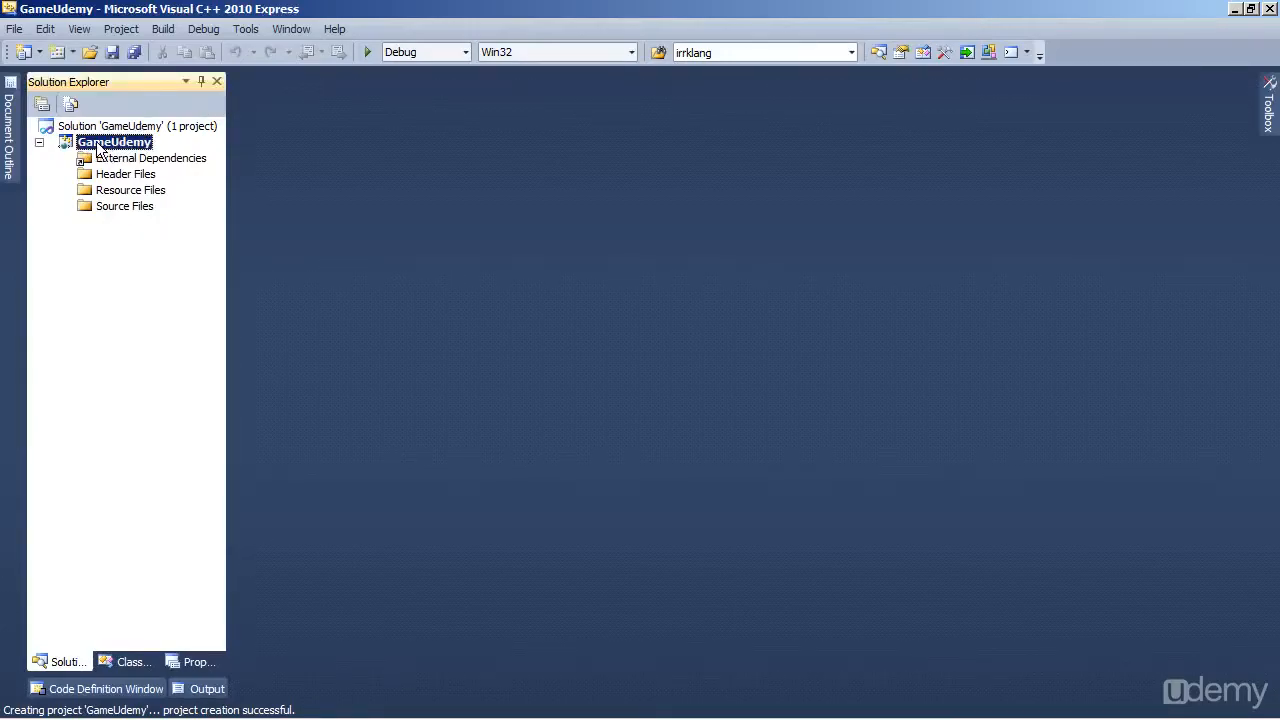
{"action": "left_click", "coordinate": [124, 204]}
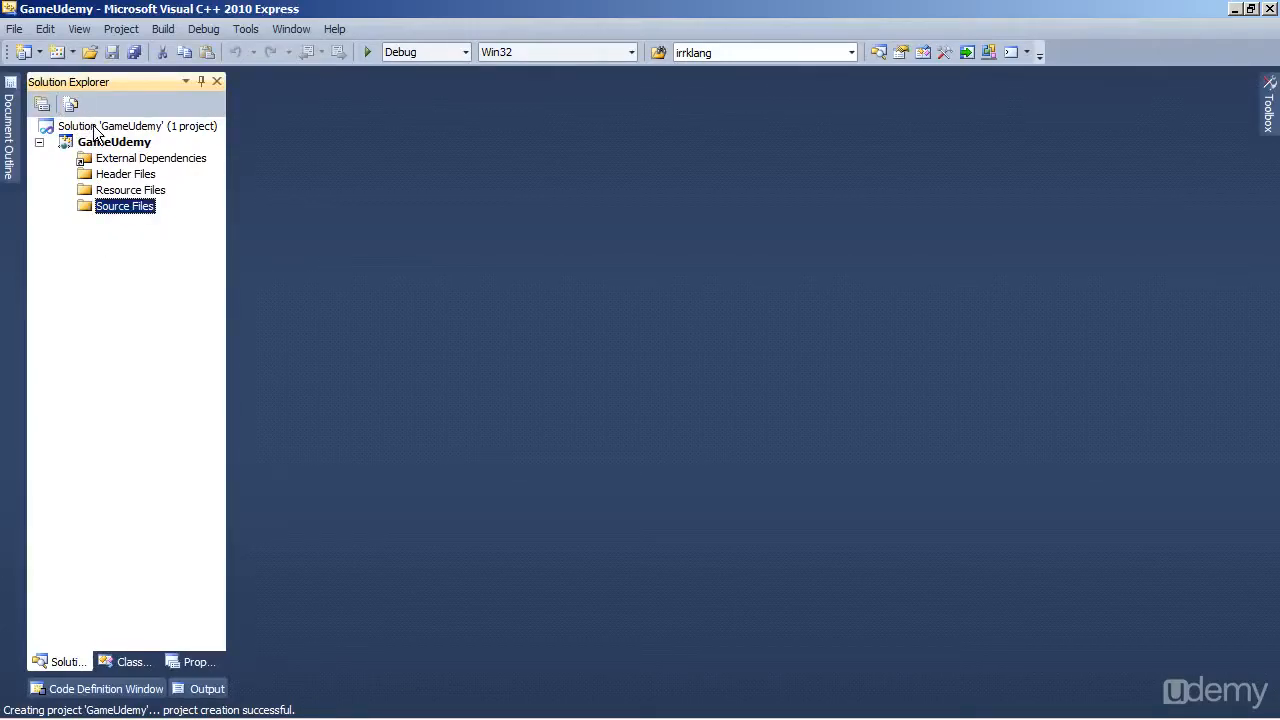
Show the VC++ Directories page of GameUdemy's property pages
{"action": "right_click", "coordinate": [114, 140]}
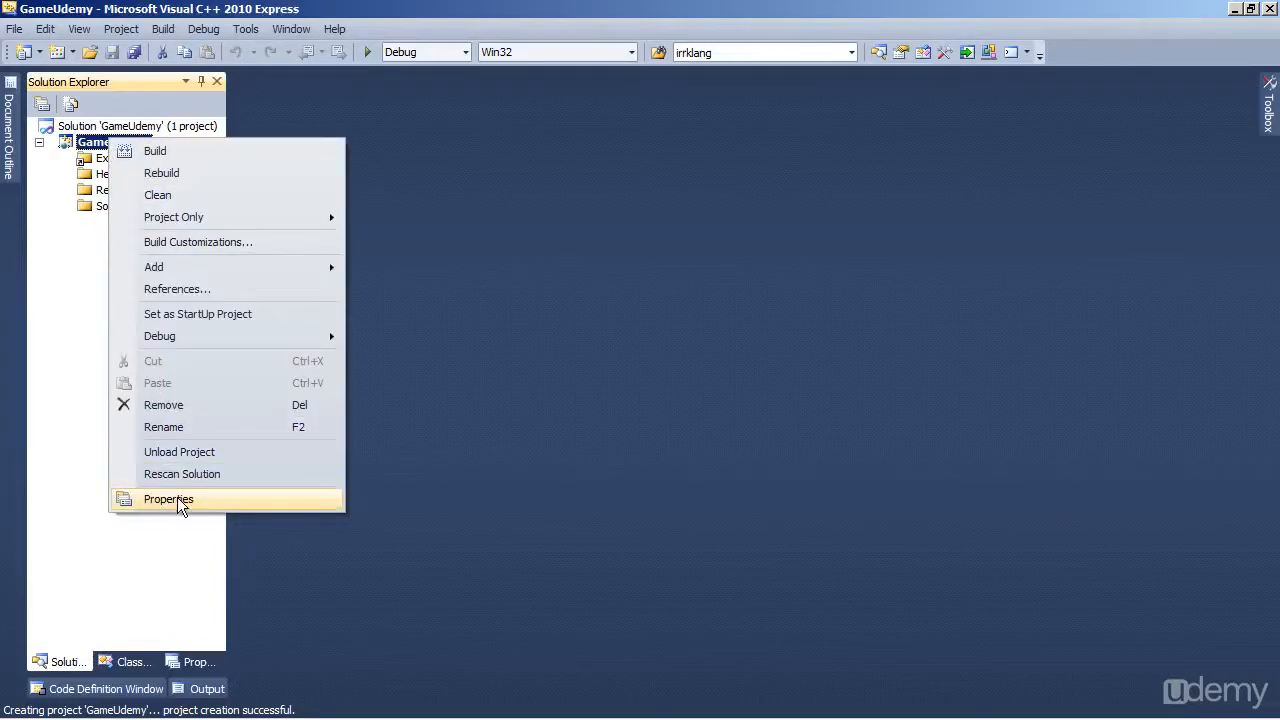
{"action": "left_click", "coordinate": [168, 500]}
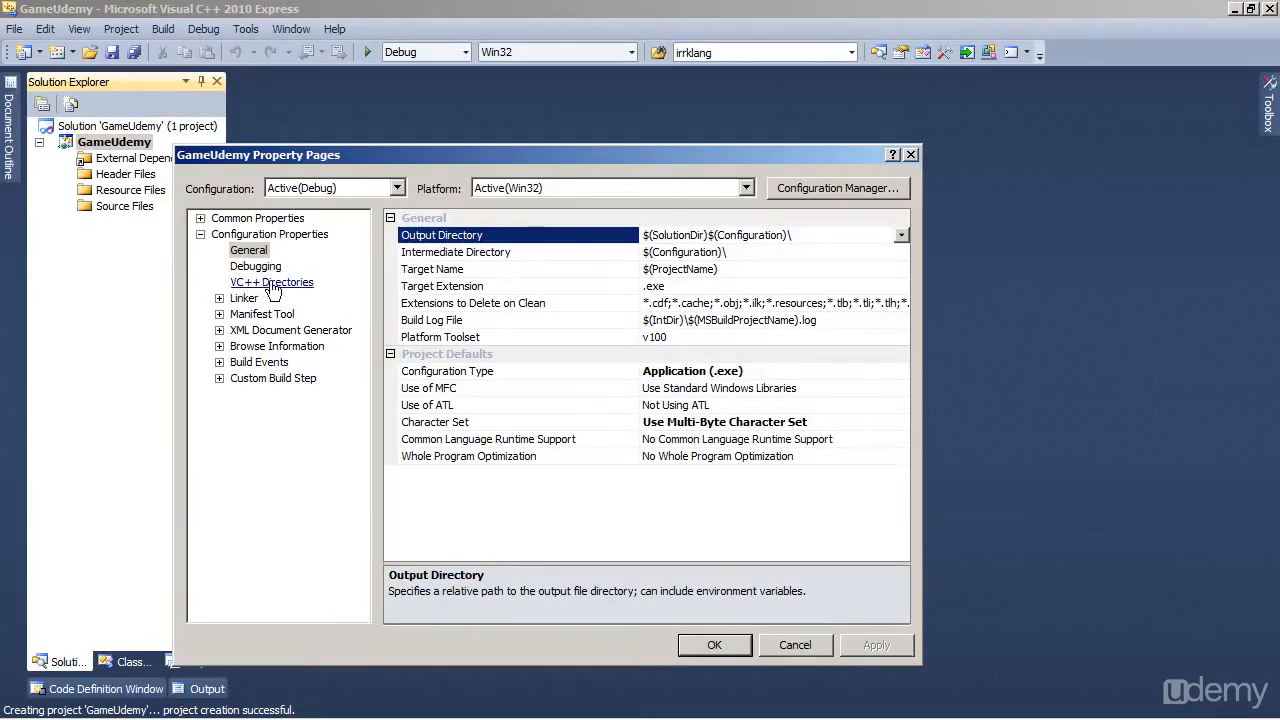
{"action": "mouse_move", "coordinate": [284, 288]}
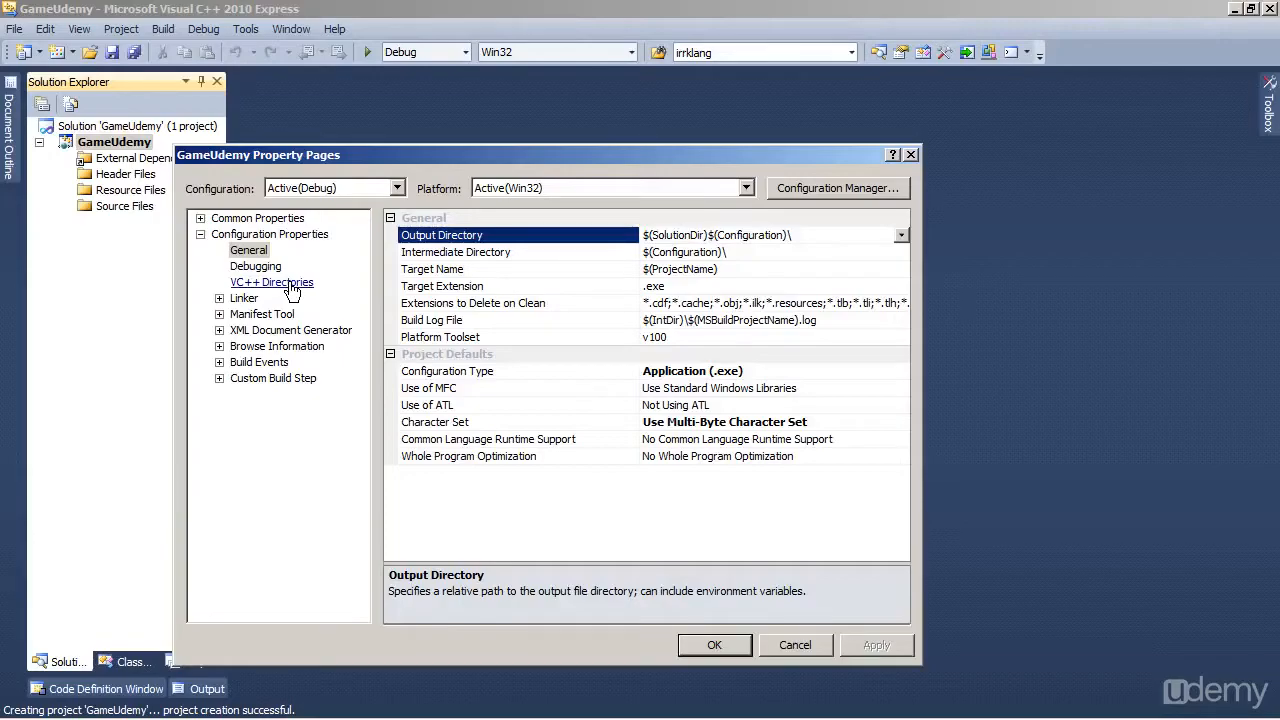
{"action": "left_click", "coordinate": [272, 282]}
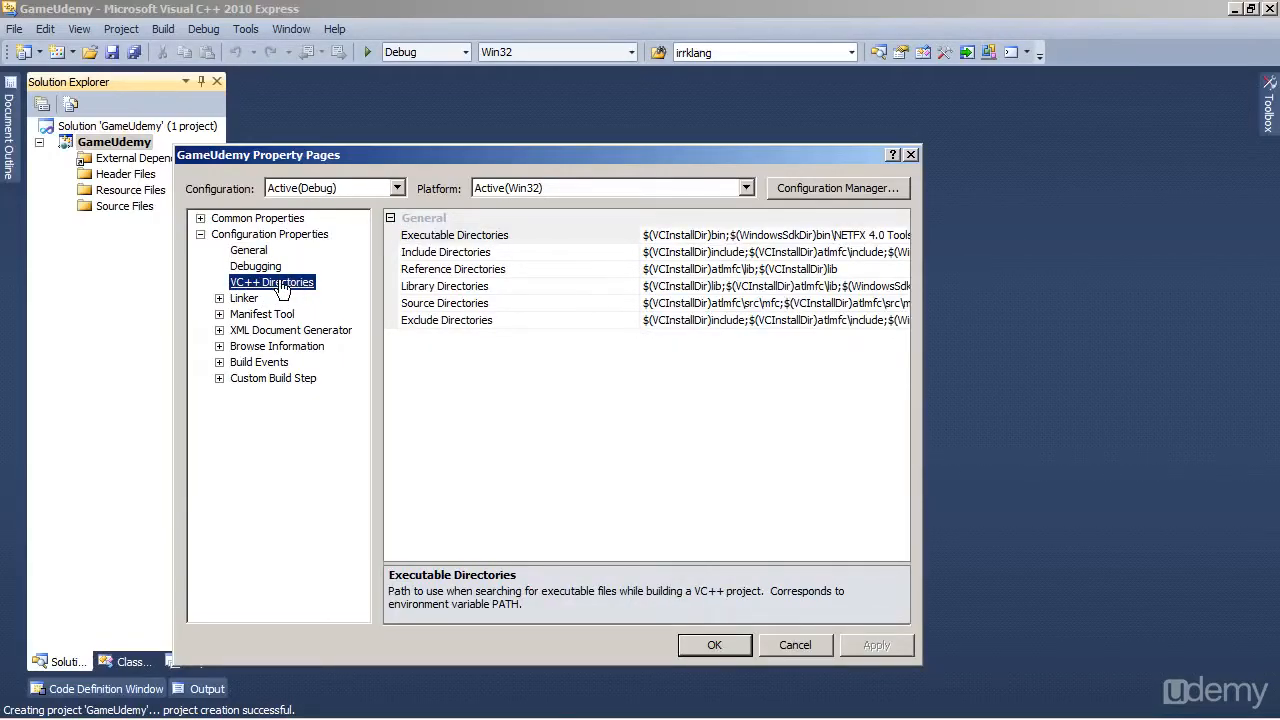
{"action": "left_click", "coordinate": [268, 234]}
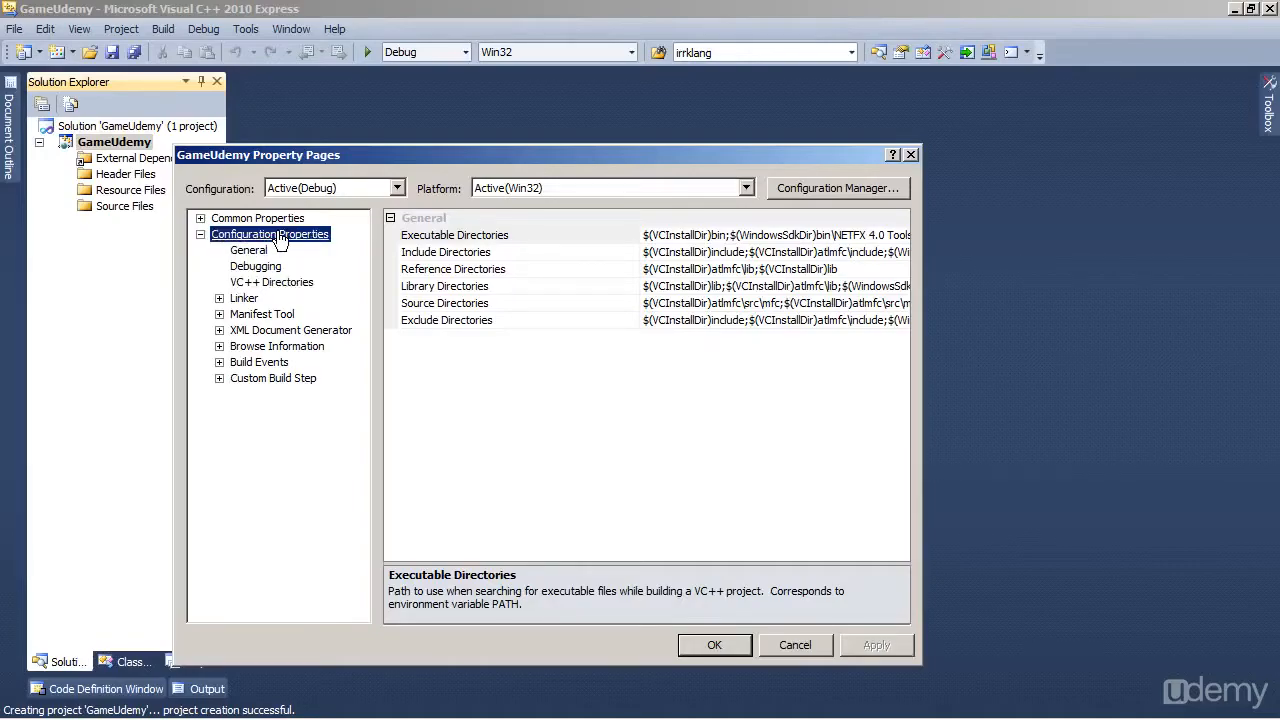
{"action": "left_click", "coordinate": [272, 282]}
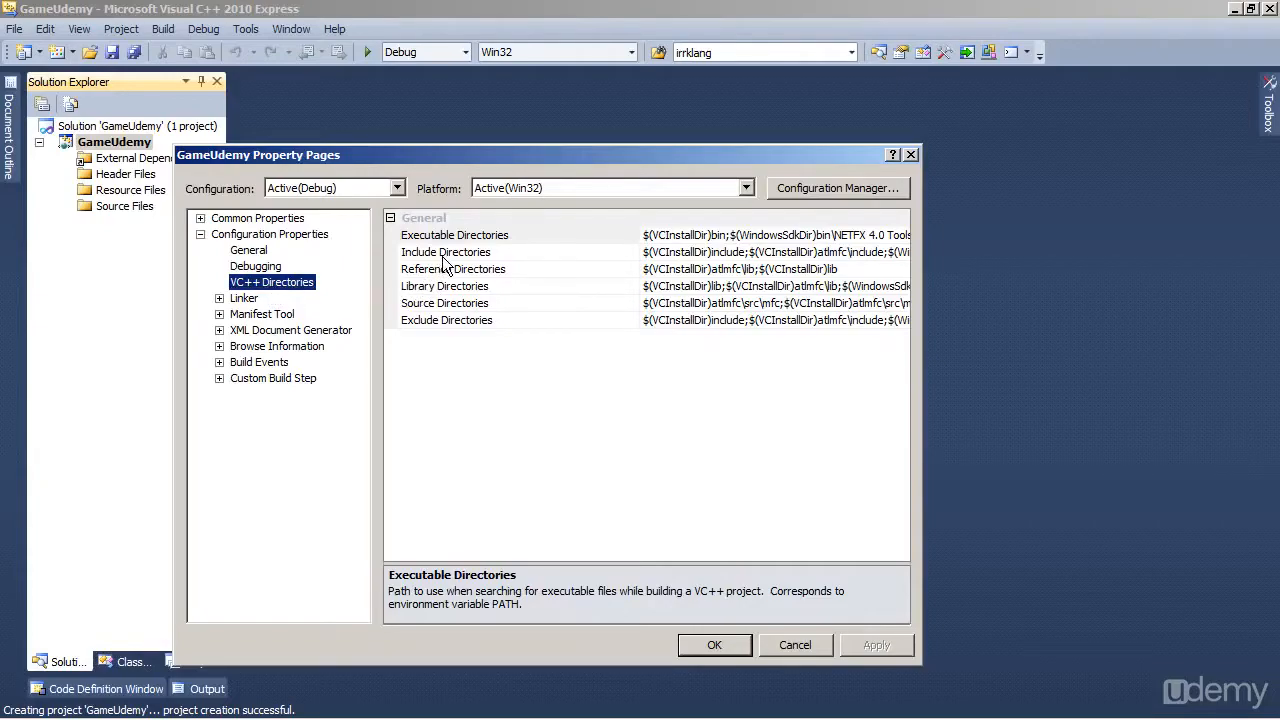
Add C:\SDL\include as a new entry in Include Directories
{"action": "left_click", "coordinate": [444, 252]}
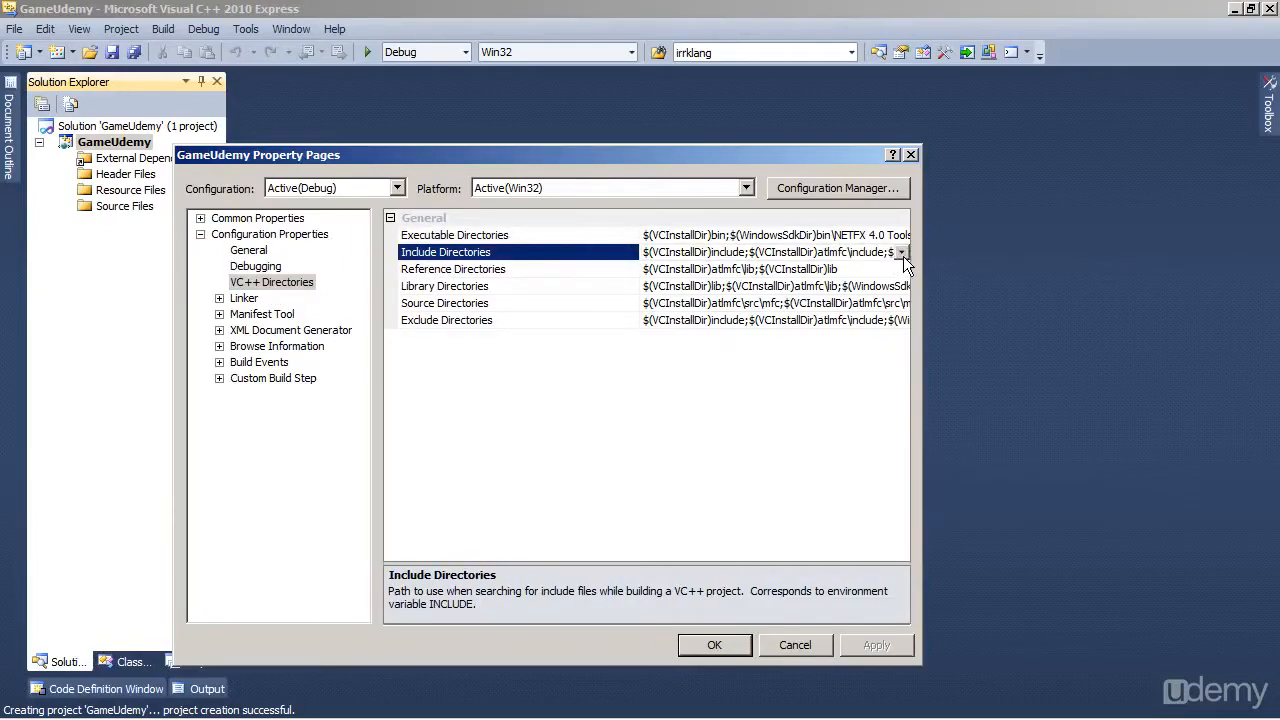
{"action": "left_click", "coordinate": [900, 252]}
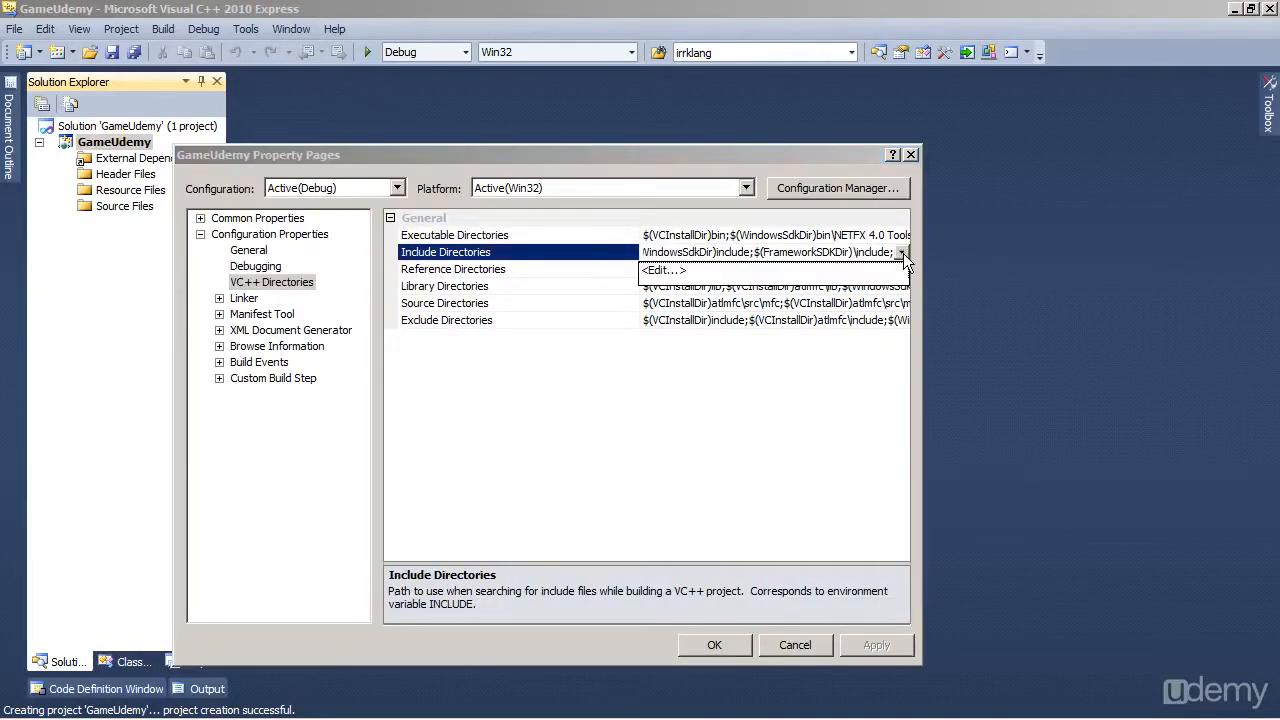
{"action": "left_click", "coordinate": [664, 270]}
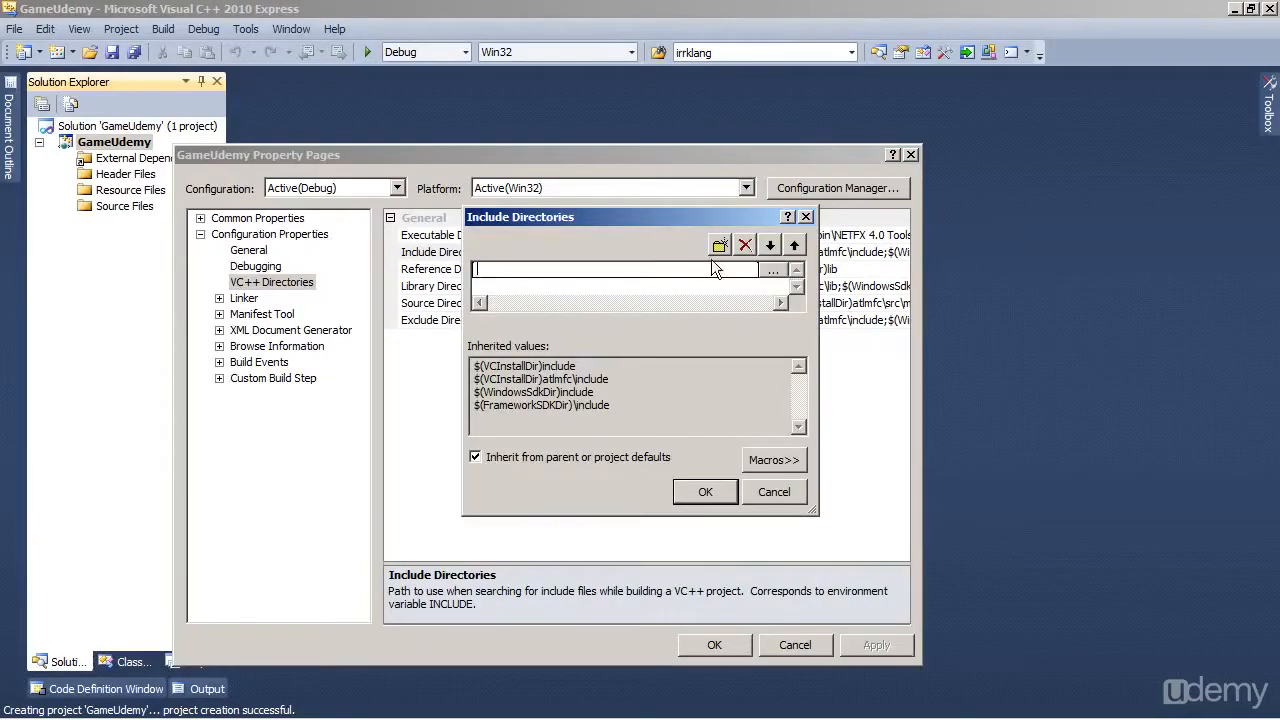
{"action": "mouse_move", "coordinate": [720, 244]}
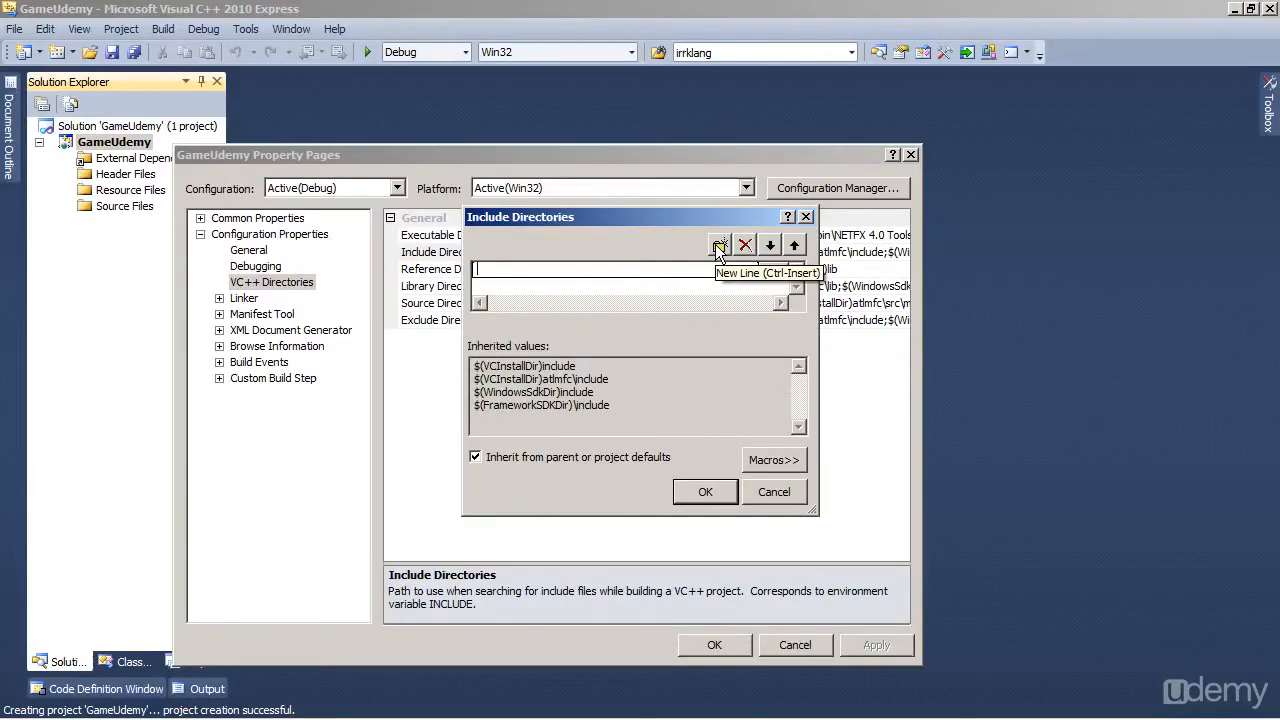
{"action": "left_click", "coordinate": [720, 244]}
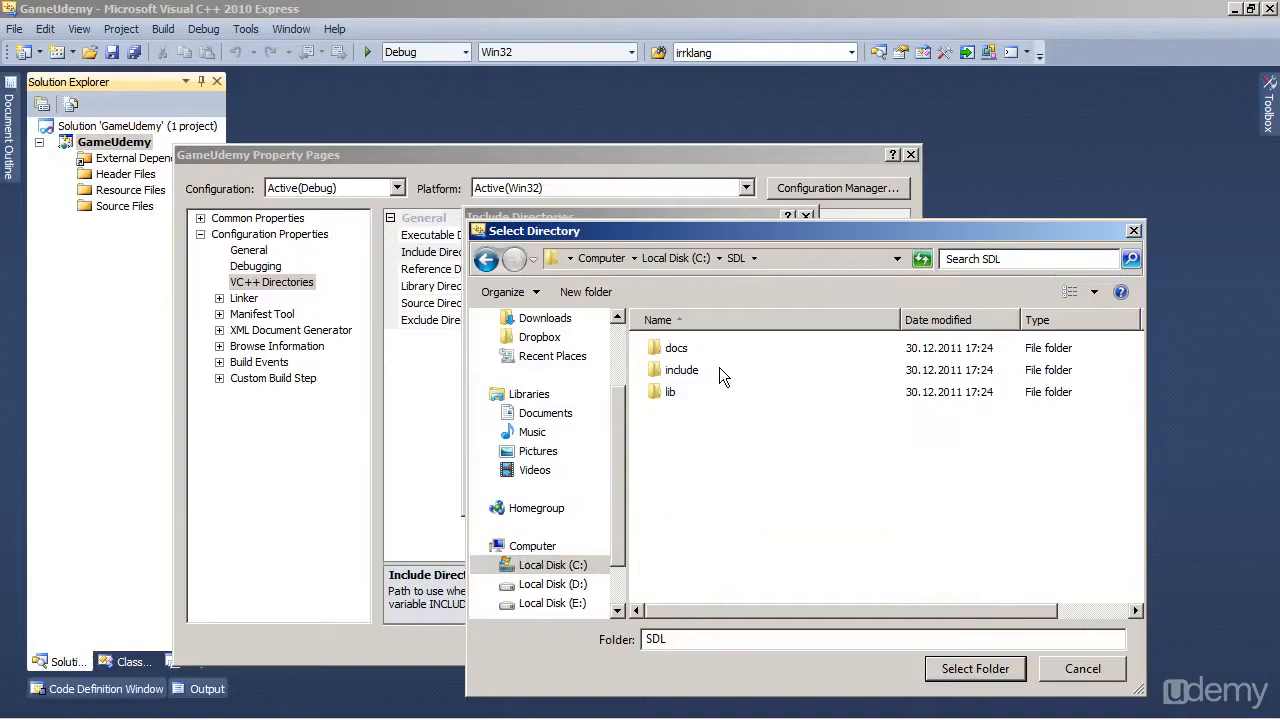
{"action": "left_click", "coordinate": [974, 668]}
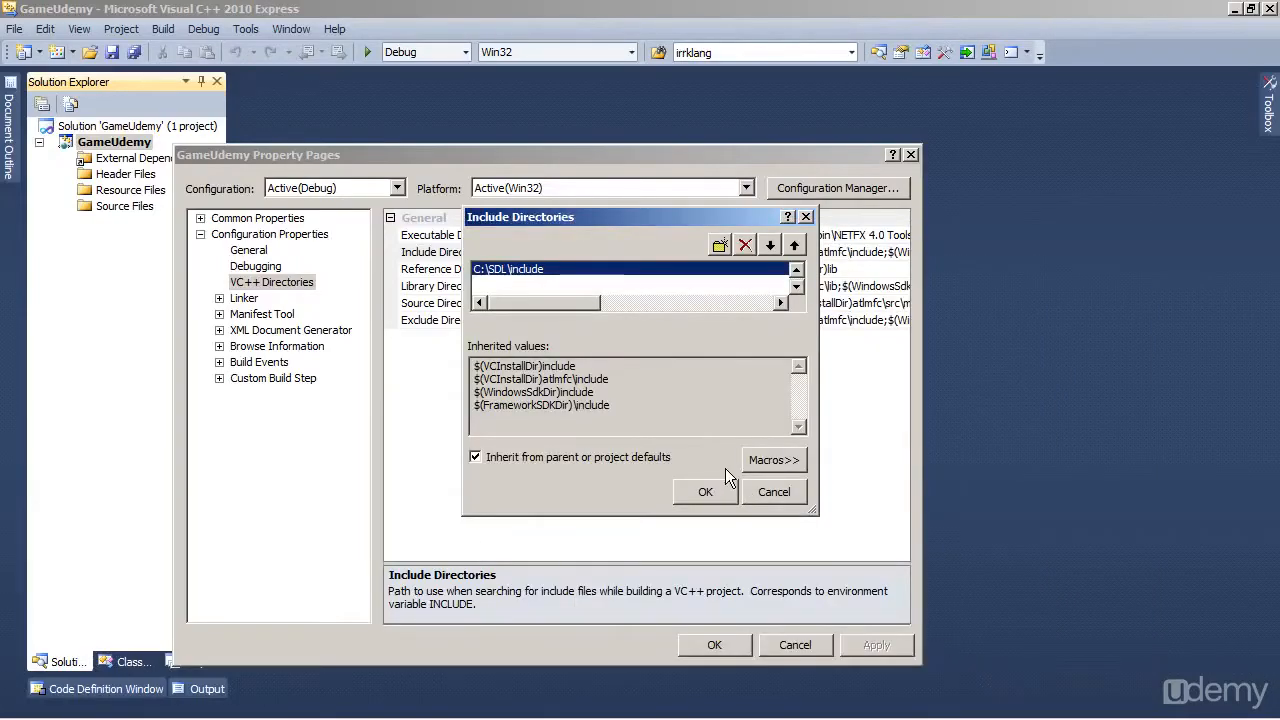
{"action": "left_click", "coordinate": [704, 492]}
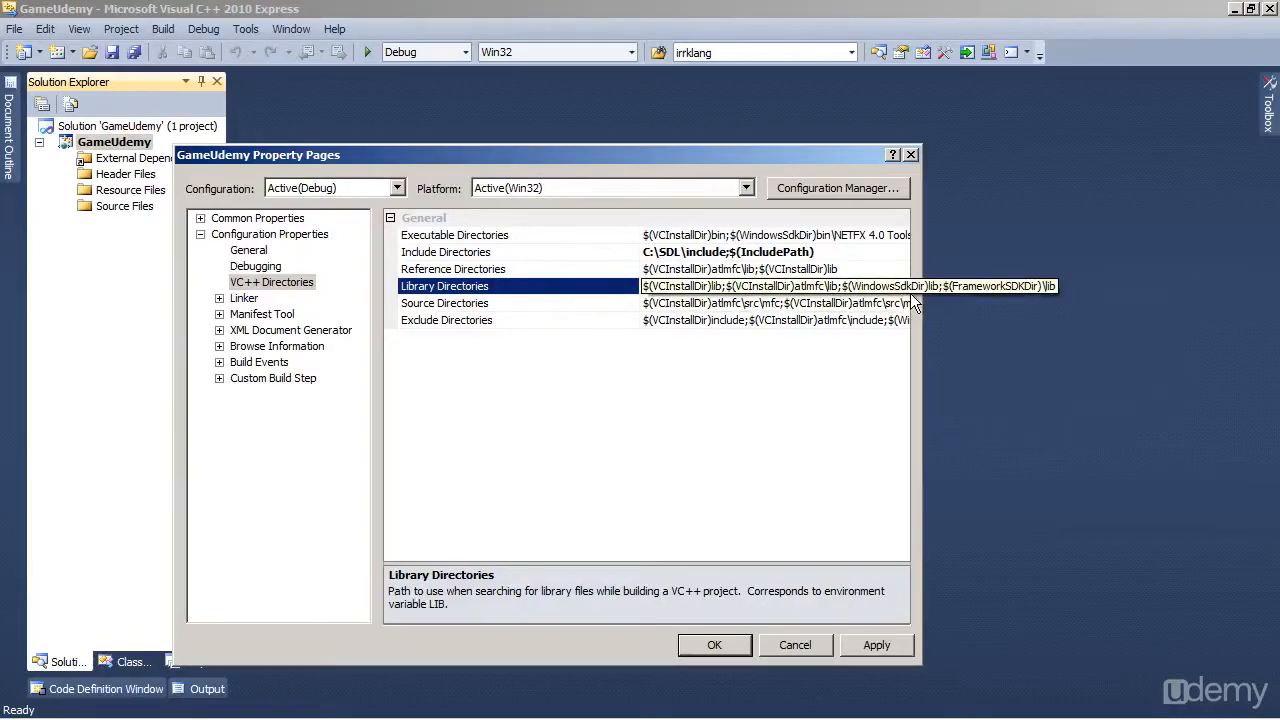
Add C:\SDL\lib as a new entry in Library Directories
{"action": "left_click", "coordinate": [912, 286]}
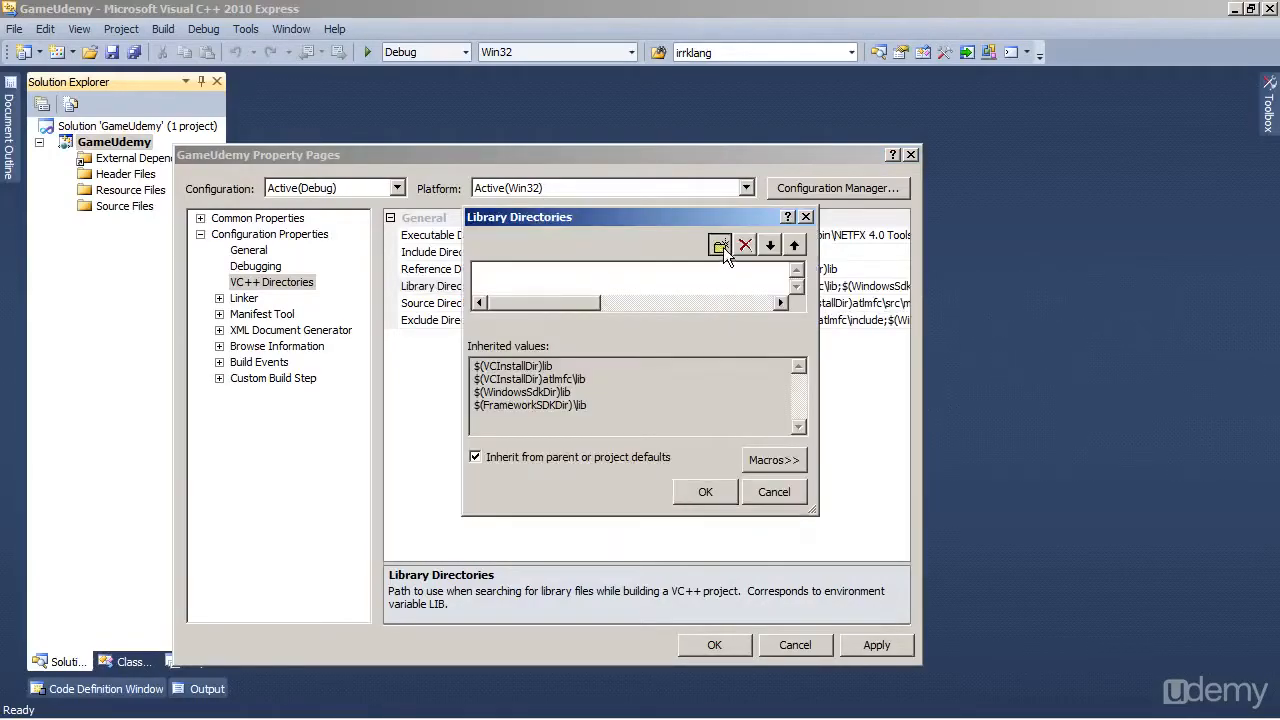
{"action": "left_click", "coordinate": [720, 244]}
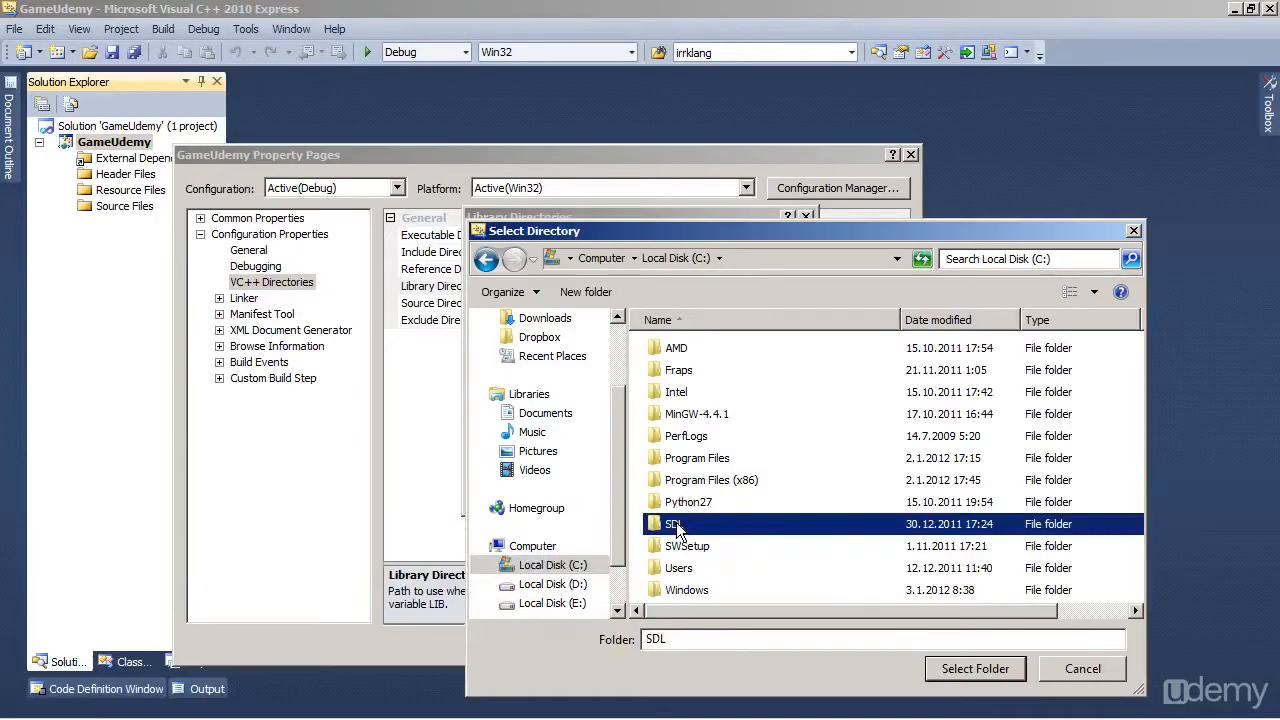
{"action": "left_click", "coordinate": [974, 668]}
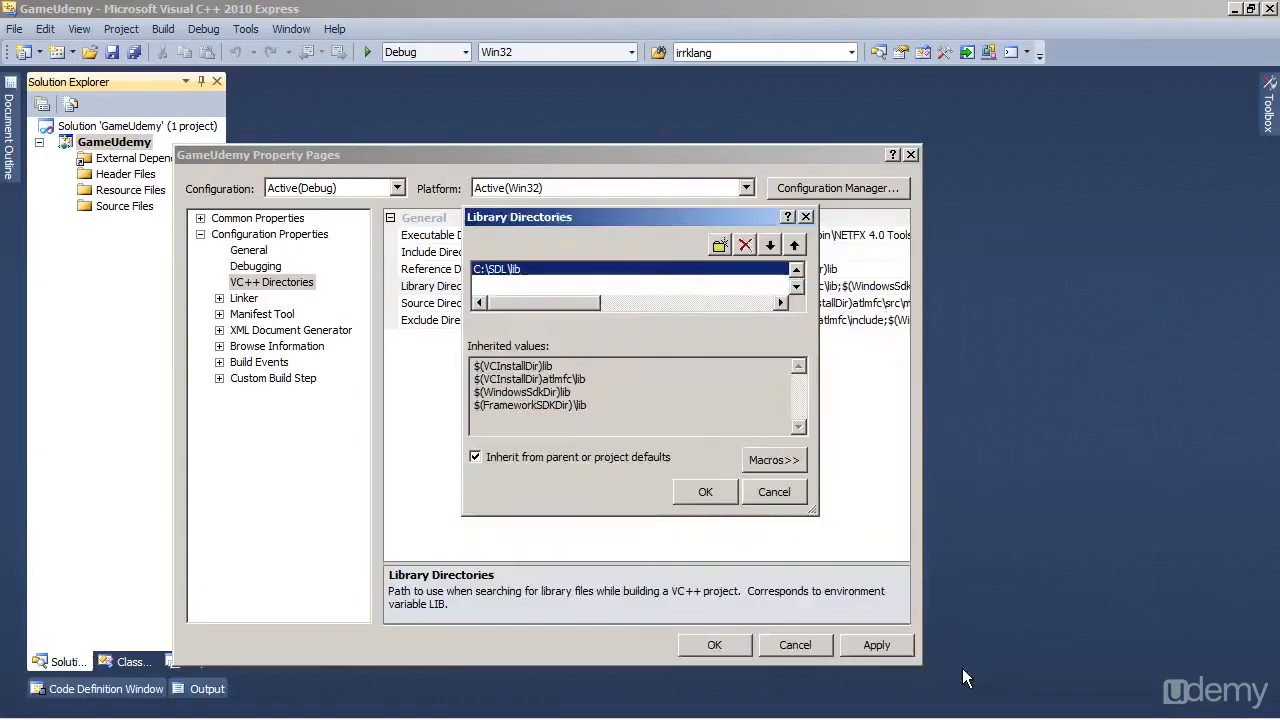
{"action": "left_click", "coordinate": [704, 492]}
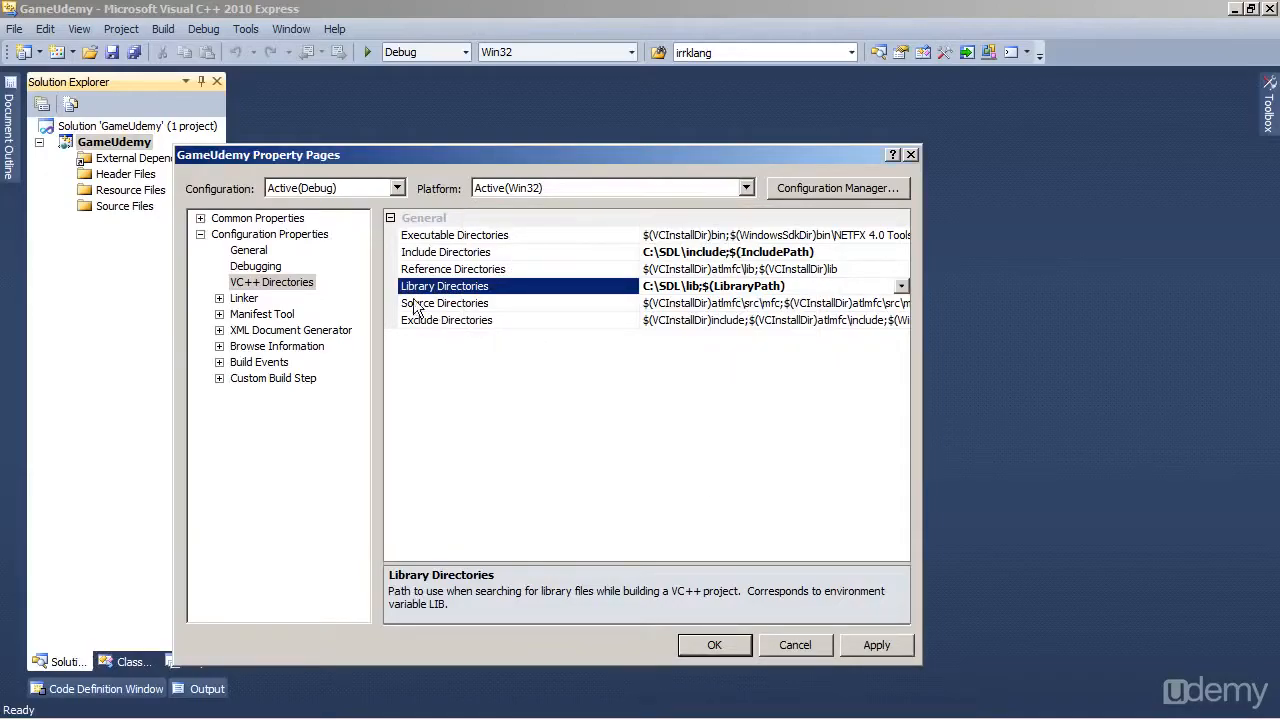
Set Linker Input additional dependencies to SDLmain.lib, SDL.lib and OpenGL32.lib
{"action": "left_click", "coordinate": [244, 298]}
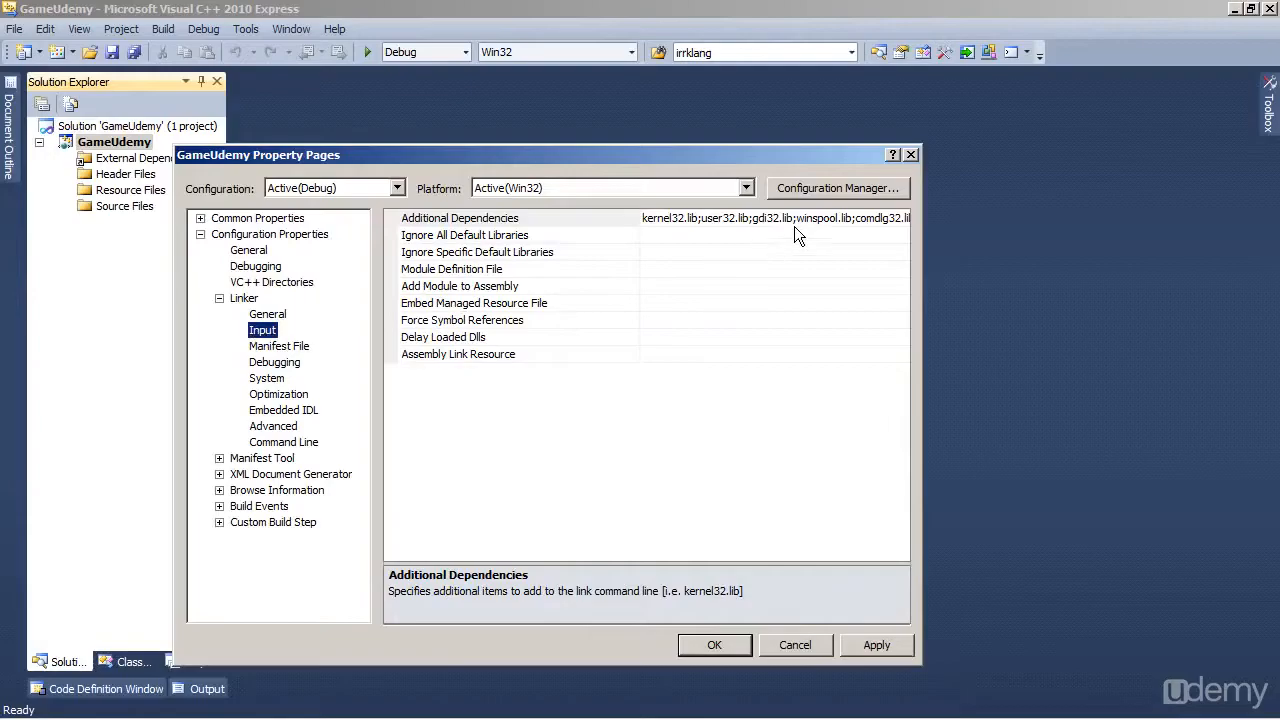
{"action": "left_click", "coordinate": [776, 218]}
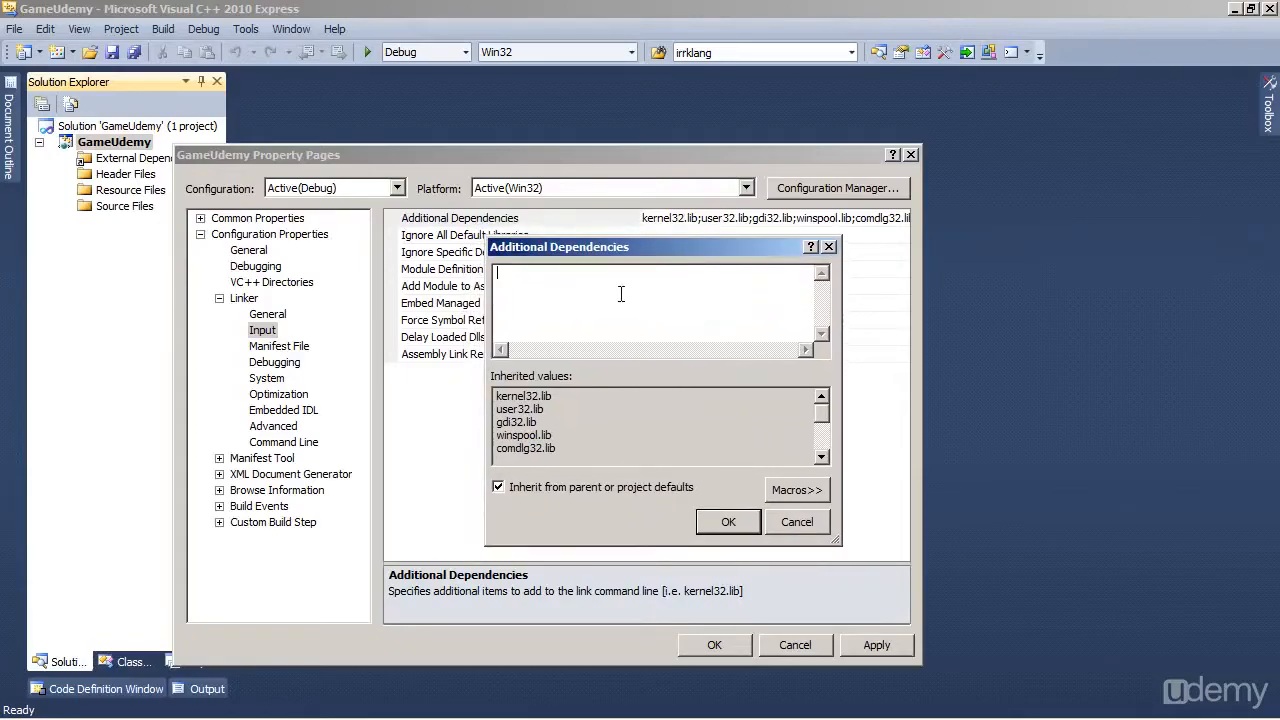
{"action": "mouse_move", "coordinate": [588, 308]}
{"action": "type", "text": "SDLmain.lib"}
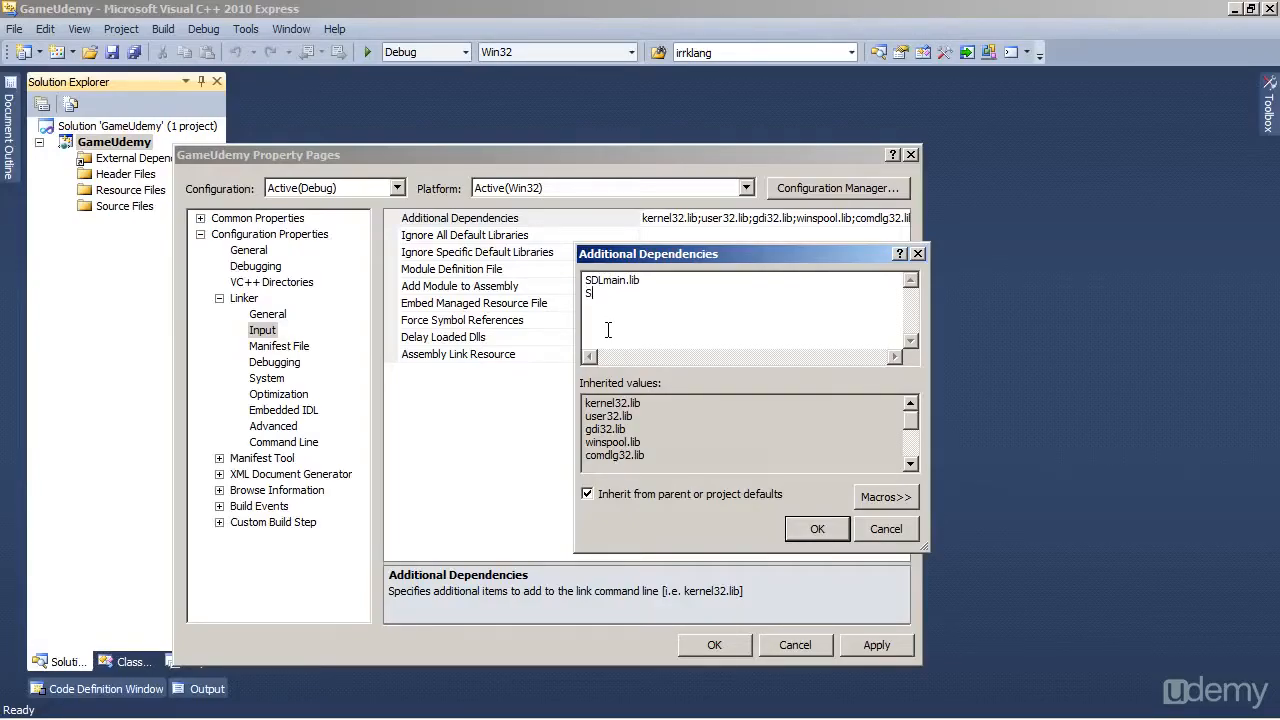
{"action": "type", "text": "DL.lib"}
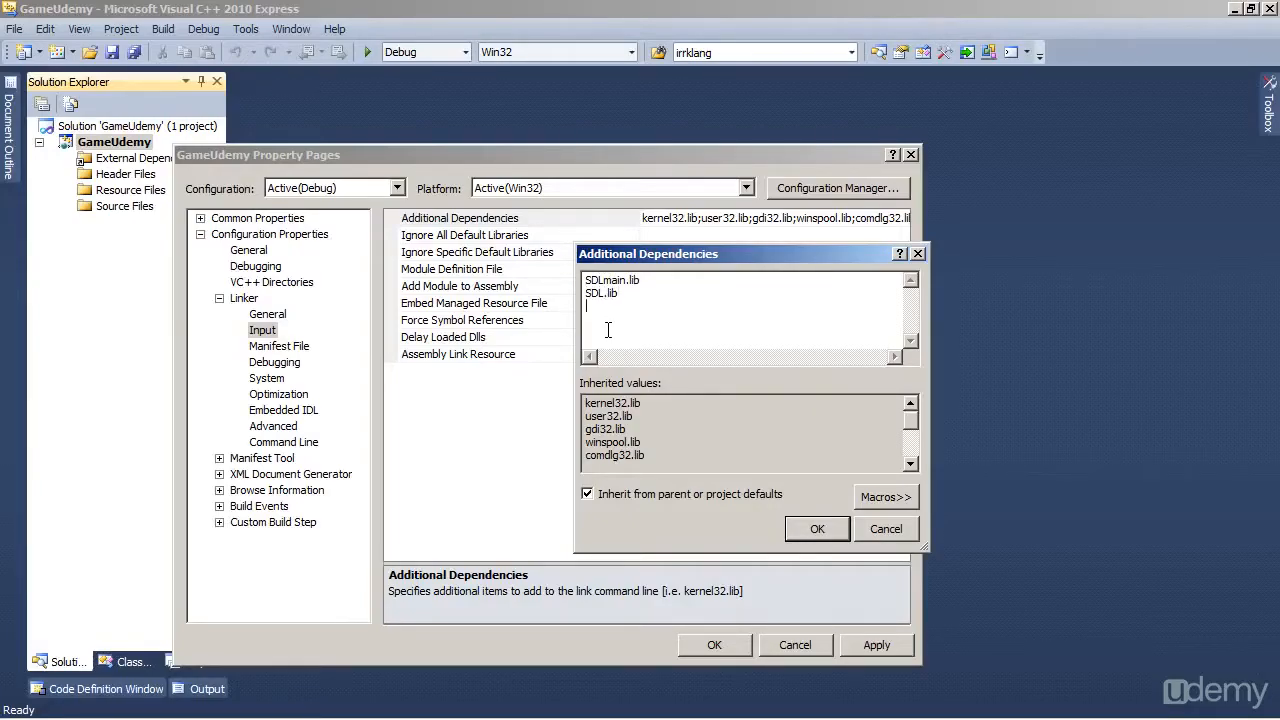
{"action": "type", "text": "Opengl"}
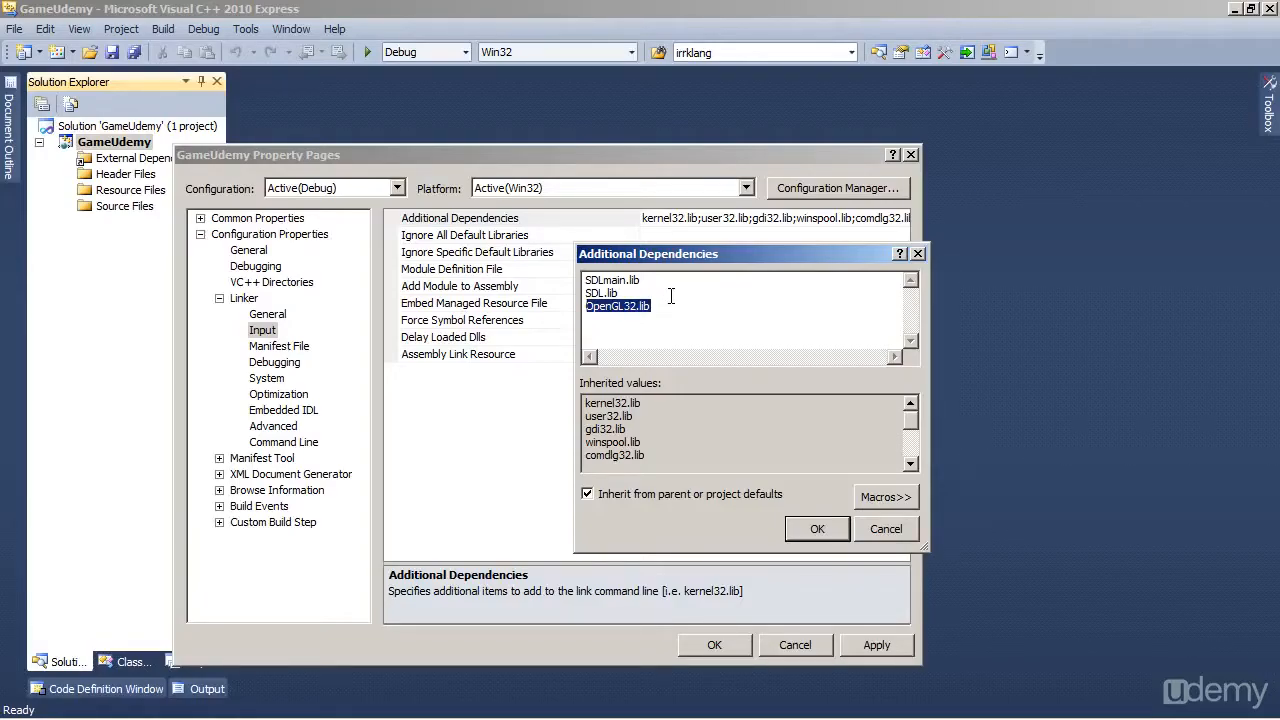
{"action": "left_click", "coordinate": [816, 528]}
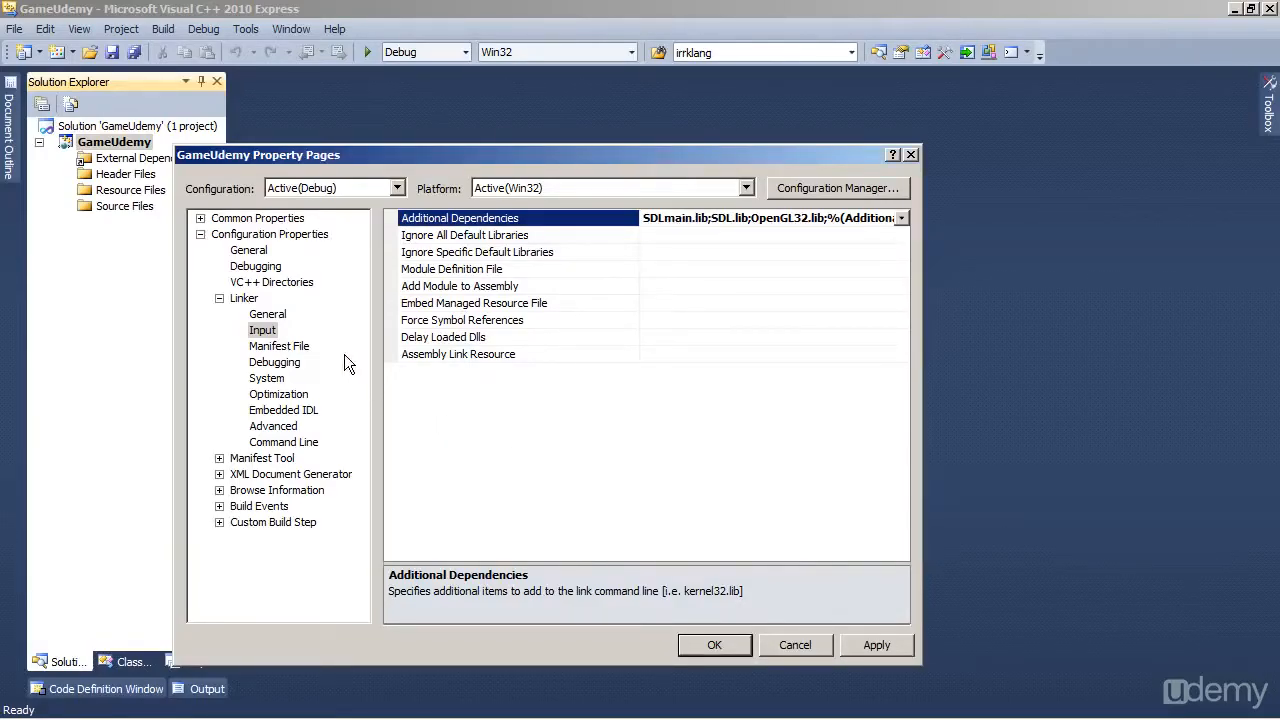
Review the SubSystem choices under Linker System settings
{"action": "left_click", "coordinate": [268, 378]}
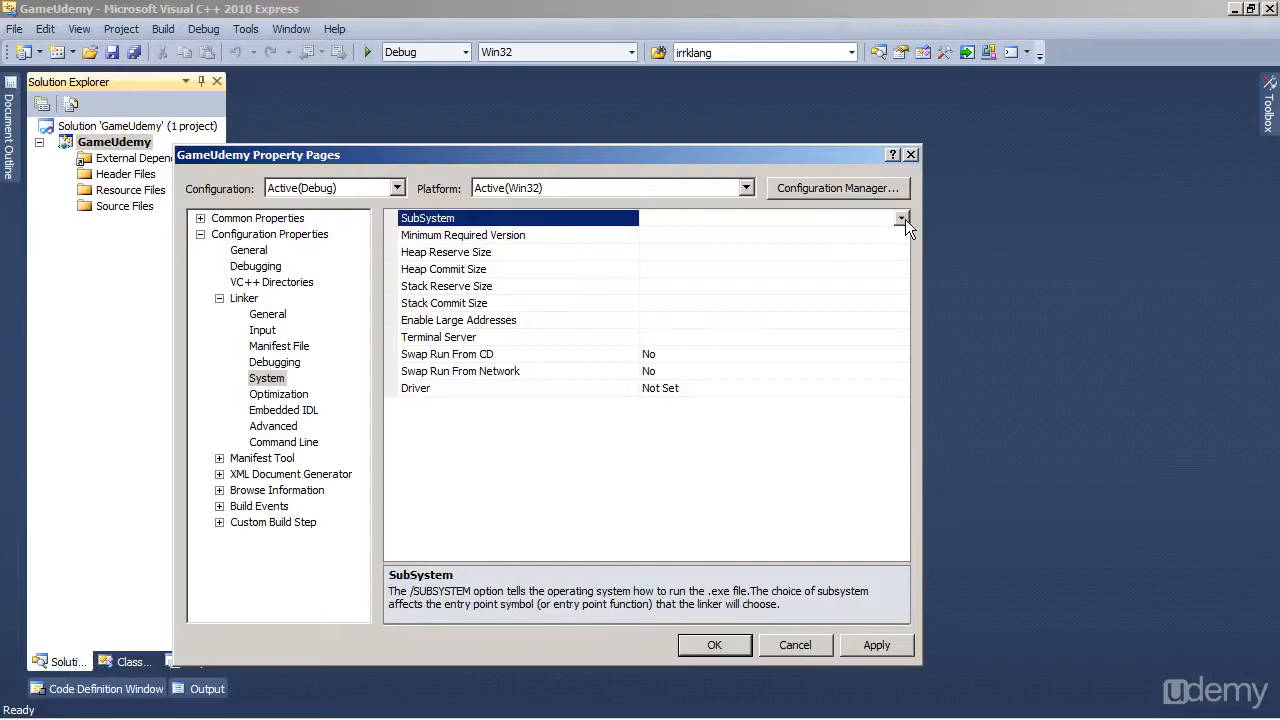
{"action": "left_click", "coordinate": [732, 216]}
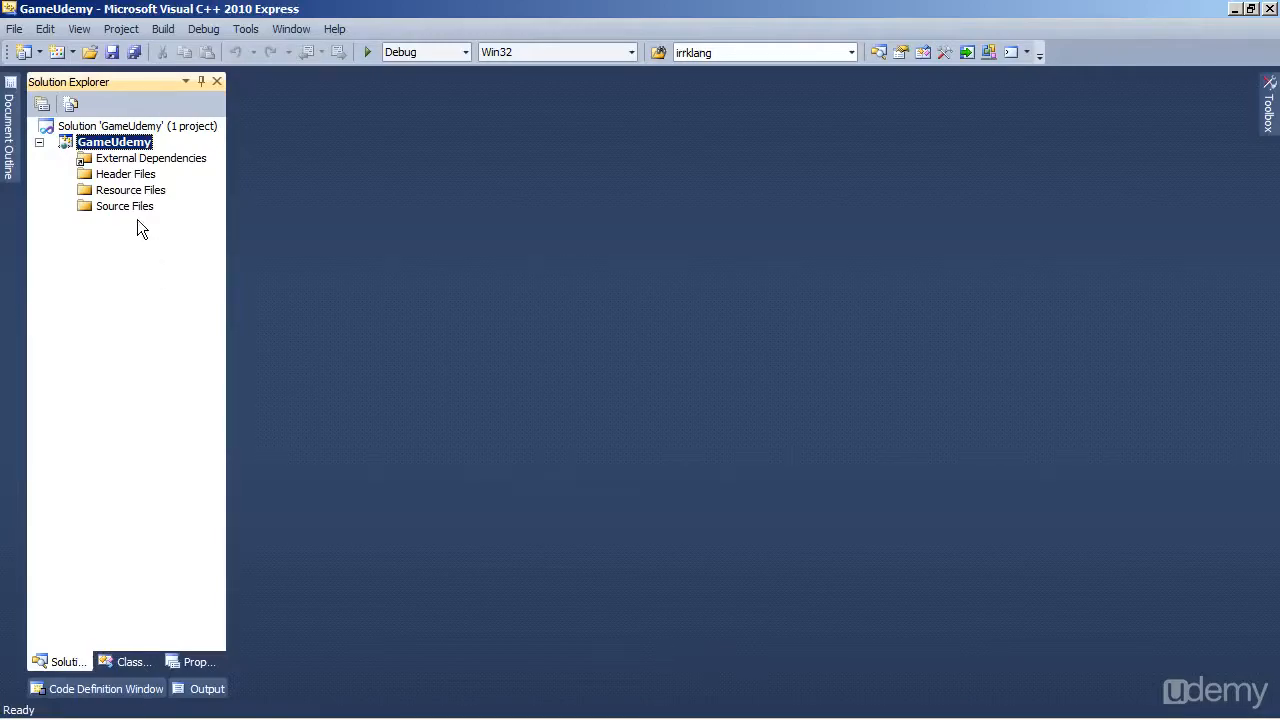
Add a new C++ File (.cpp) named Main to the Source Files folder
{"action": "left_click", "coordinate": [124, 206]}
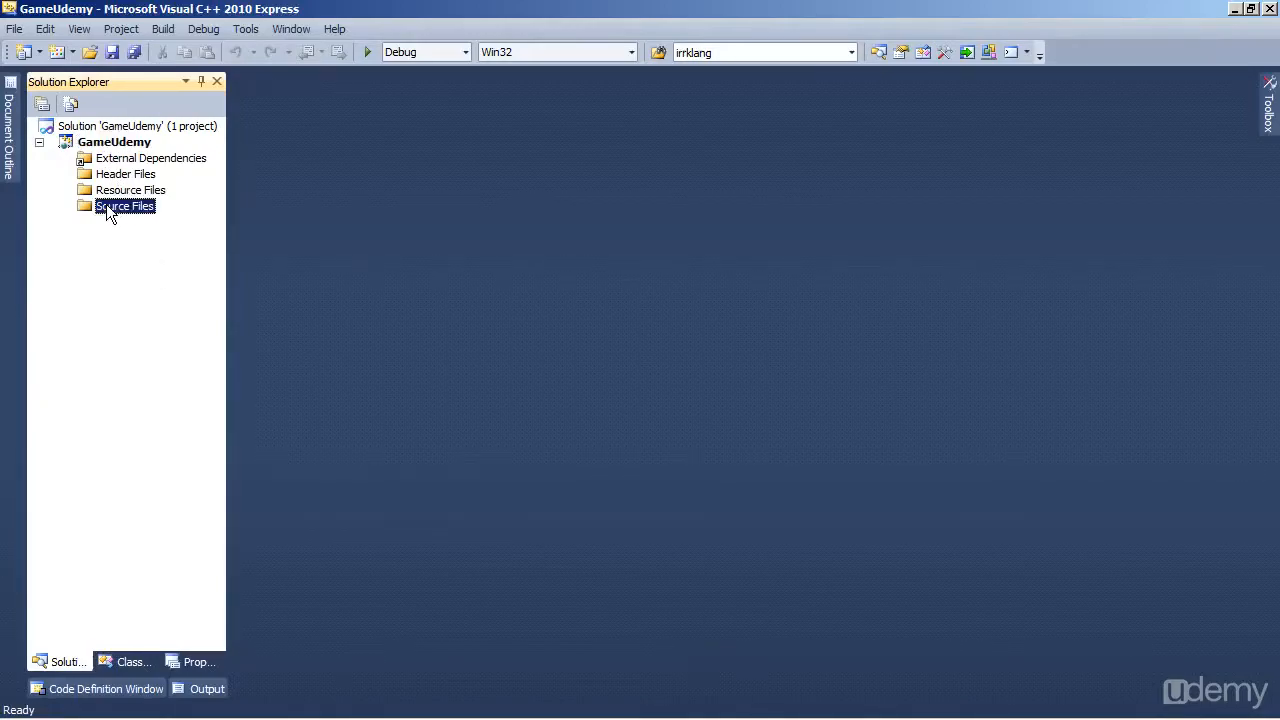
{"action": "right_click", "coordinate": [124, 206]}
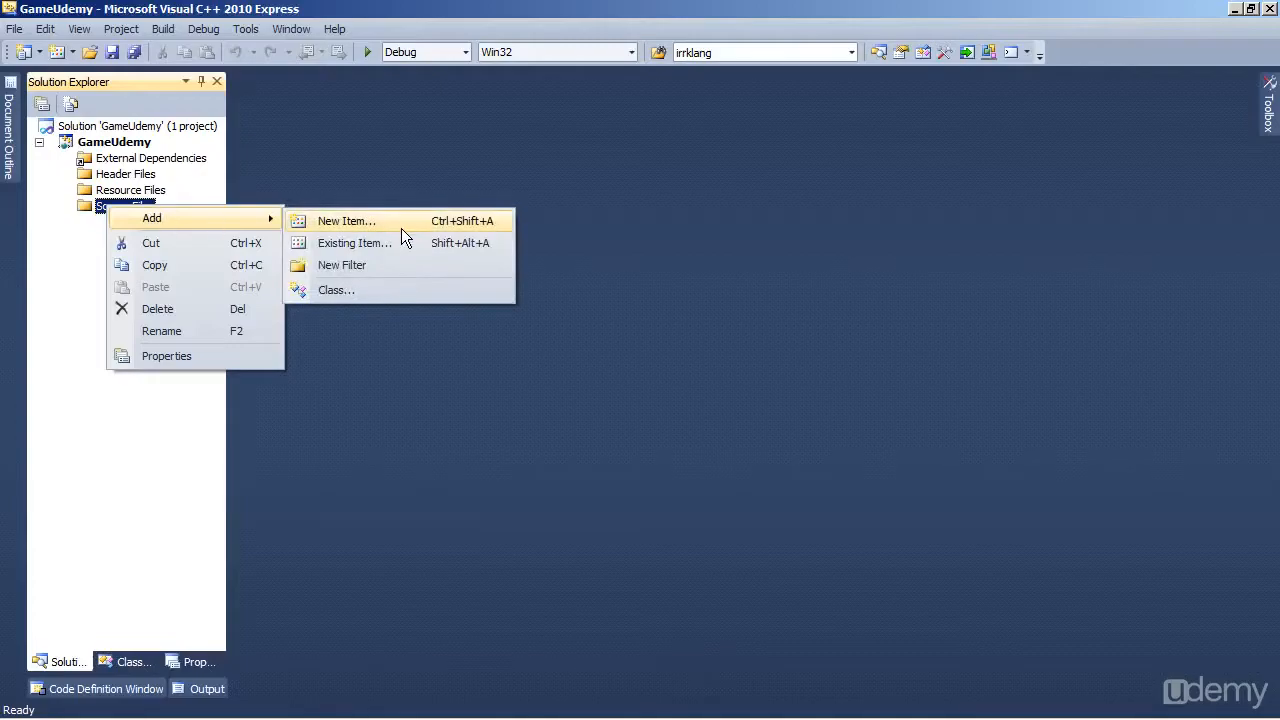
{"action": "left_click", "coordinate": [346, 220]}
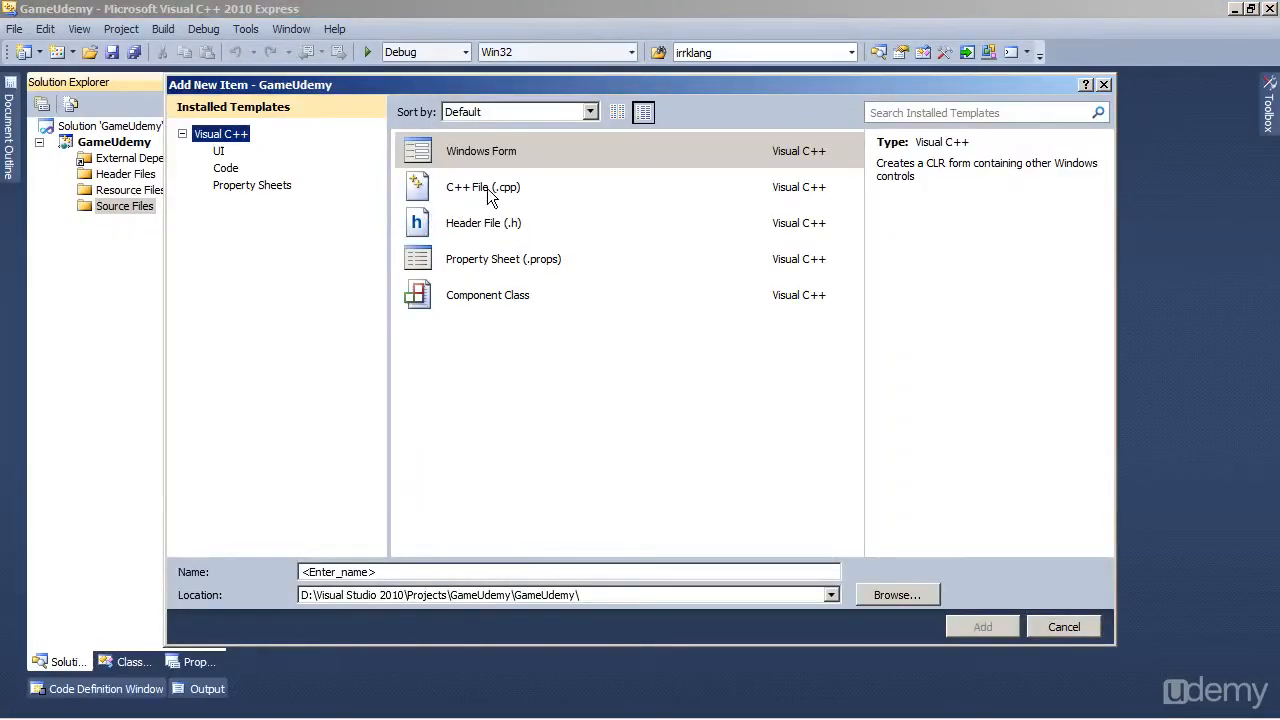
{"action": "left_click", "coordinate": [484, 188]}
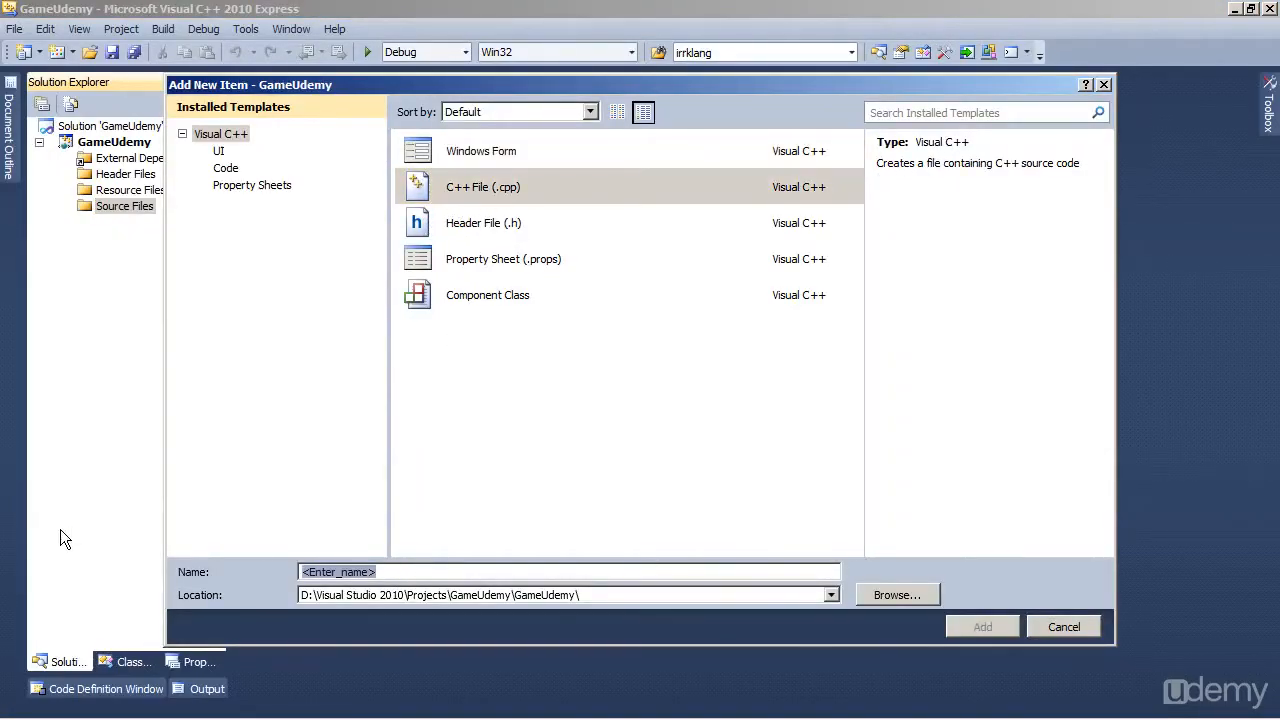
{"action": "type", "text": "Main"}
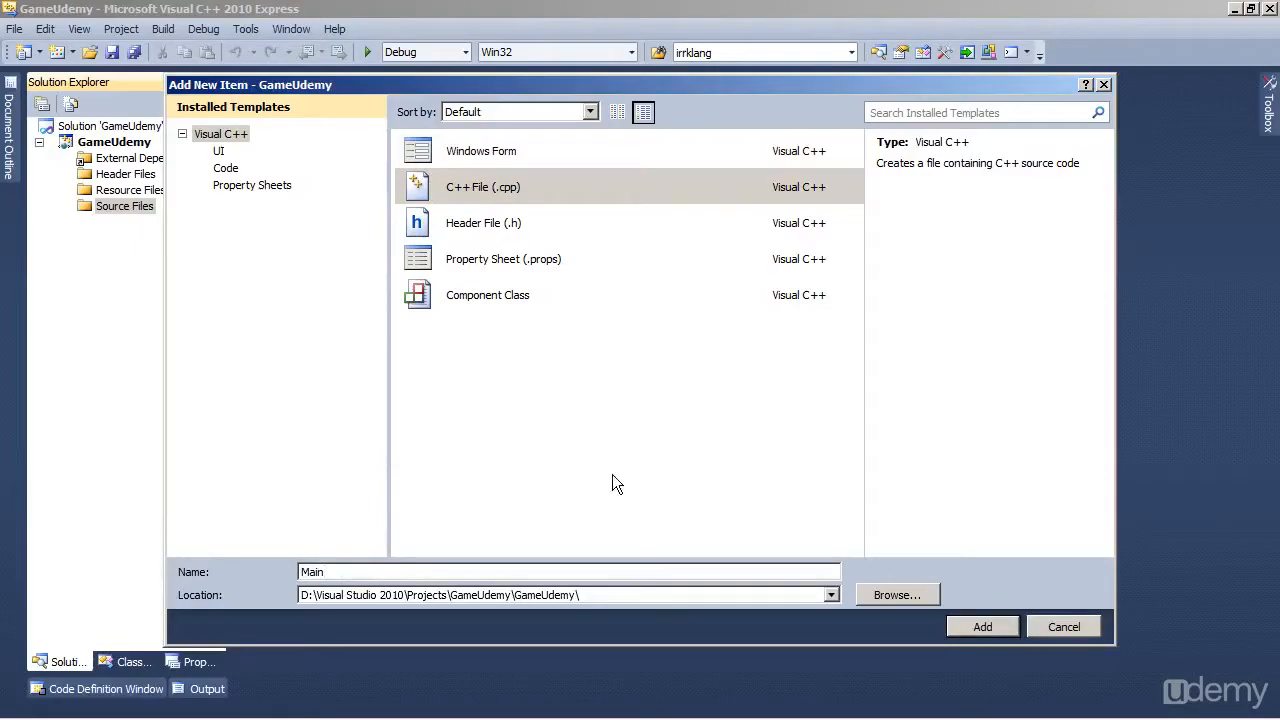
{"action": "left_click", "coordinate": [982, 626]}
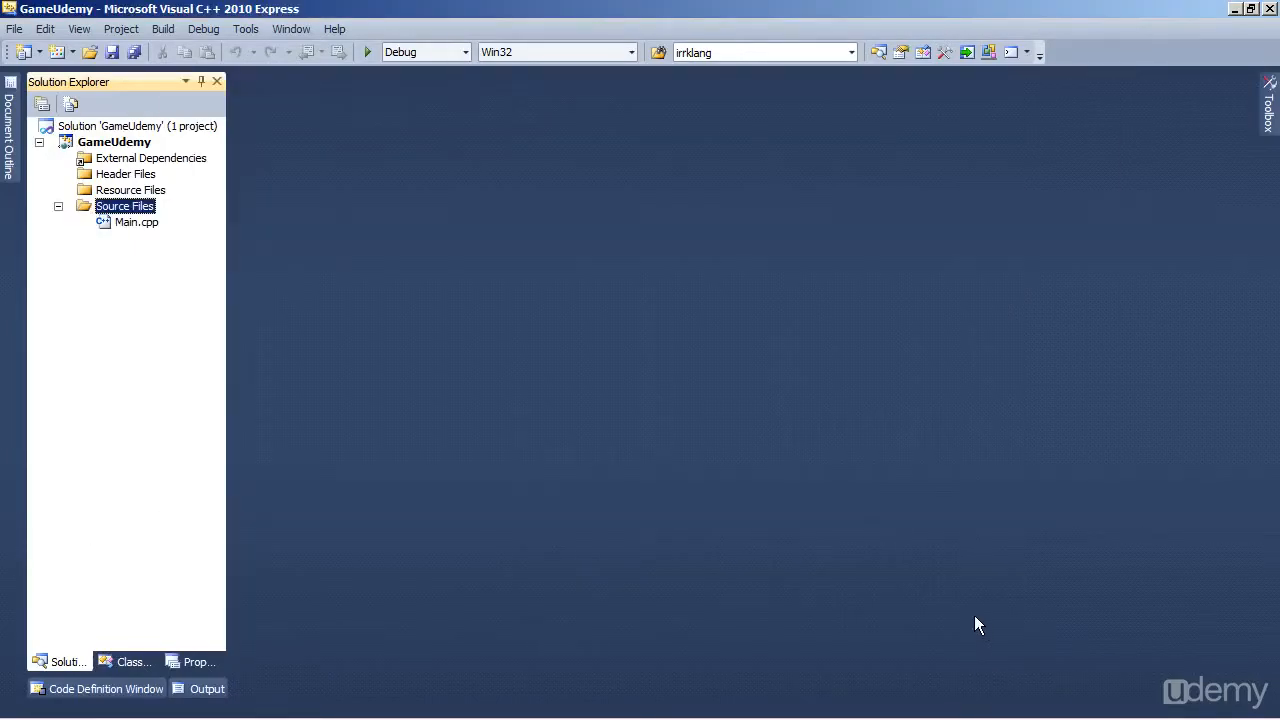
Open Main.cpp, auto-hide Solution Explorer and switch the view to Full Screen
{"action": "double_click", "coordinate": [136, 220]}
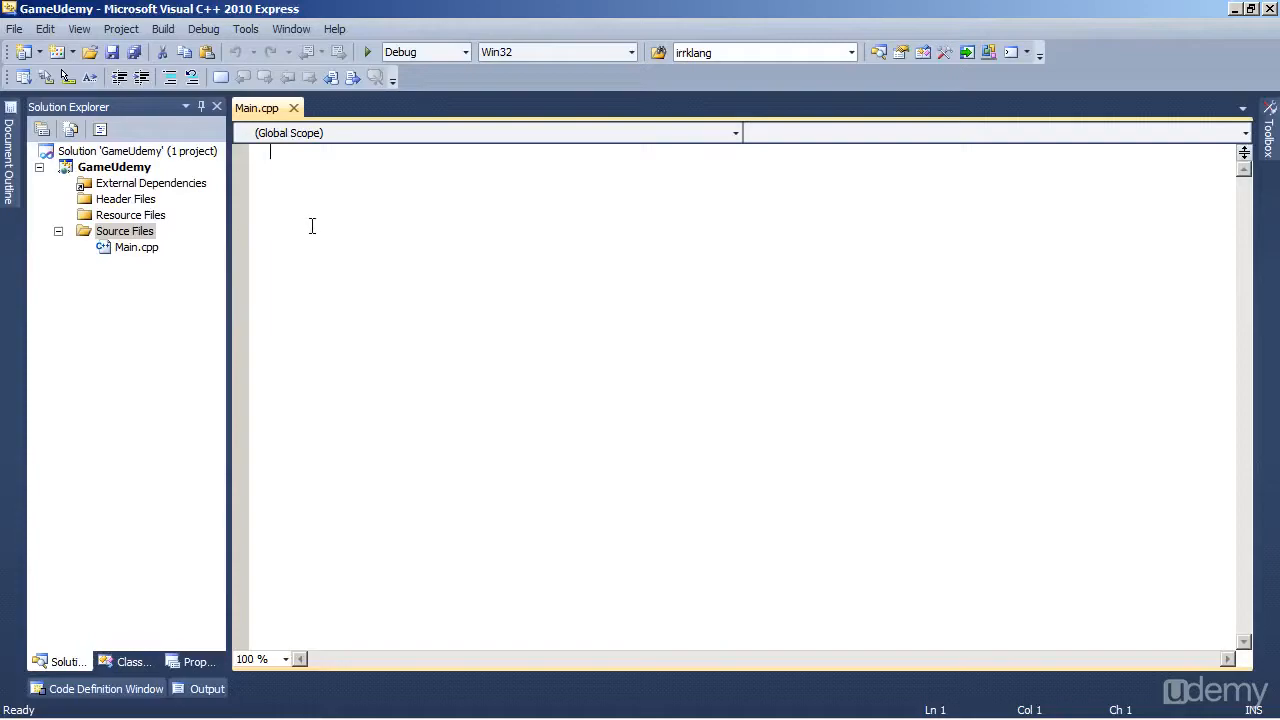
{"action": "left_click", "coordinate": [124, 232]}
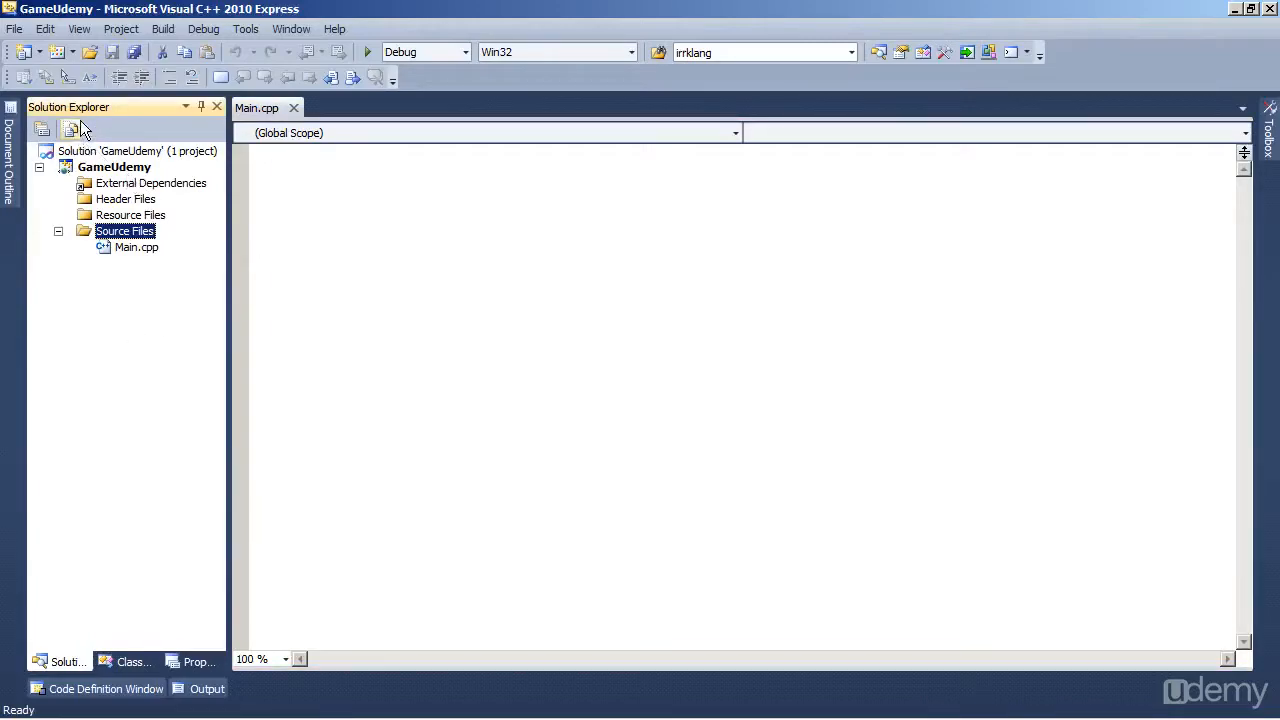
{"action": "mouse_move", "coordinate": [202, 108]}
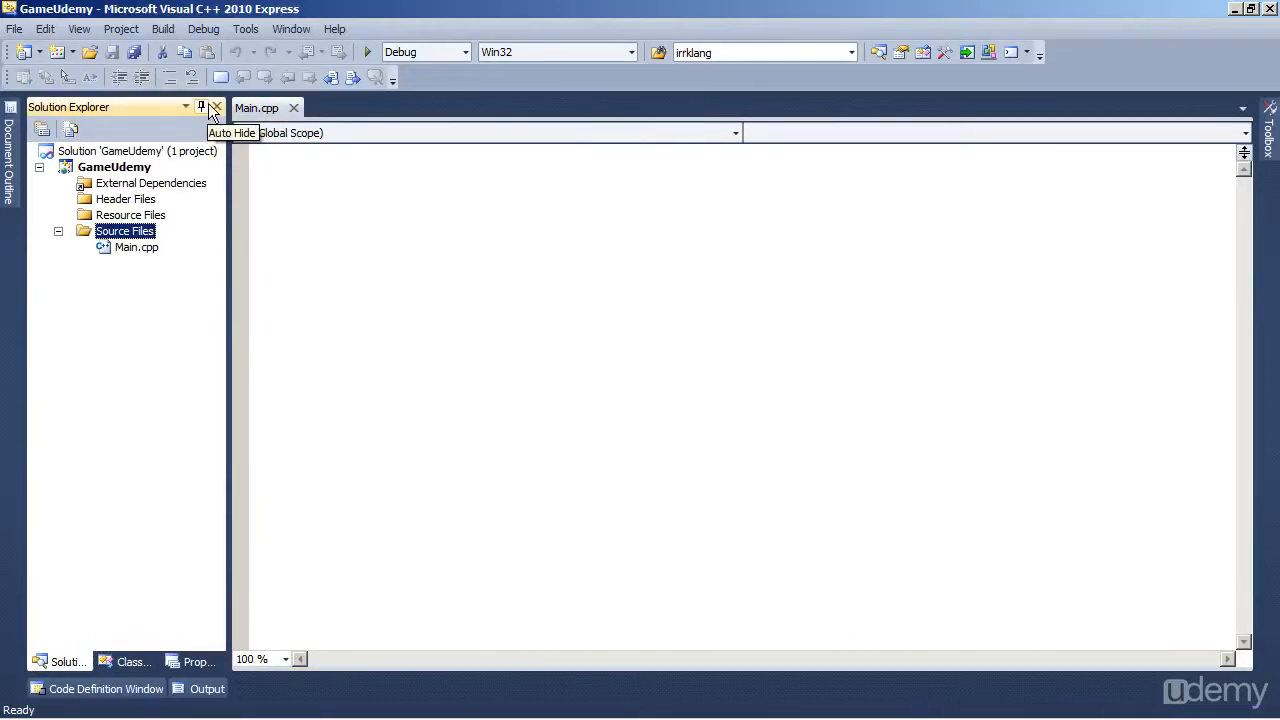
{"action": "left_click", "coordinate": [200, 108]}
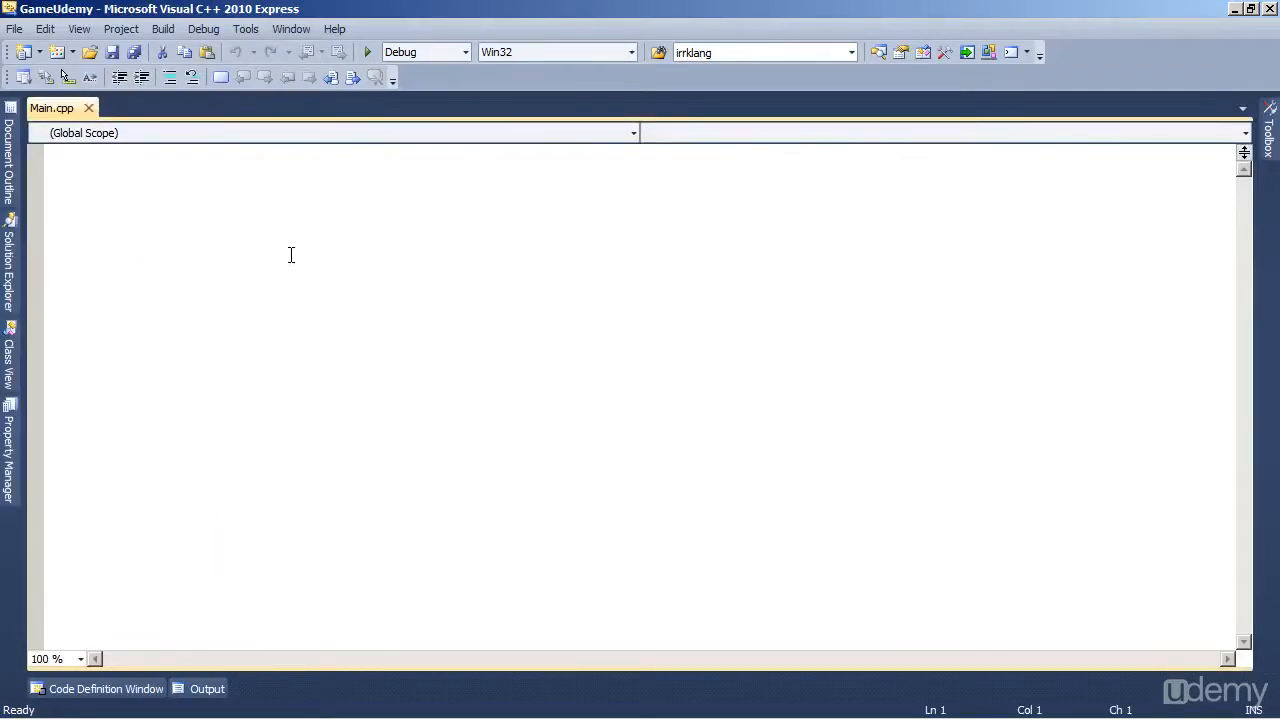
{"action": "mouse_move", "coordinate": [372, 288]}
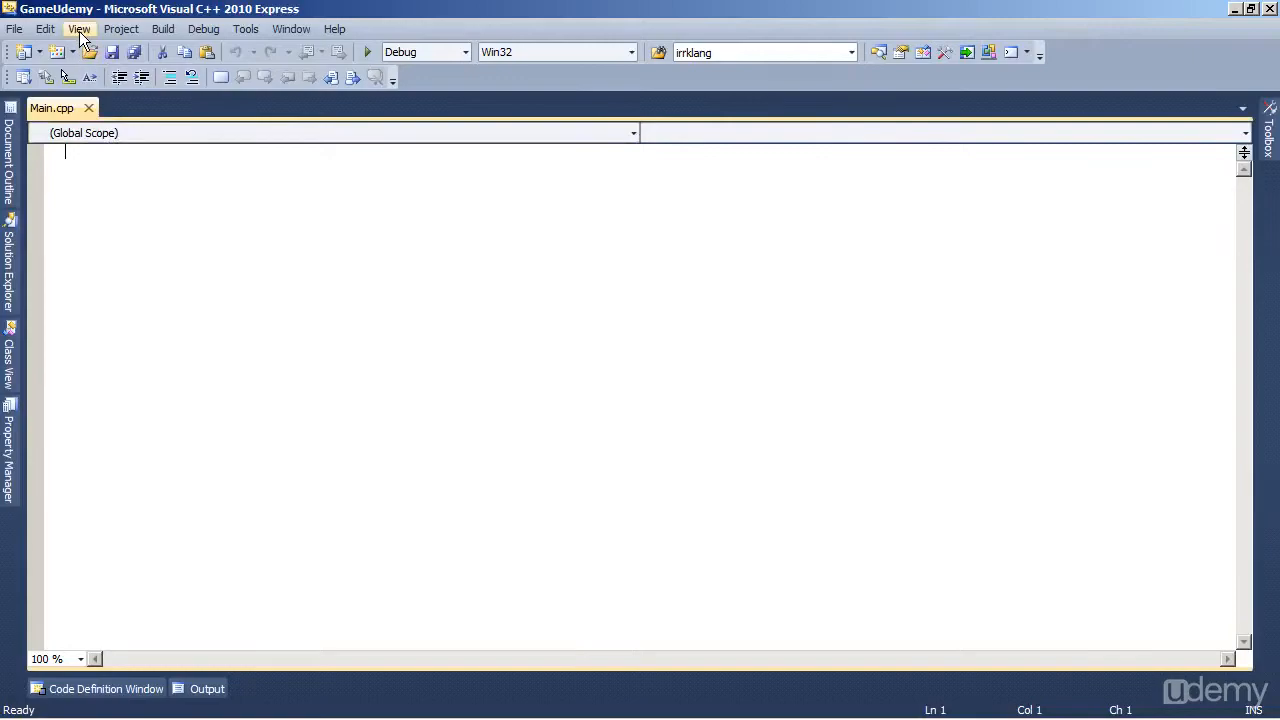
{"action": "left_click", "coordinate": [78, 28]}
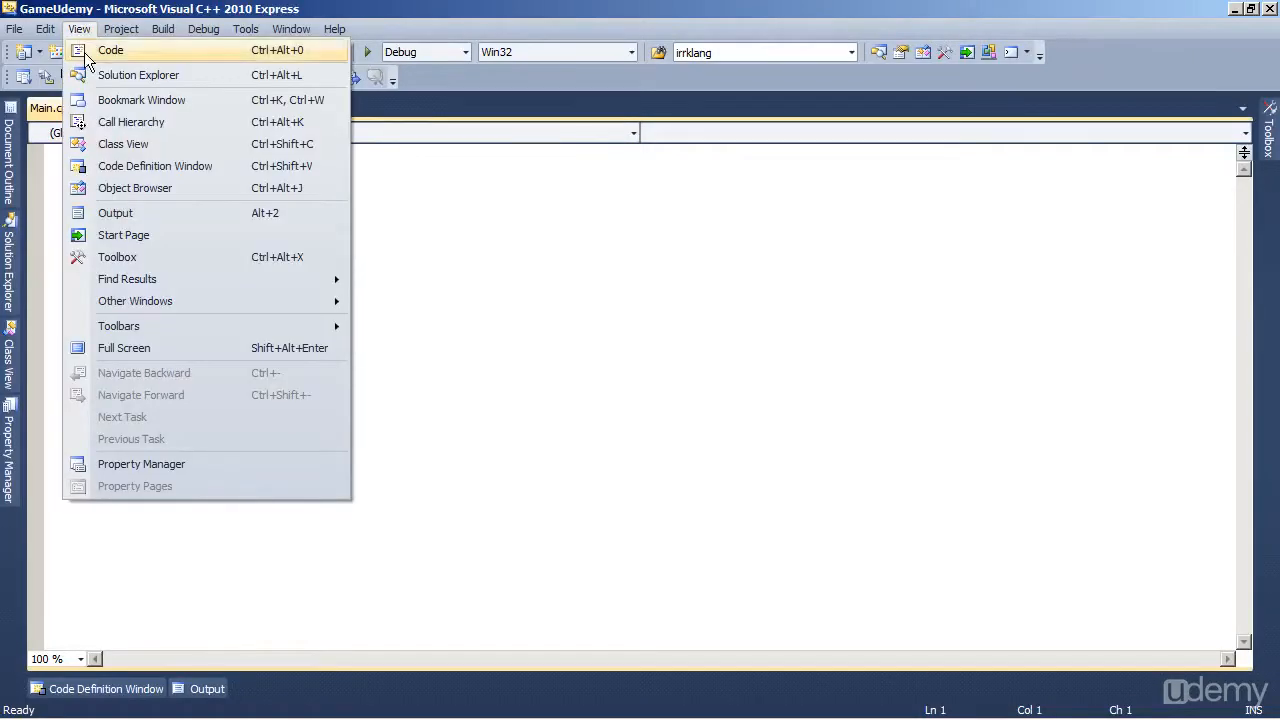
{"action": "mouse_move", "coordinate": [140, 348]}
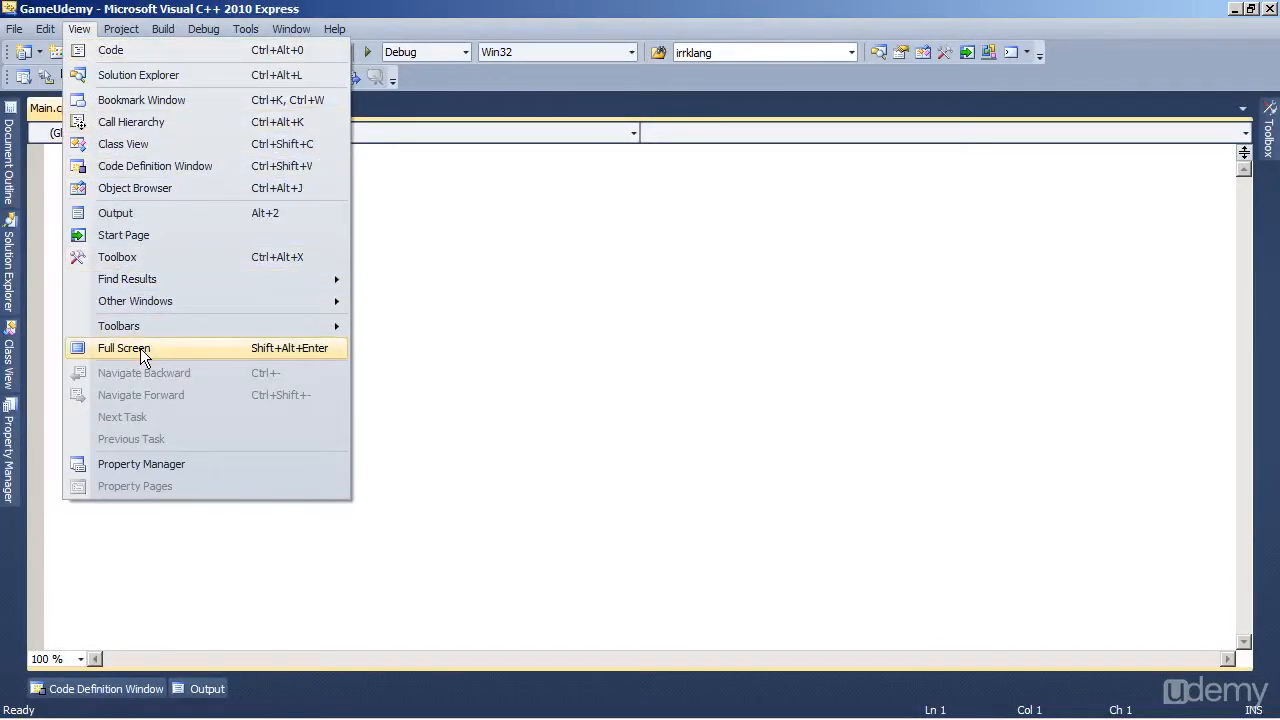
{"action": "mouse_move", "coordinate": [550, 364]}
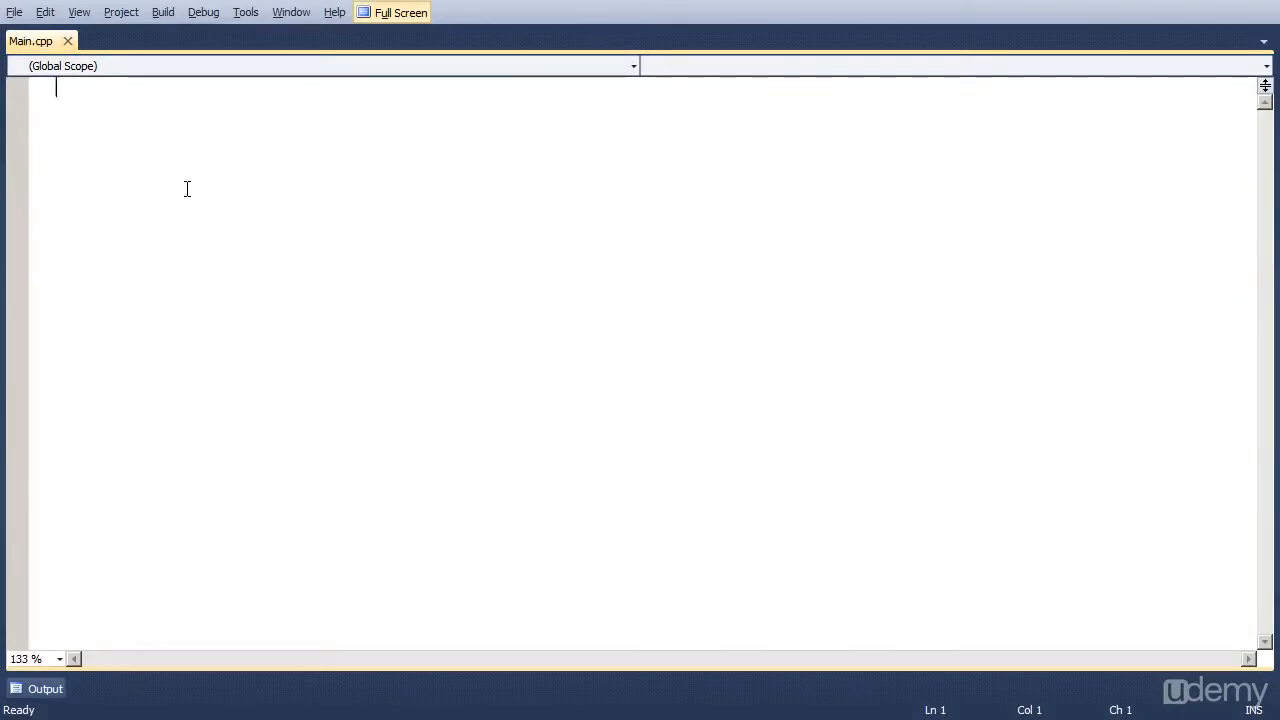
Write #include lines for SDL.h, SDL_opengl.h and iostream at the top of Main.cpp
{"action": "type", "text": "#"}
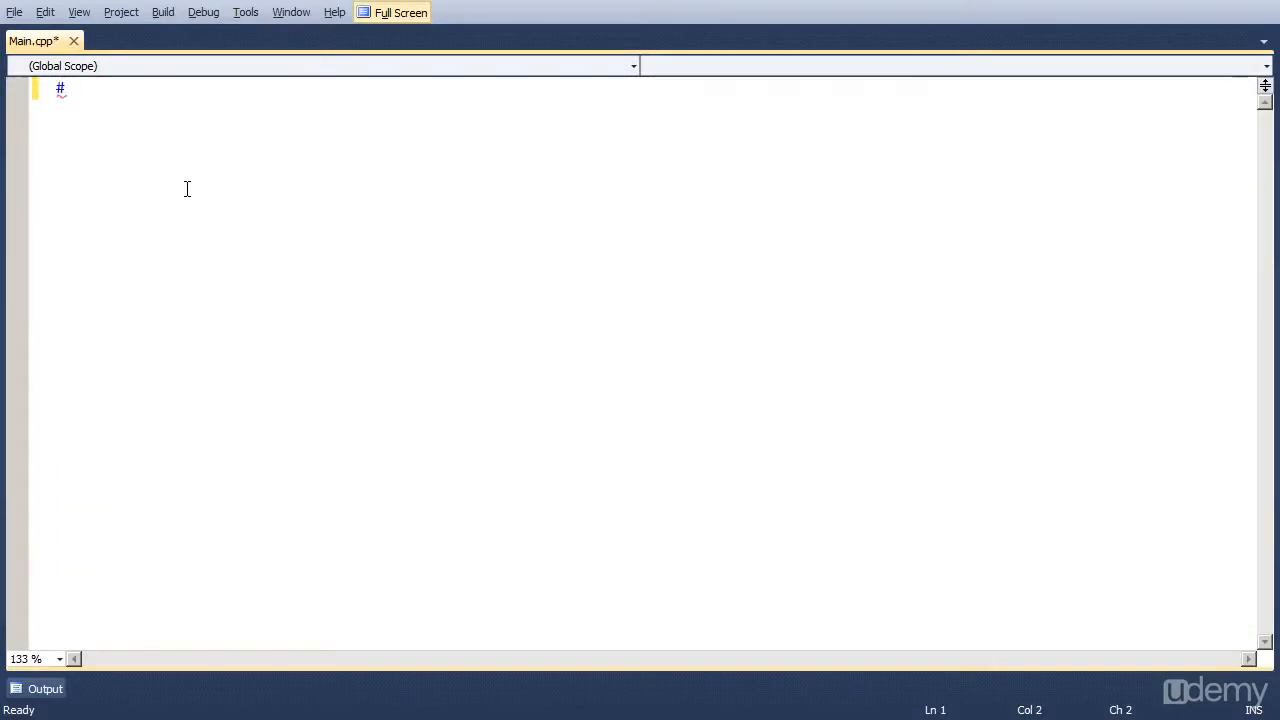
{"action": "type", "text": "incli"}
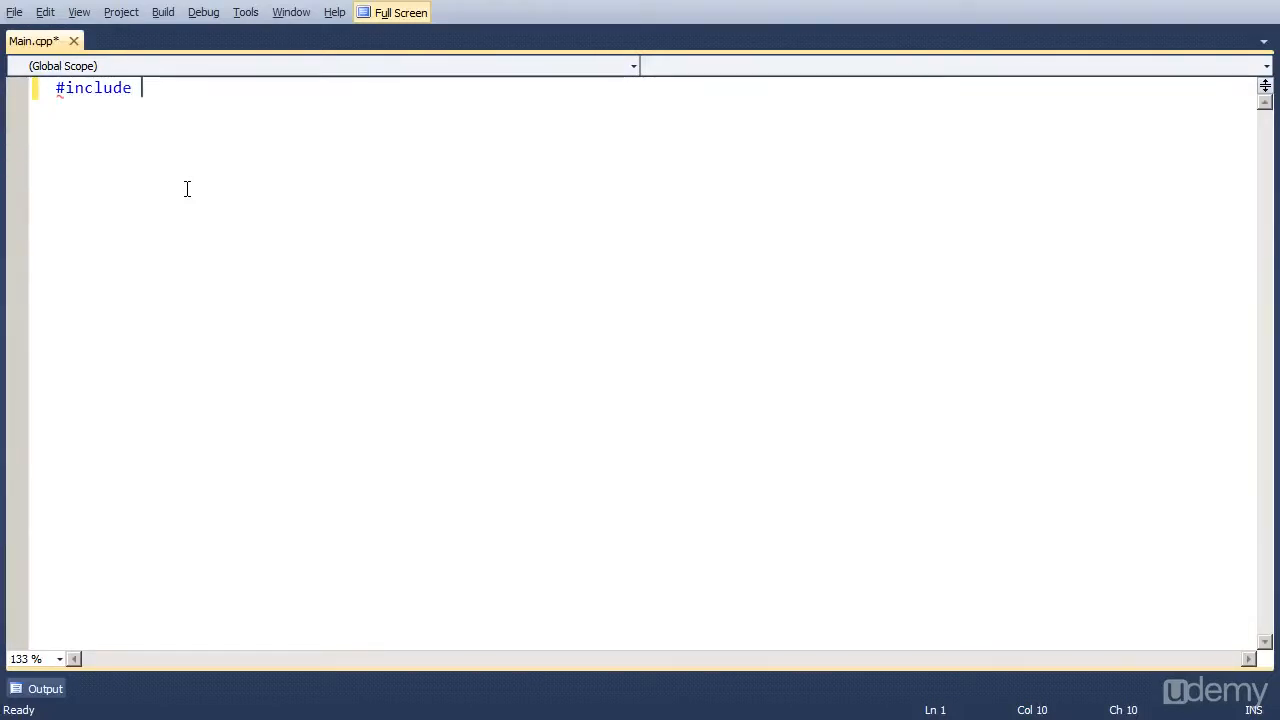
{"action": "type", "text": "<"}
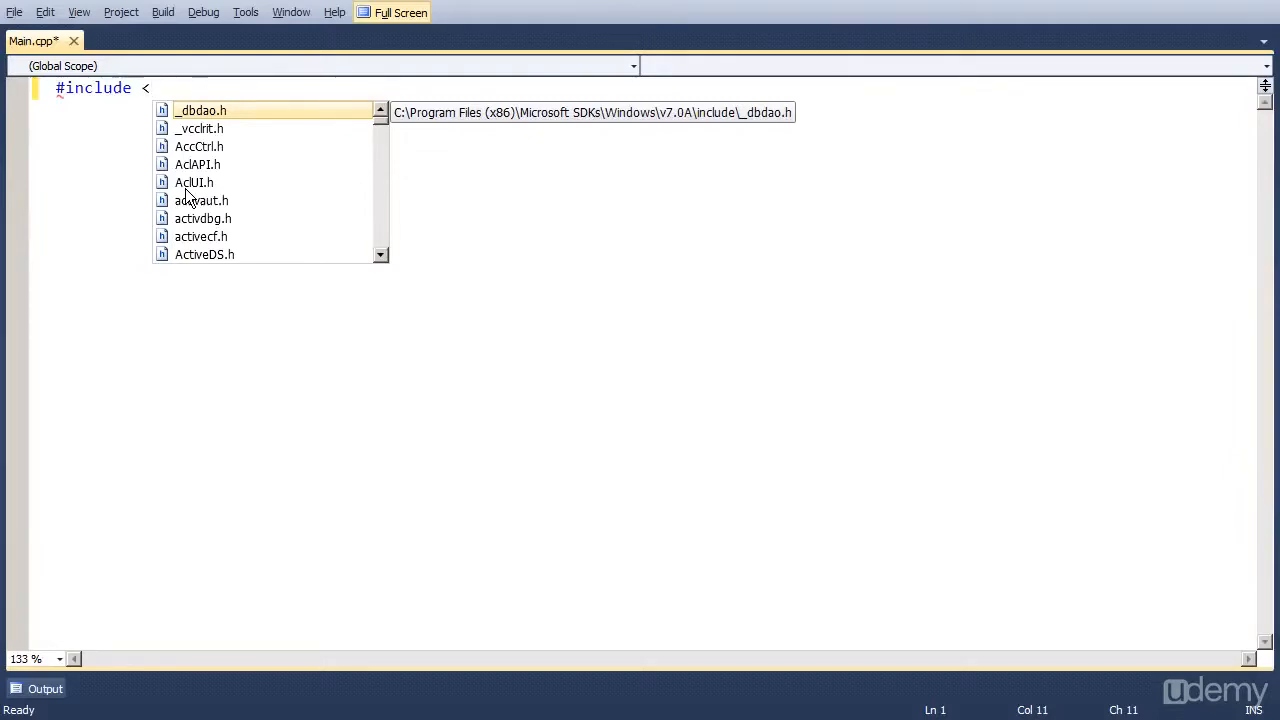
{"action": "type", "text": "SDL.h>"}
{"action": "type", "text": "#inclu"}
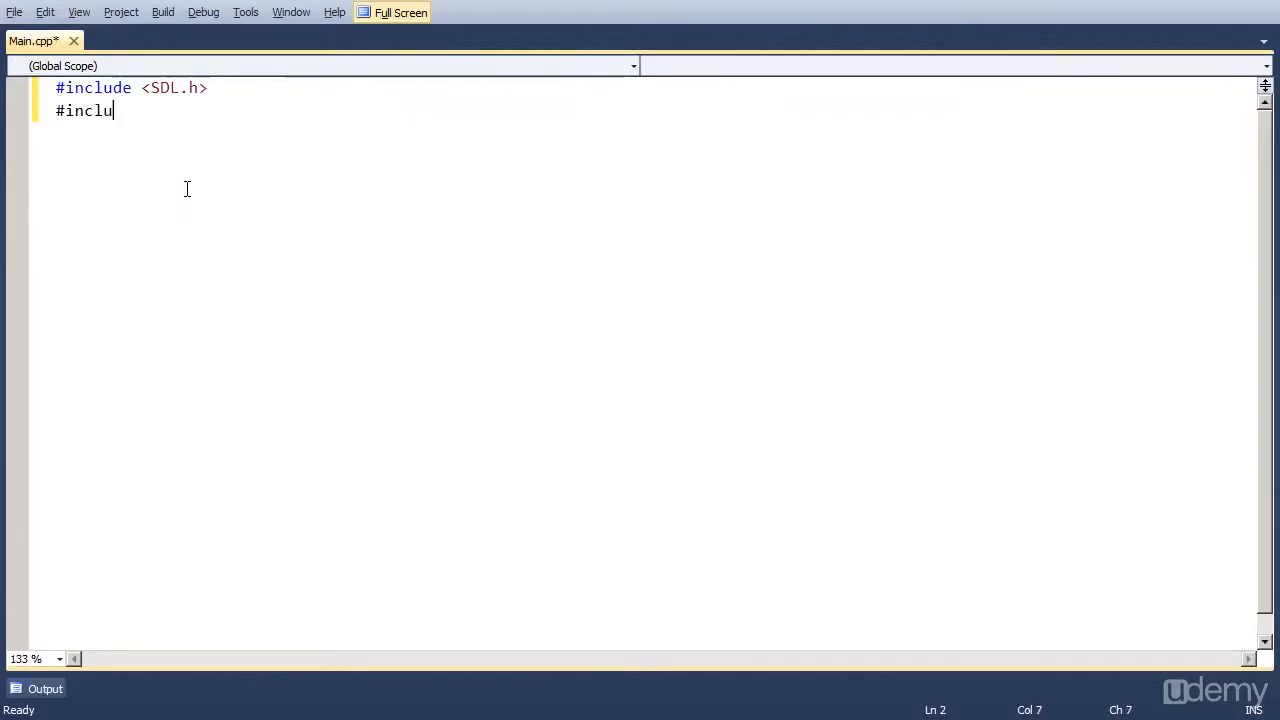
{"action": "type", "text": "de <"}
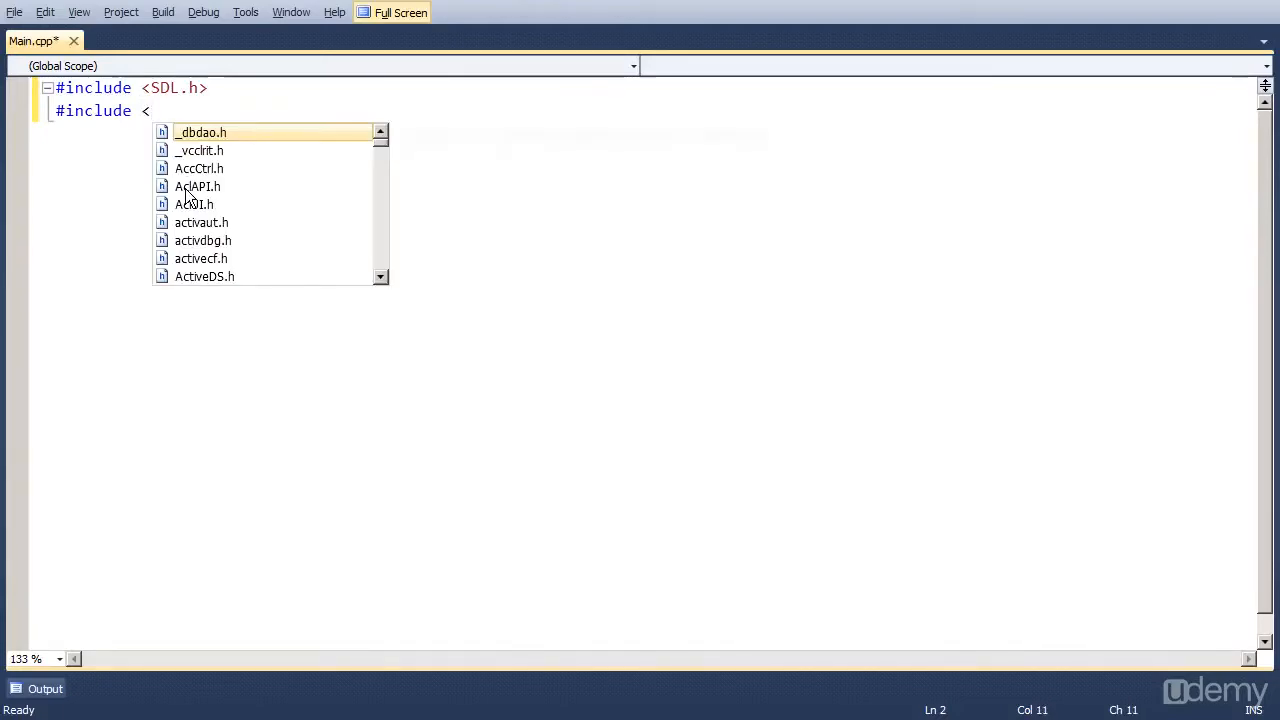
{"action": "type", "text": "SDL"}
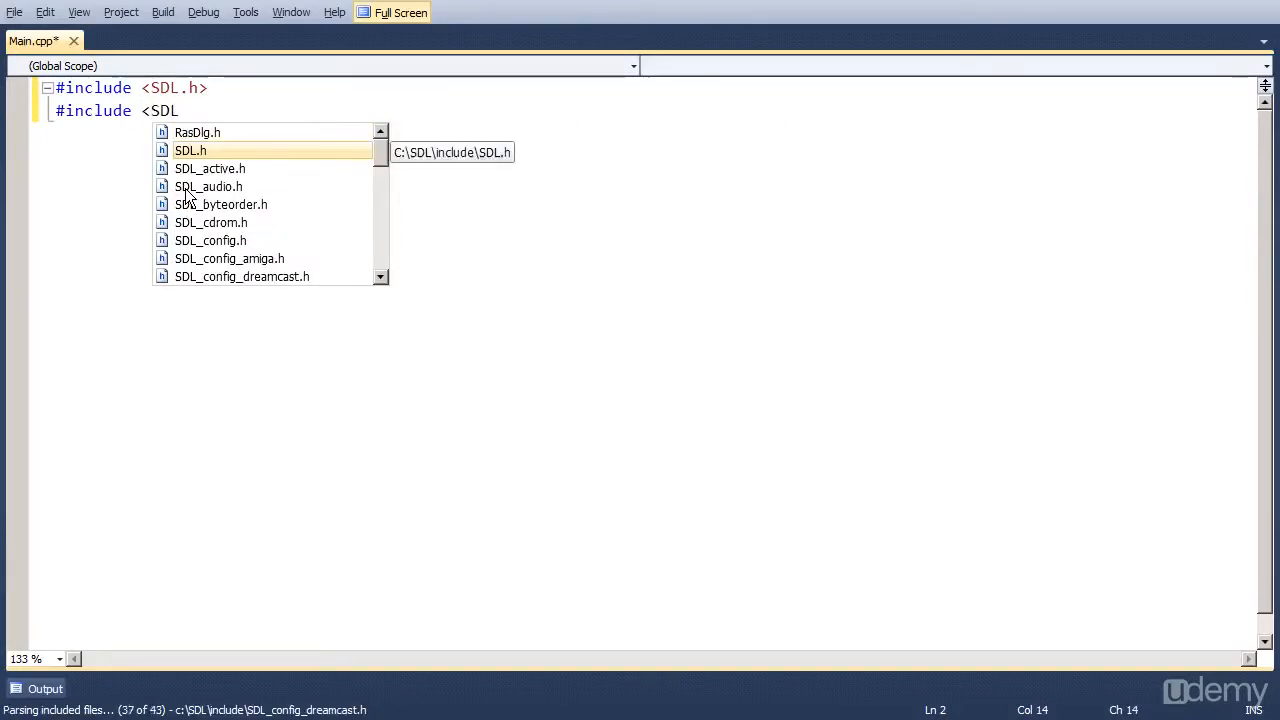
{"action": "type", "text": "_opengl.h>"}
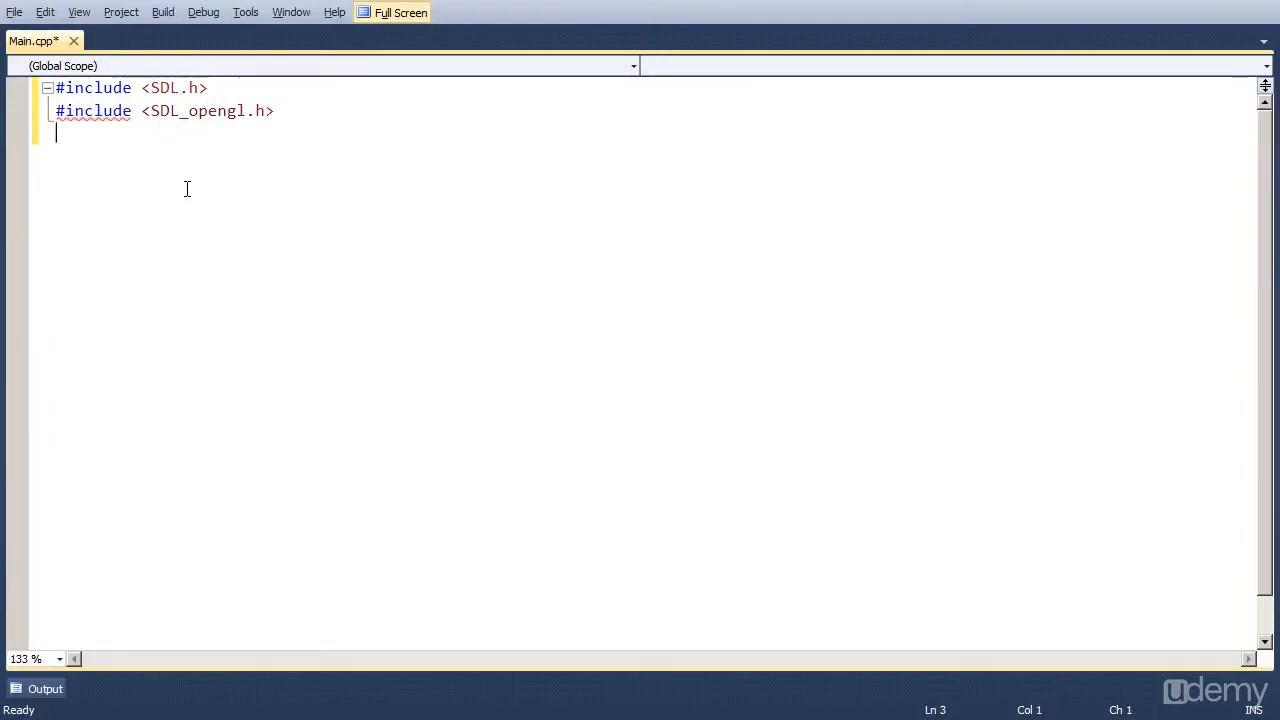
{"action": "type", "text": "#includ"}
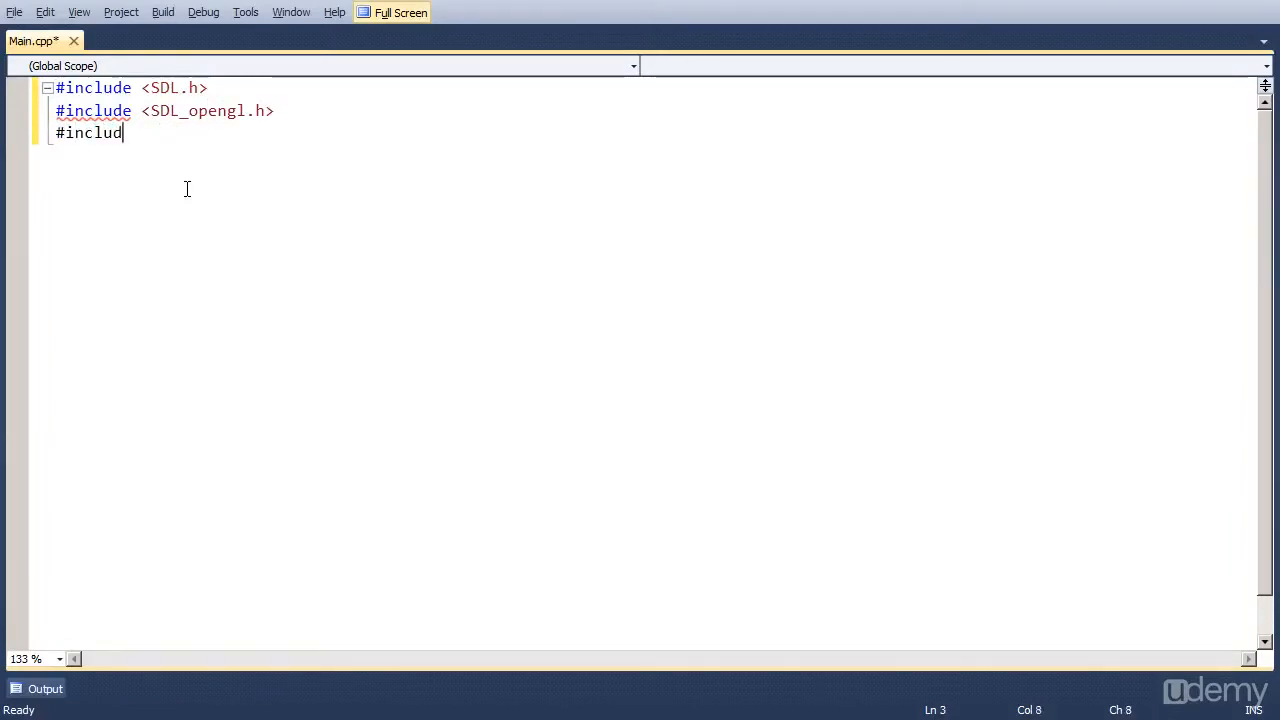
{"action": "type", "text": "e <iostream>"}
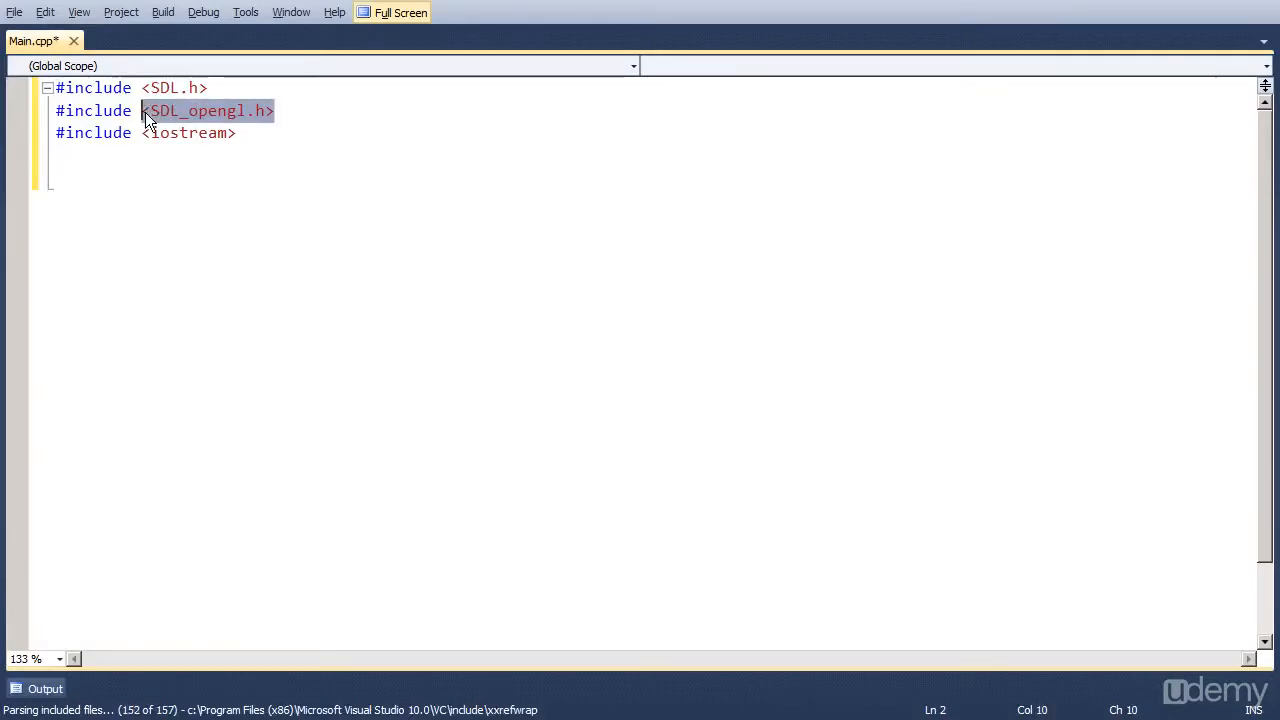
{"action": "left_click", "coordinate": [238, 132]}
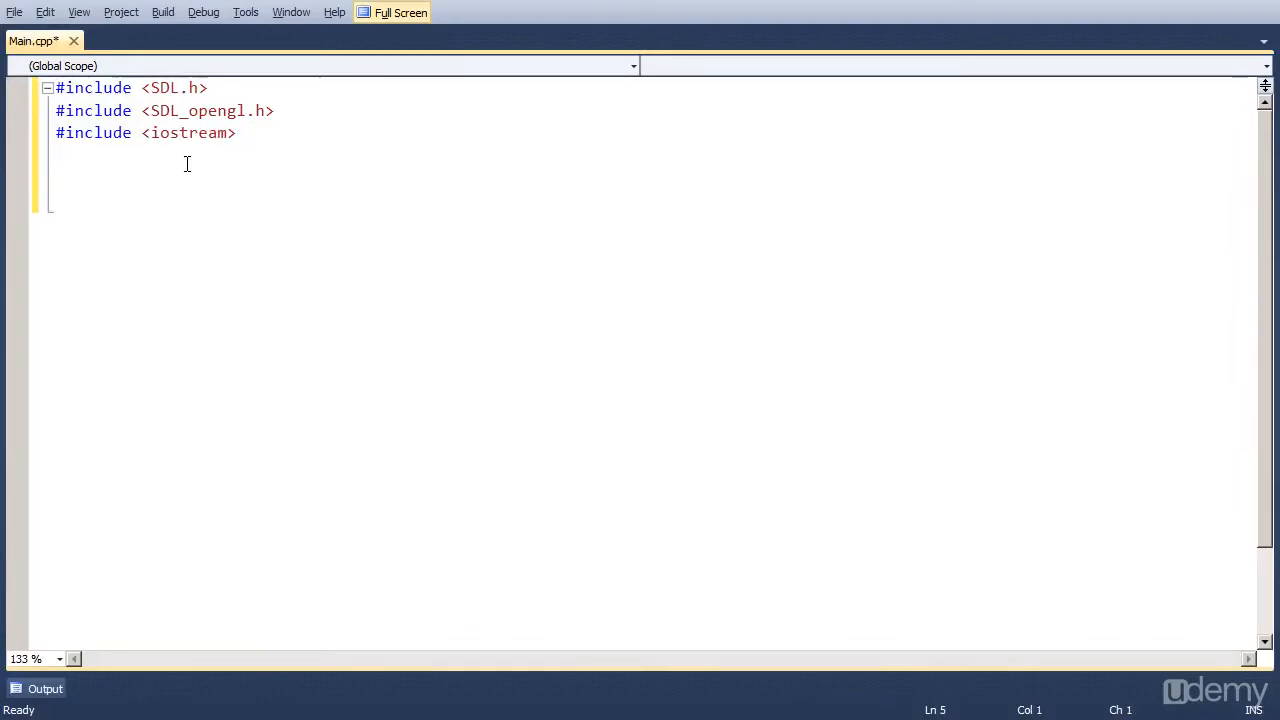
Write an empty int main(int argc, char* args[]) function below the includes
{"action": "type", "text": "int main"}
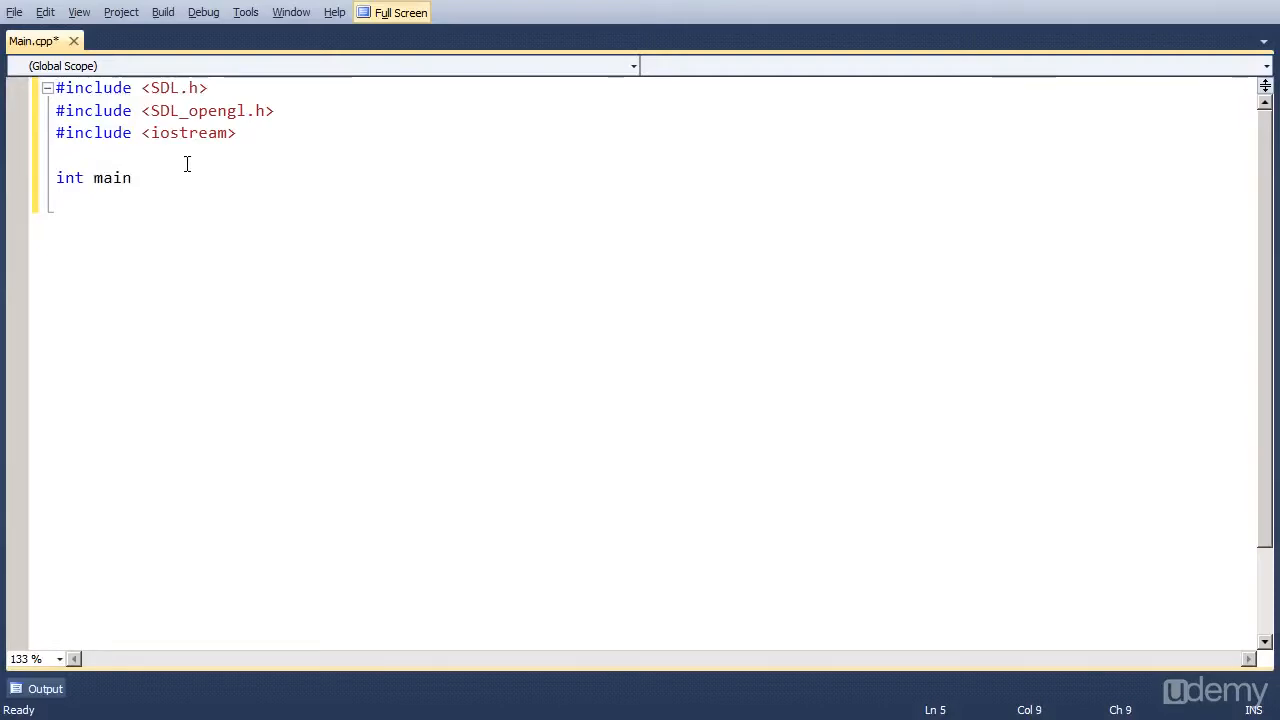
{"action": "type", "text": "(int a"}
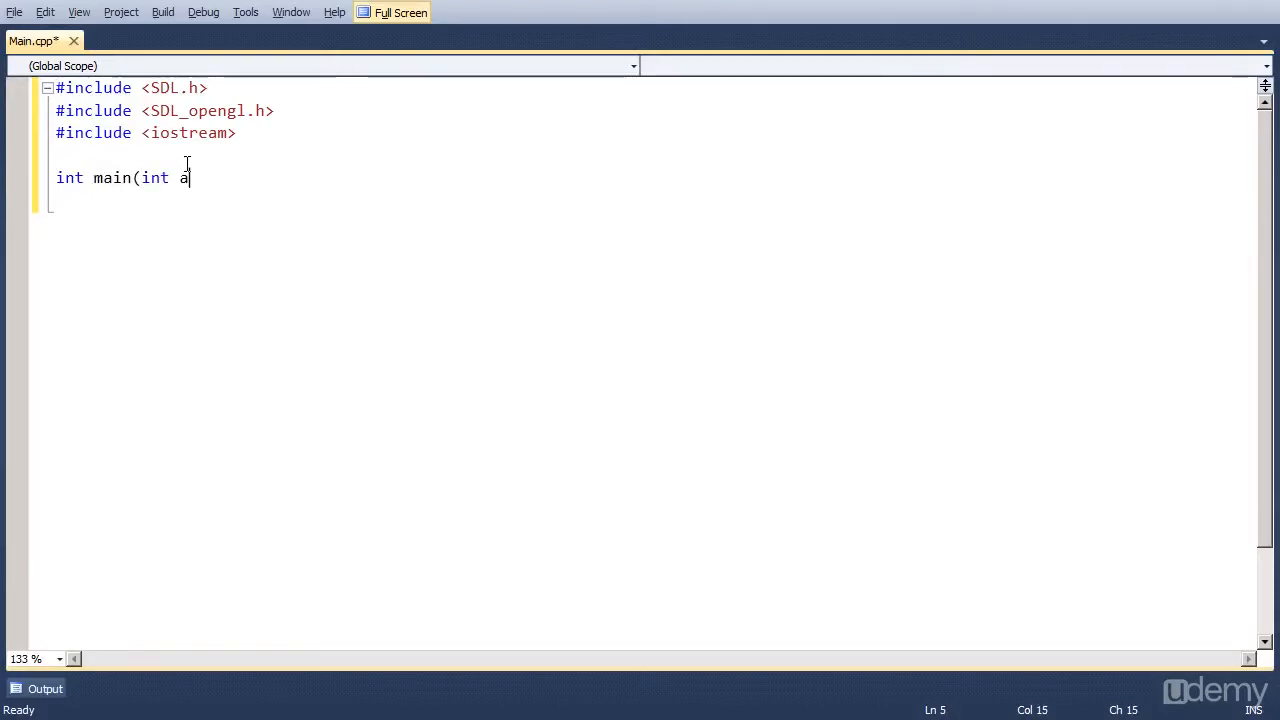
{"action": "type", "text": "rgc, c"}
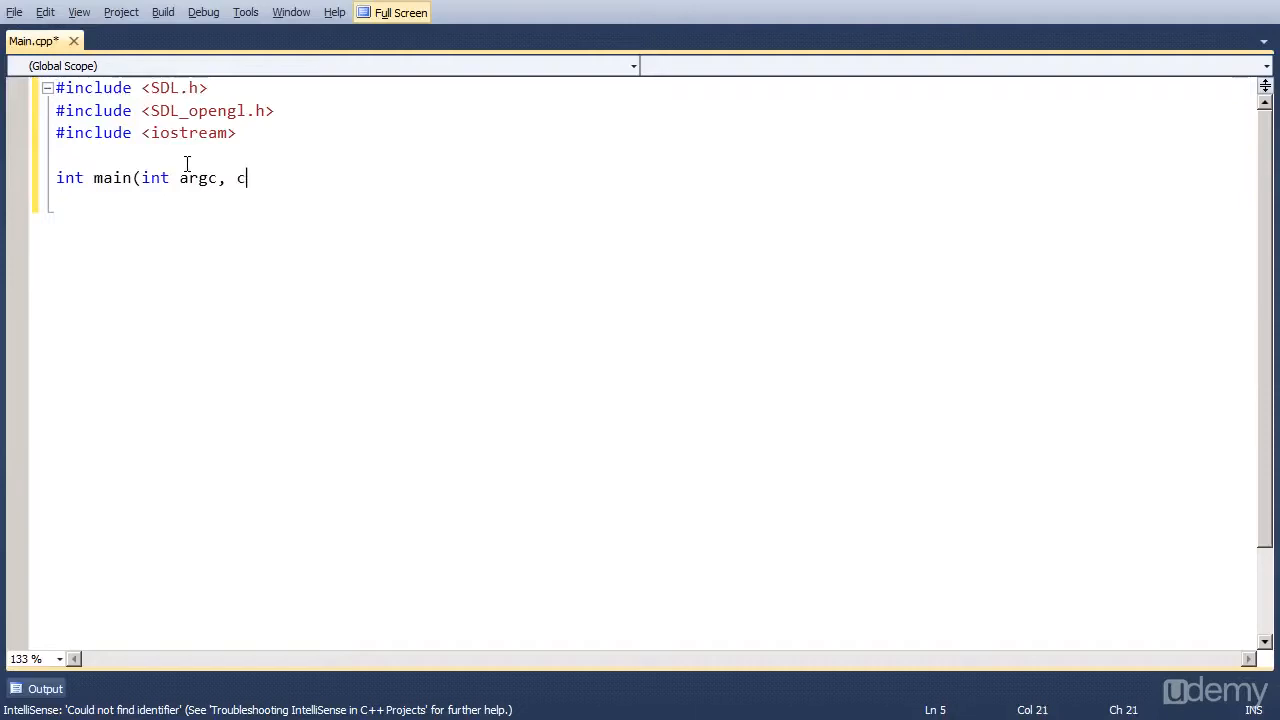
{"action": "type", "text": "har* args"}
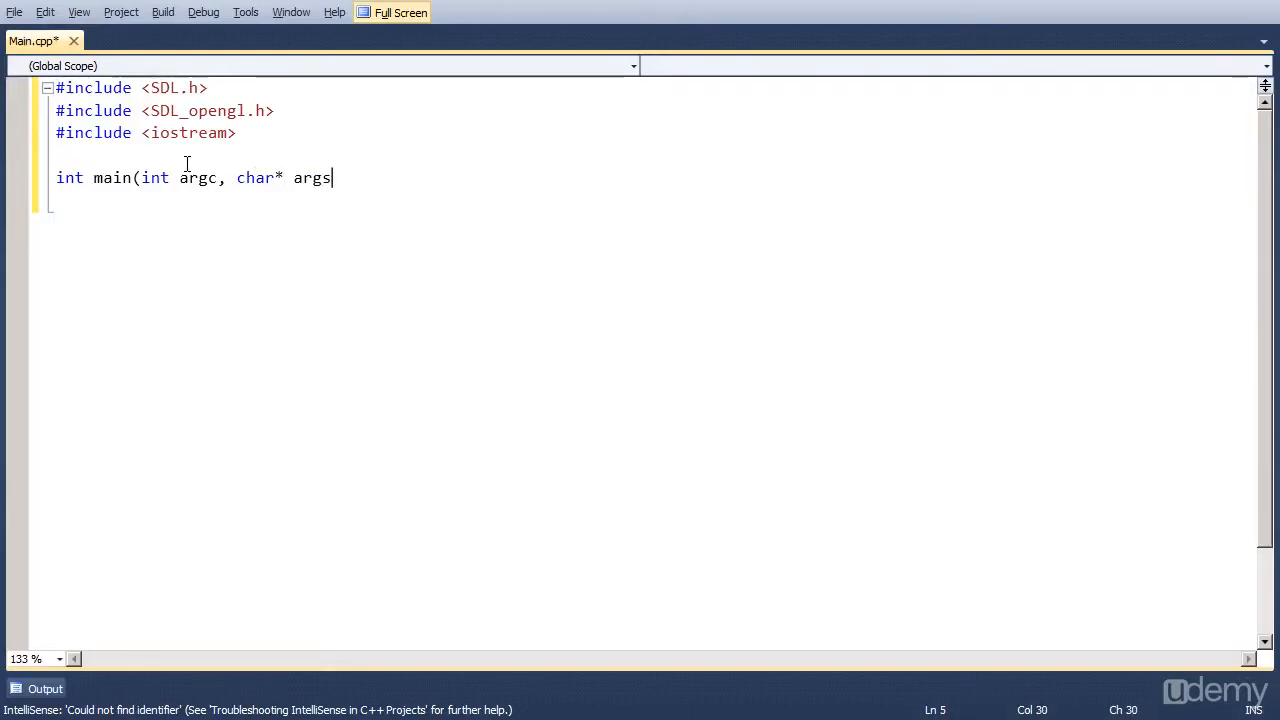
{"action": "type", "text": "[]"}
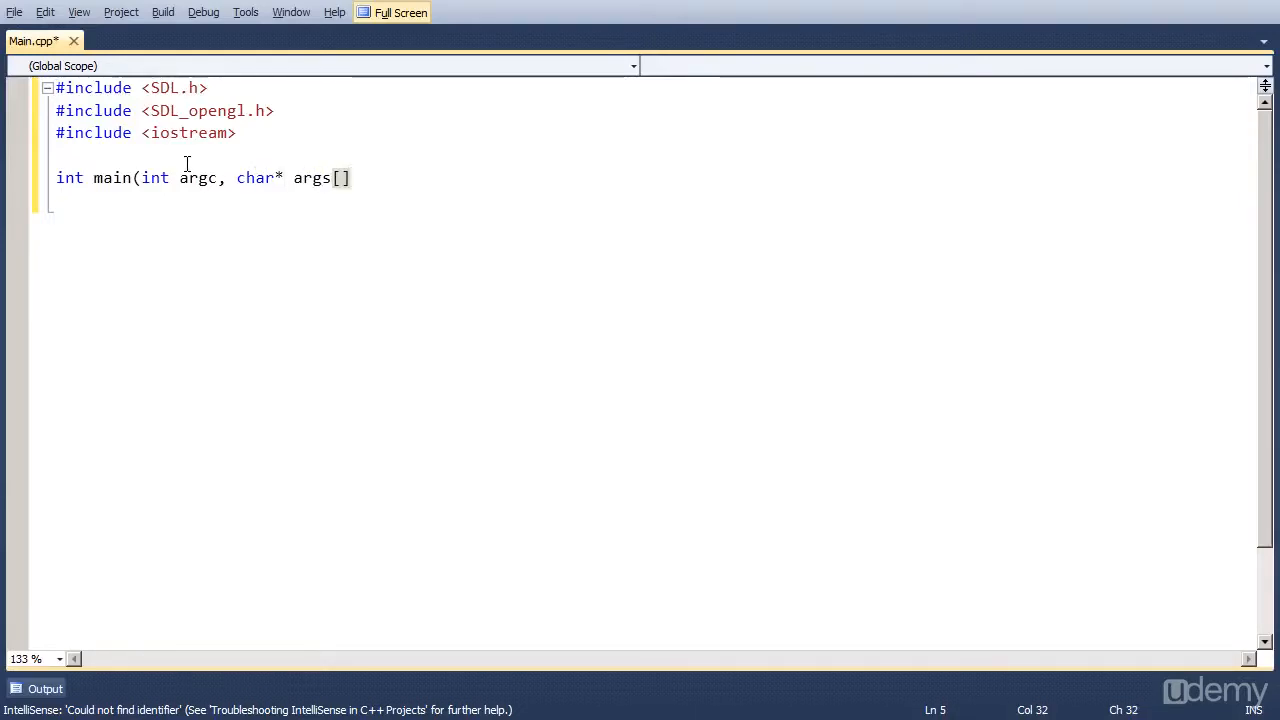
{"action": "type", "text": ")"}
{"action": "left_click", "coordinate": [652, 200]}
{"action": "type", "text": "{"}
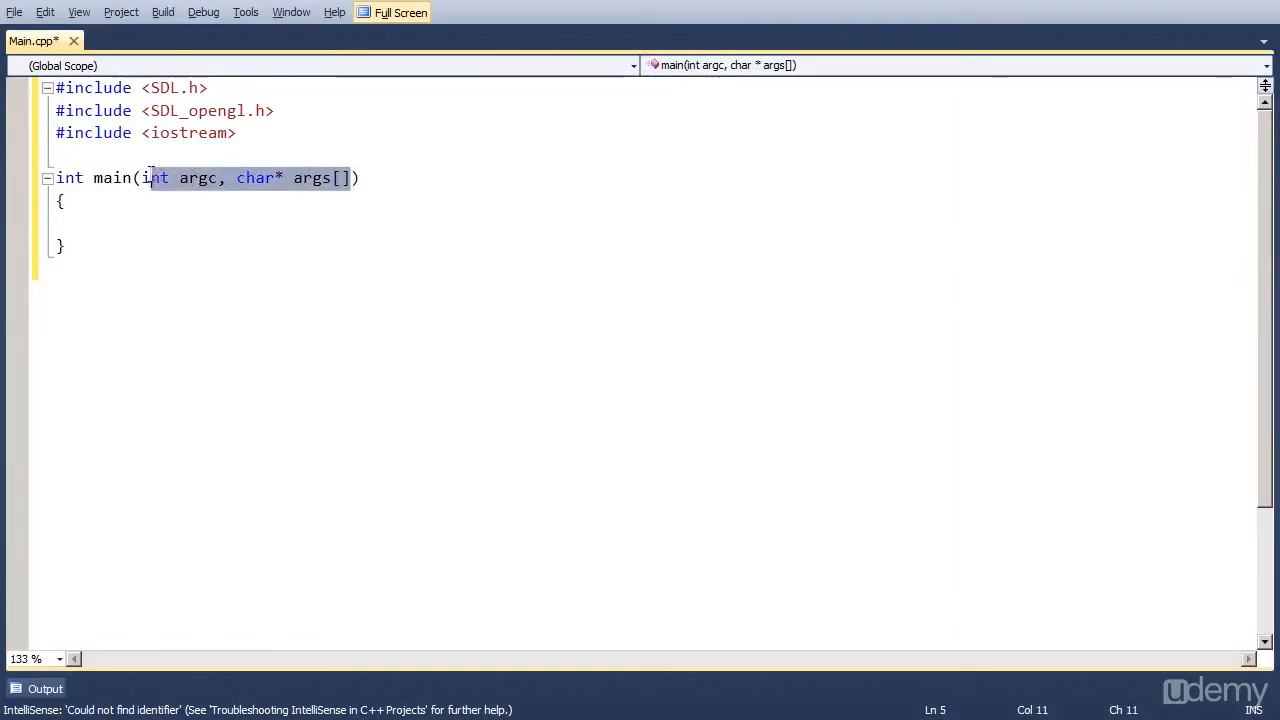
{"action": "key", "text": "Delete"}
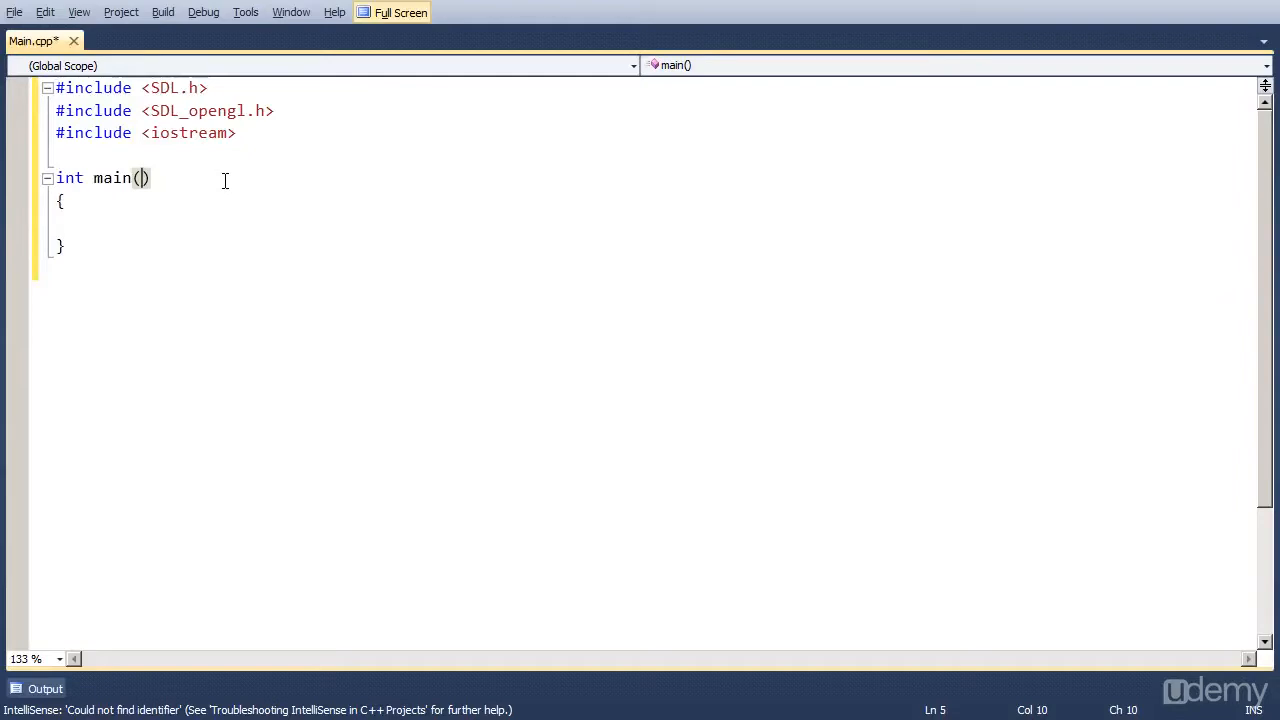
{"action": "type", "text": "int argc, char* args[]"}
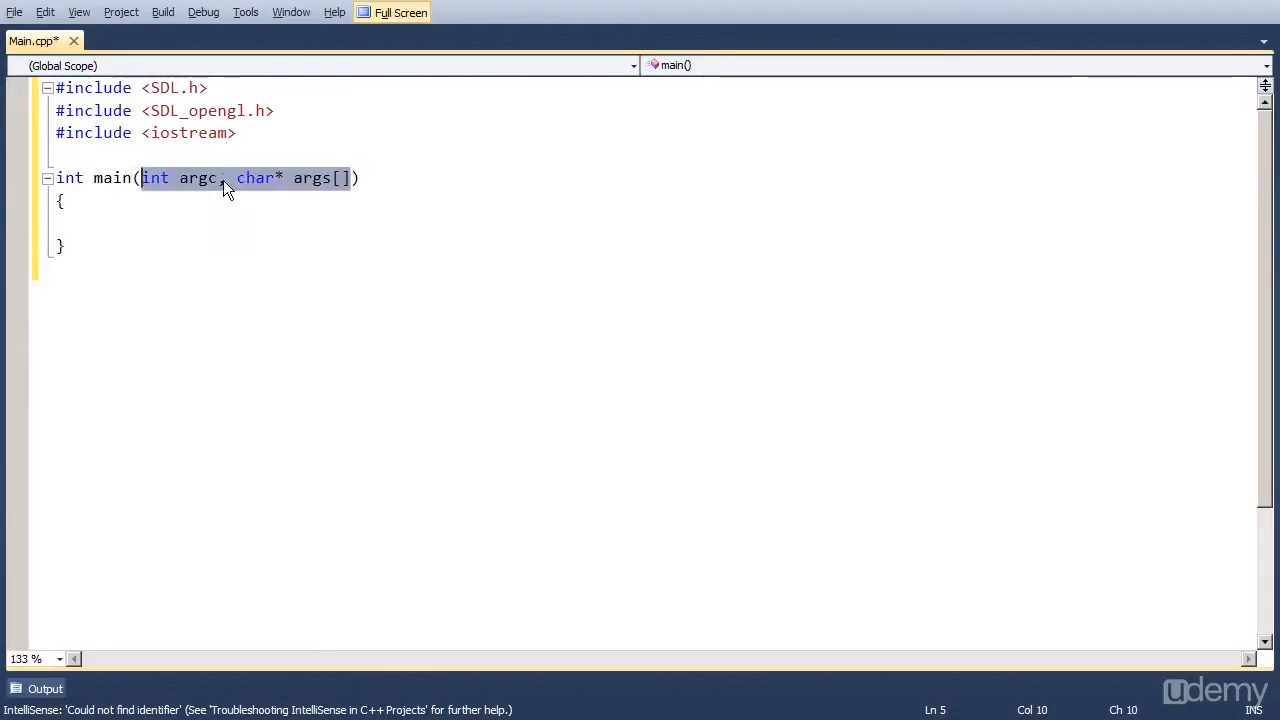
{"action": "left_click", "coordinate": [94, 222]}
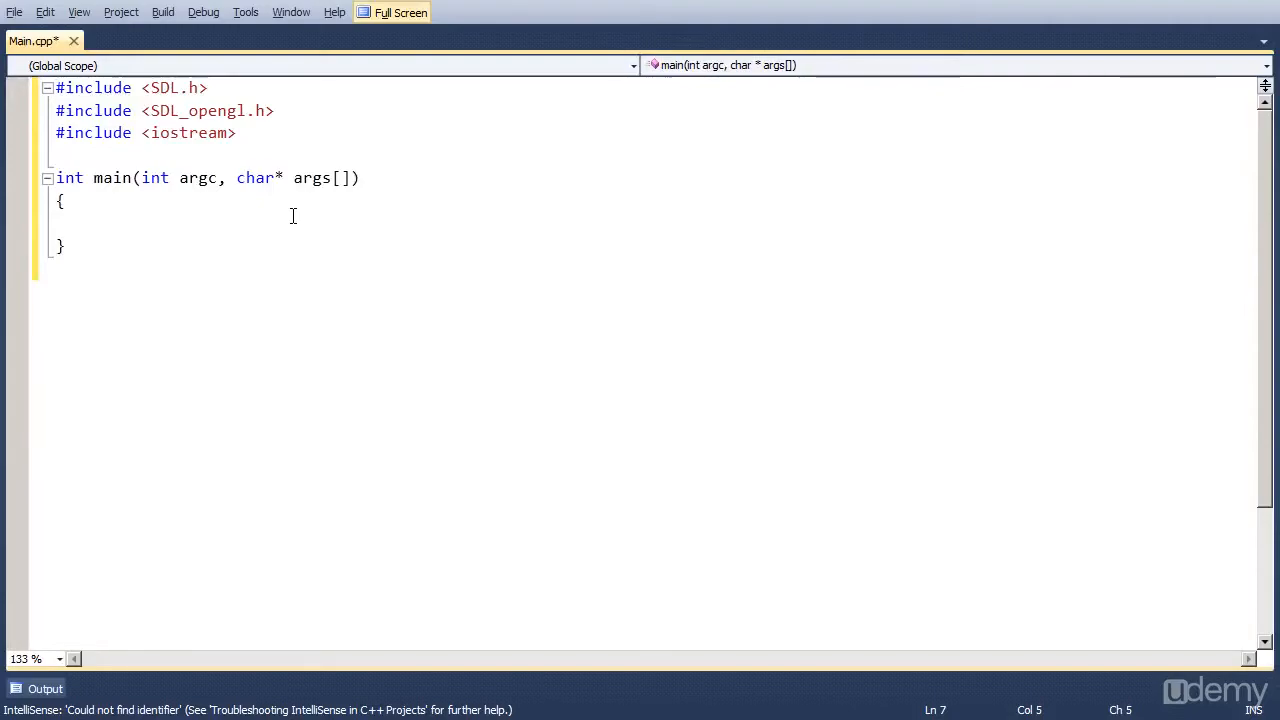
Call SDL_Init(SDL_INIT_EVERYTHING); as the first line of main
{"action": "left_click", "coordinate": [92, 222]}
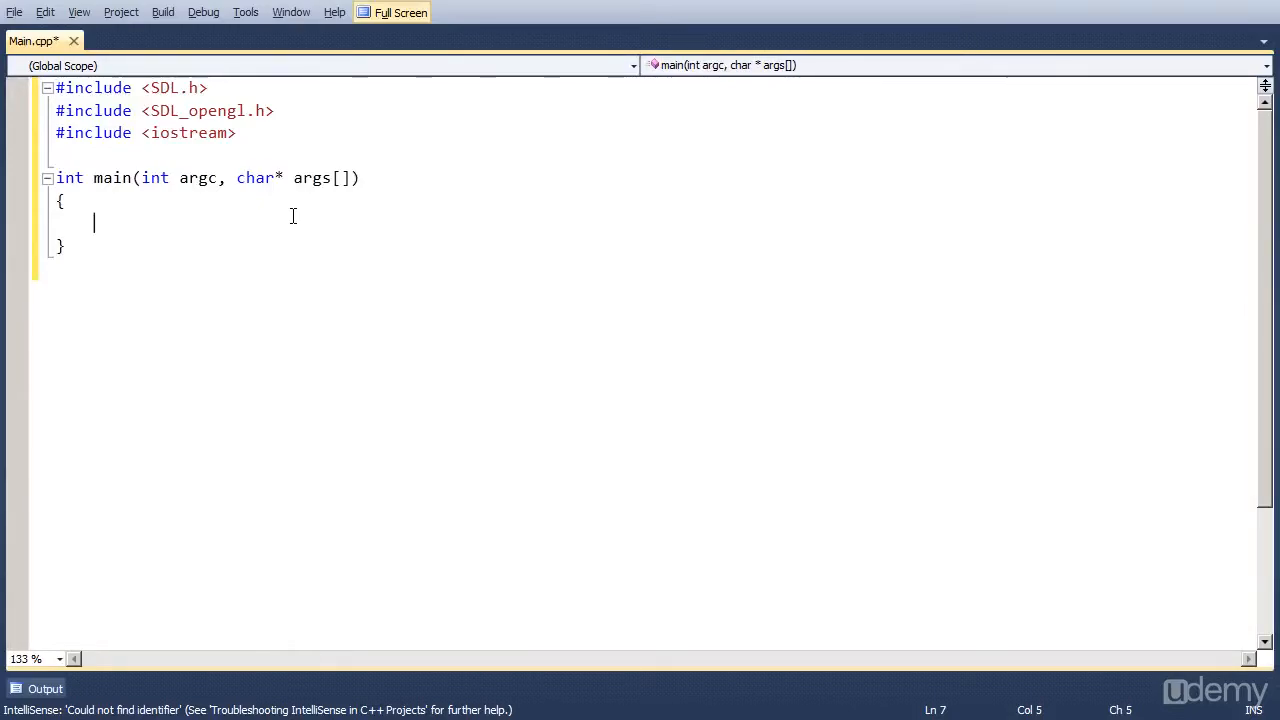
{"action": "type", "text": "SDL_"}
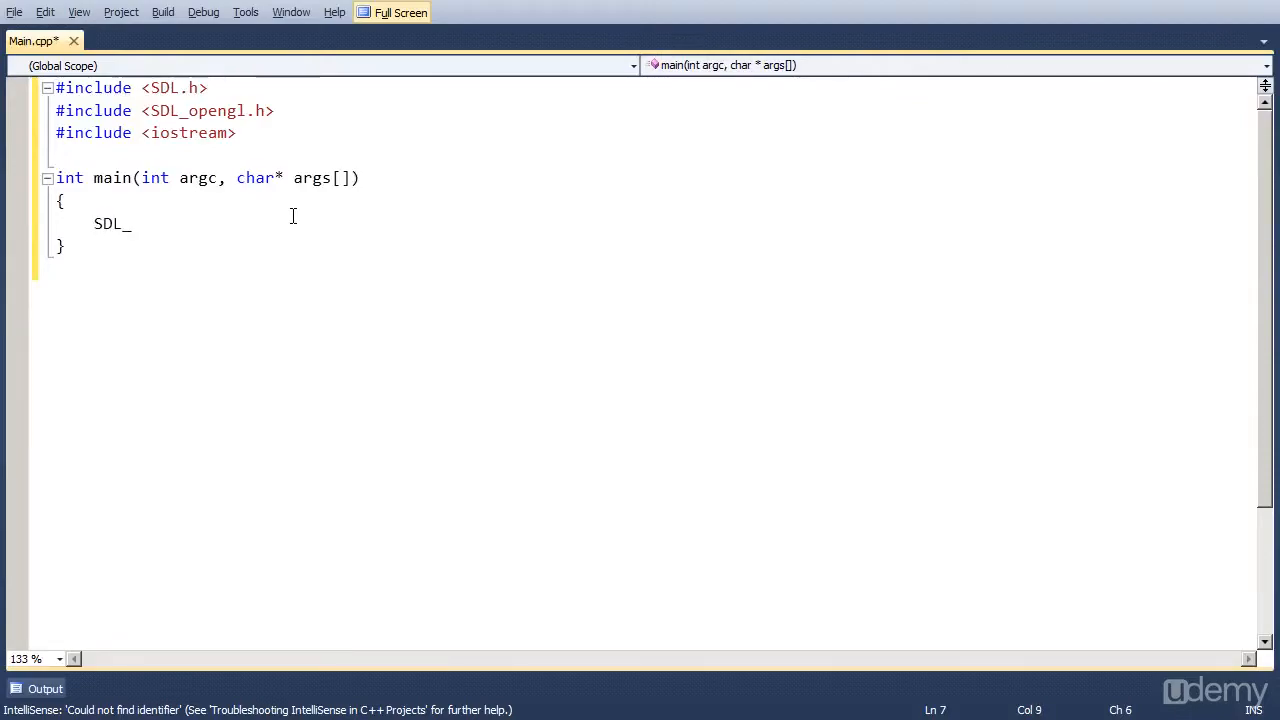
{"action": "type", "text": "Init("}
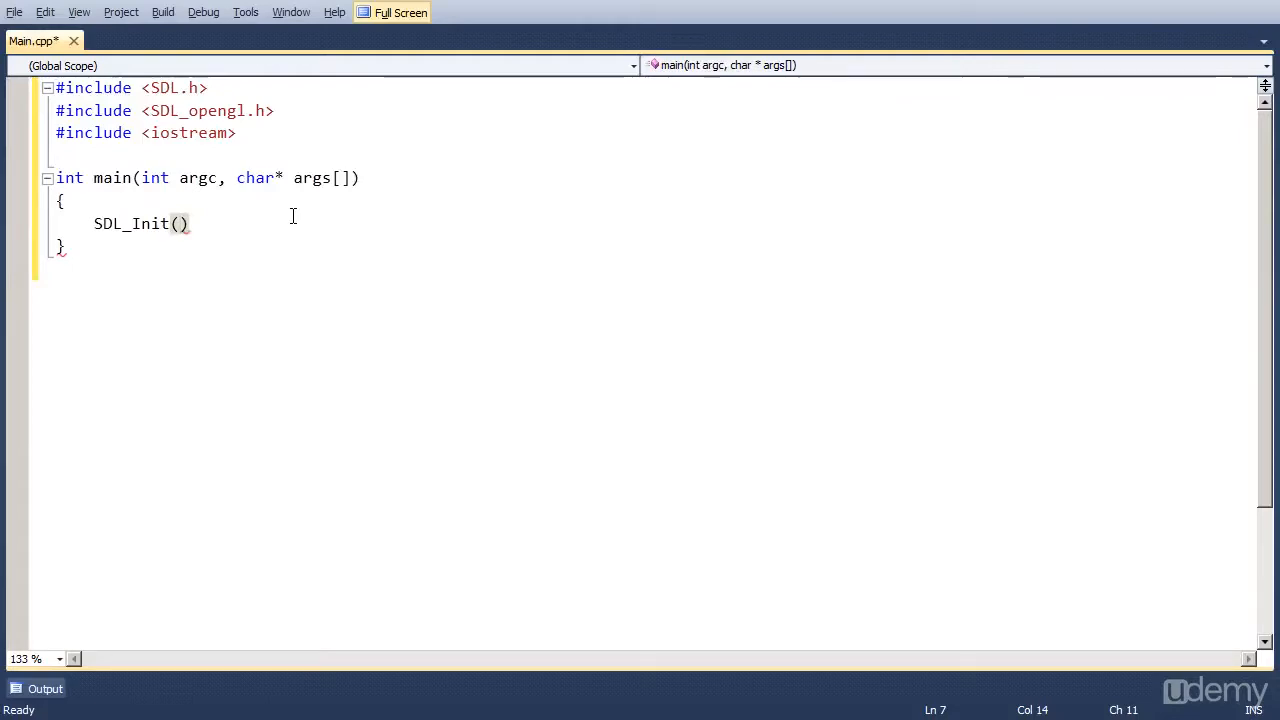
{"action": "type", "text": "SDL_INIT_"}
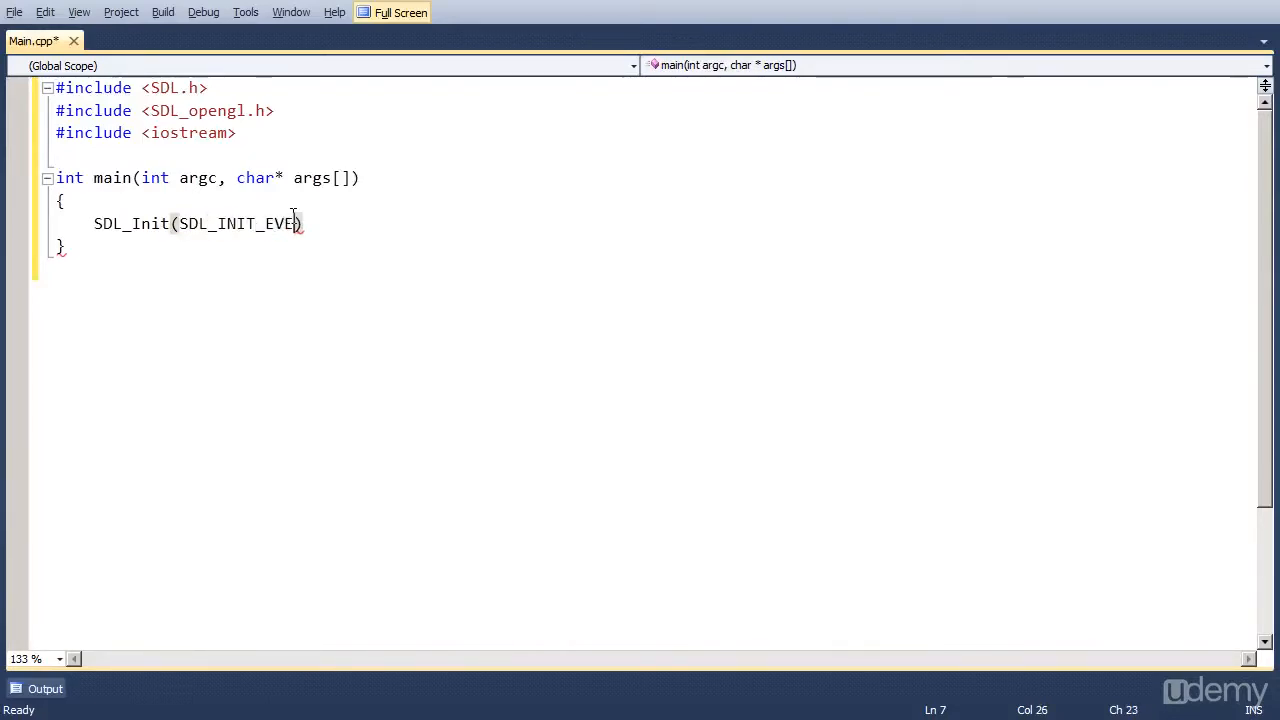
{"action": "type", "text": "EVE"}
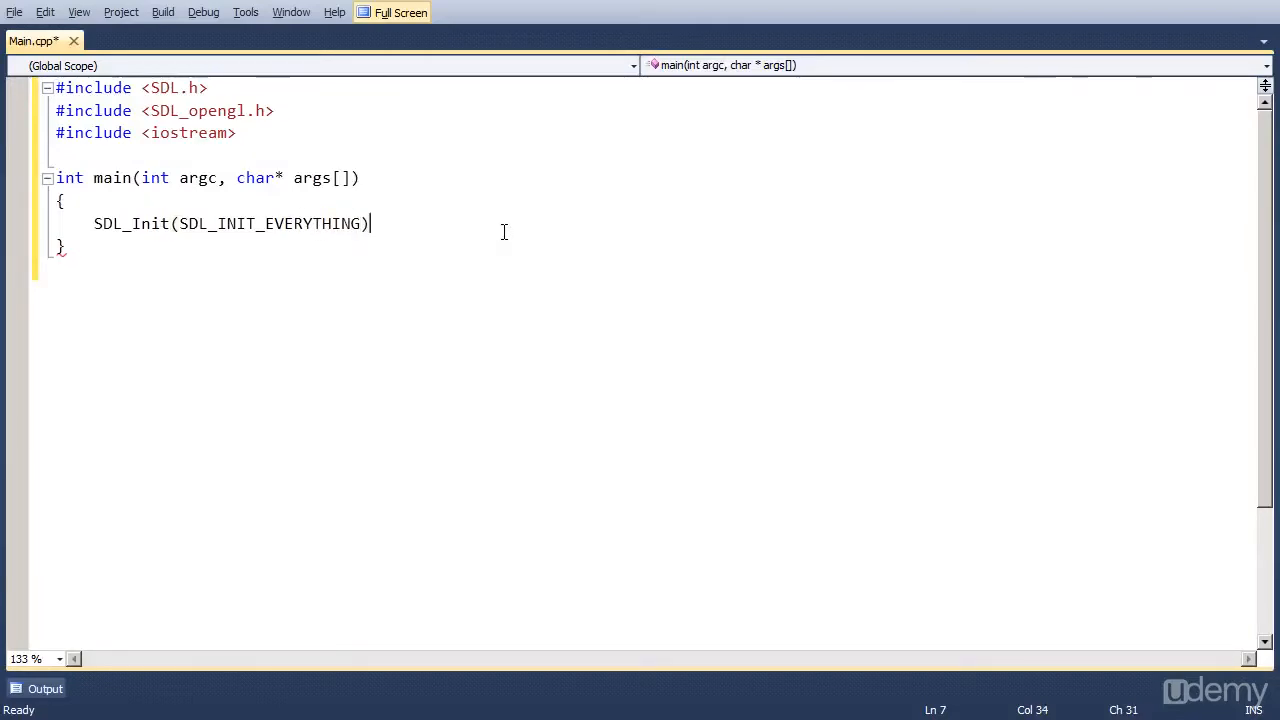
{"action": "type", "text": "';"}
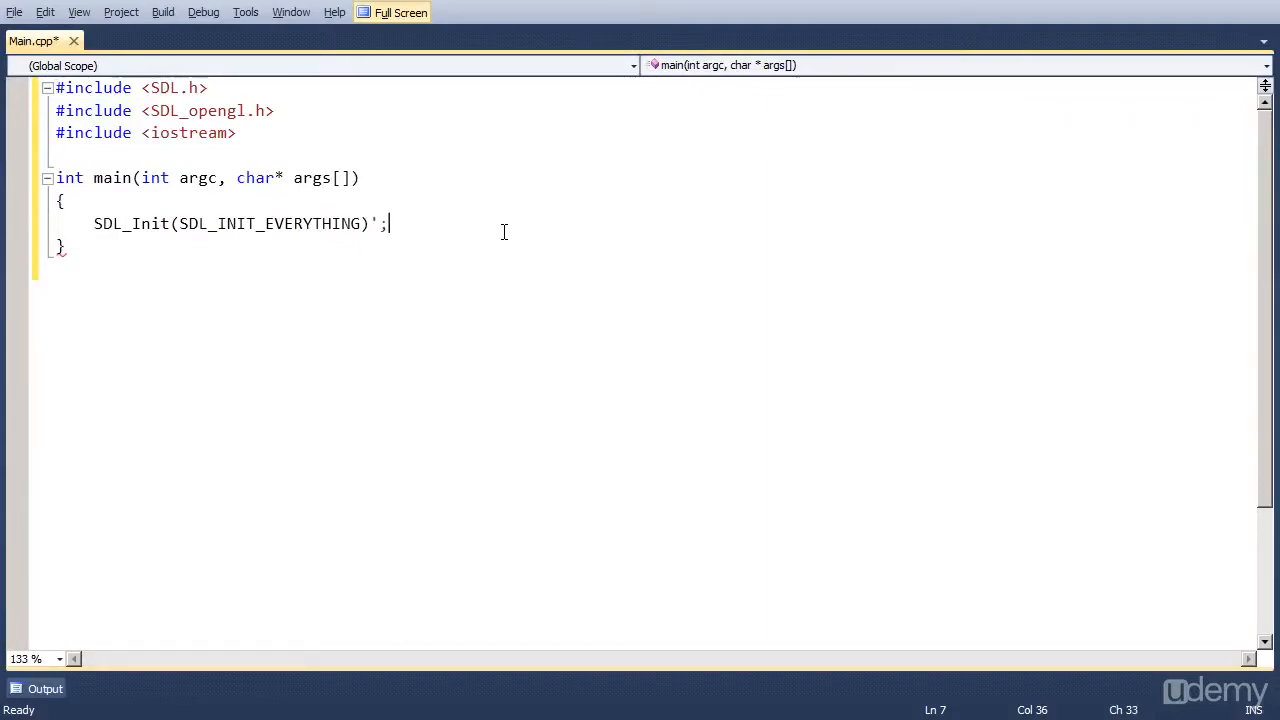
{"action": "key", "text": "Backspace"}
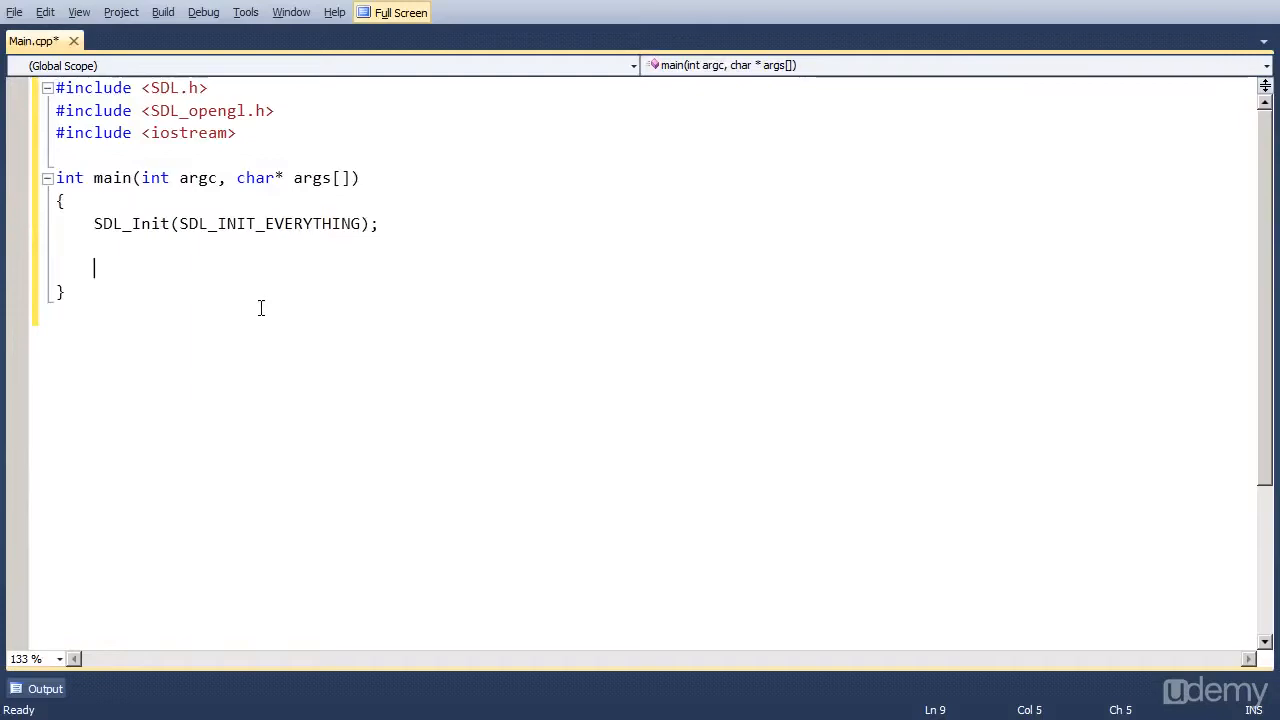
Add SDL_GL_SetAttribute(SDL_GL_DOUBLEBUFFER, 1) after SDL_Init
{"action": "type", "text": "SDL_"}
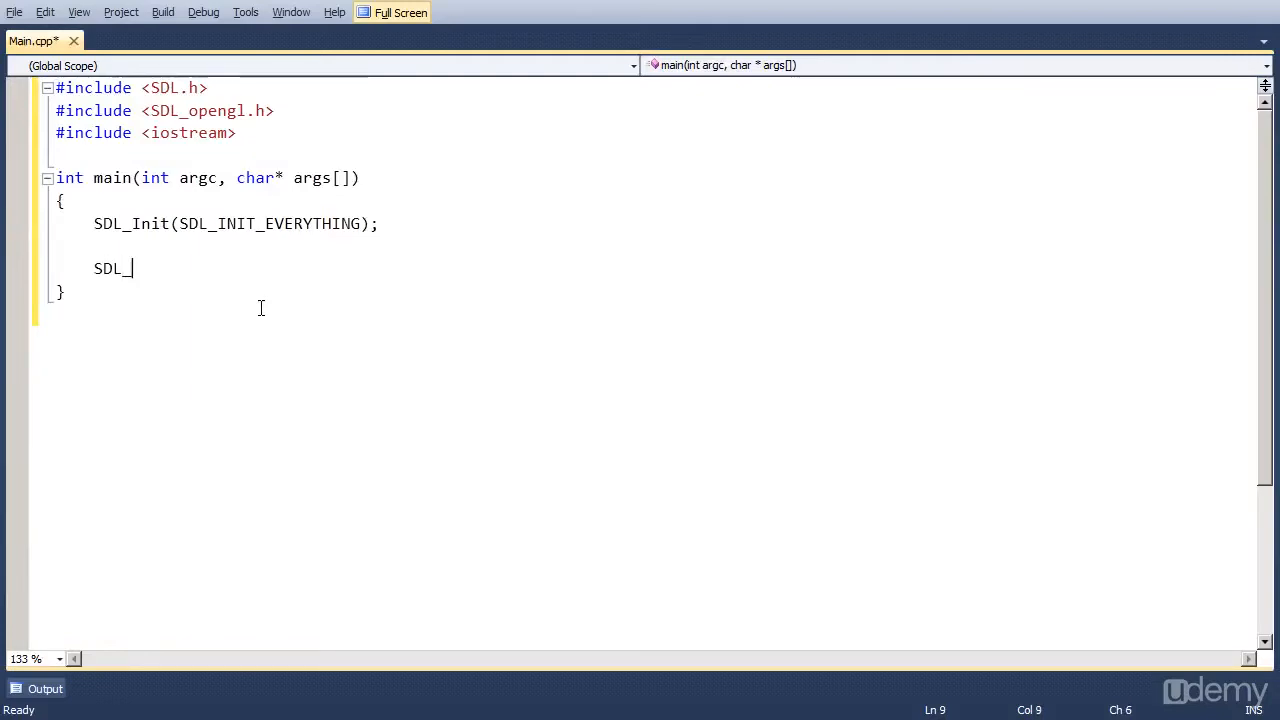
{"action": "type", "text": "GL"}
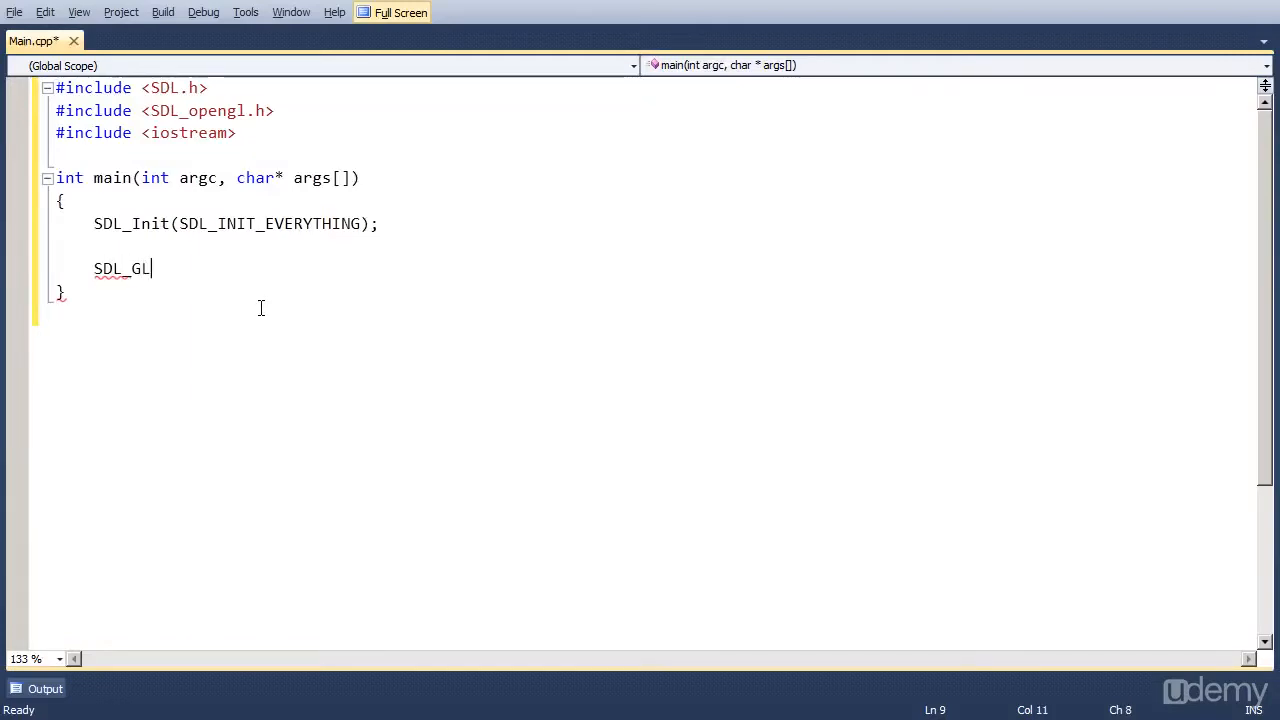
{"action": "type", "text": "_Se"}
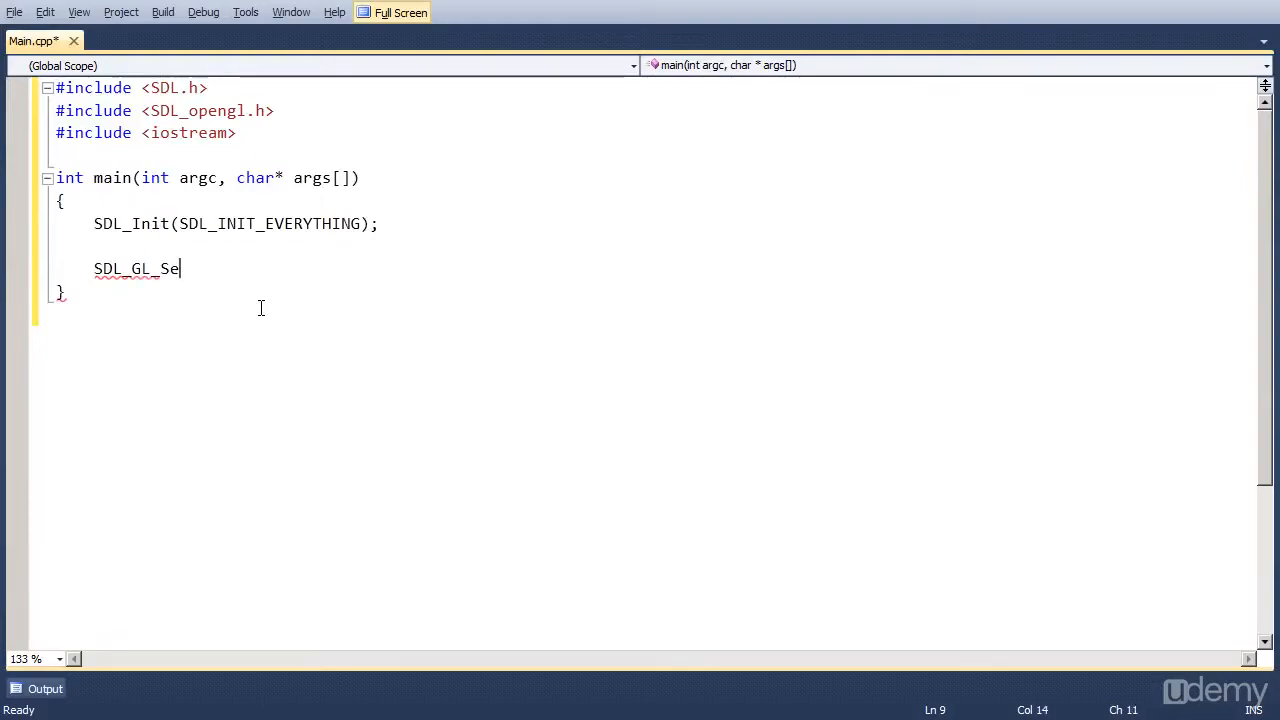
{"action": "type", "text": "tAtt"}
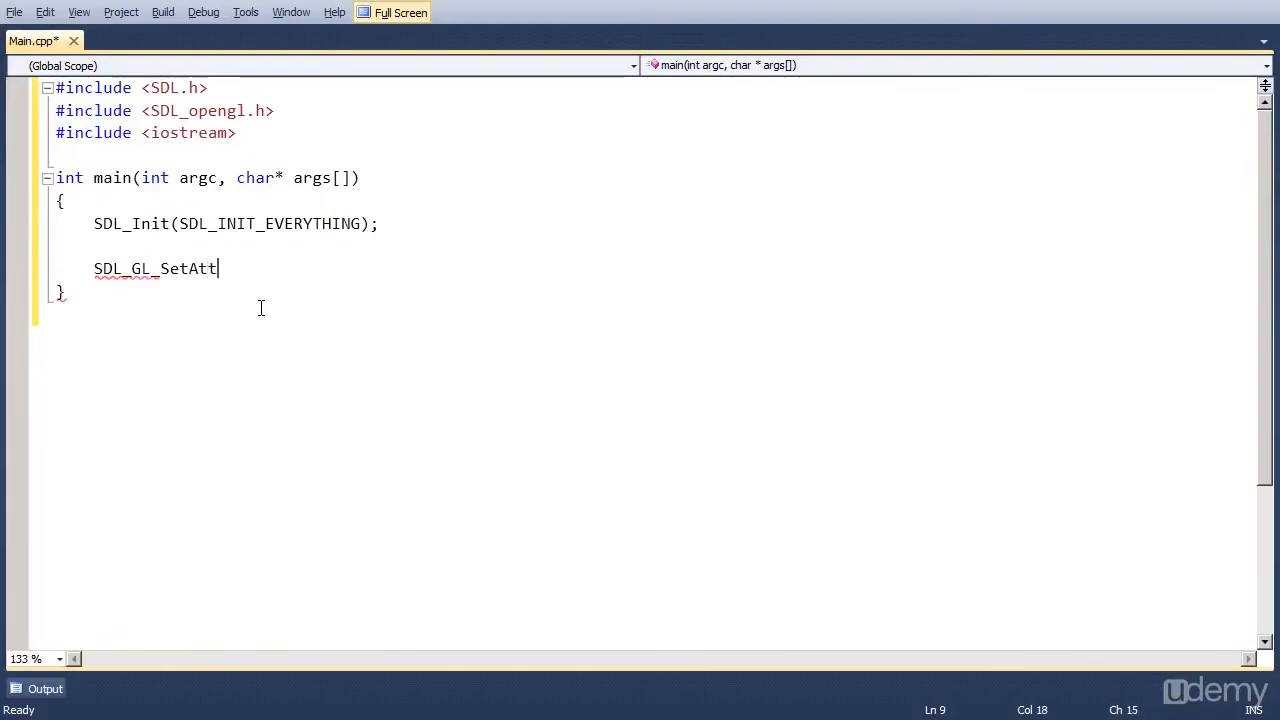
{"action": "type", "text": "ribute"}
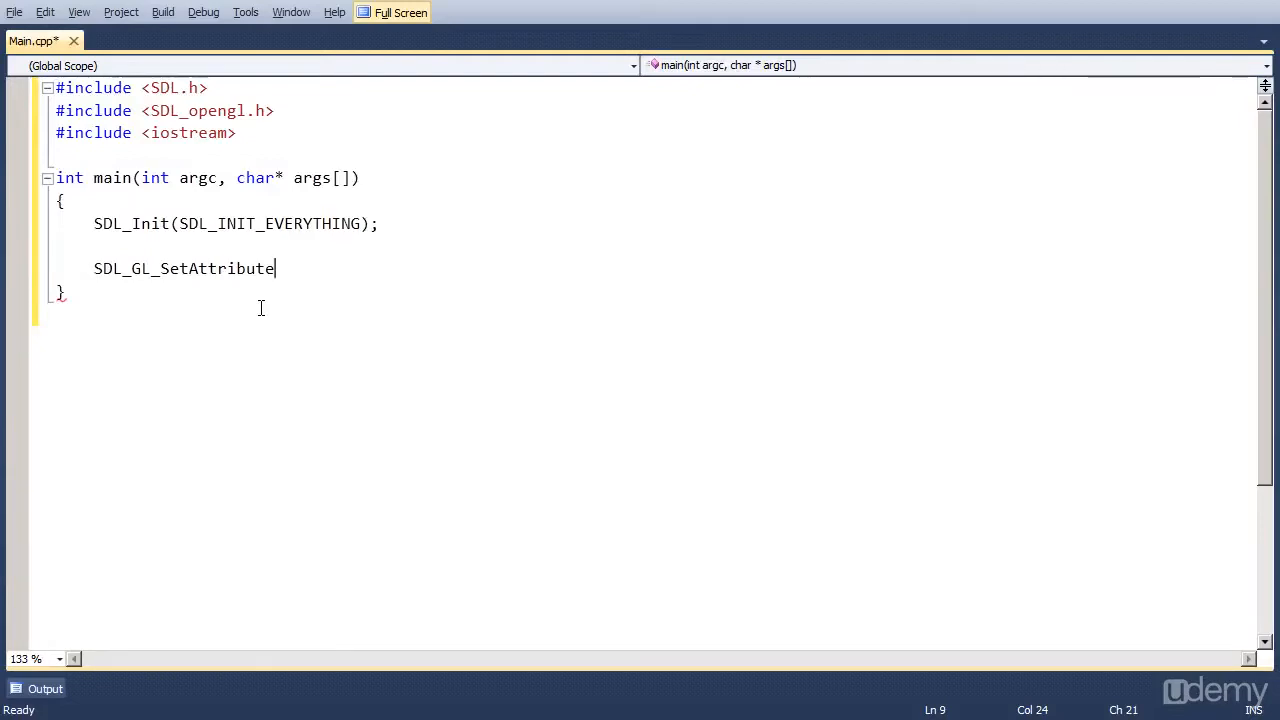
{"action": "type", "text": "("}
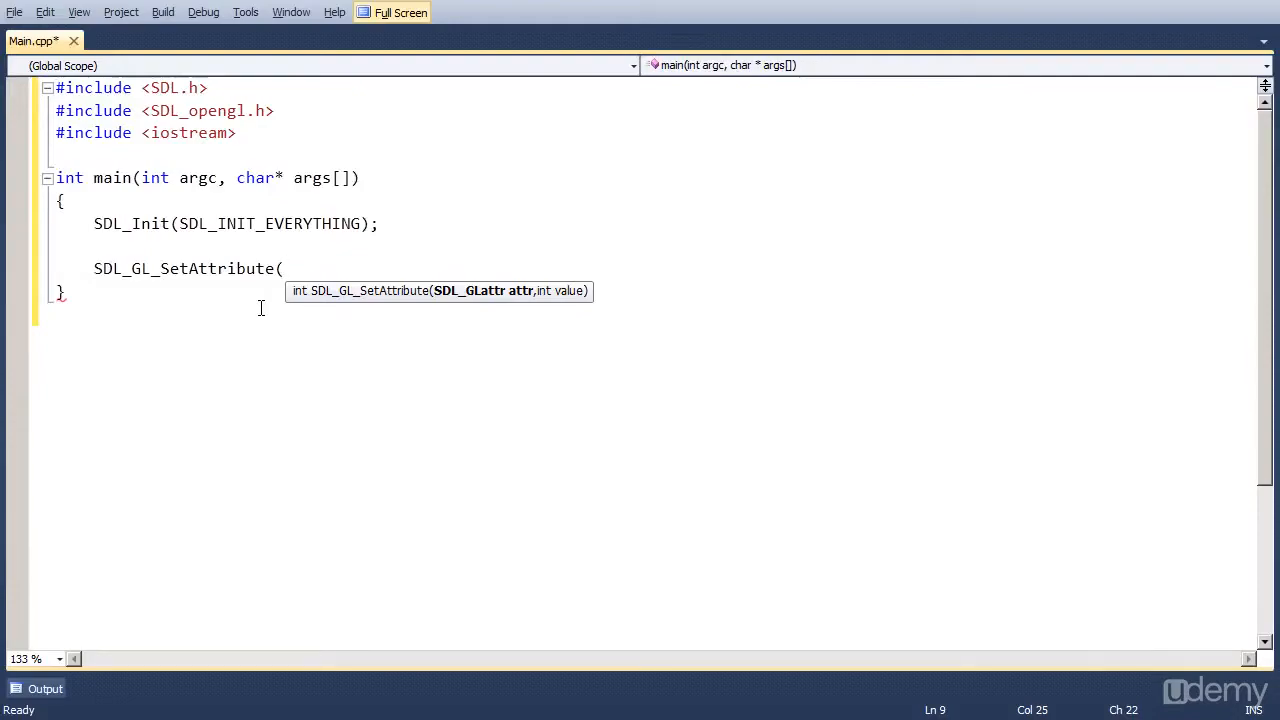
{"action": "type", "text": "SDL"}
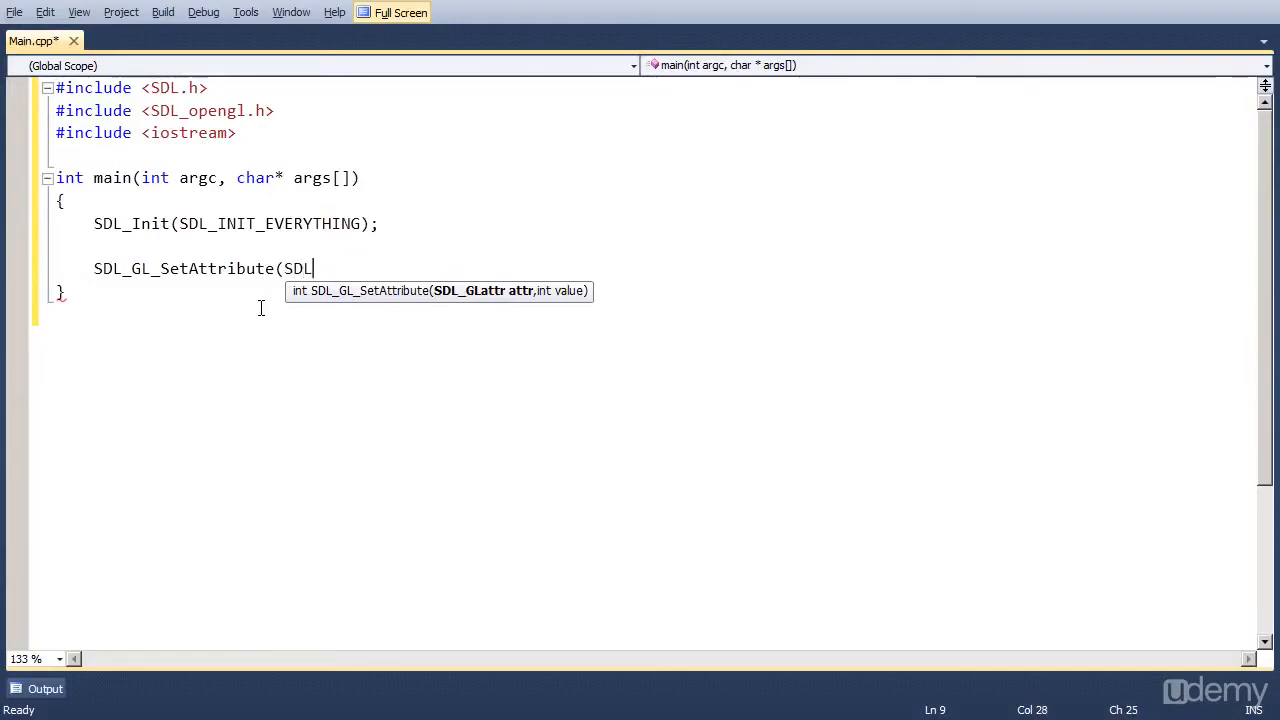
{"action": "type", "text": "_GL_DOU"}
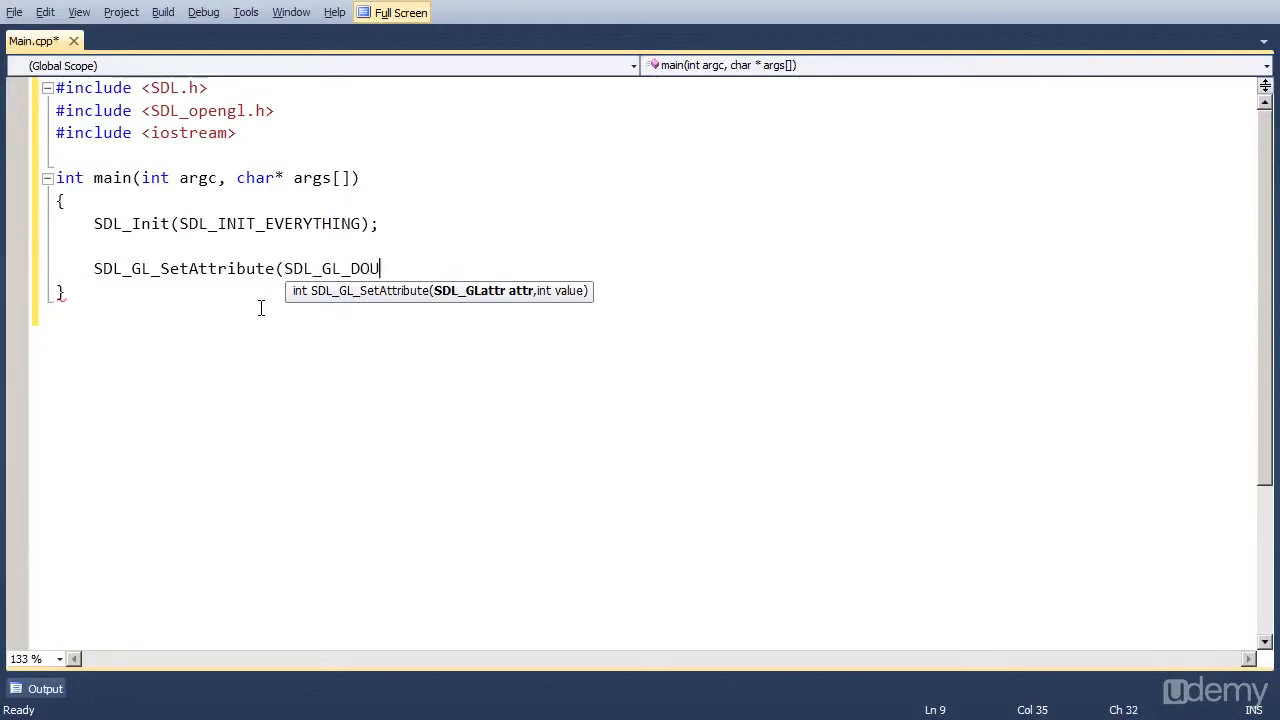
{"action": "type", "text": "BLEBUFFER"}
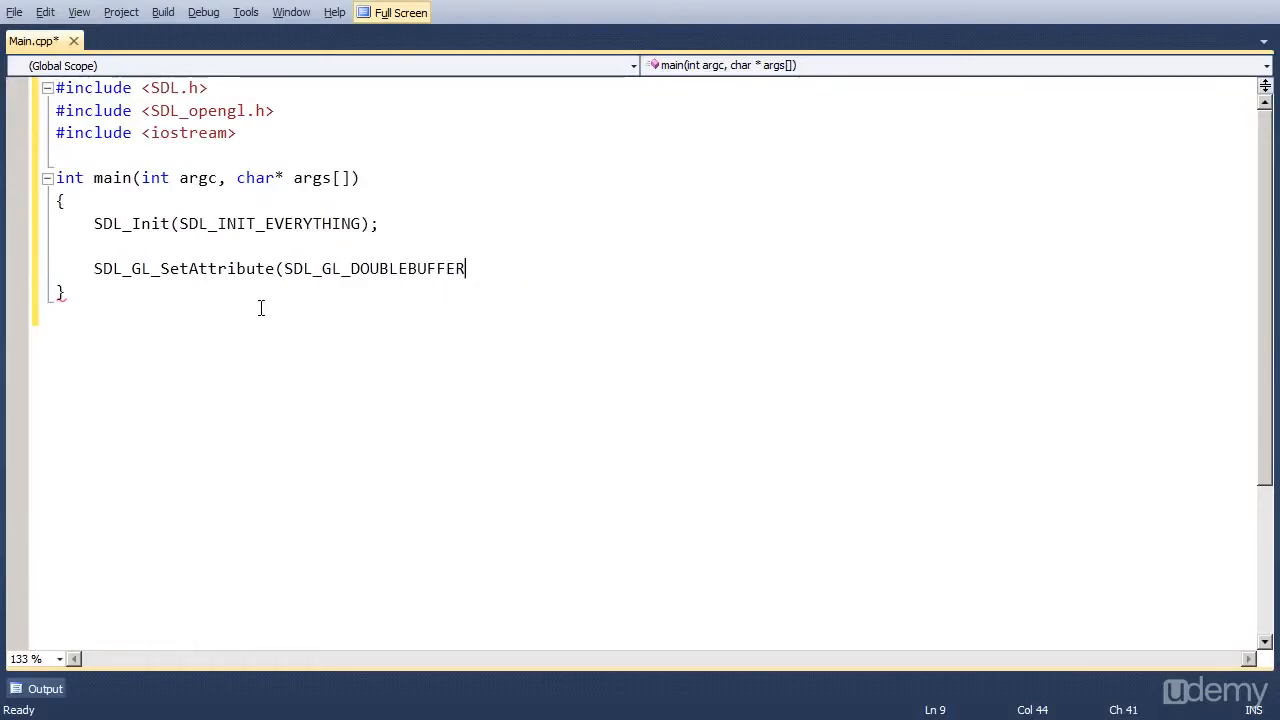
{"action": "type", "text": ", 1);"}
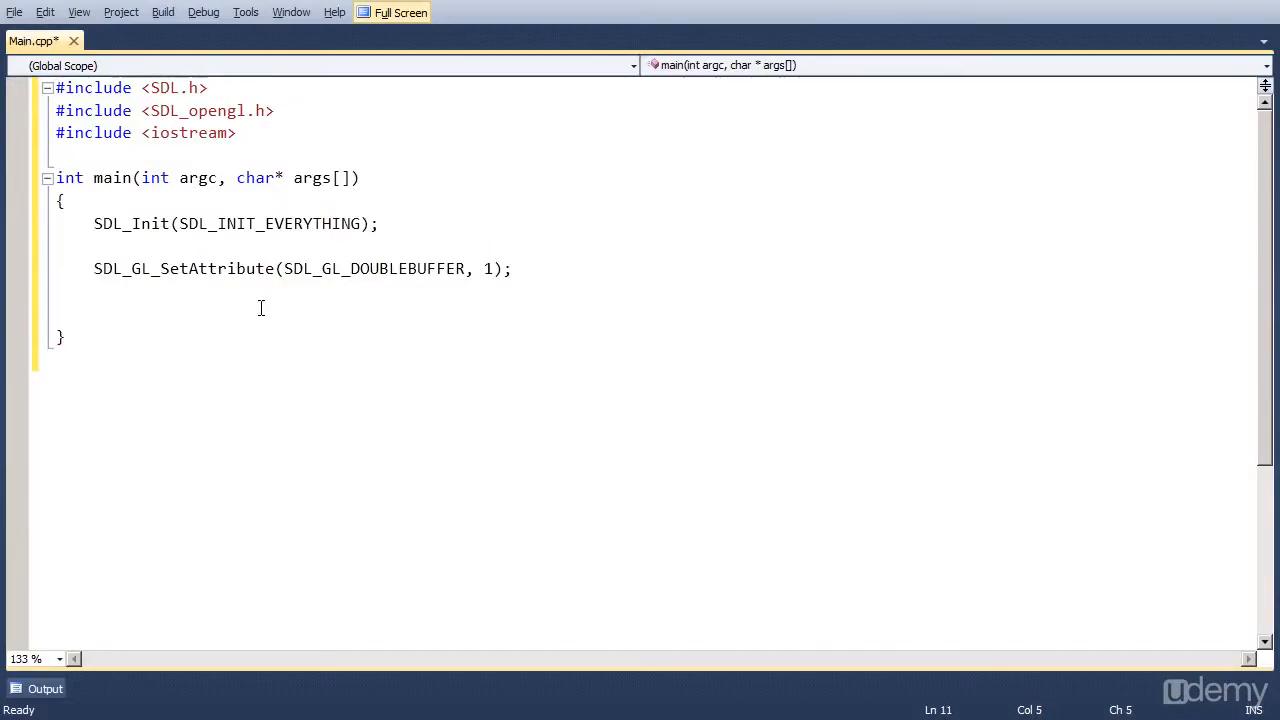
Add SDL_WM_SetCaption("Lesson 1", NULL); so the window is titled Lesson 1 with no icon
{"action": "type", "text": "SDL_"}
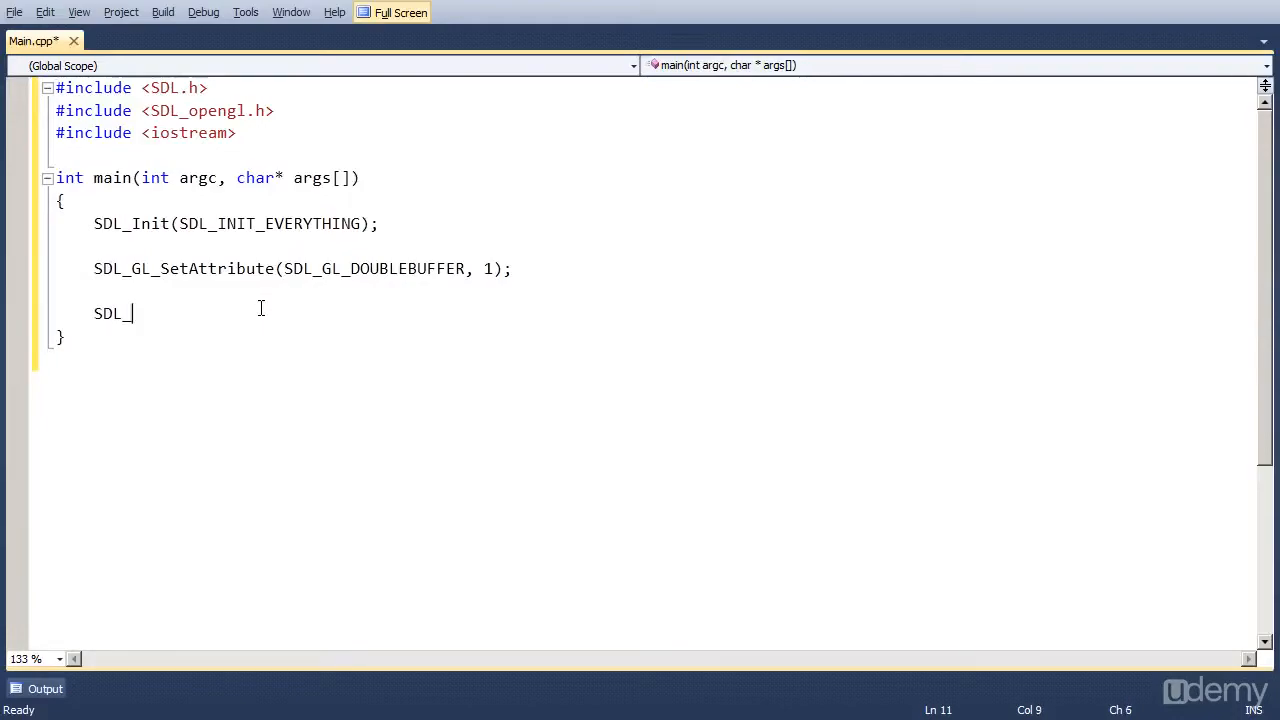
{"action": "type", "text": "WM"}
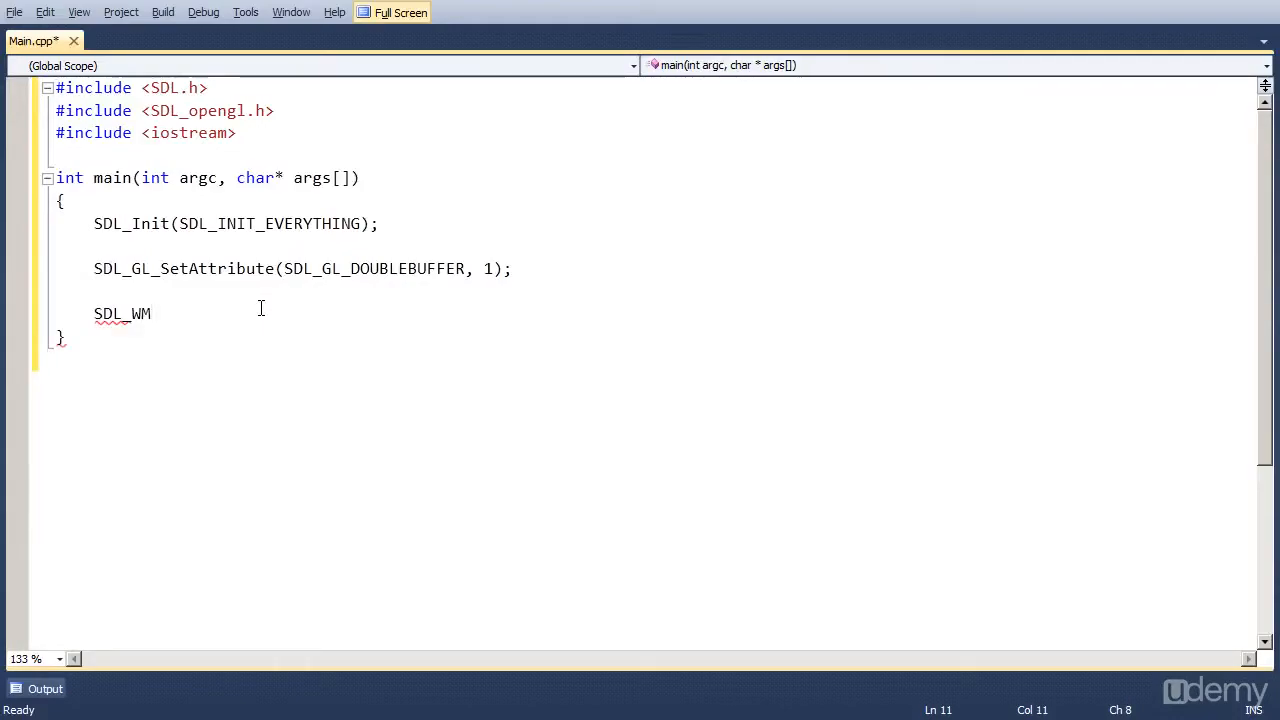
{"action": "type", "text": "Se"}
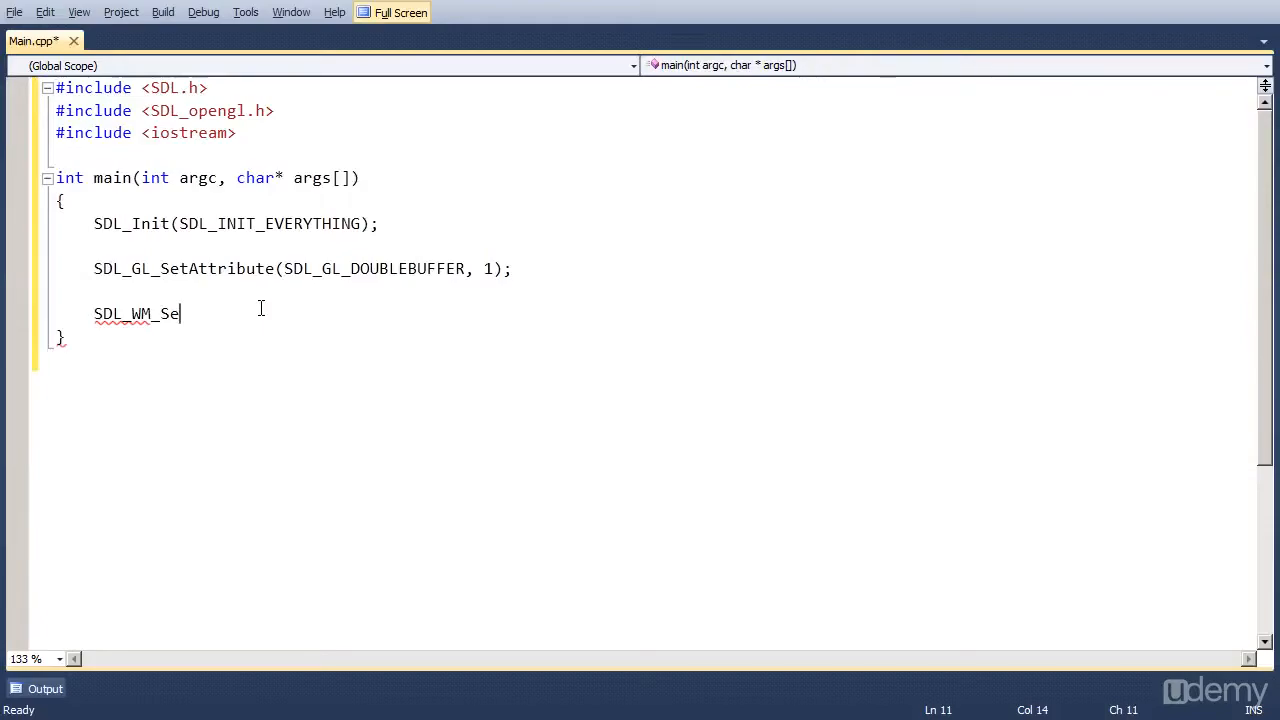
{"action": "type", "text": "tCaption"}
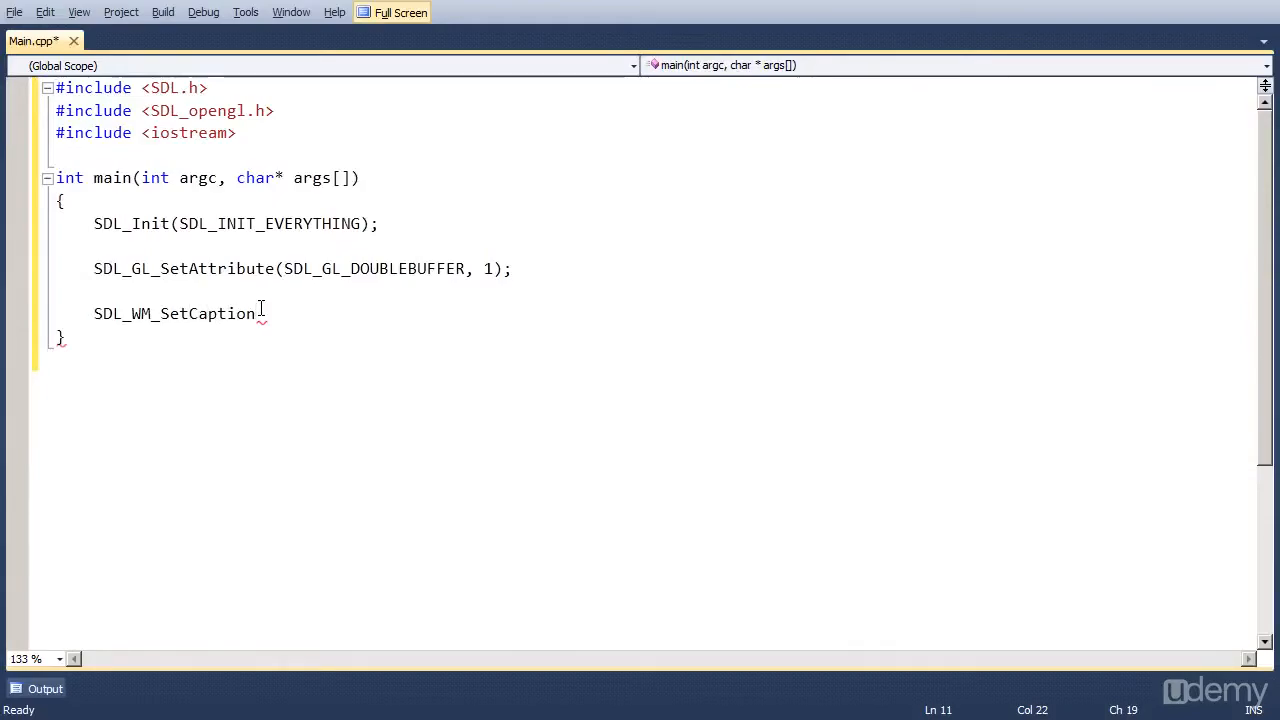
{"action": "type", "text": "(\"Lesson"}
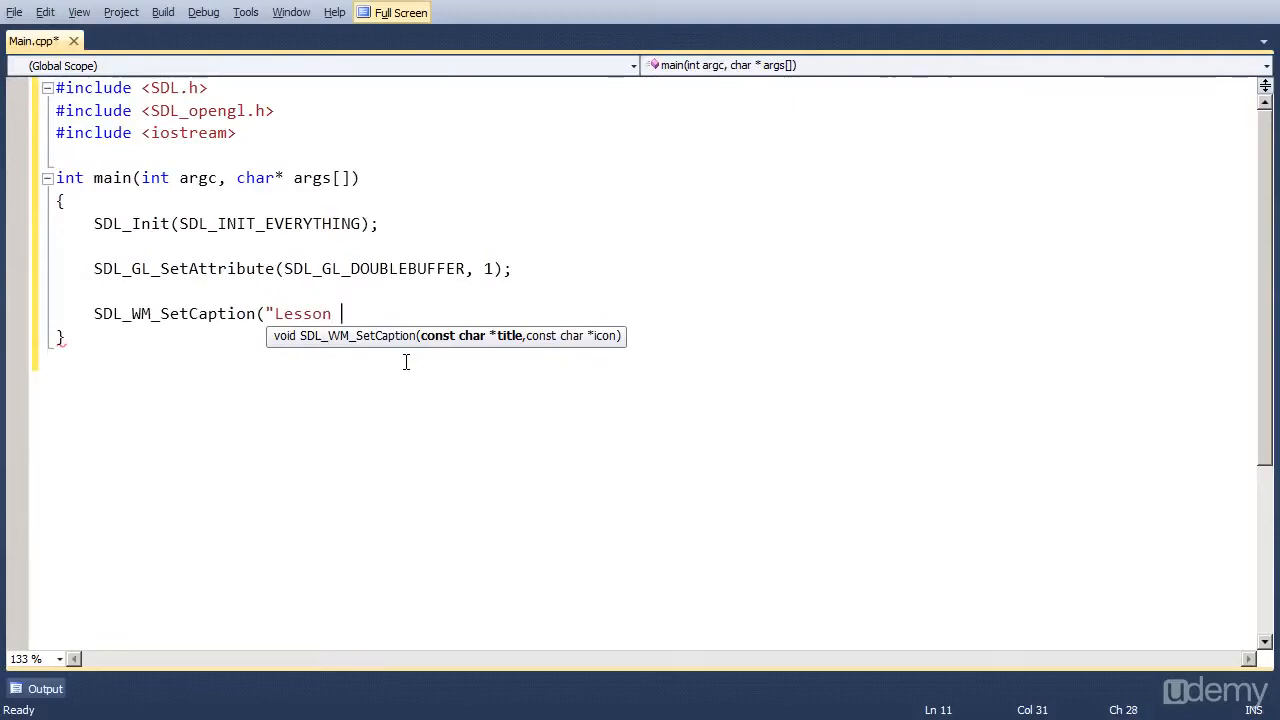
{"action": "type", "text": "1\","}
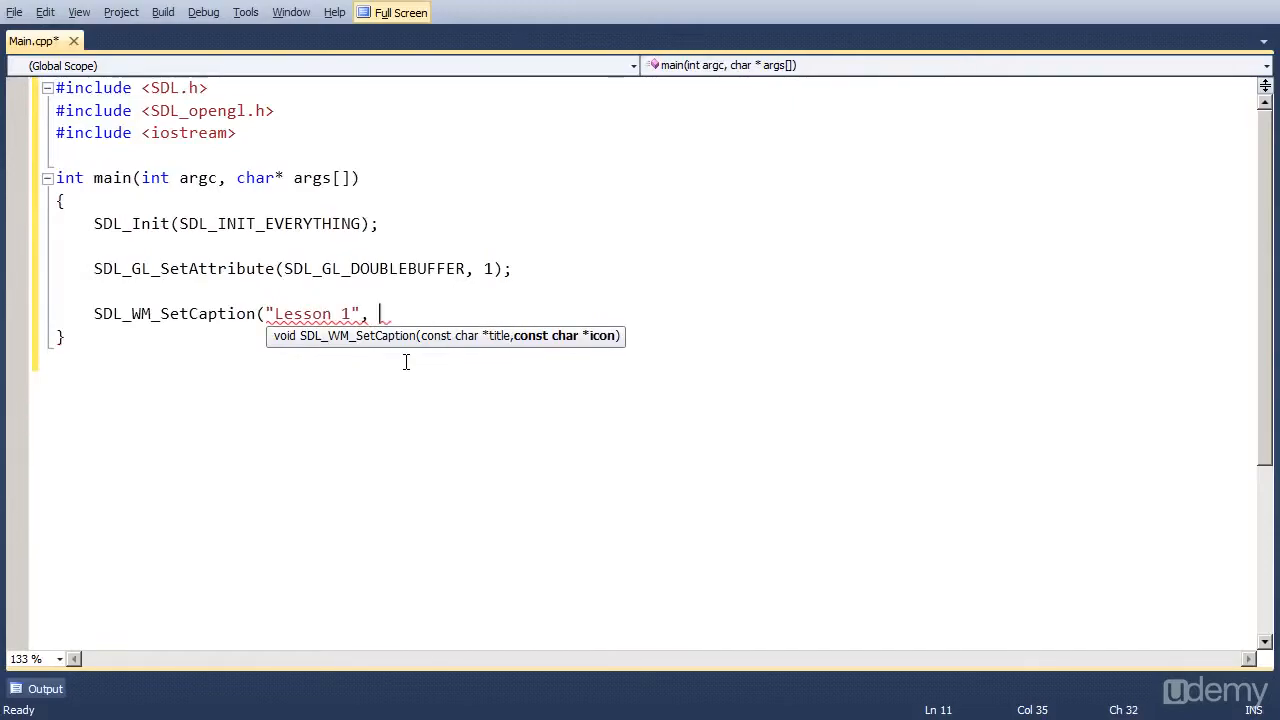
{"action": "type", "text": "NULL)"}
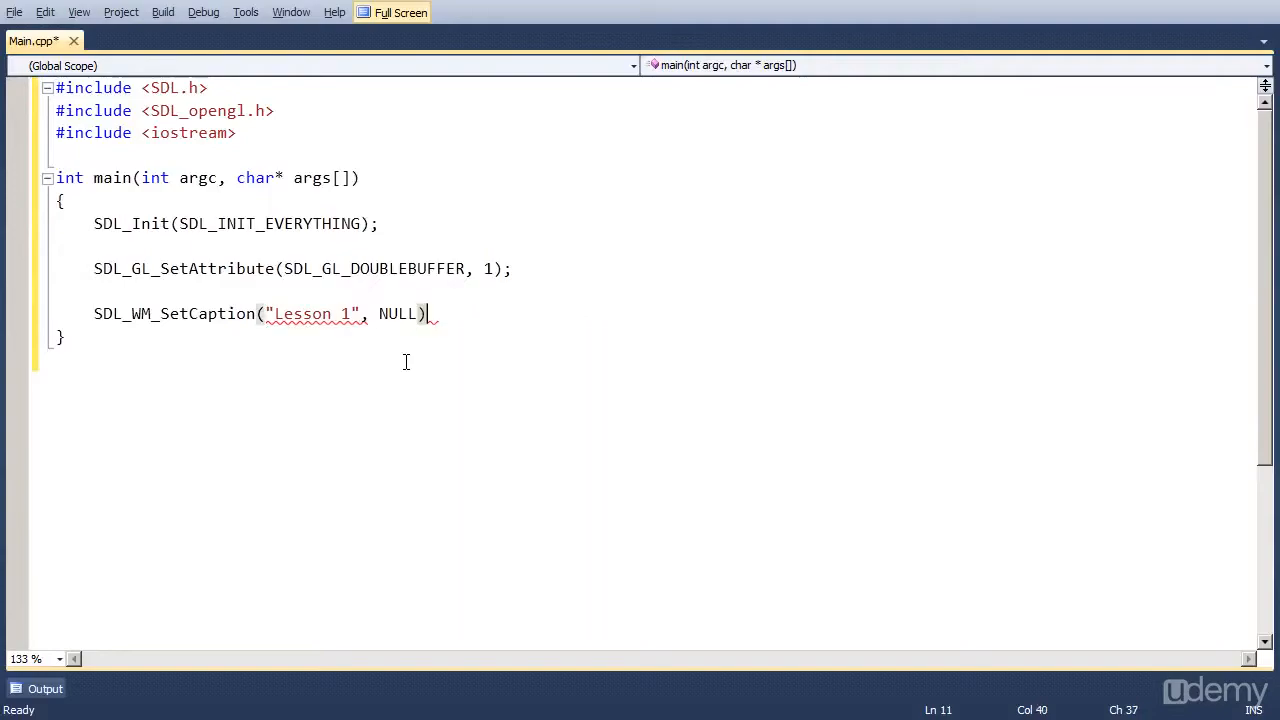
{"action": "double_click", "coordinate": [398, 312]}
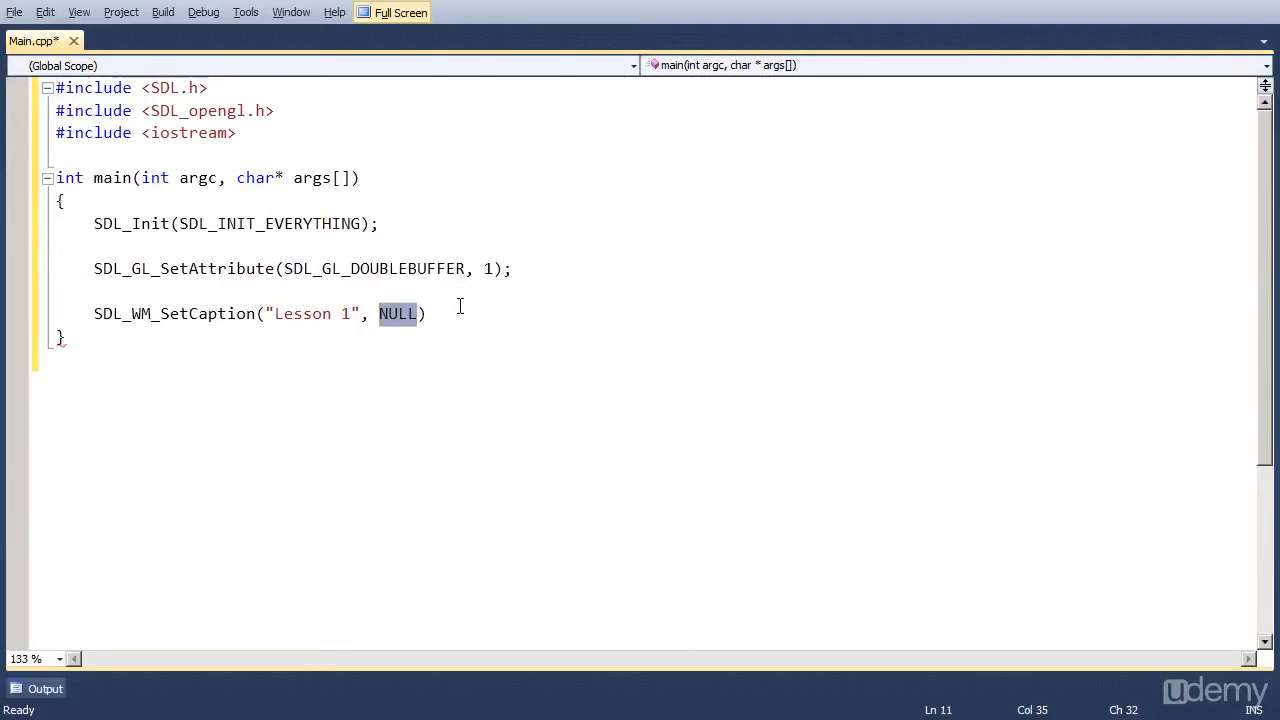
{"action": "type", "text": ";"}
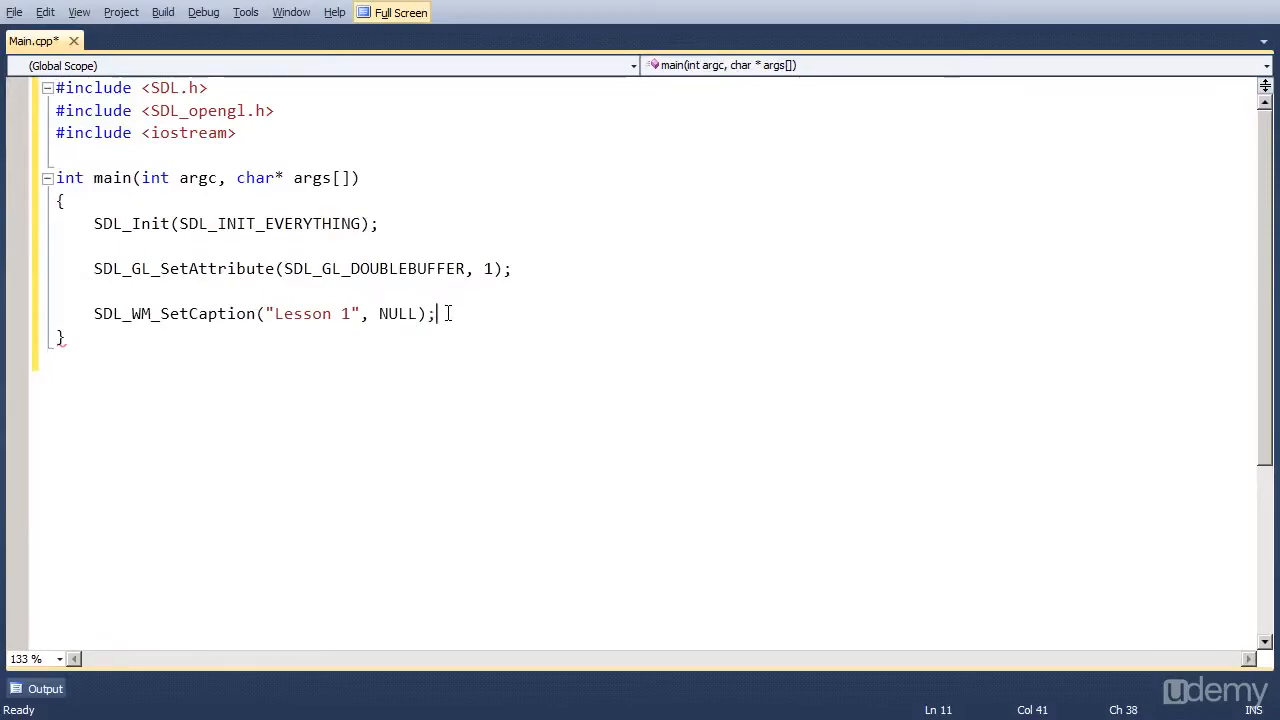
{"action": "key", "text": "enter"}
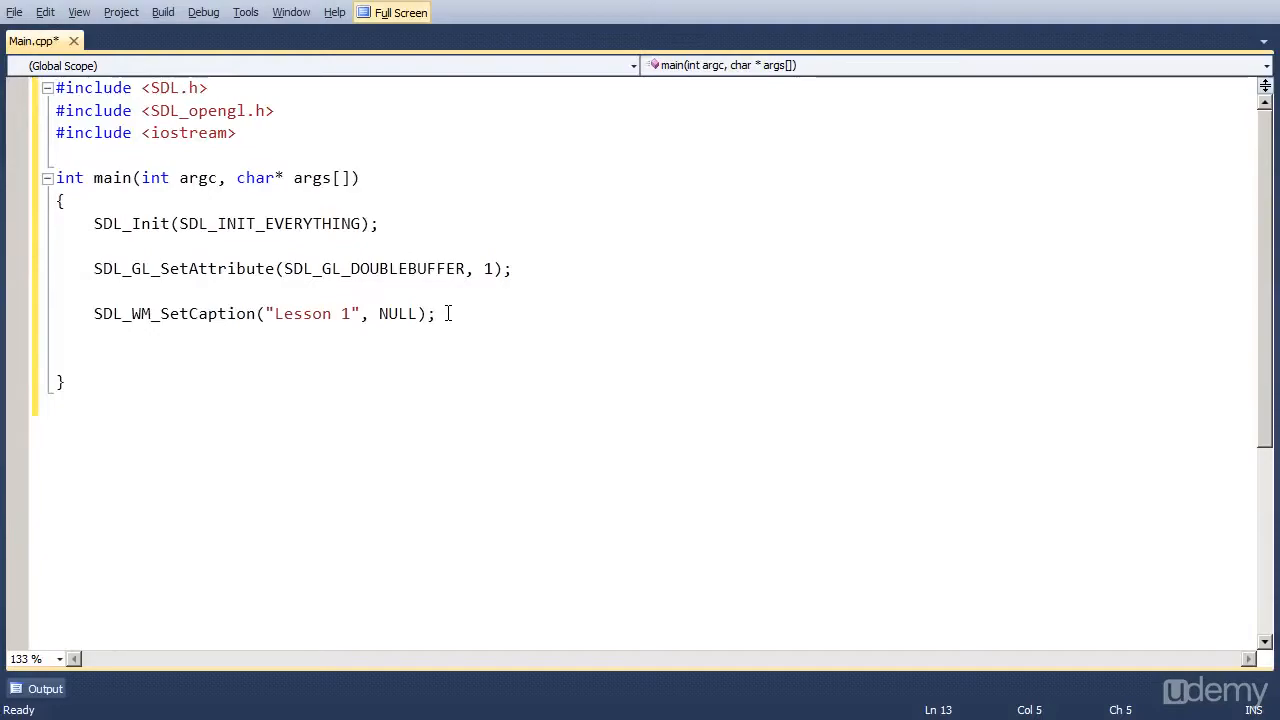
Add SDL_SetVideoMode(640, 480, 32, SDL_OPENGL); below the caption line
{"action": "type", "text": "SDL_Se"}
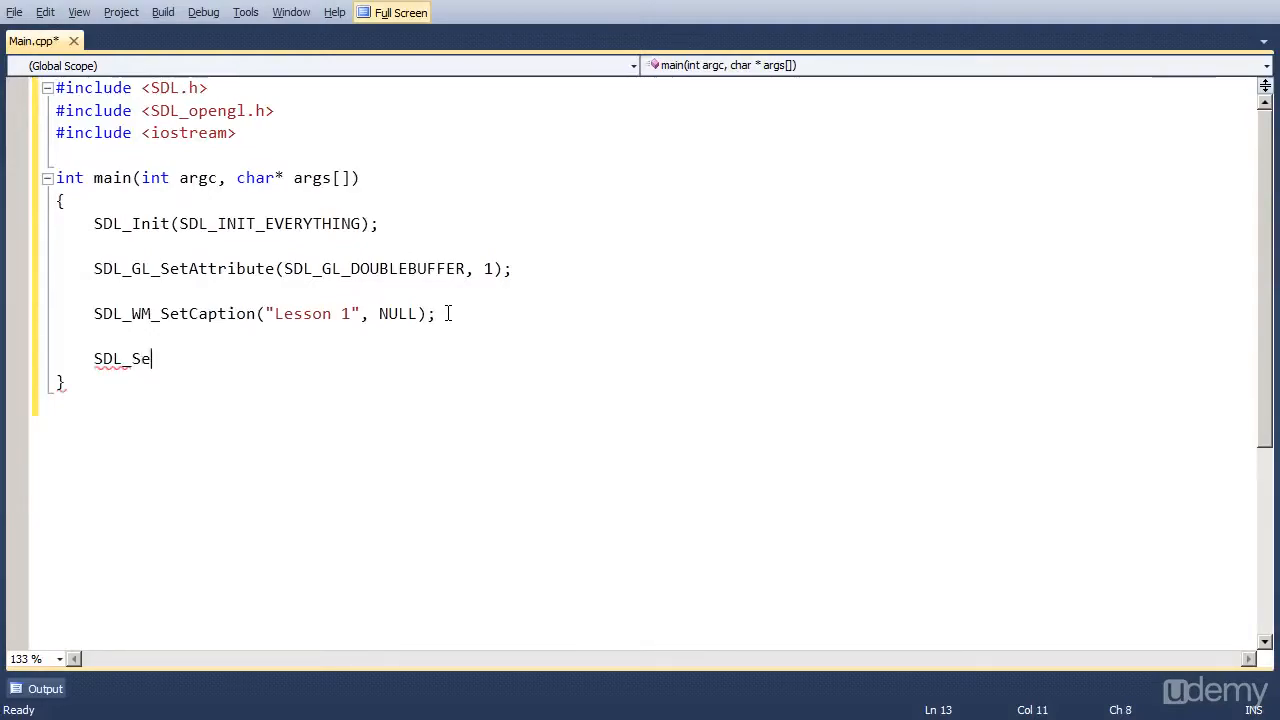
{"action": "type", "text": "tVideoMode"}
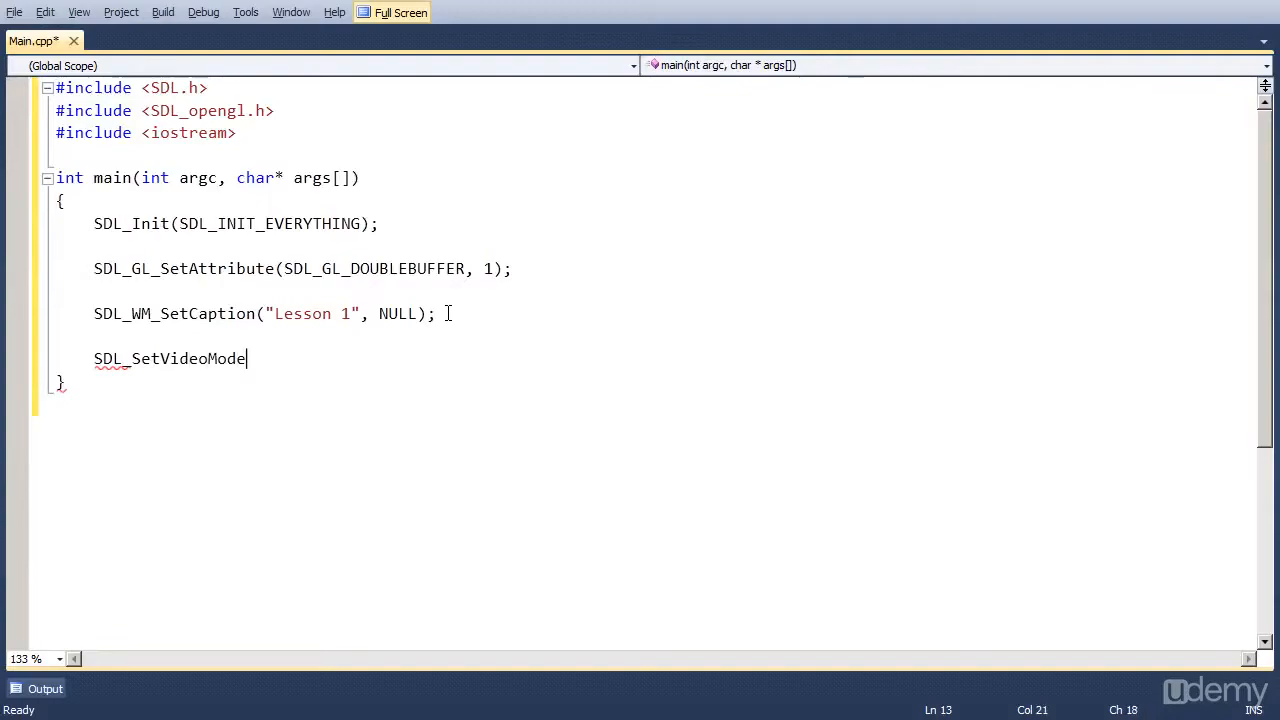
{"action": "type", "text": "("}
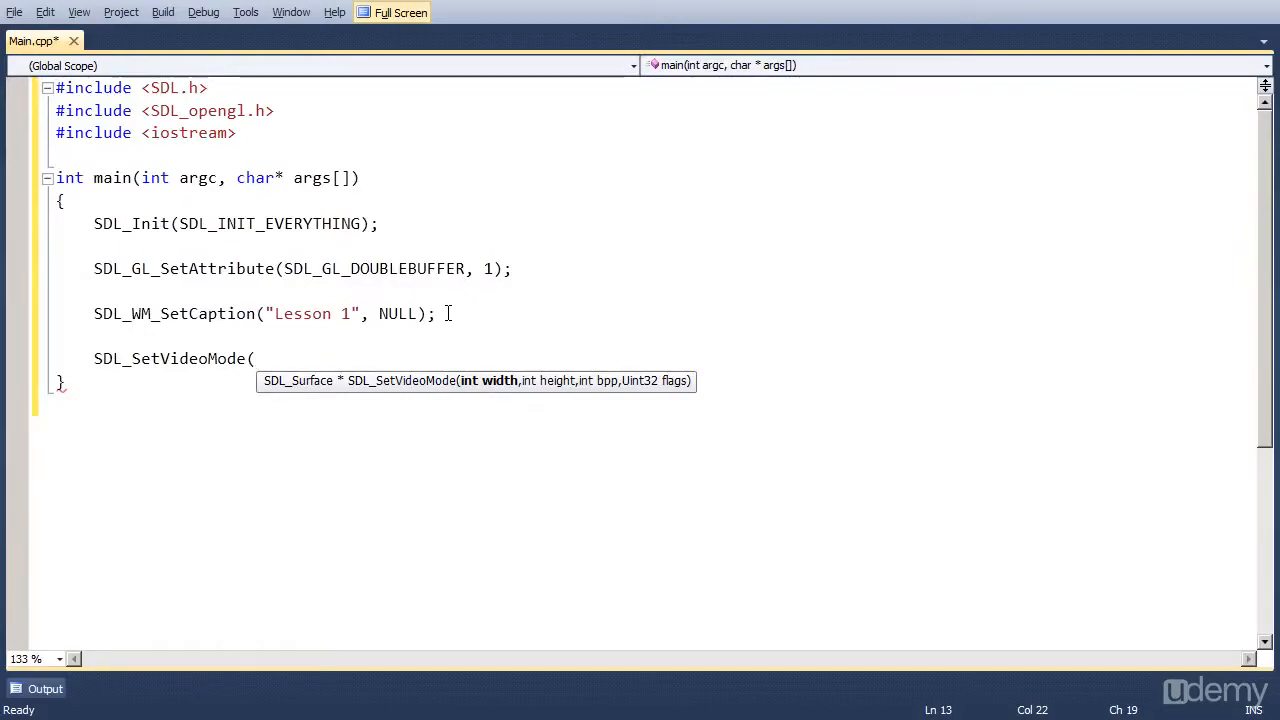
{"action": "type", "text": "640,"}
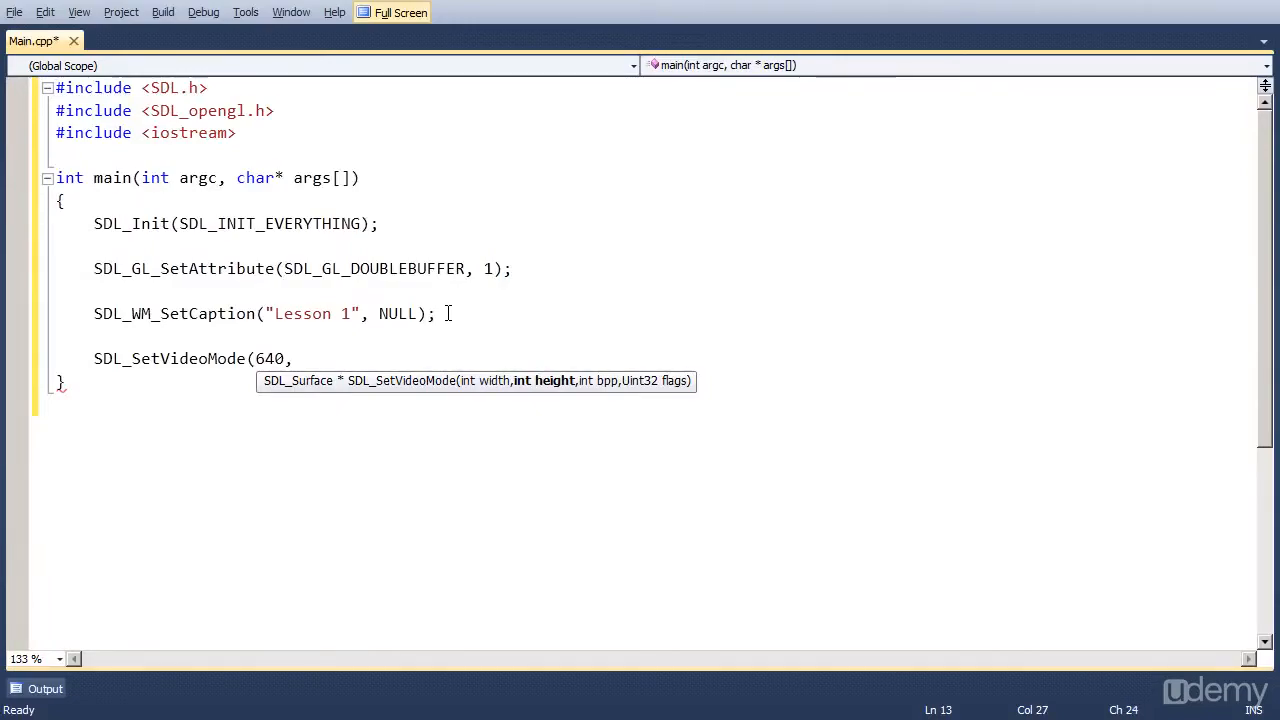
{"action": "type", "text": "480,"}
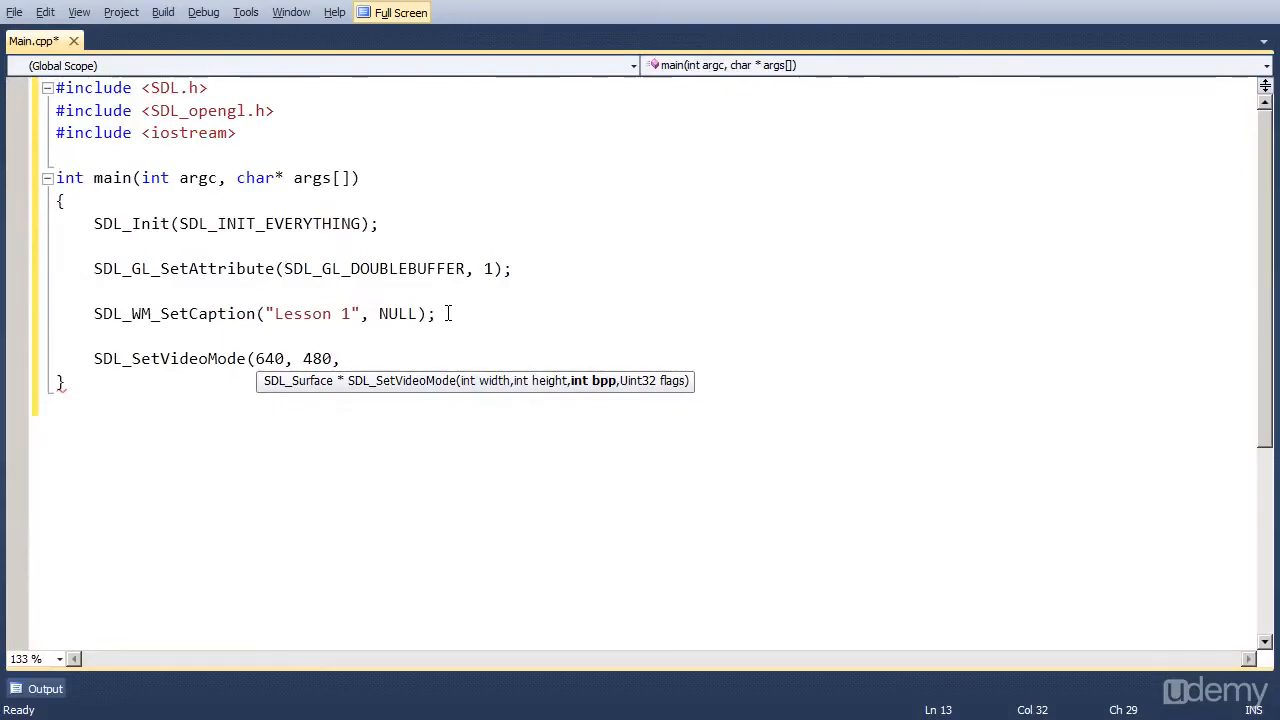
{"action": "type", "text": "32,"}
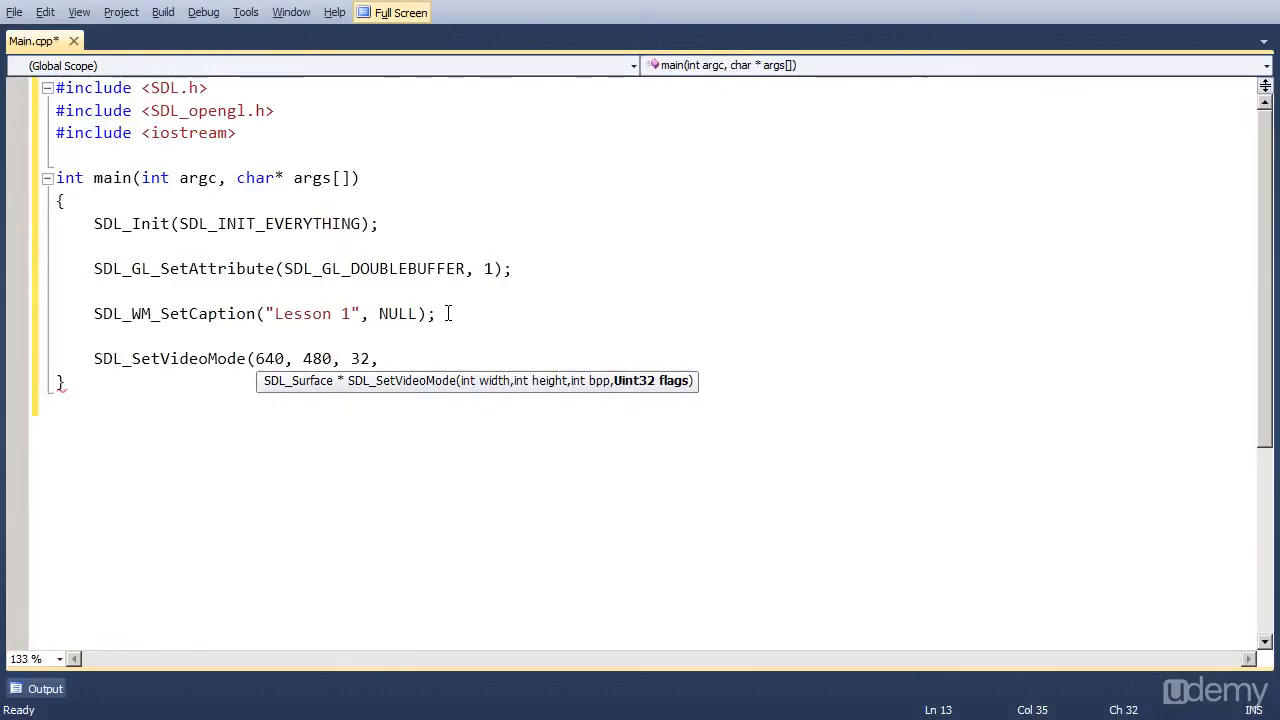
{"action": "type", "text": "SDL_"}
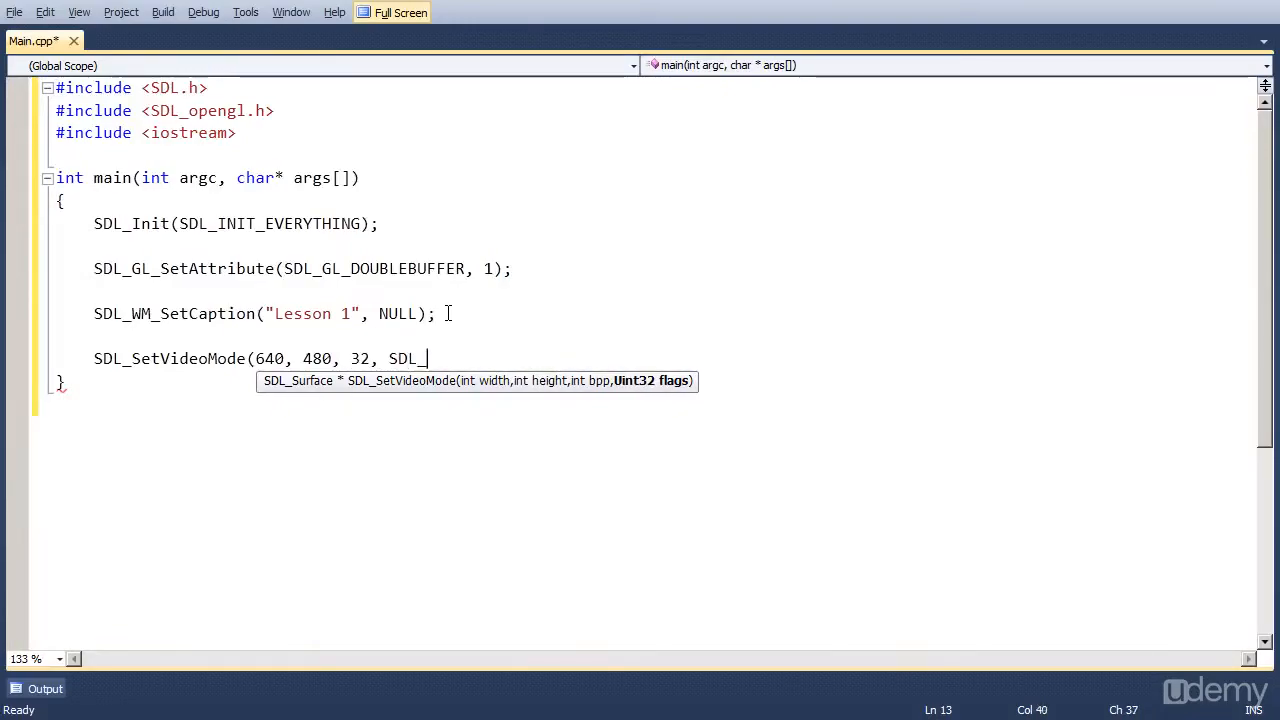
{"action": "type", "text": "OPENGL)"}
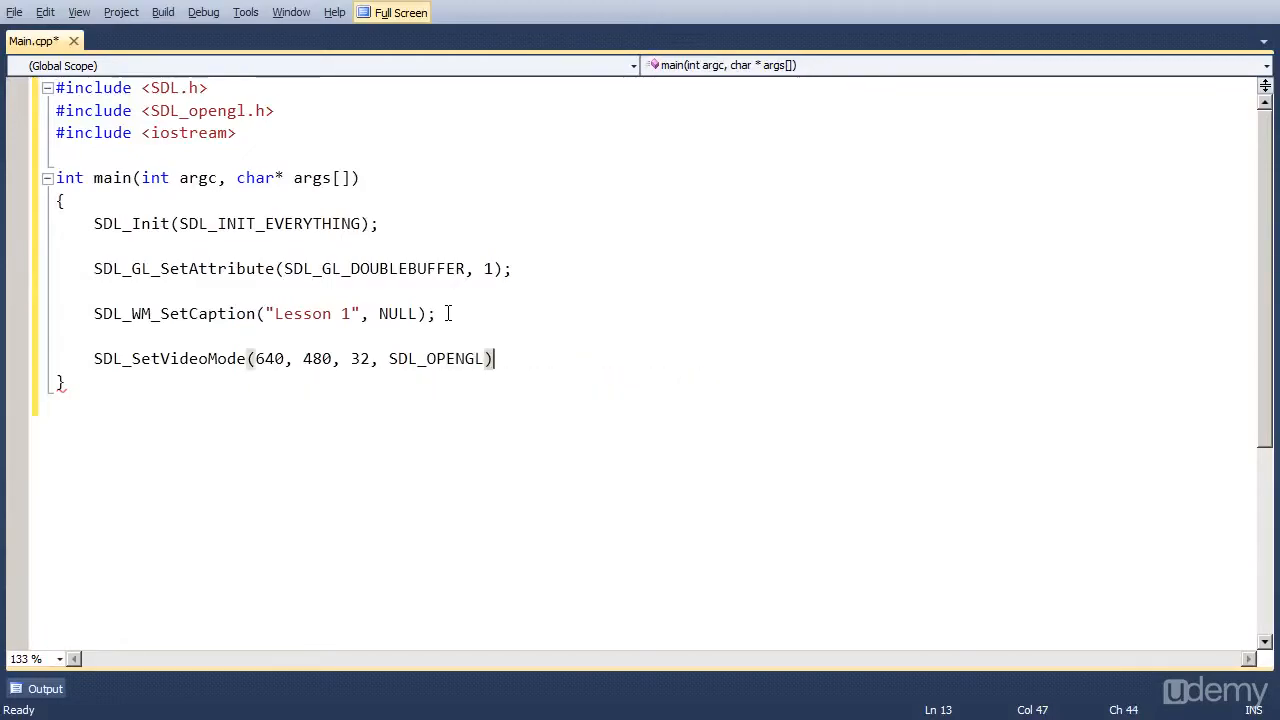
{"action": "type", "text": ";"}
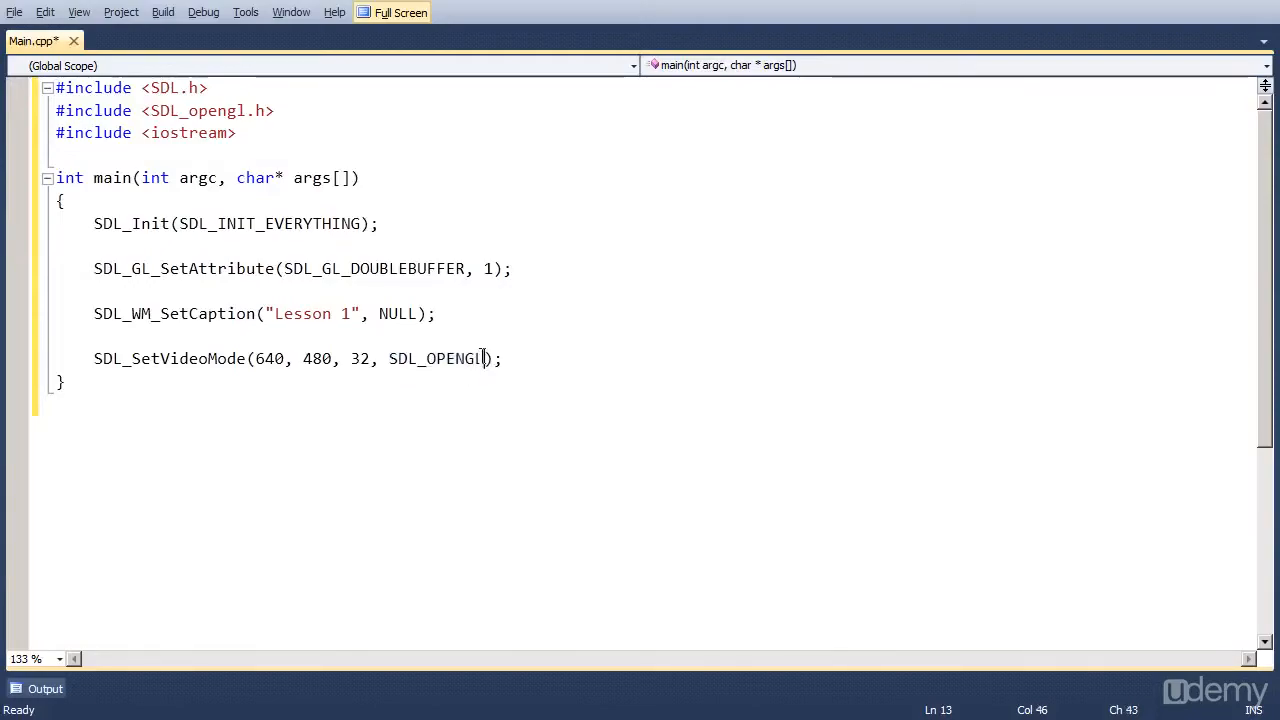
Highlight the SDL_OPENGL flag and the 640 and 480 values to review them, leaving blank lines below
{"action": "double_click", "coordinate": [434, 360]}
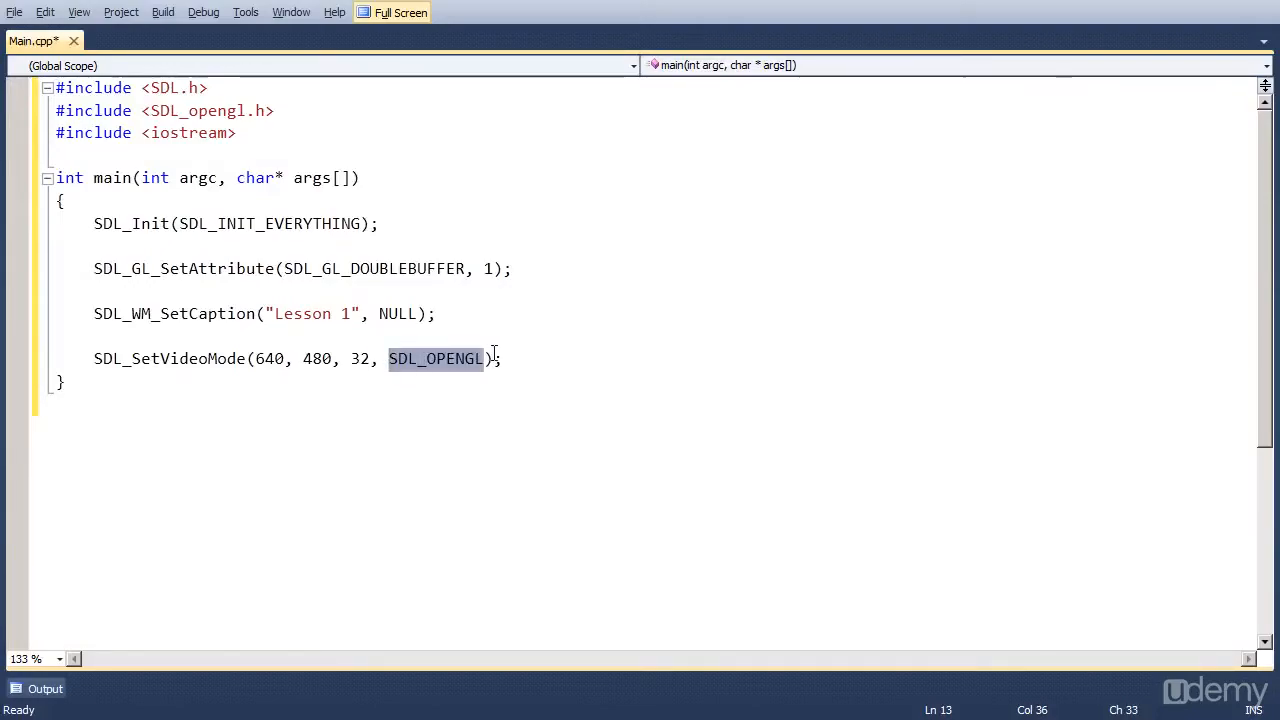
{"action": "left_click", "coordinate": [508, 358]}
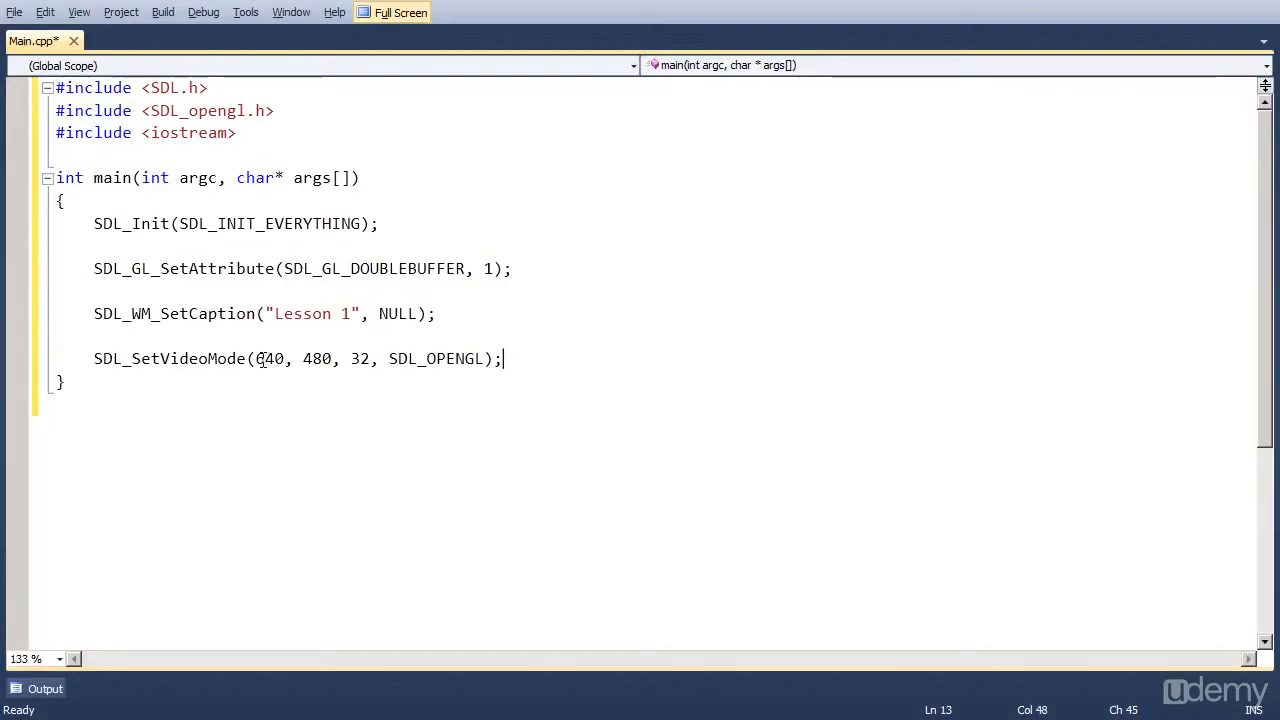
{"action": "double_click", "coordinate": [268, 358]}
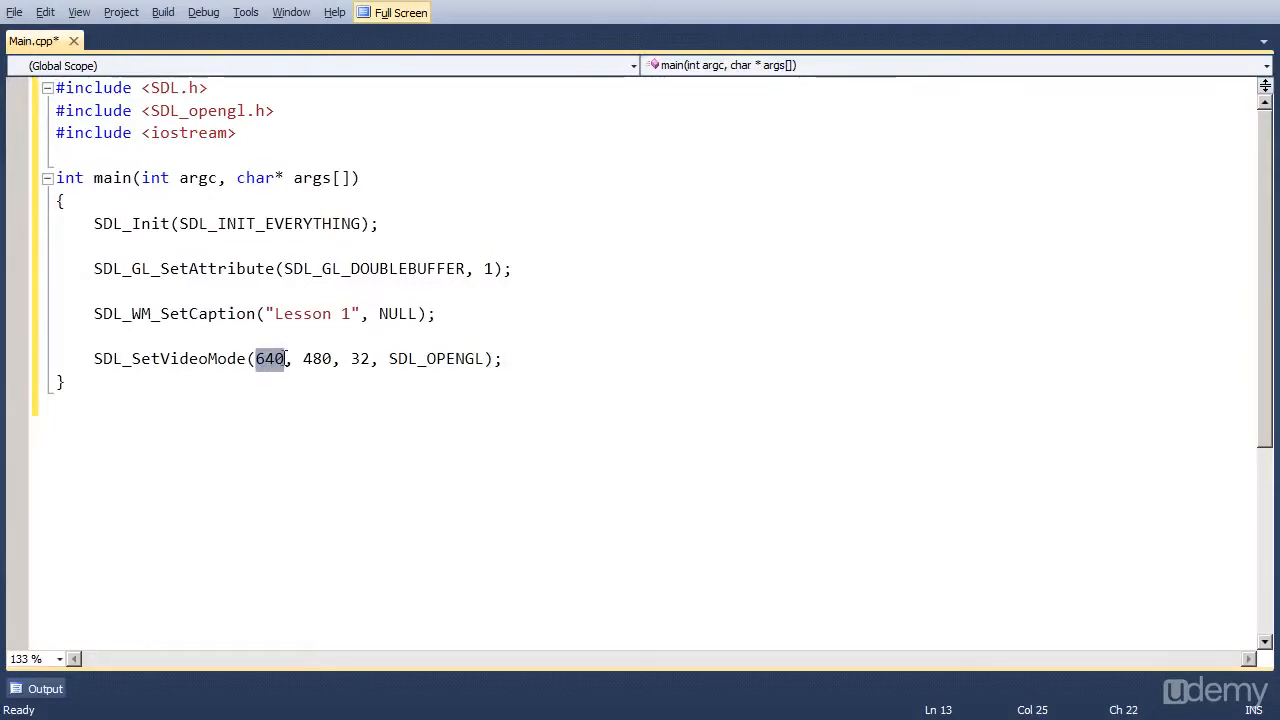
{"action": "double_click", "coordinate": [316, 358]}
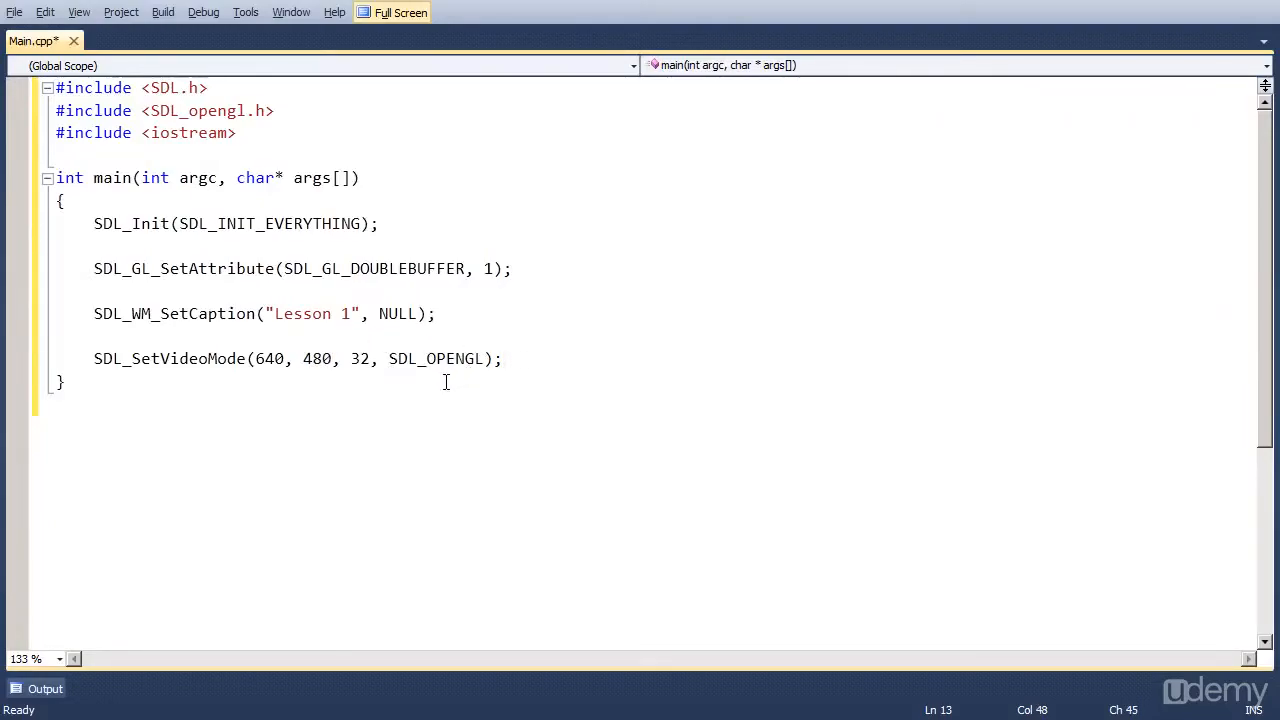
{"action": "key", "text": "enter"}
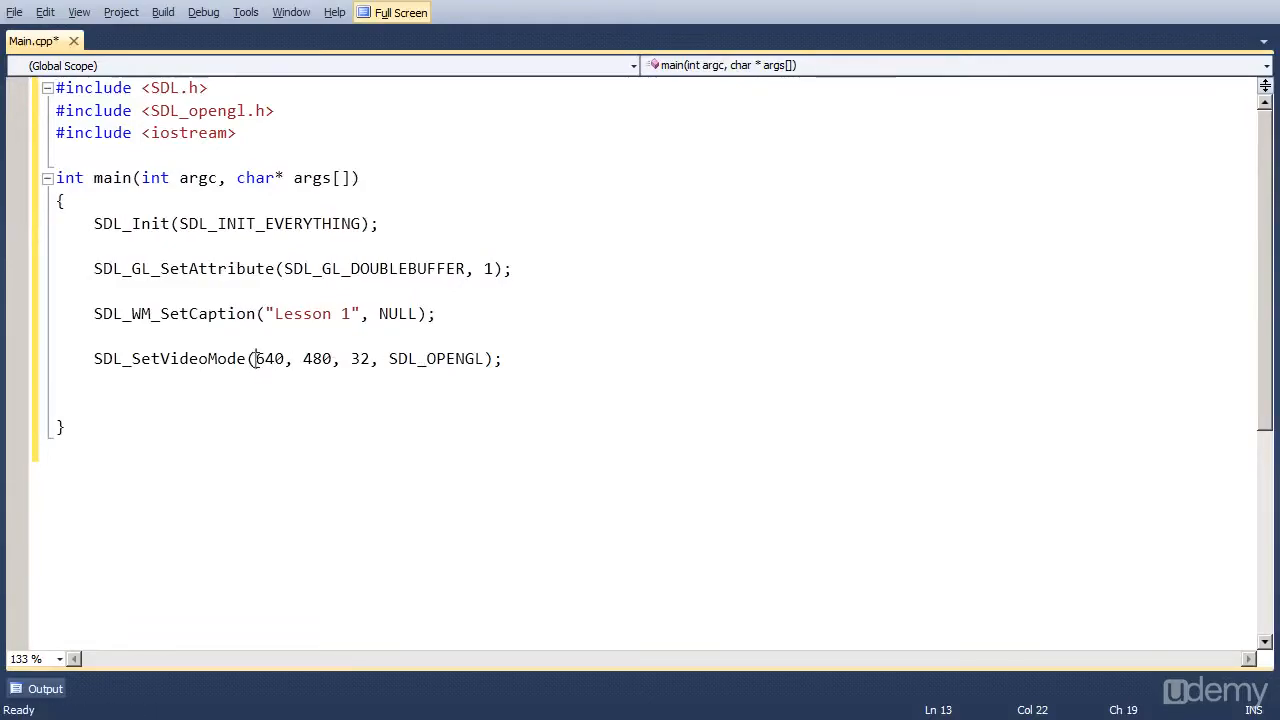
Review the SDL setup calls and place the cursor after SDL_SetVideoMode for more code
{"action": "left_click_drag", "start_coordinate": [256, 360], "coordinate": [332, 360]}
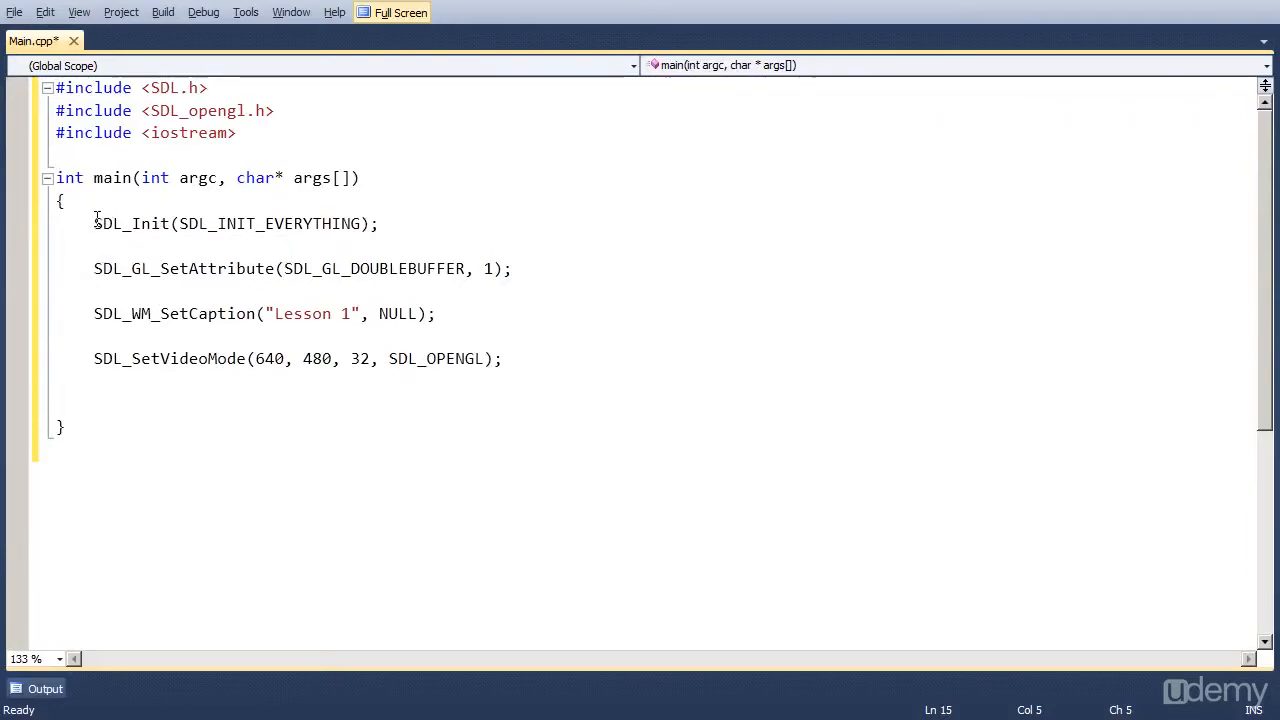
{"action": "left_click_drag", "start_coordinate": [94, 224], "coordinate": [504, 360]}
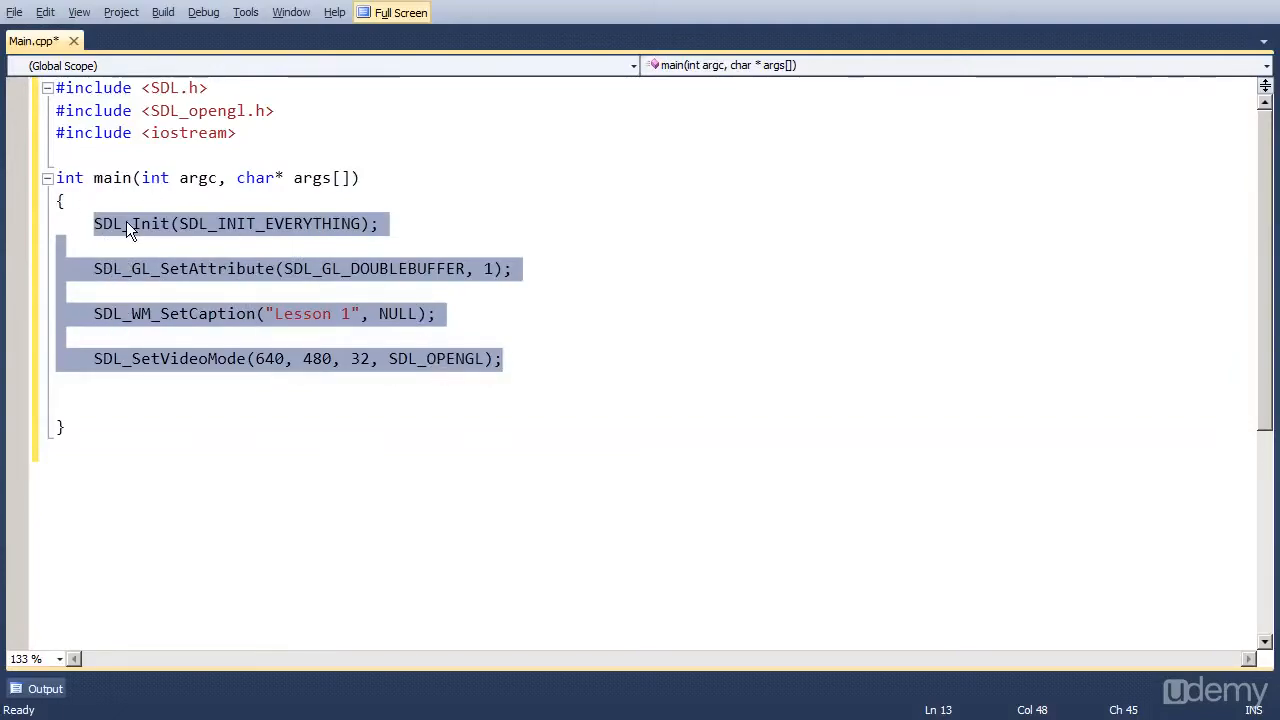
{"action": "double_click", "coordinate": [132, 224]}
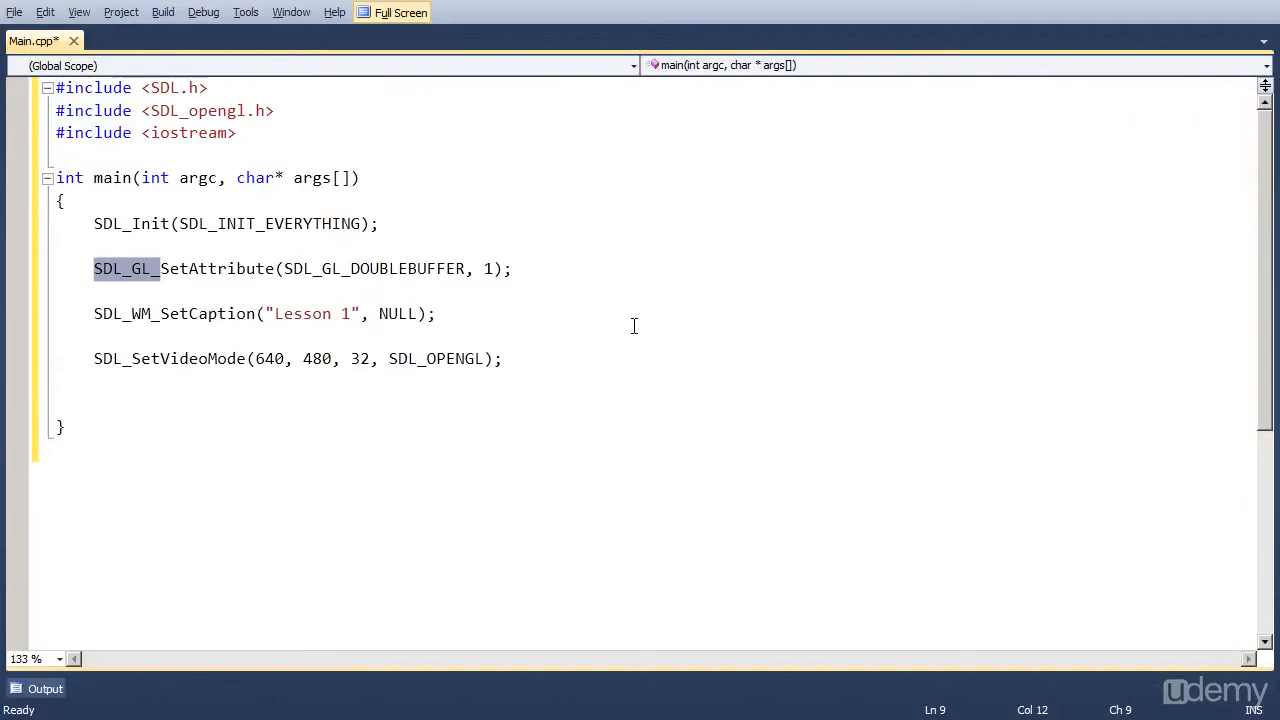
{"action": "left_click", "coordinate": [504, 358]}
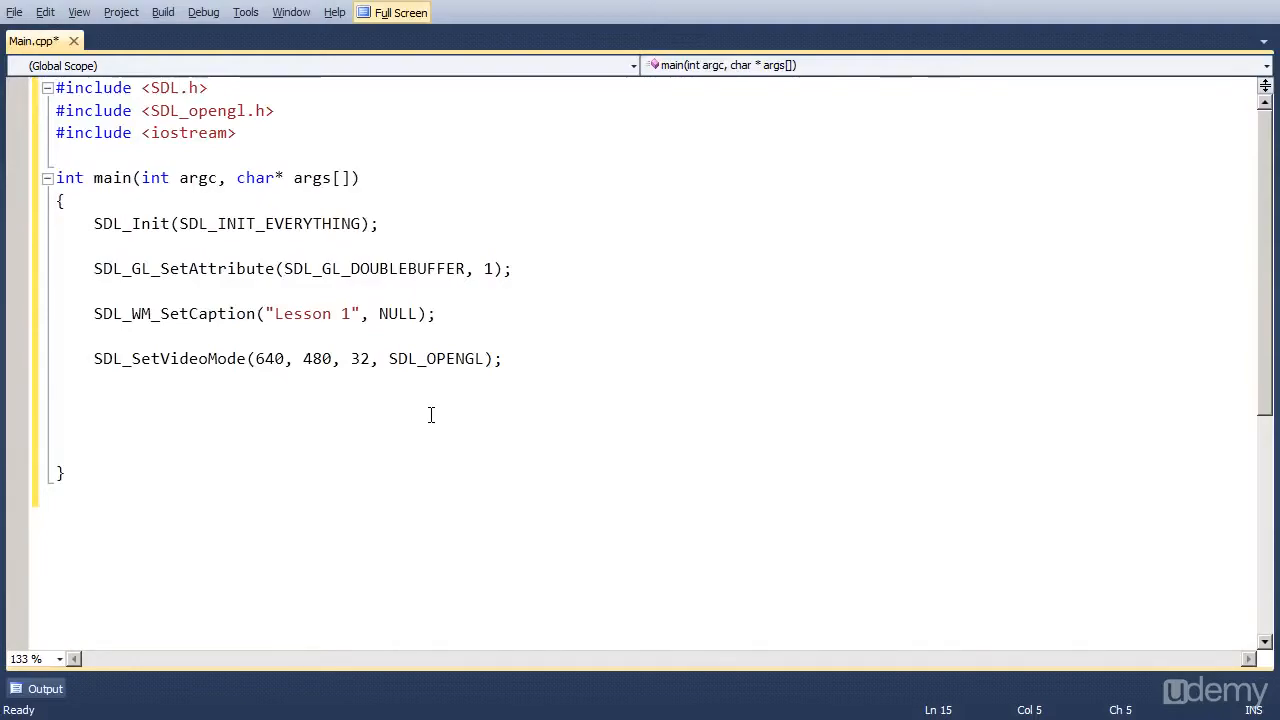
Add glViewport(0,0,640,480); on the blank line below the video mode call
{"action": "left_click", "coordinate": [94, 404]}
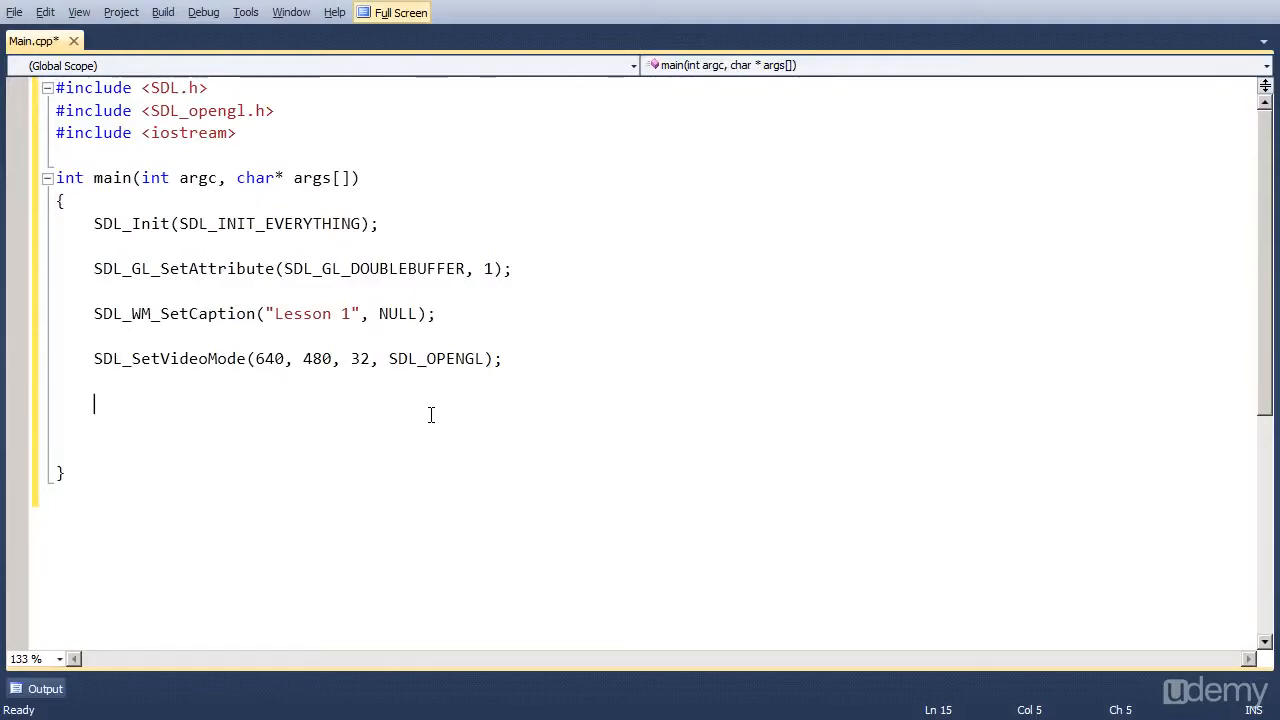
{"action": "type", "text": "gl"}
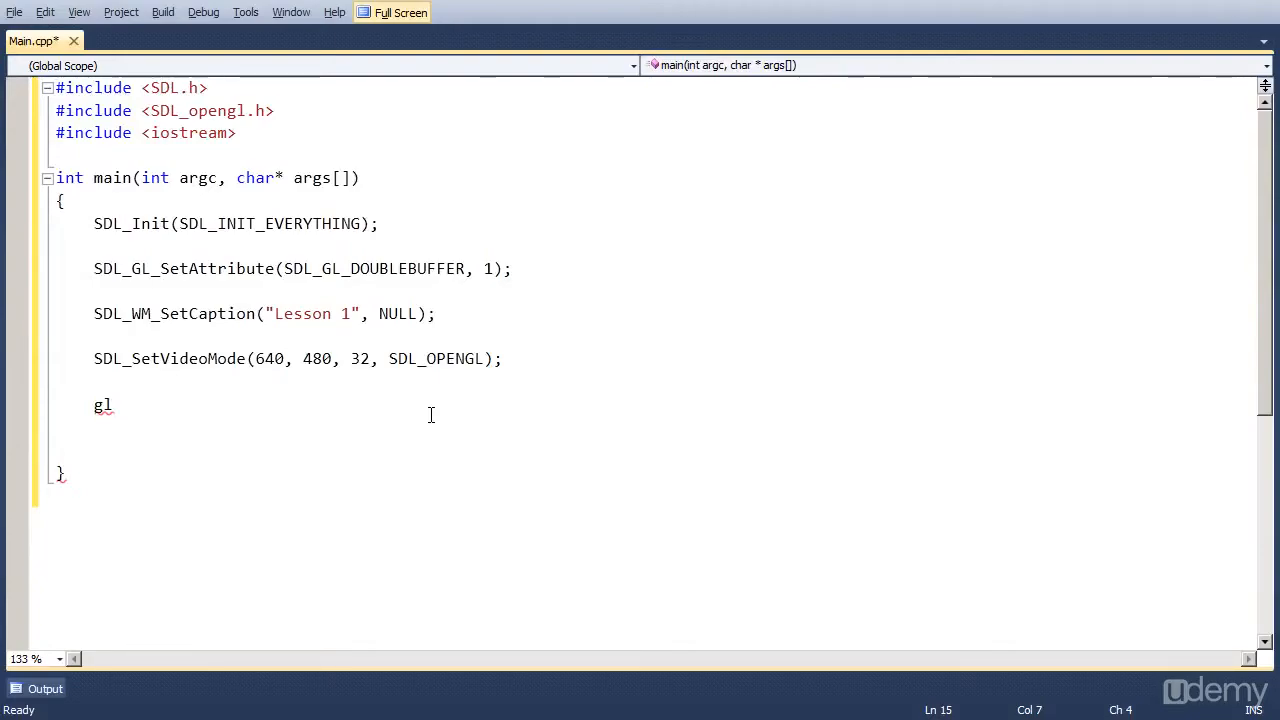
{"action": "type", "text": "Vie"}
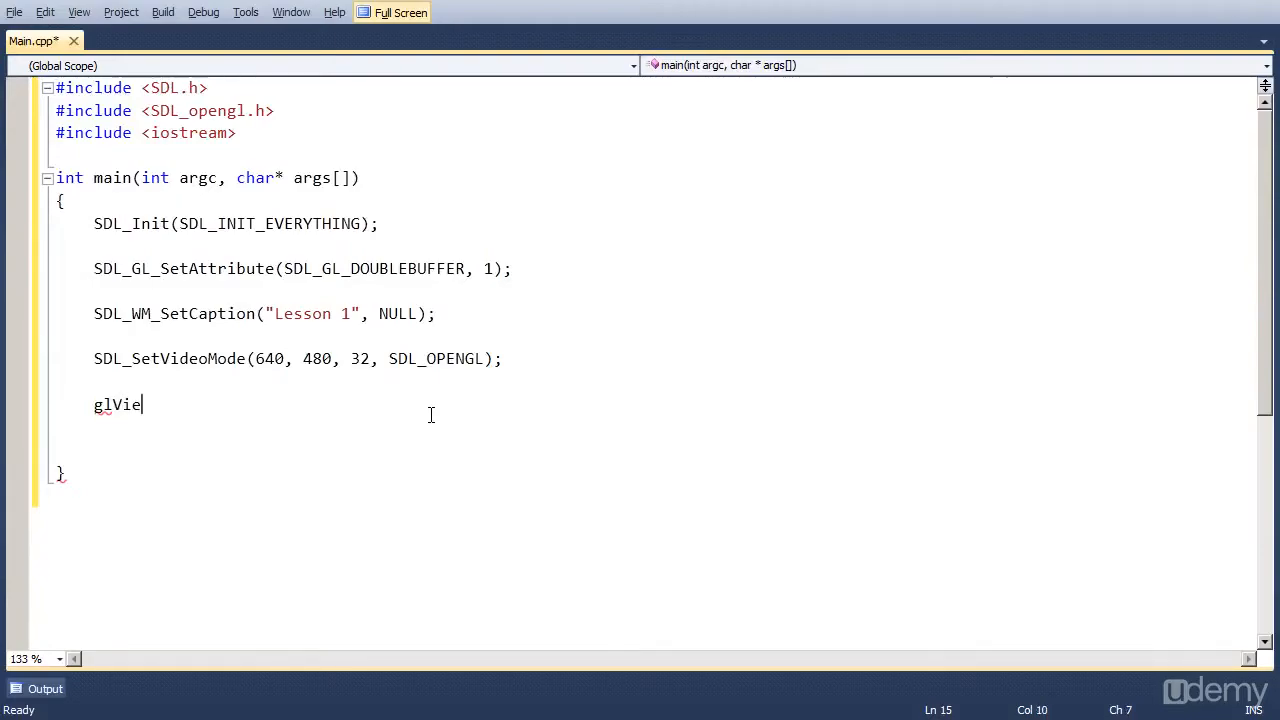
{"action": "type", "text": "wport"}
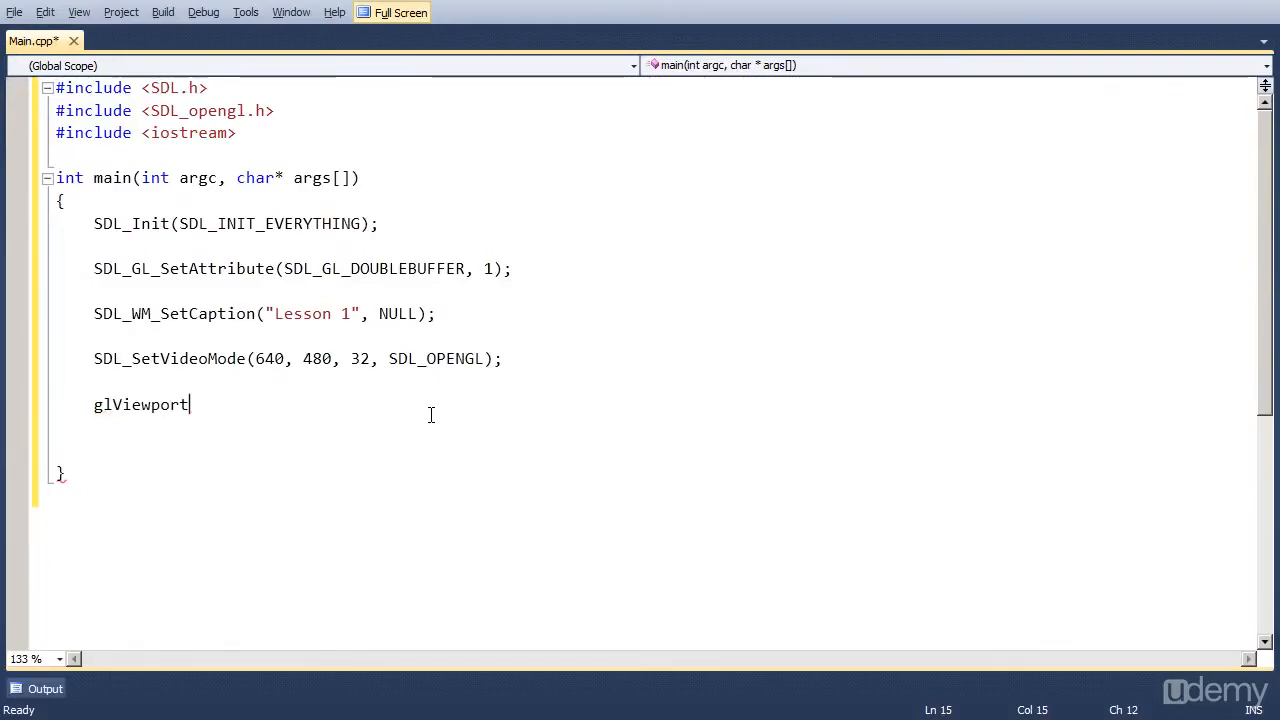
{"action": "type", "text": "()"}
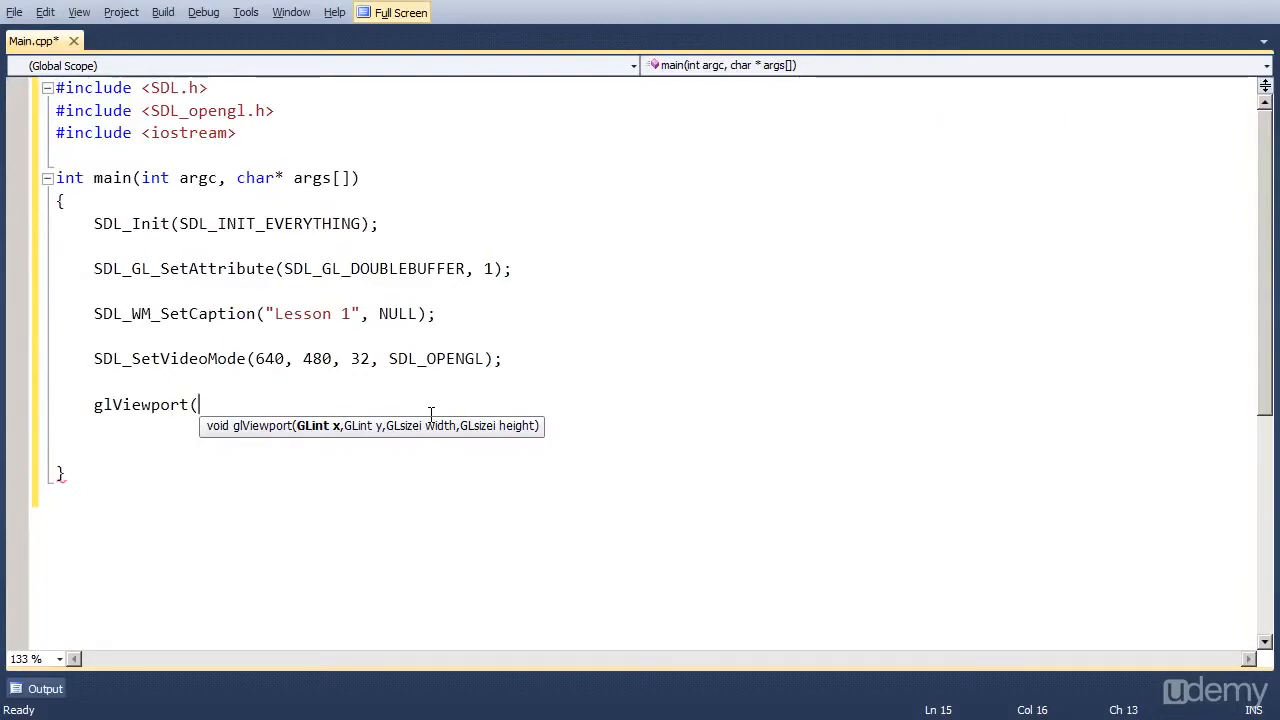
{"action": "type", "text": "0,0,"}
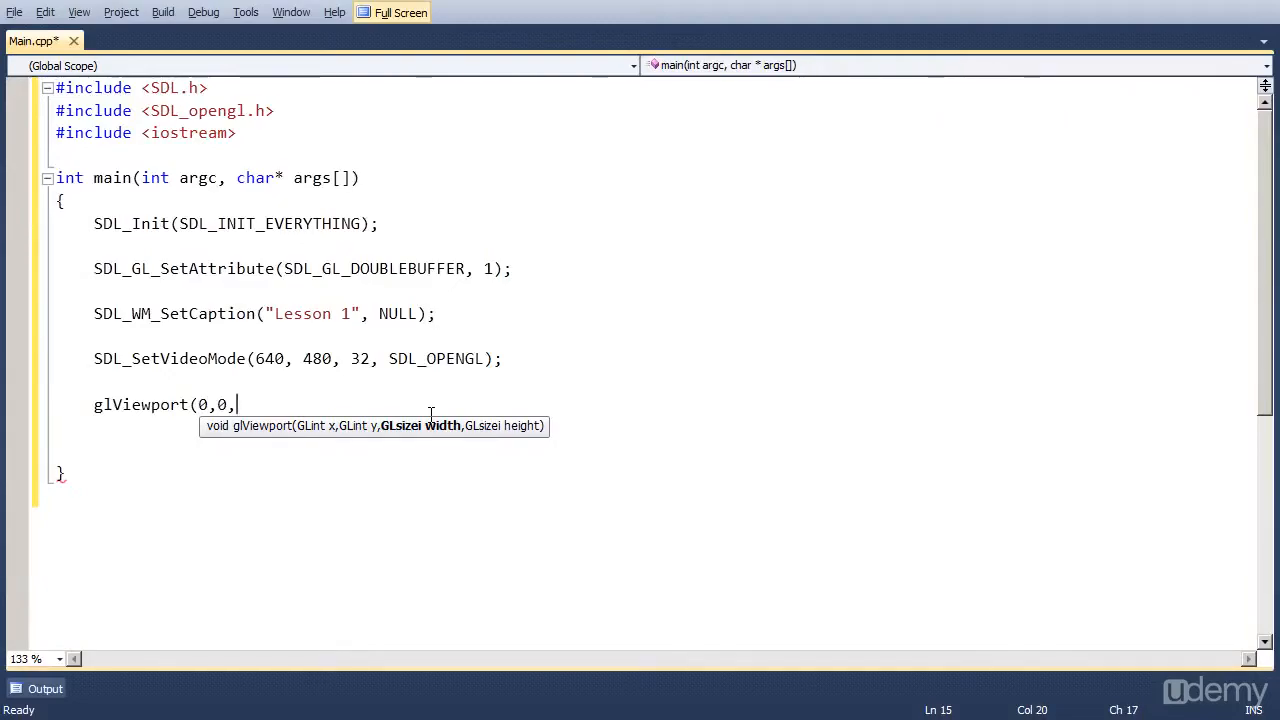
{"action": "type", "text": "640,"}
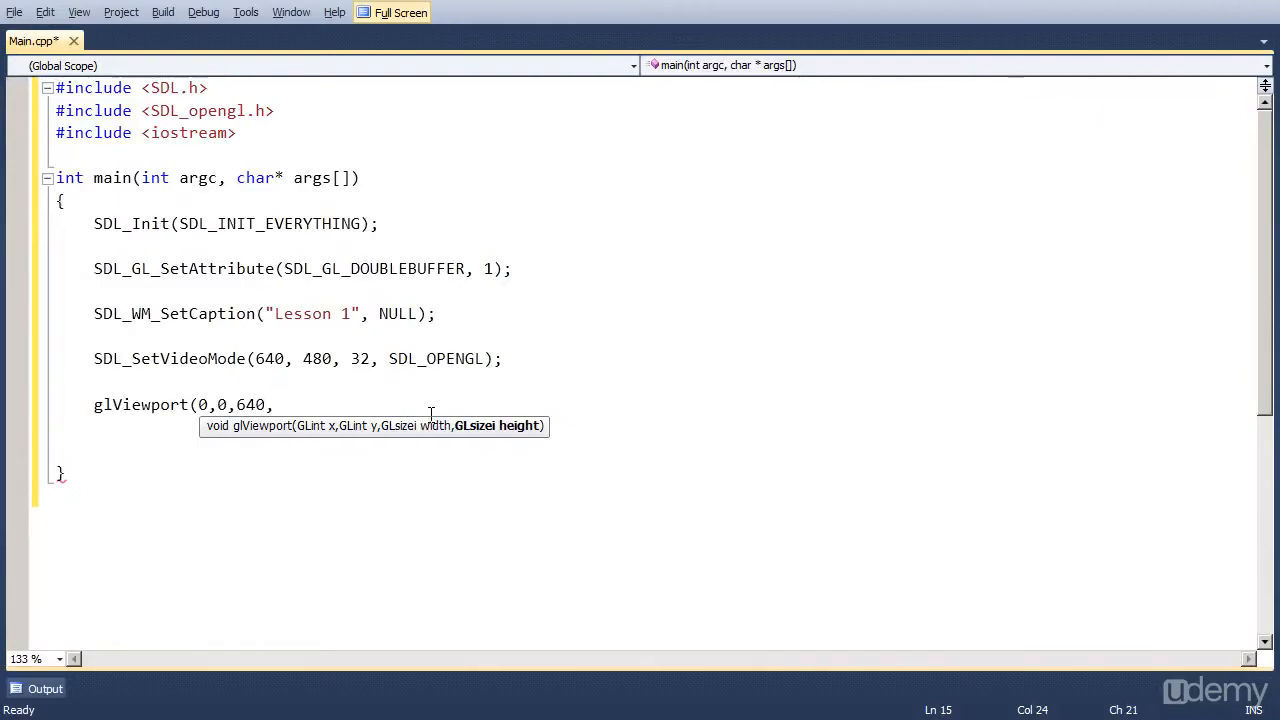
{"action": "type", "text": "4"}
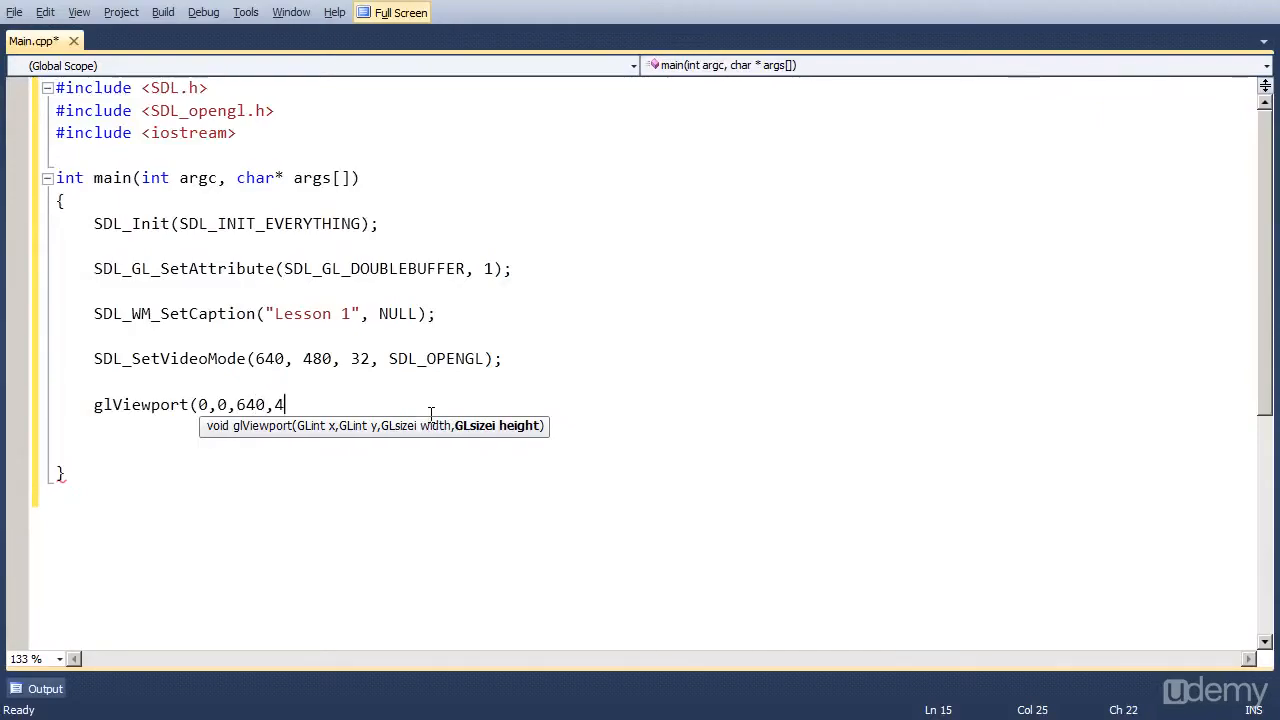
{"action": "type", "text": "80);"}
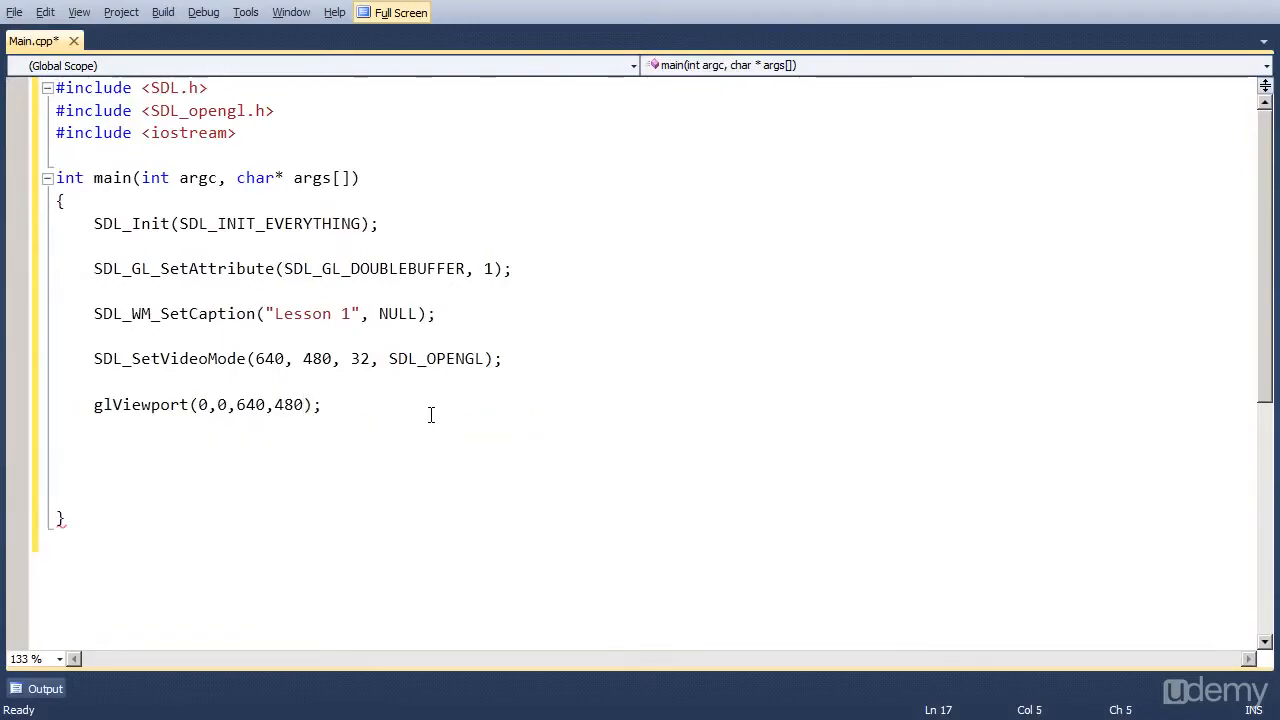
{"action": "left_click", "coordinate": [322, 404]}
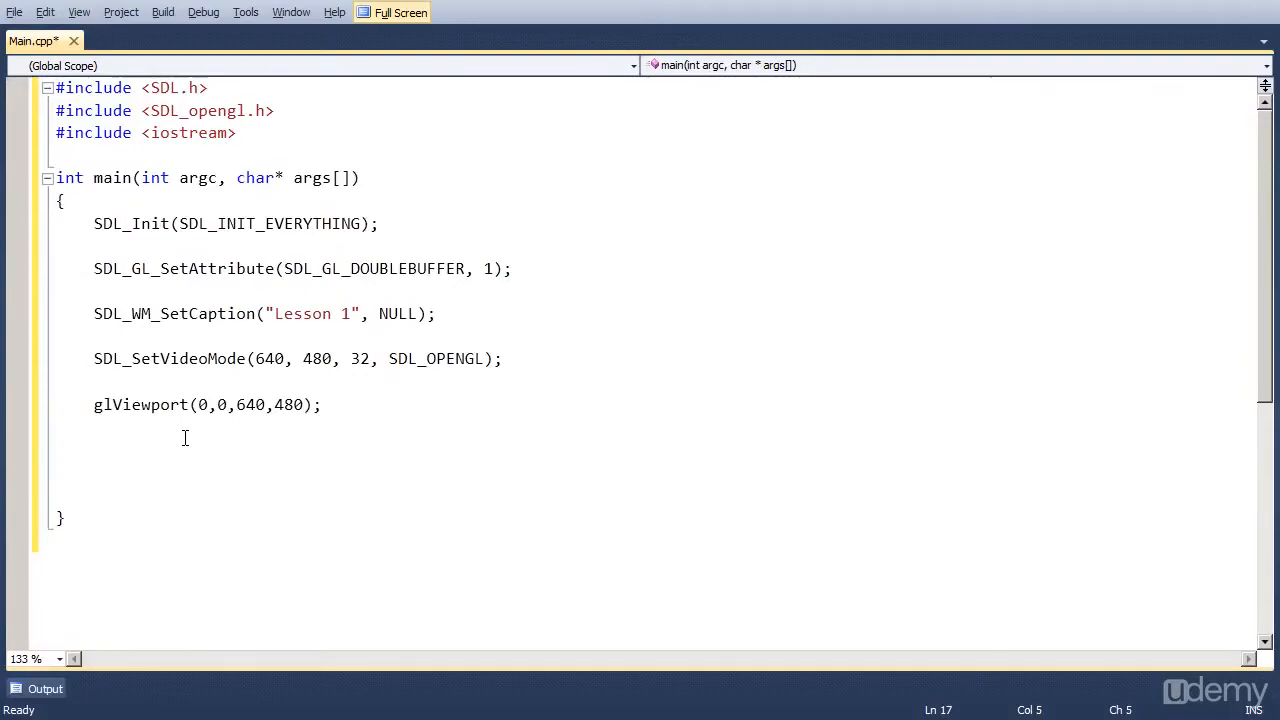
Add glClearColor(1,1,1,1); under glViewport for a white clear colour
{"action": "type", "text": "glClea"}
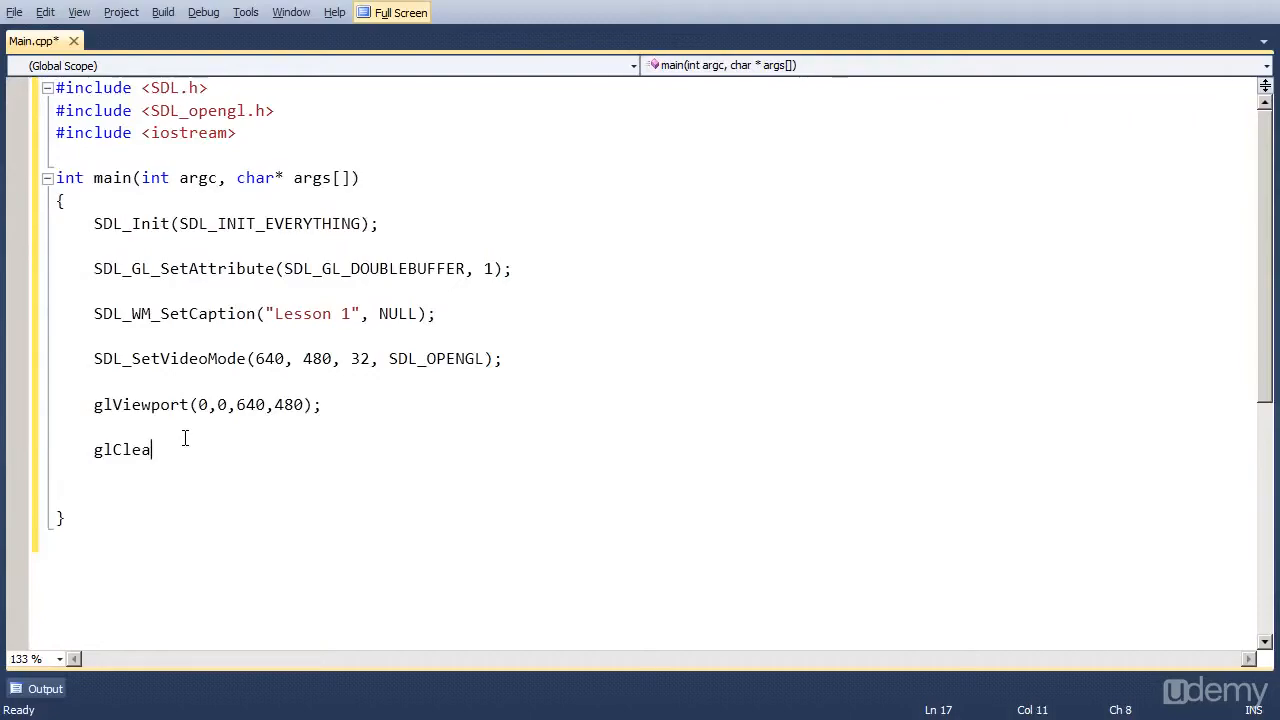
{"action": "type", "text": "r"}
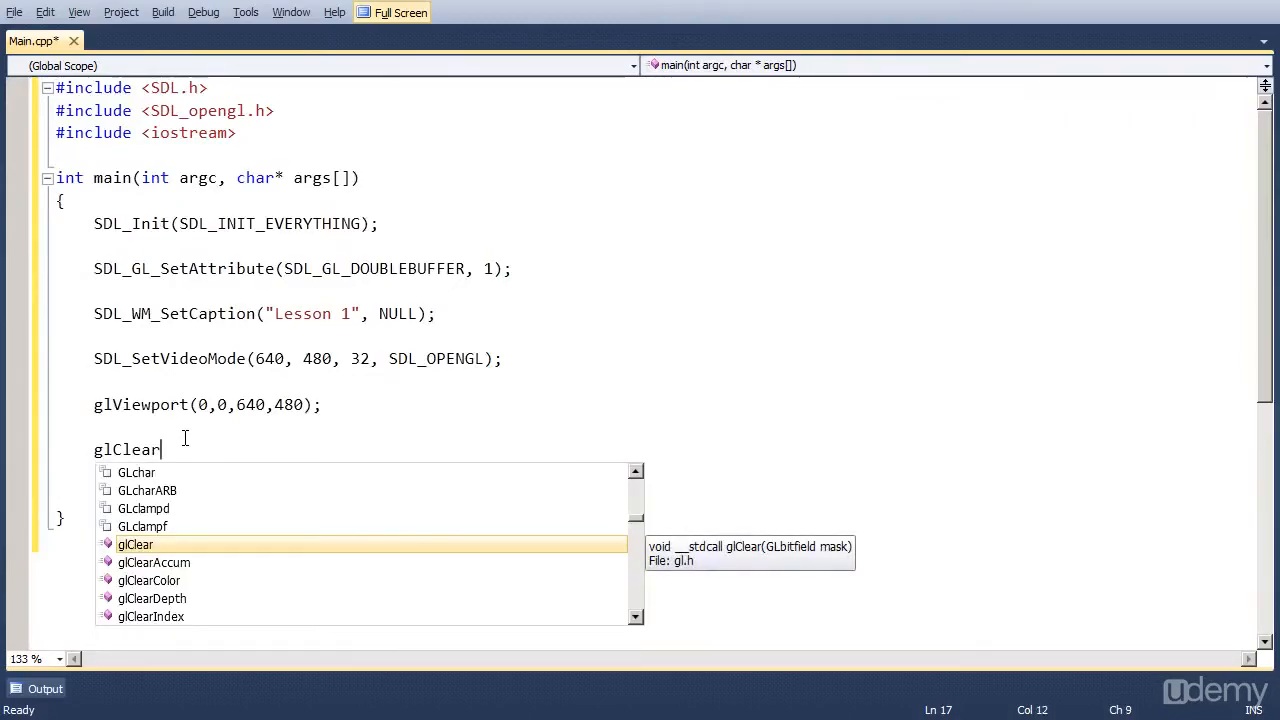
{"action": "type", "text": "Color()"}
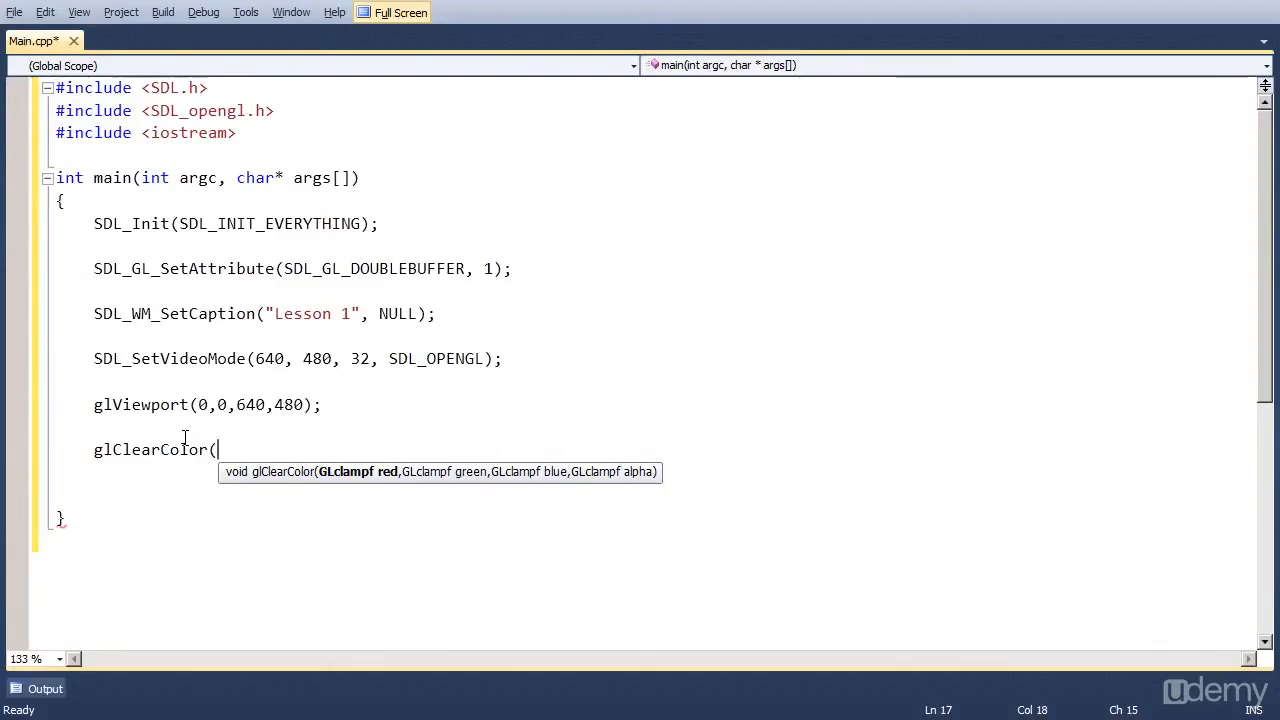
{"action": "type", "text": "1,"}
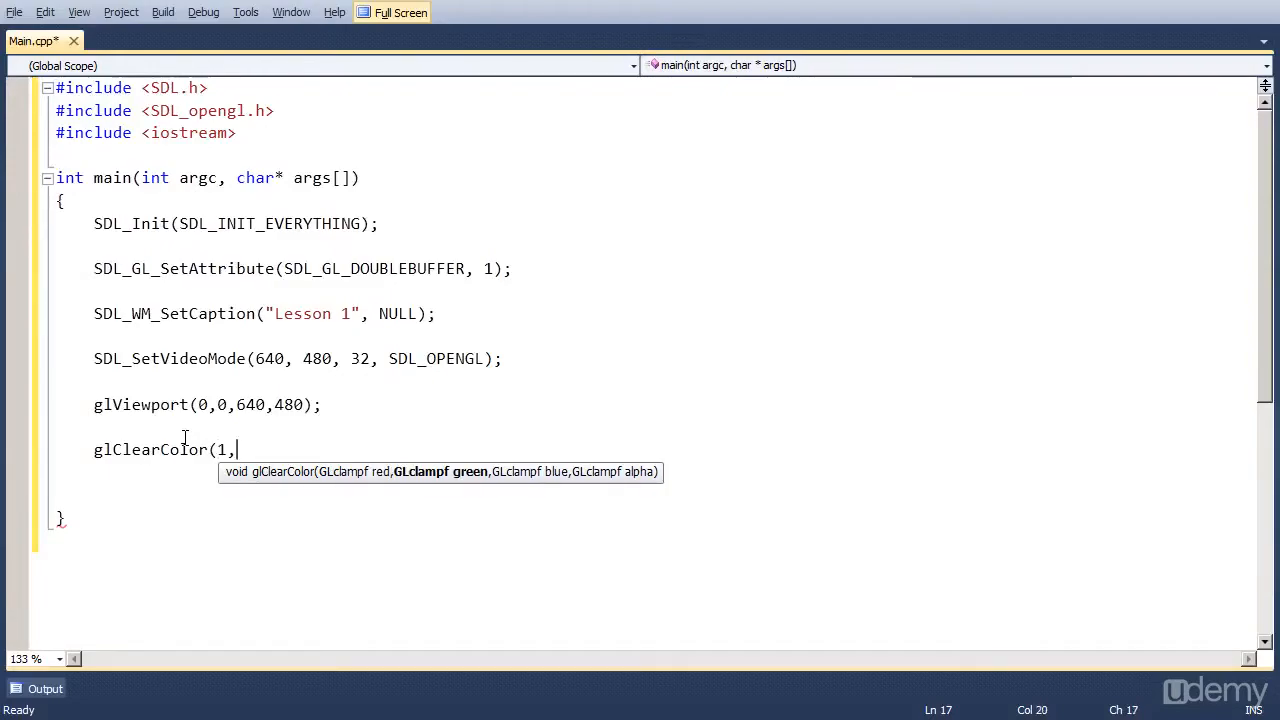
{"action": "type", "text": "1,1,1"}
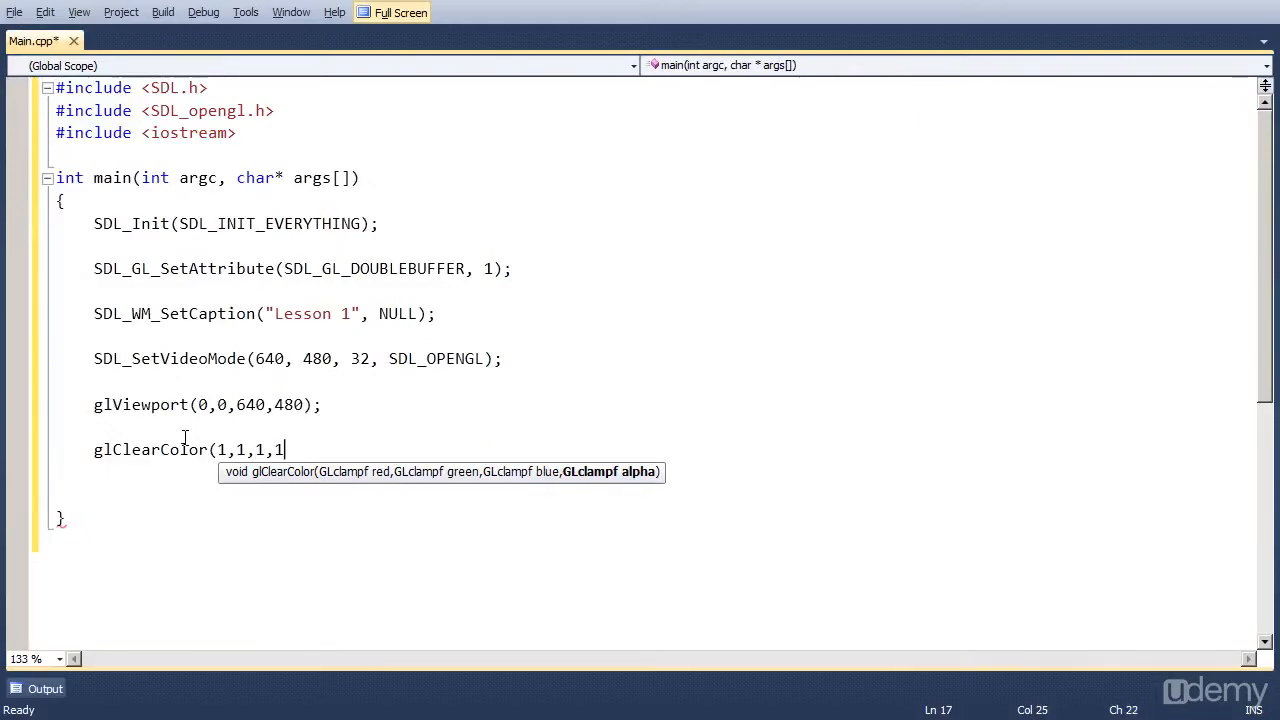
{"action": "type", "text": ")"}
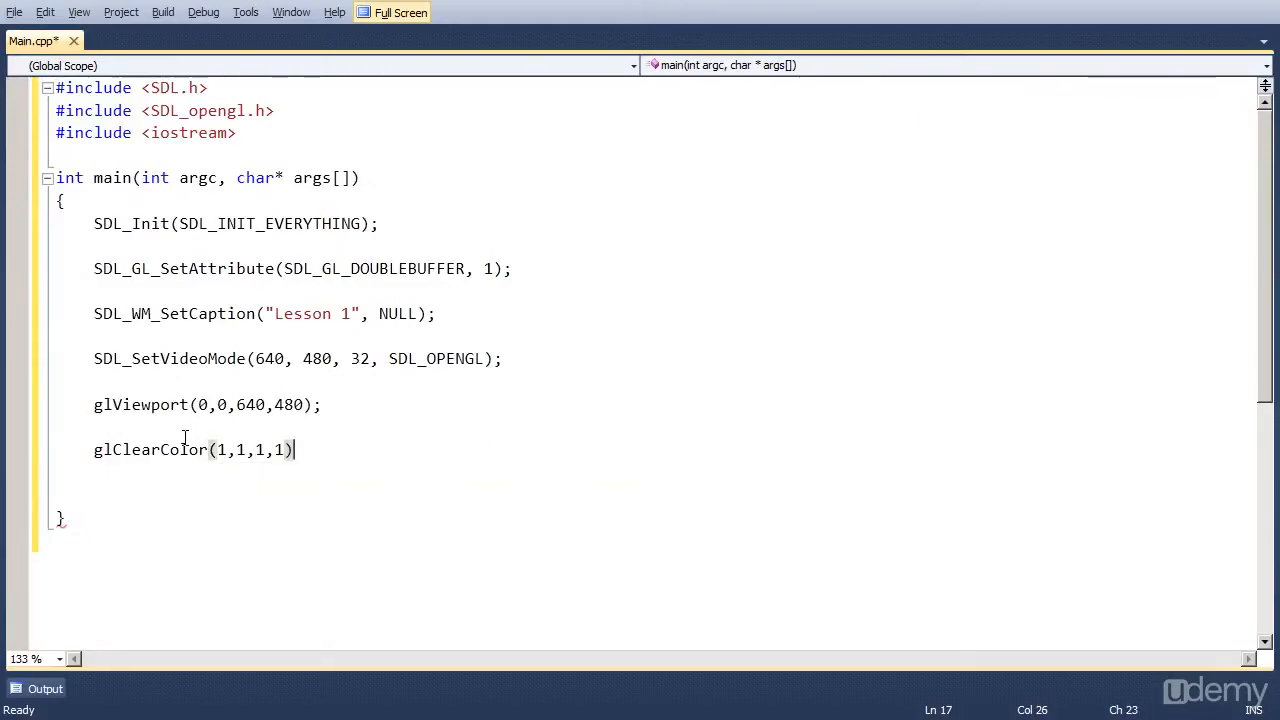
{"action": "type", "text": ";"}
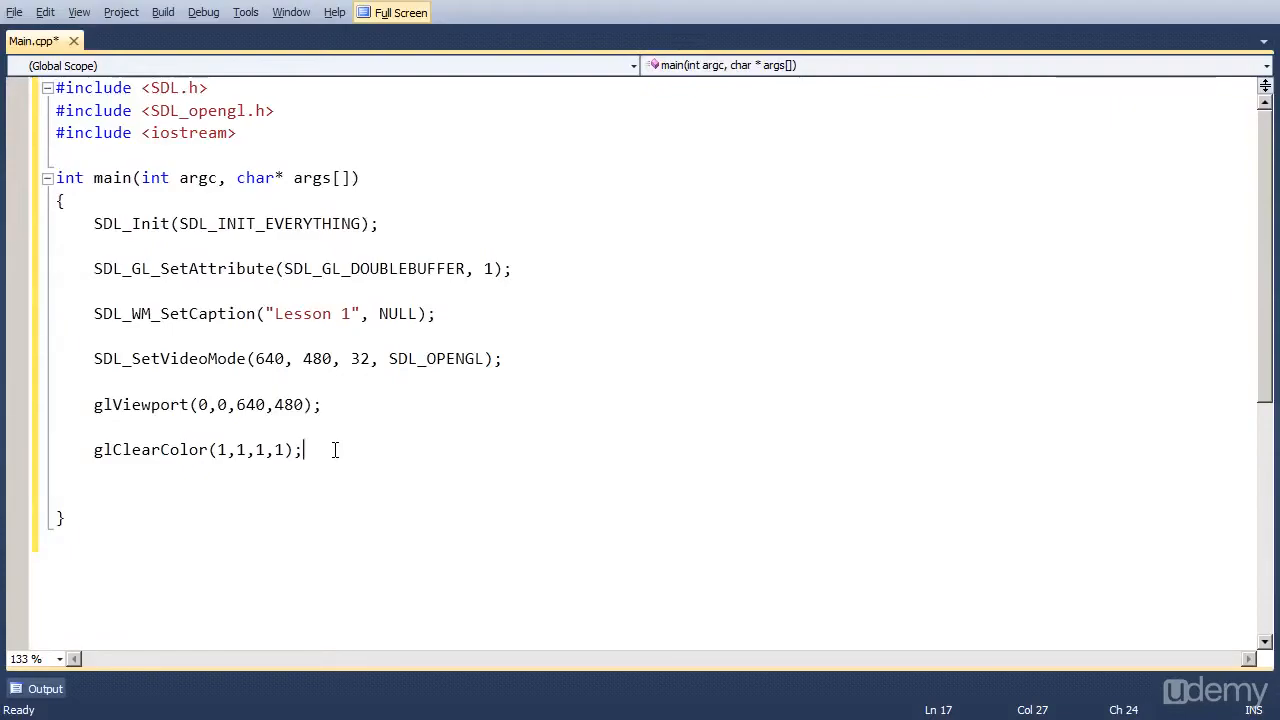
{"action": "key", "text": "enter"}
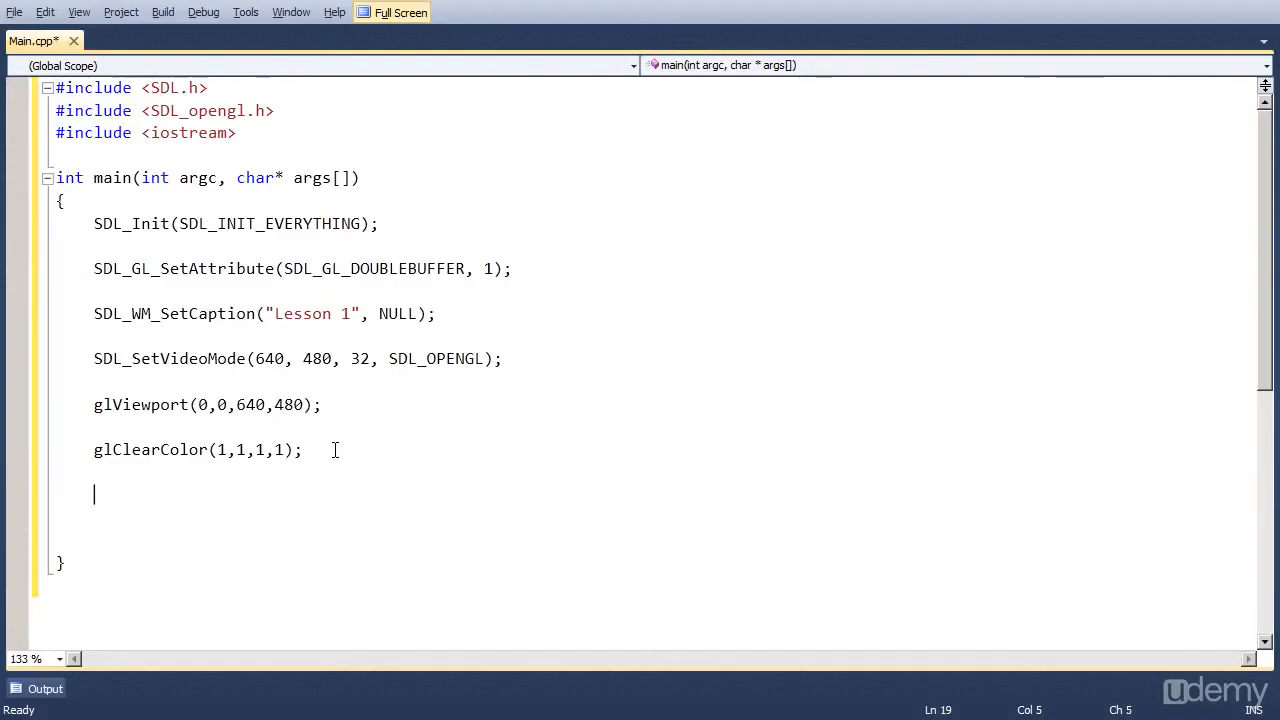
Add glMatrixMode(GL_PROJECTION); and glLoadIdentity(); to select and reset the projection matrix
{"action": "type", "text": "glMat"}
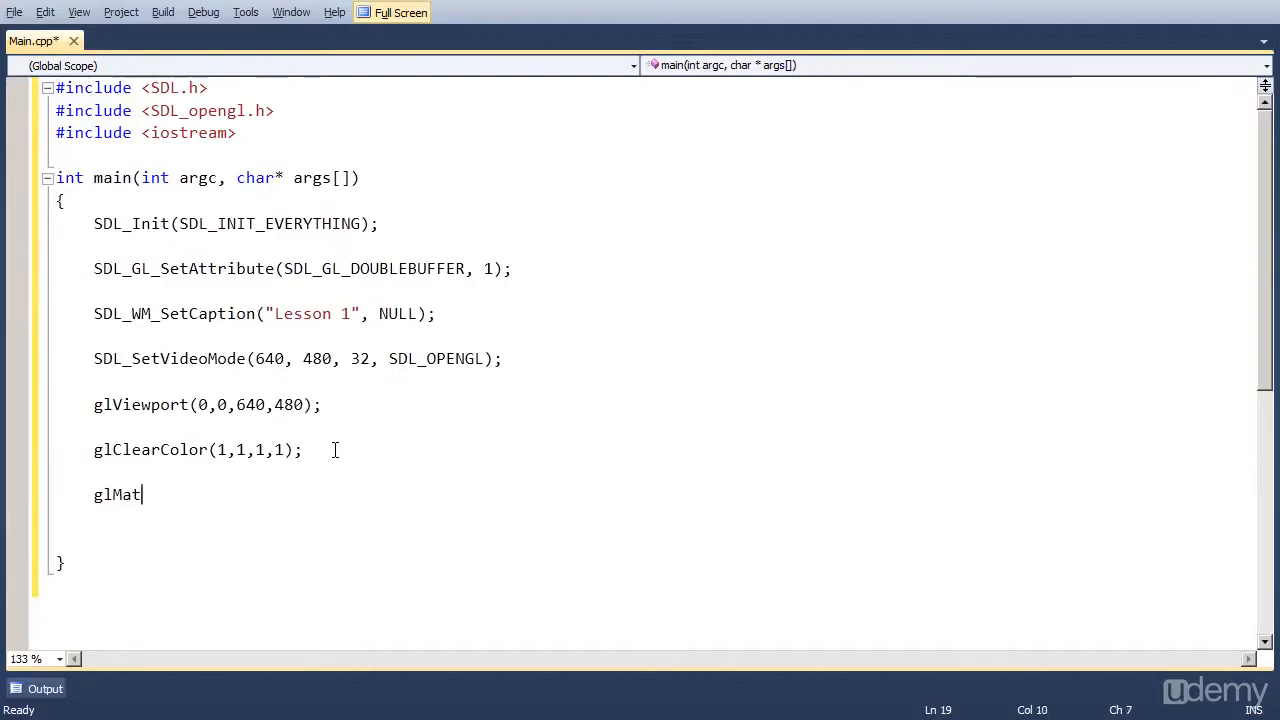
{"action": "type", "text": "rixMode"}
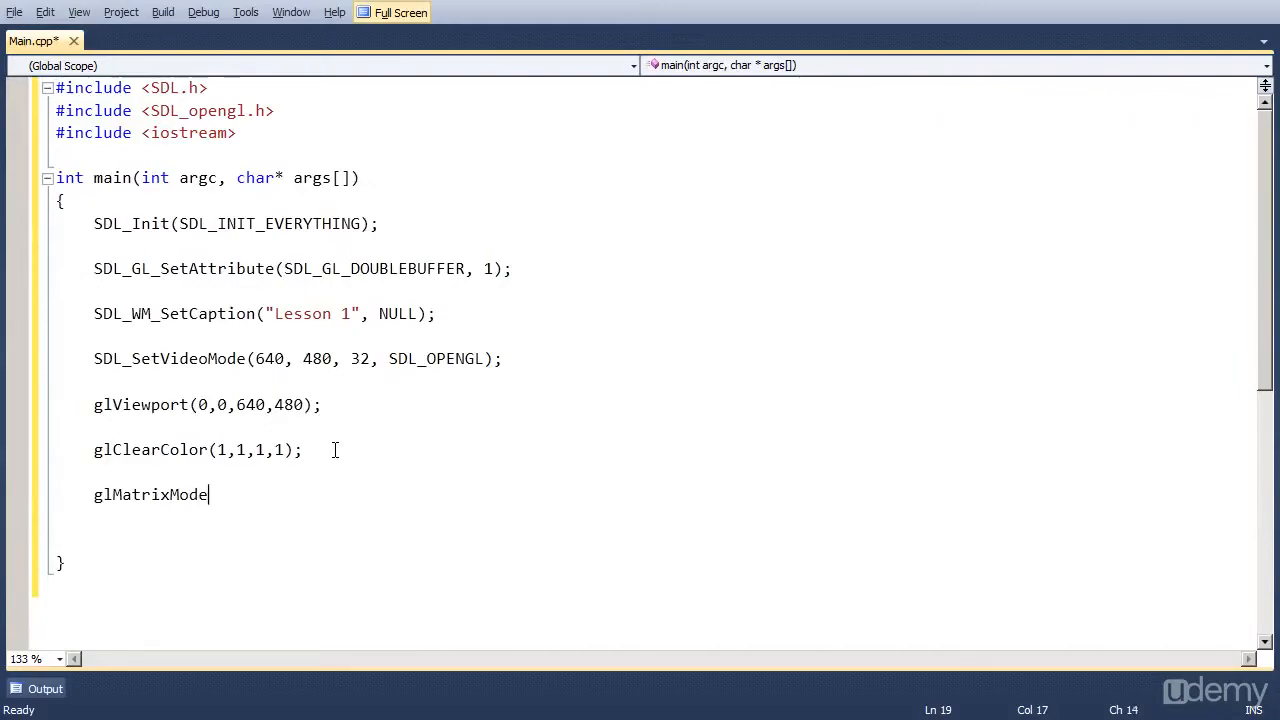
{"action": "type", "text": "(GL_"}
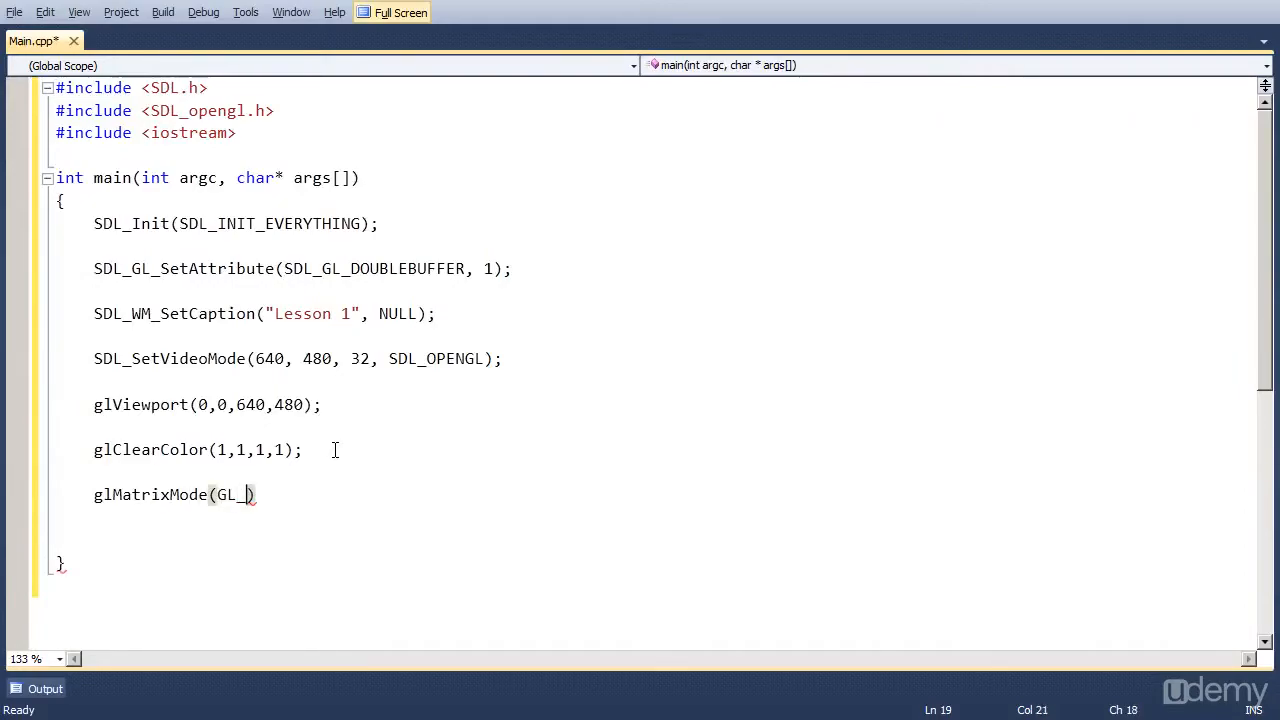
{"action": "type", "text": "PROJEC"}
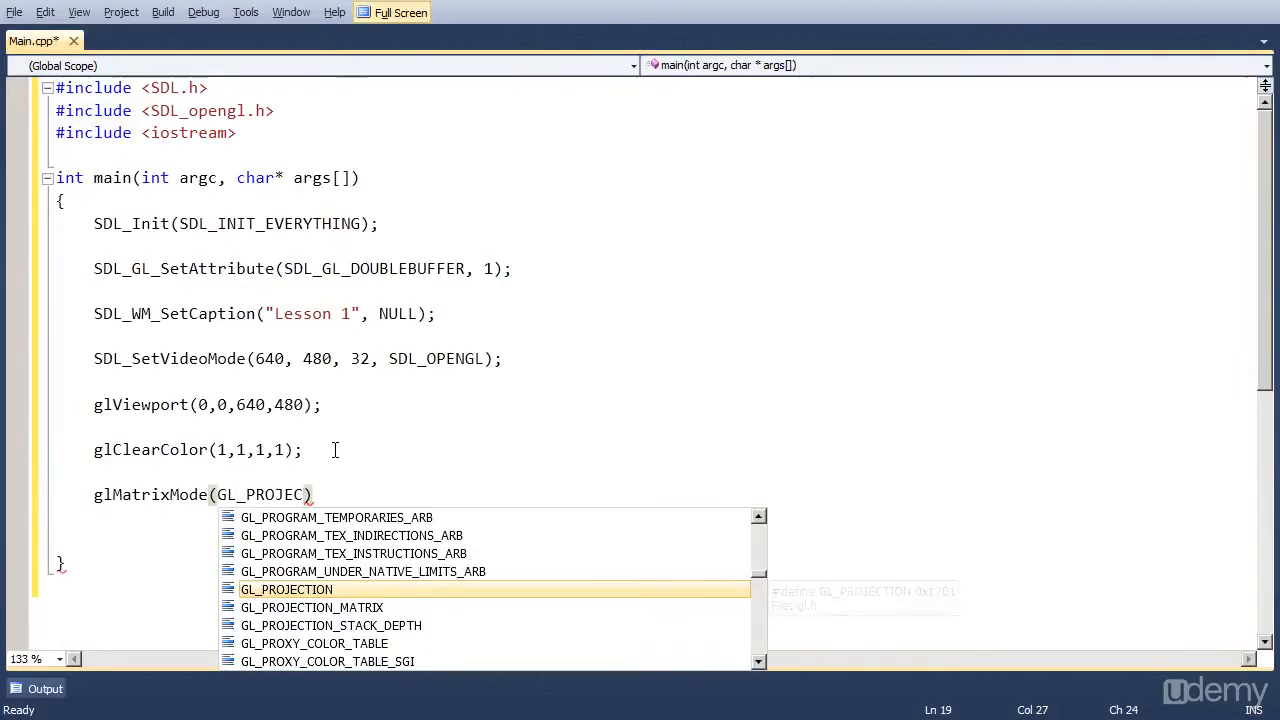
{"action": "key", "text": "enter"}
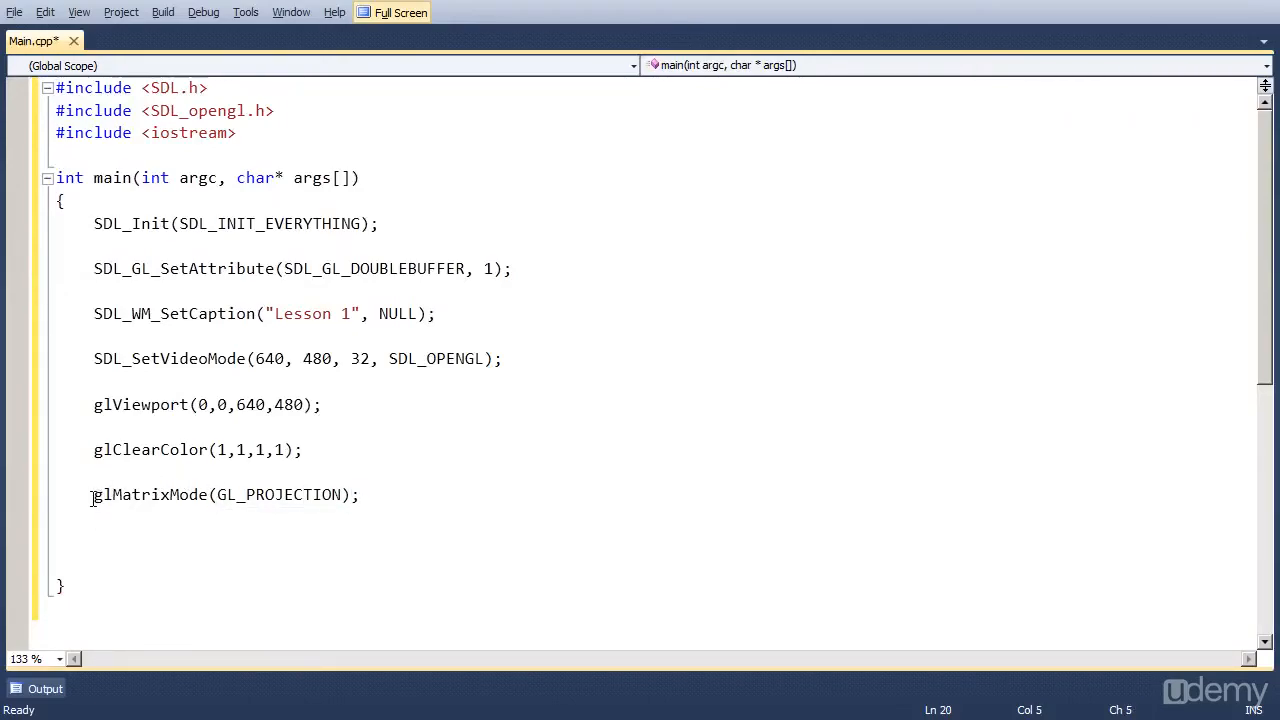
{"action": "type", "text": "g"}
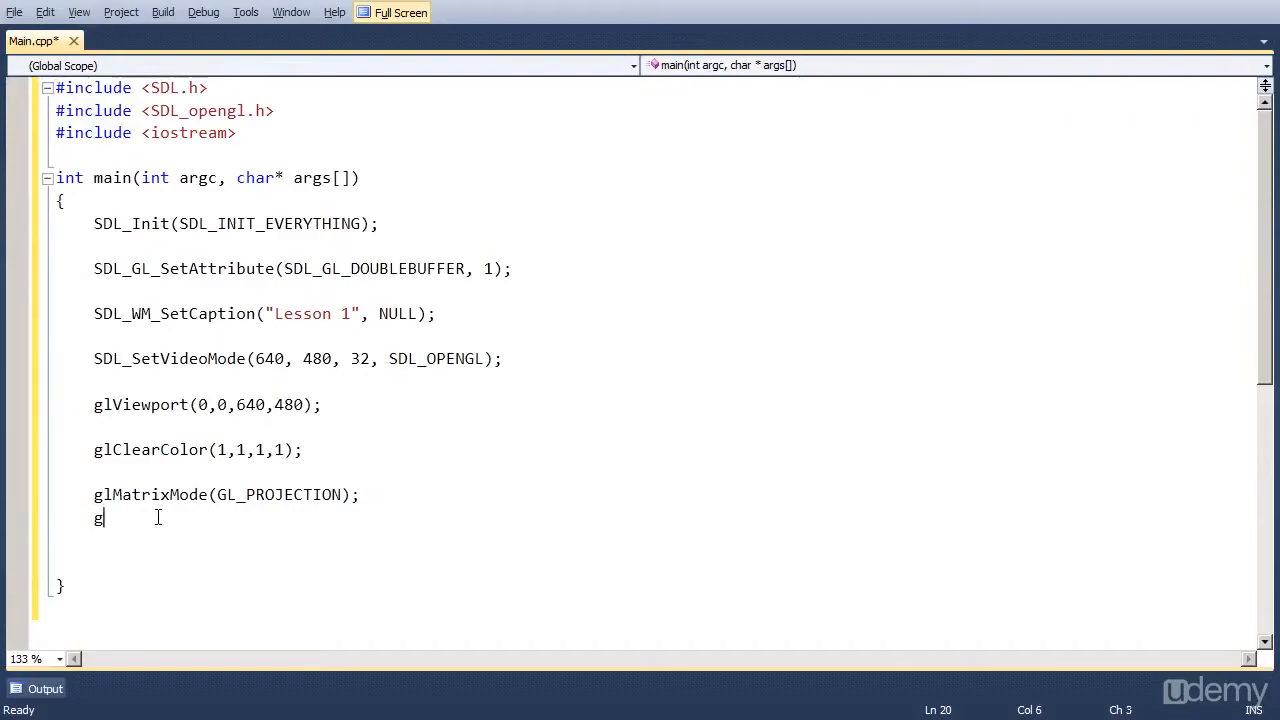
{"action": "type", "text": "lLoadIde"}
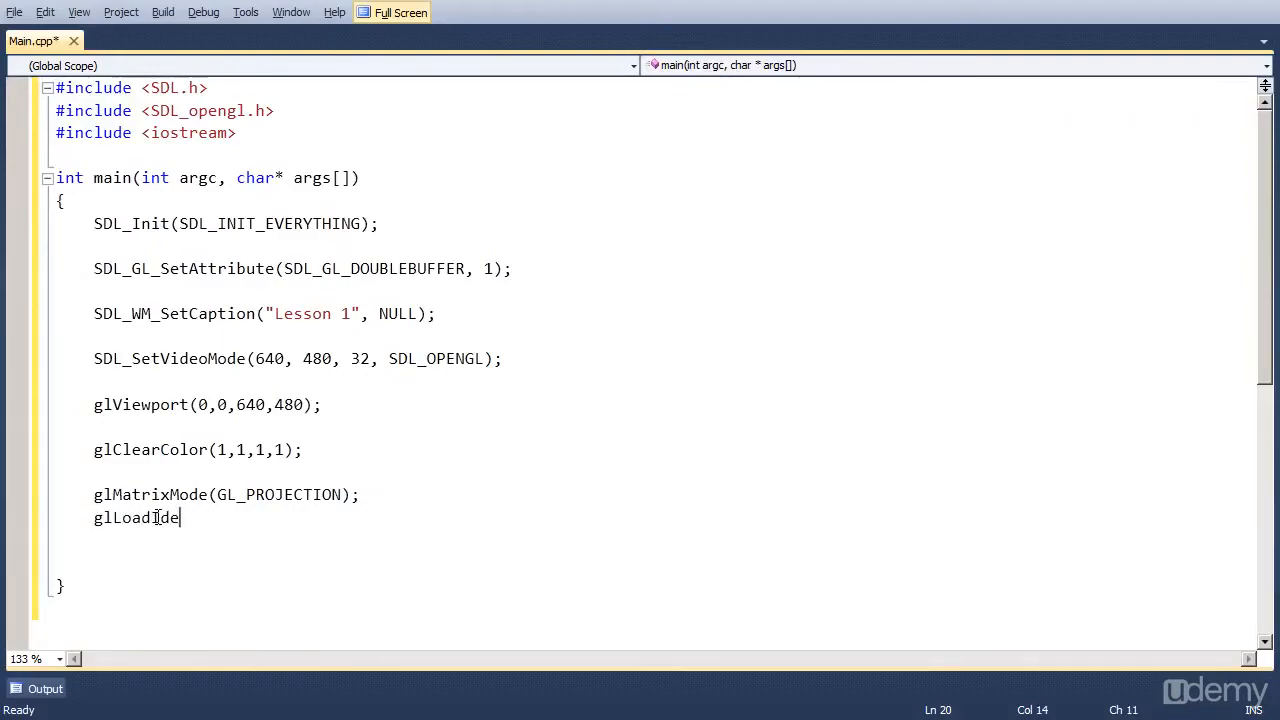
{"action": "type", "text": "ntity();"}
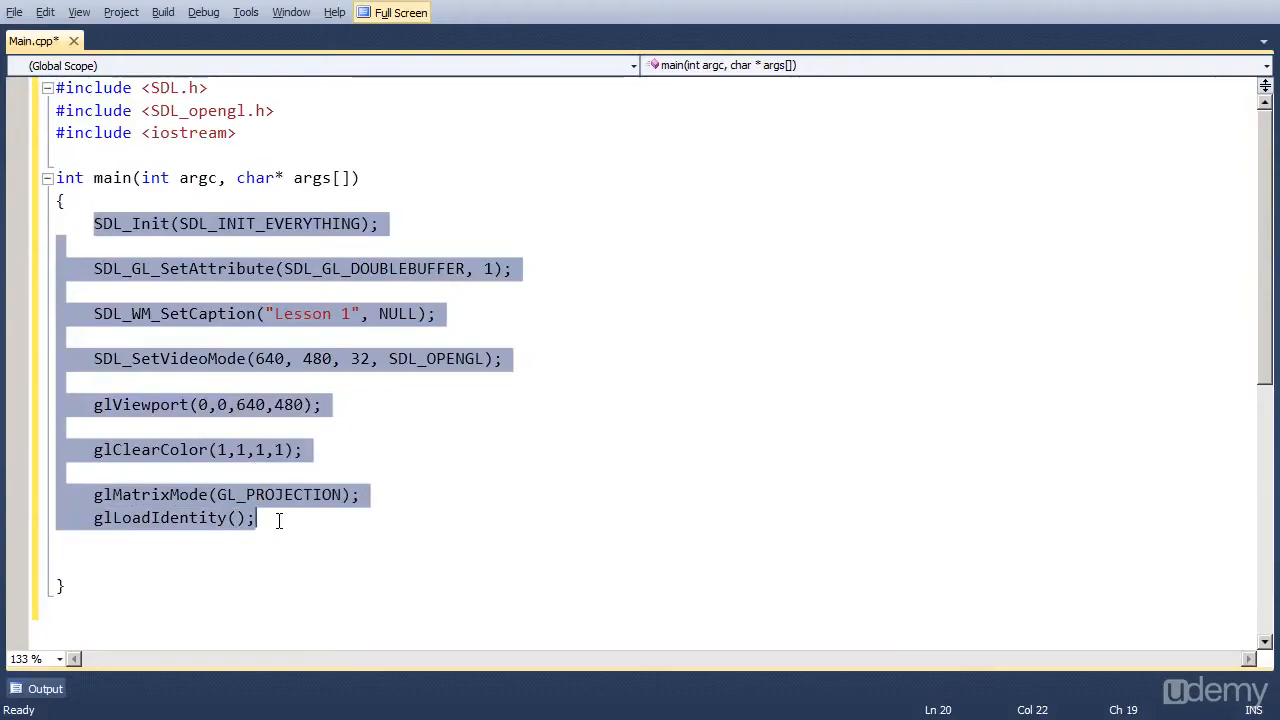
{"action": "mouse_move", "coordinate": [322, 516]}
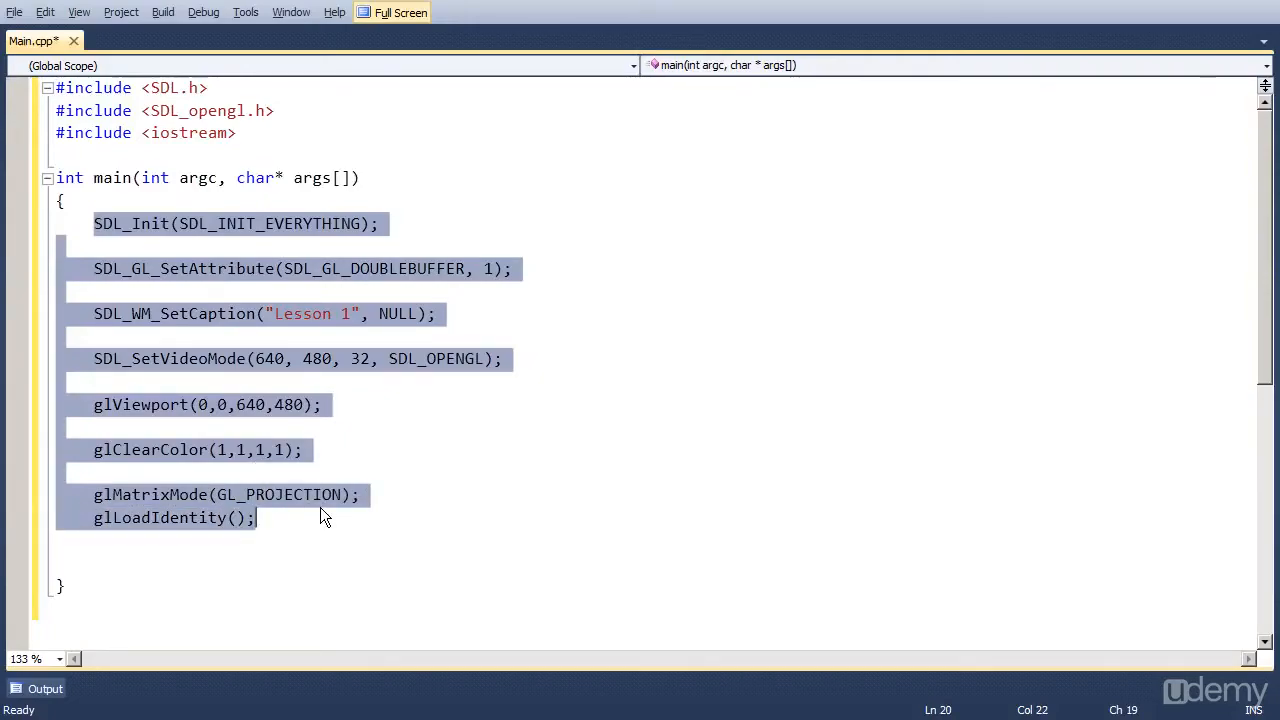
Finish main with an //End comment, SDL_Quit(); and return 0; on separate lines
{"action": "left_click", "coordinate": [300, 516]}
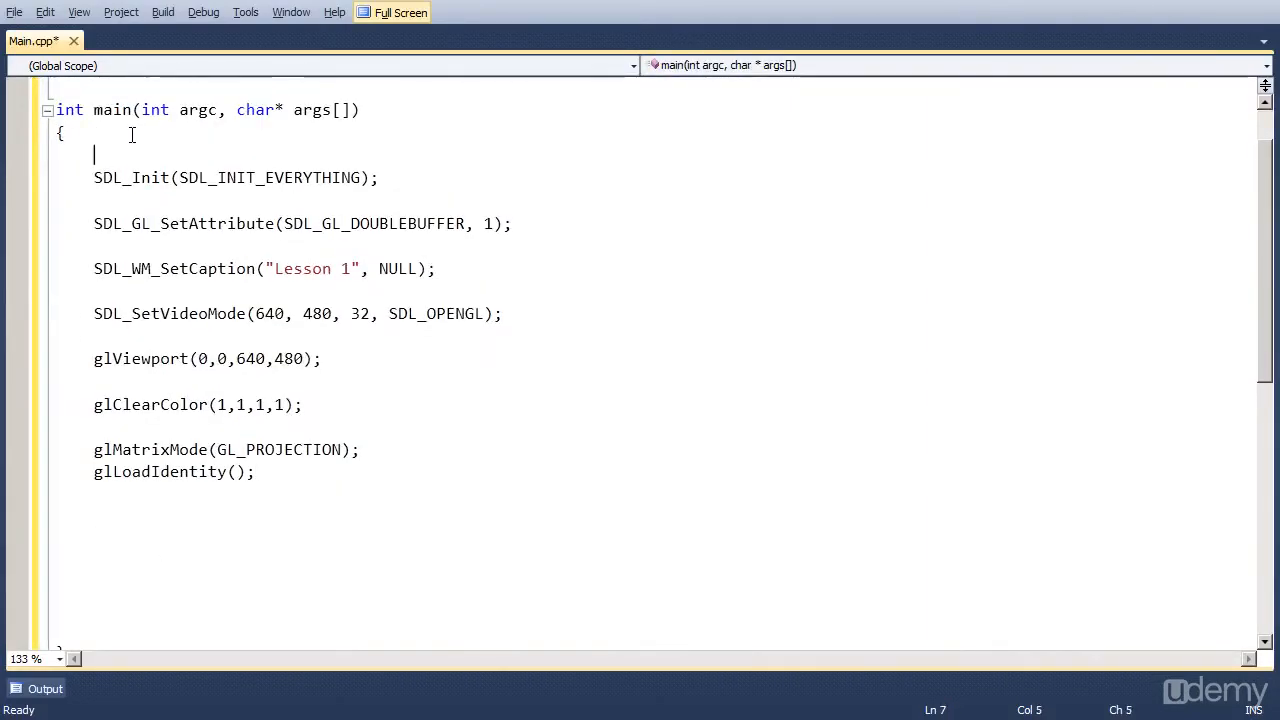
{"action": "scroll", "scroll_direction": "down", "scroll_amount": 3}
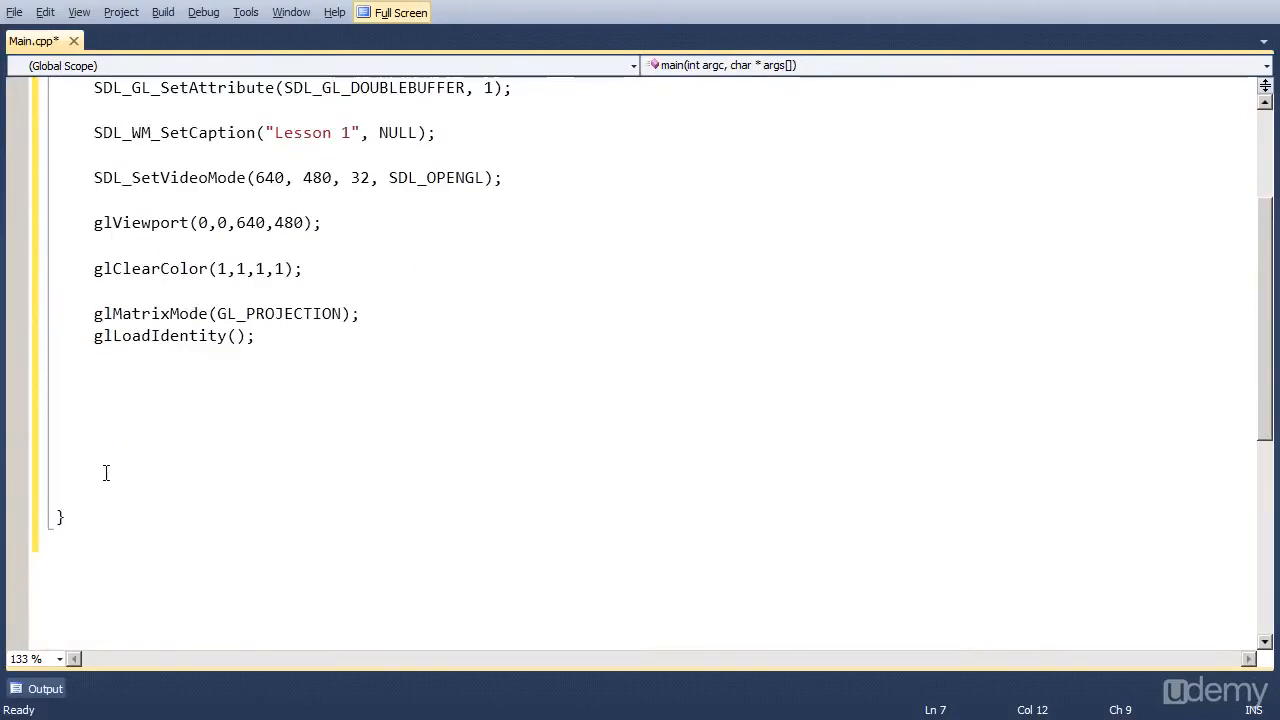
{"action": "type", "text": "//End"}
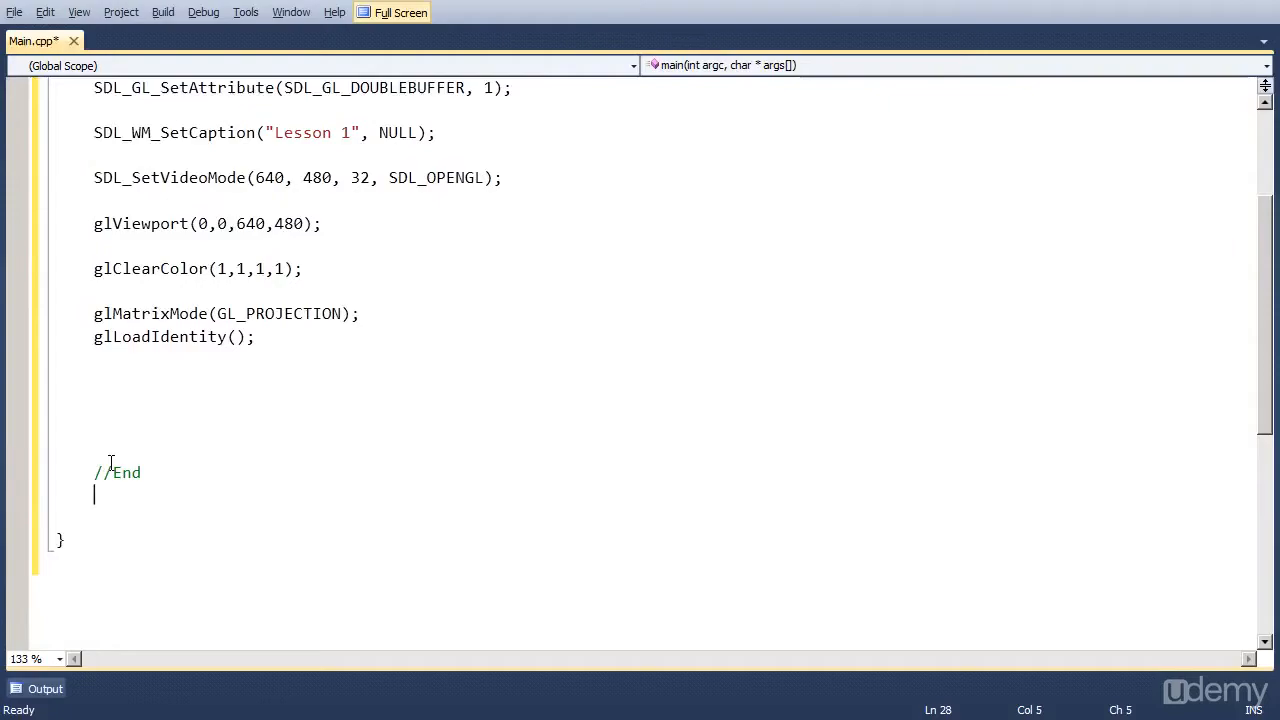
{"action": "type", "text": "SDL_Qui"}
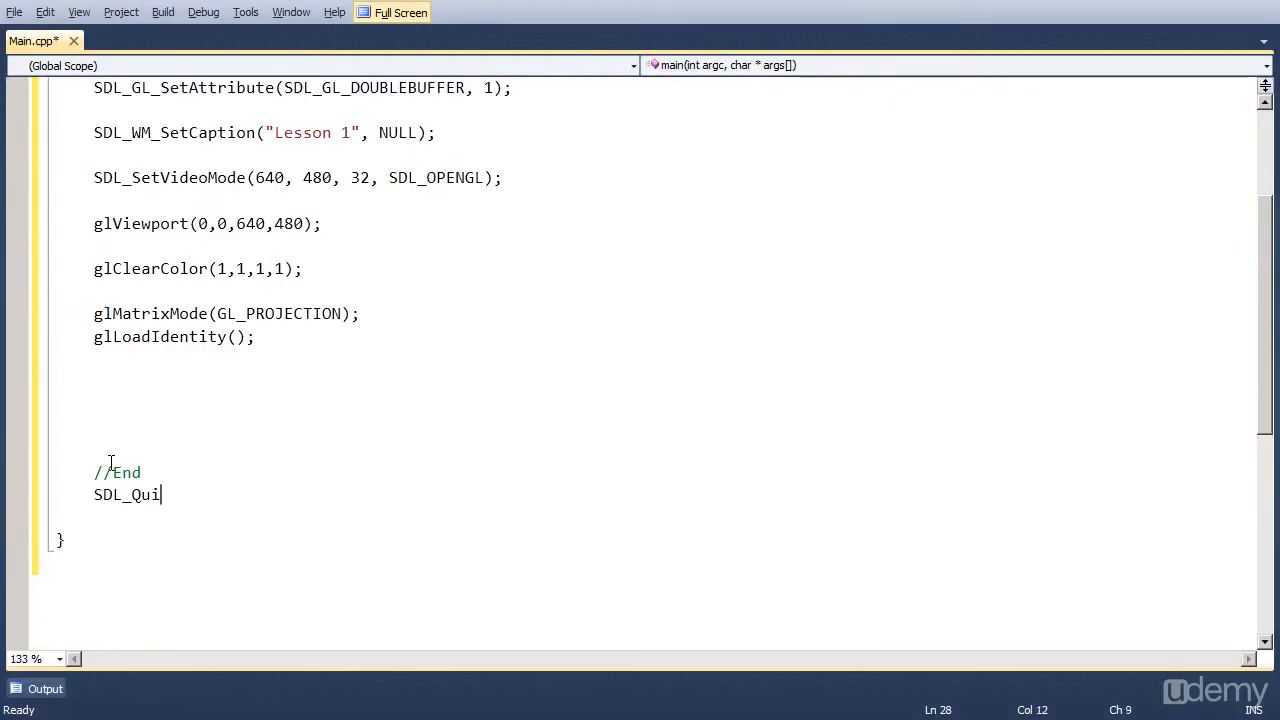
{"action": "key", "text": "BackSpace"}
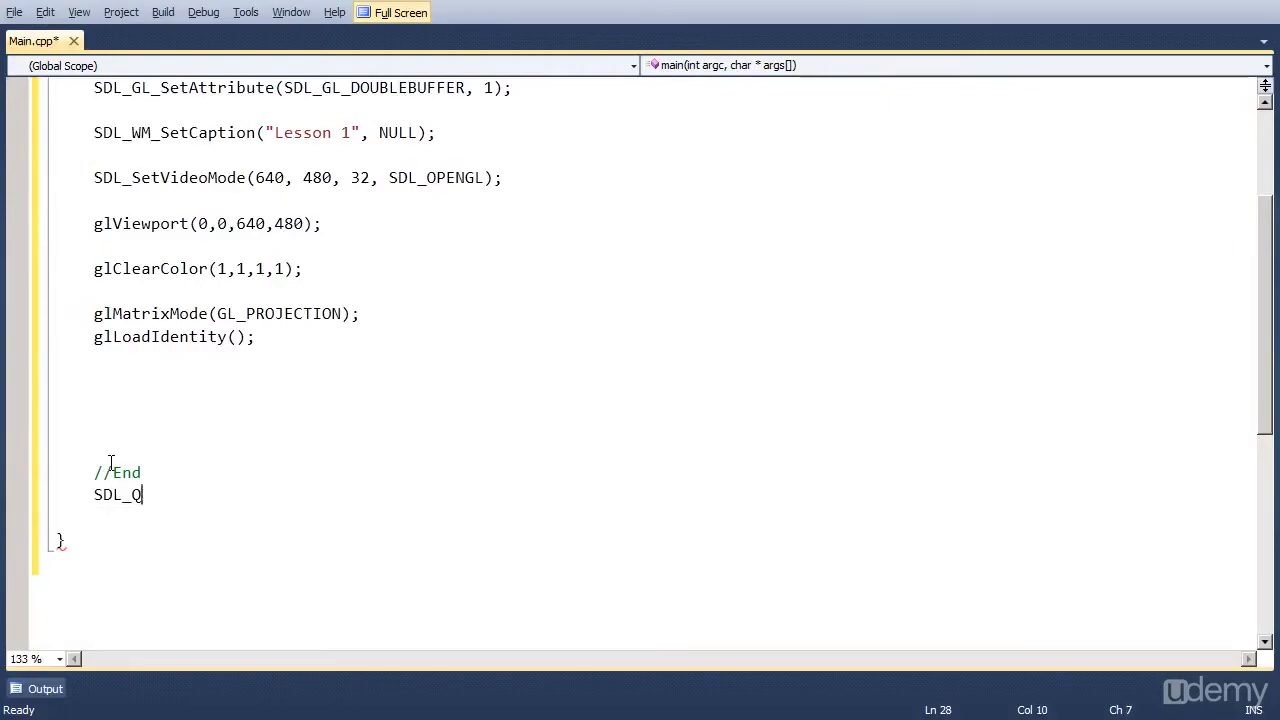
{"action": "type", "text": "uit():"}
{"action": "type", "text": "retu"}
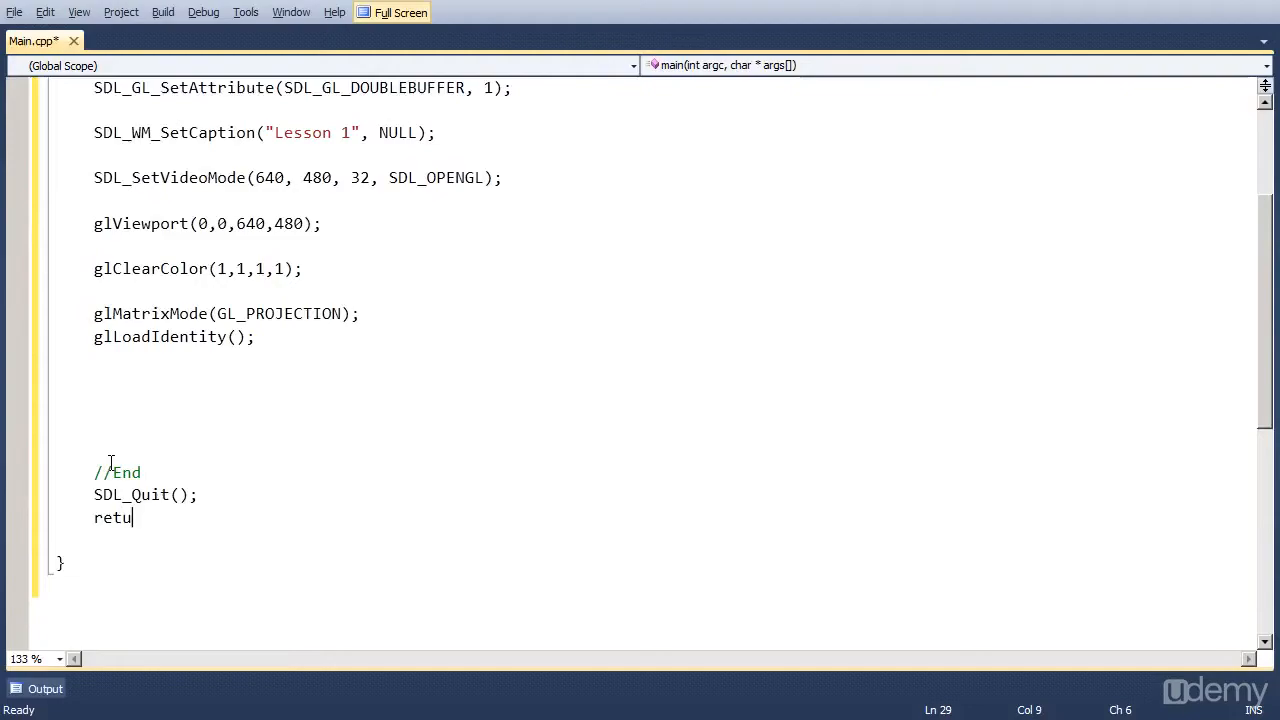
{"action": "type", "text": "rn"}
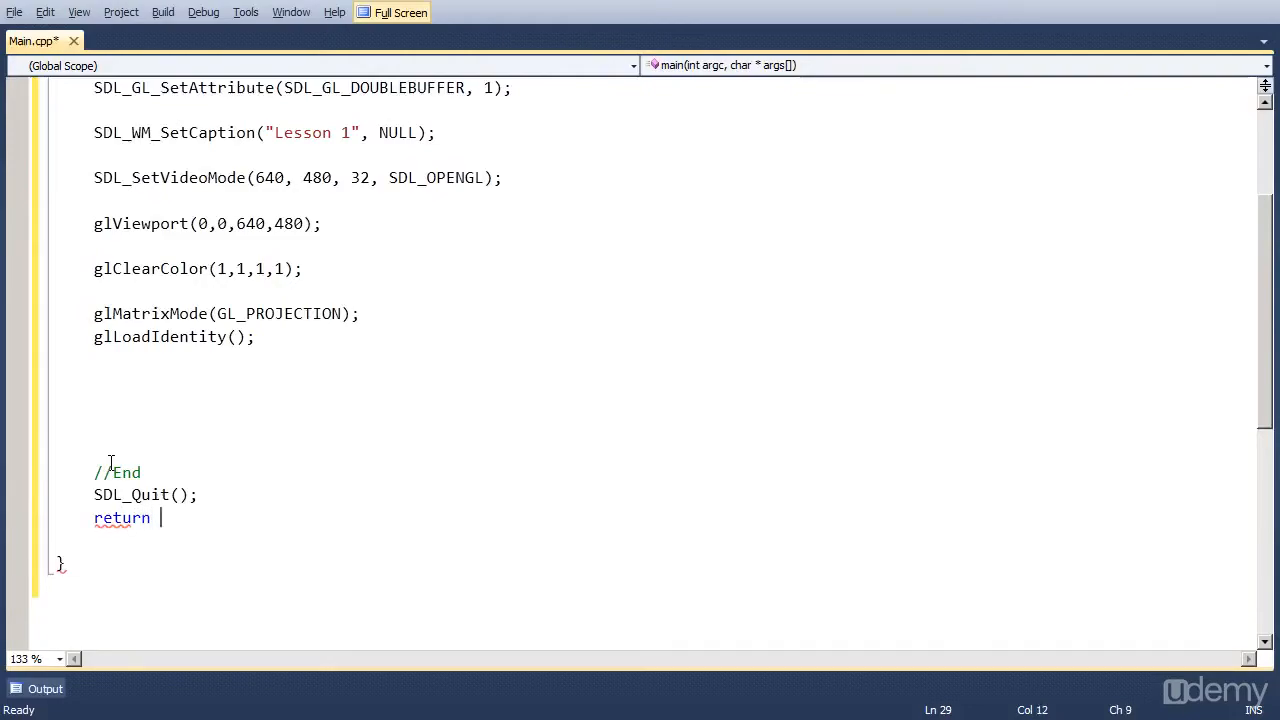
{"action": "type", "text": "0;"}
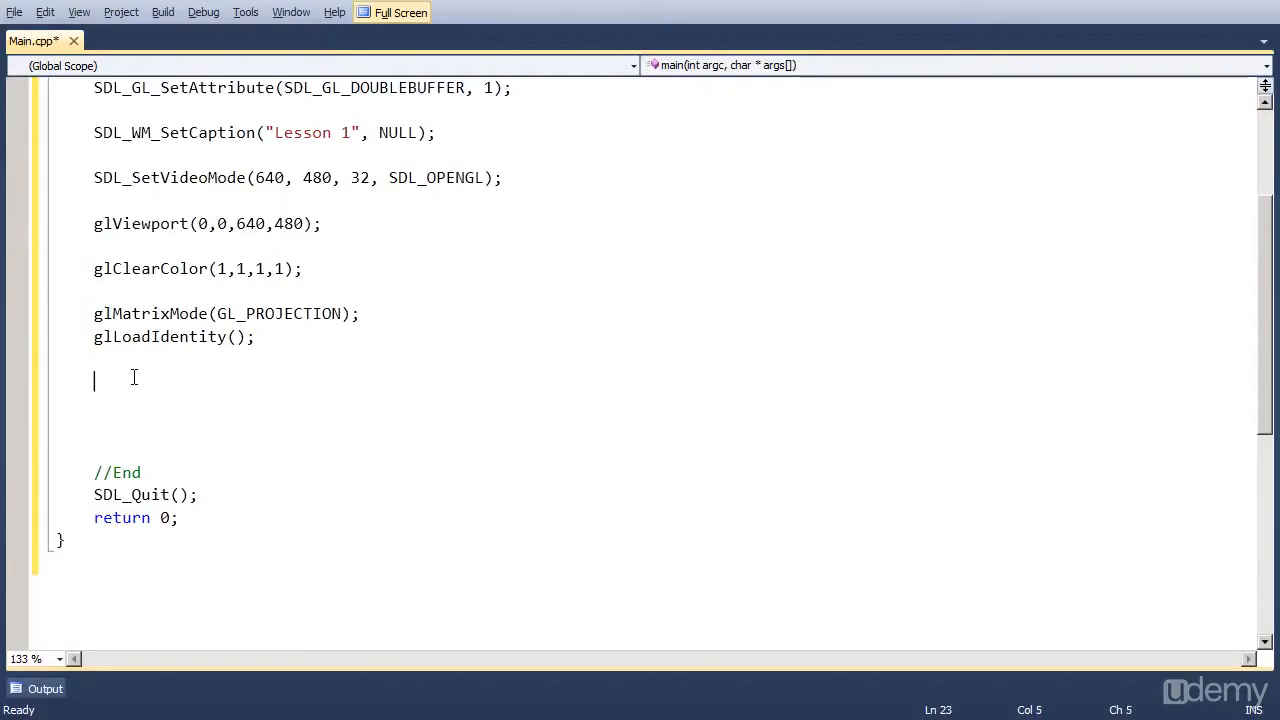
Add a //Game comment after glLoadIdentity and place the cursor below it
{"action": "type", "text": "//"}
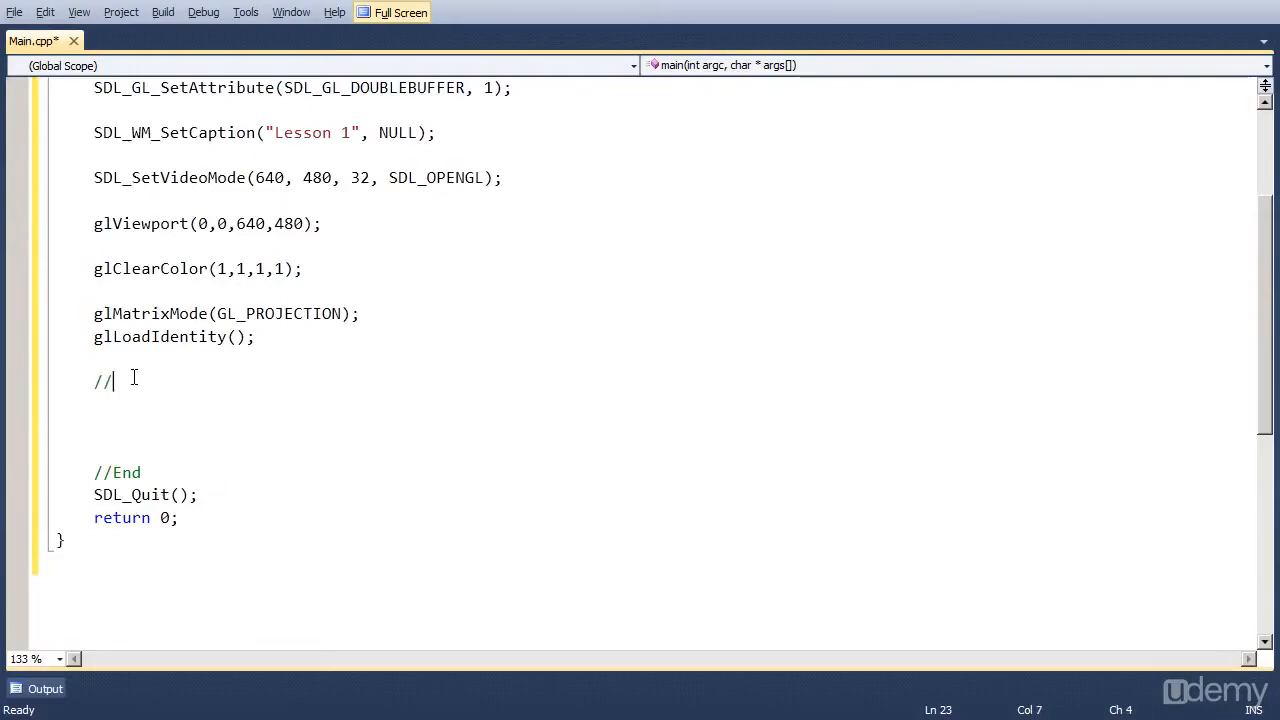
{"action": "type", "text": "Game"}
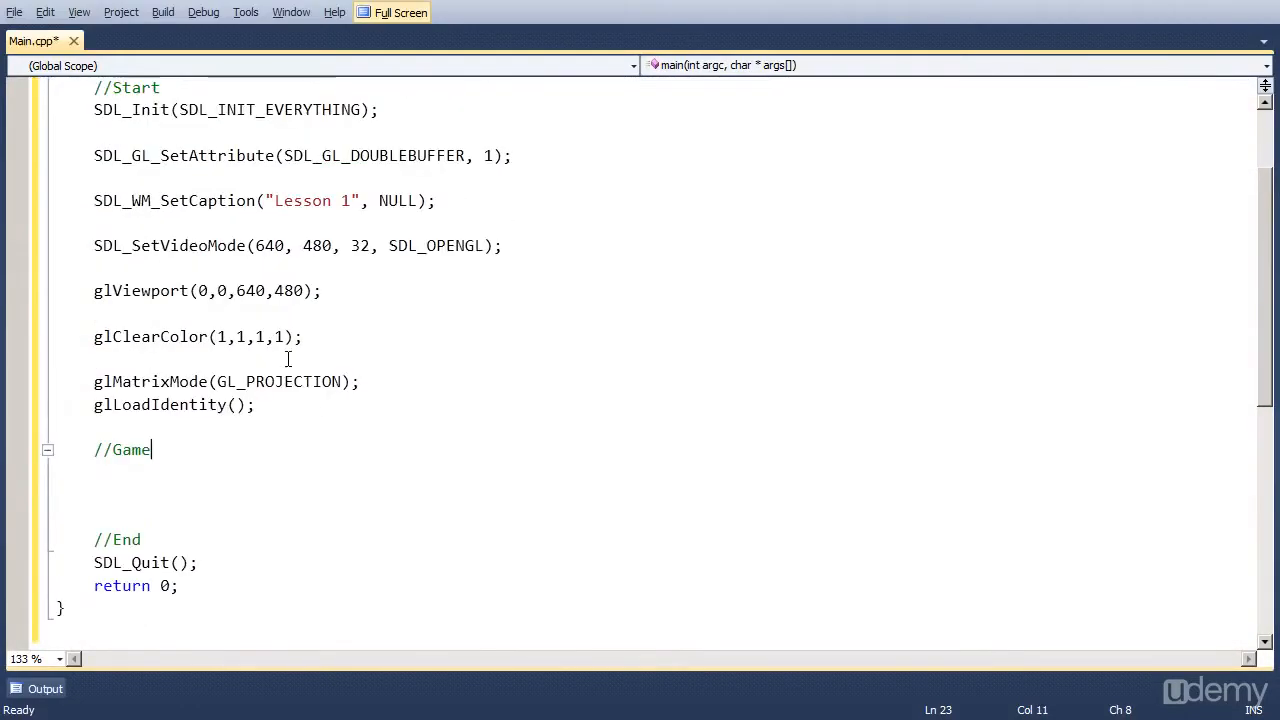
{"action": "left_click_drag", "start_coordinate": [94, 108], "coordinate": [256, 404]}
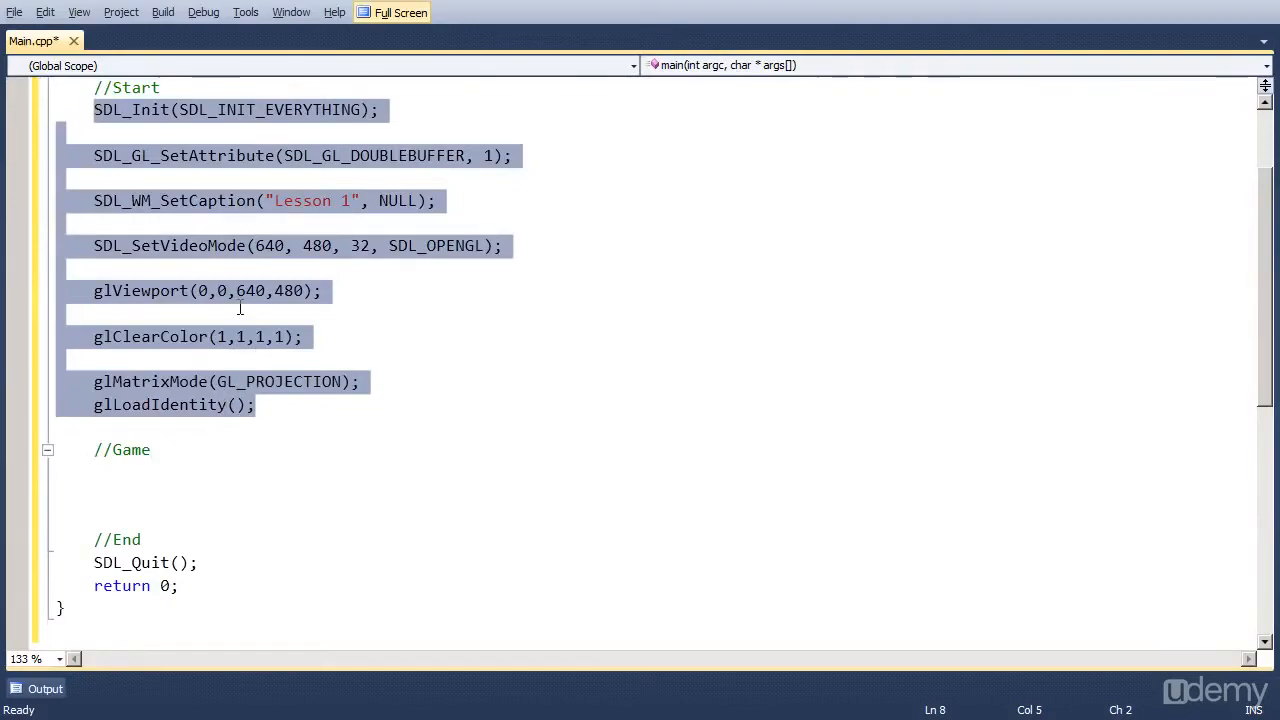
{"action": "scroll", "scroll_direction": "down", "scroll_amount": 3}
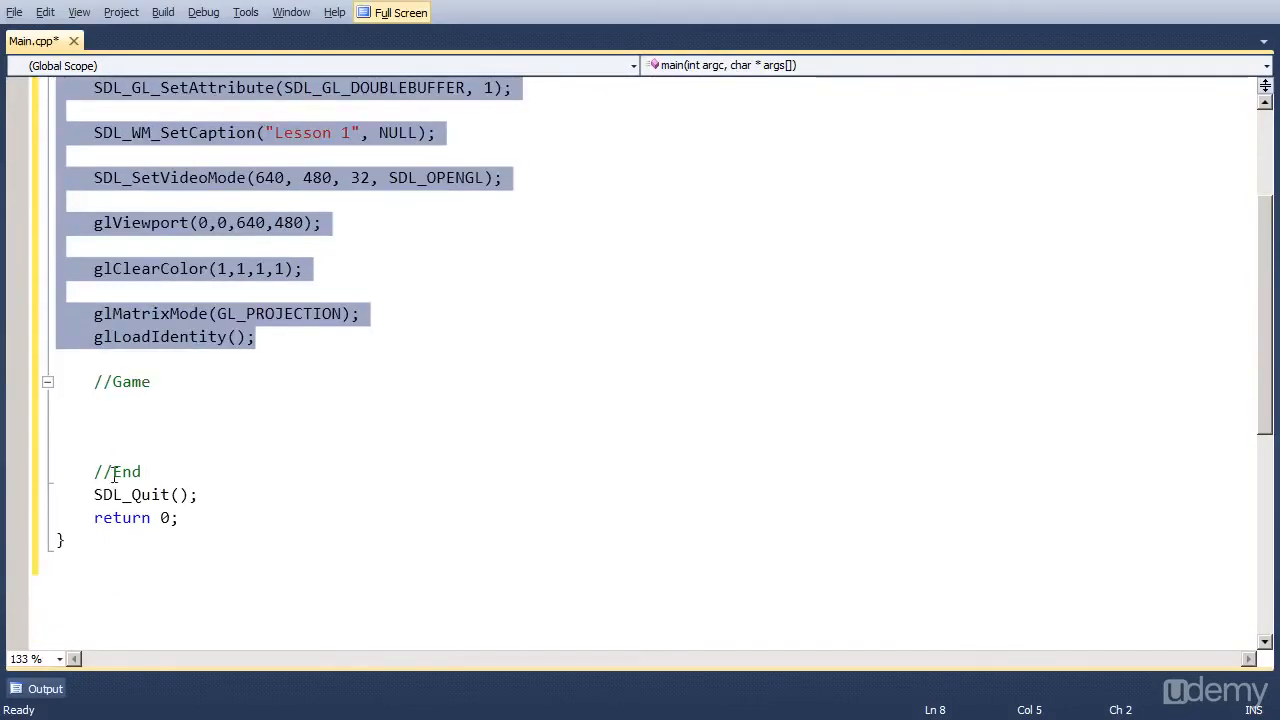
{"action": "left_click", "coordinate": [136, 404]}
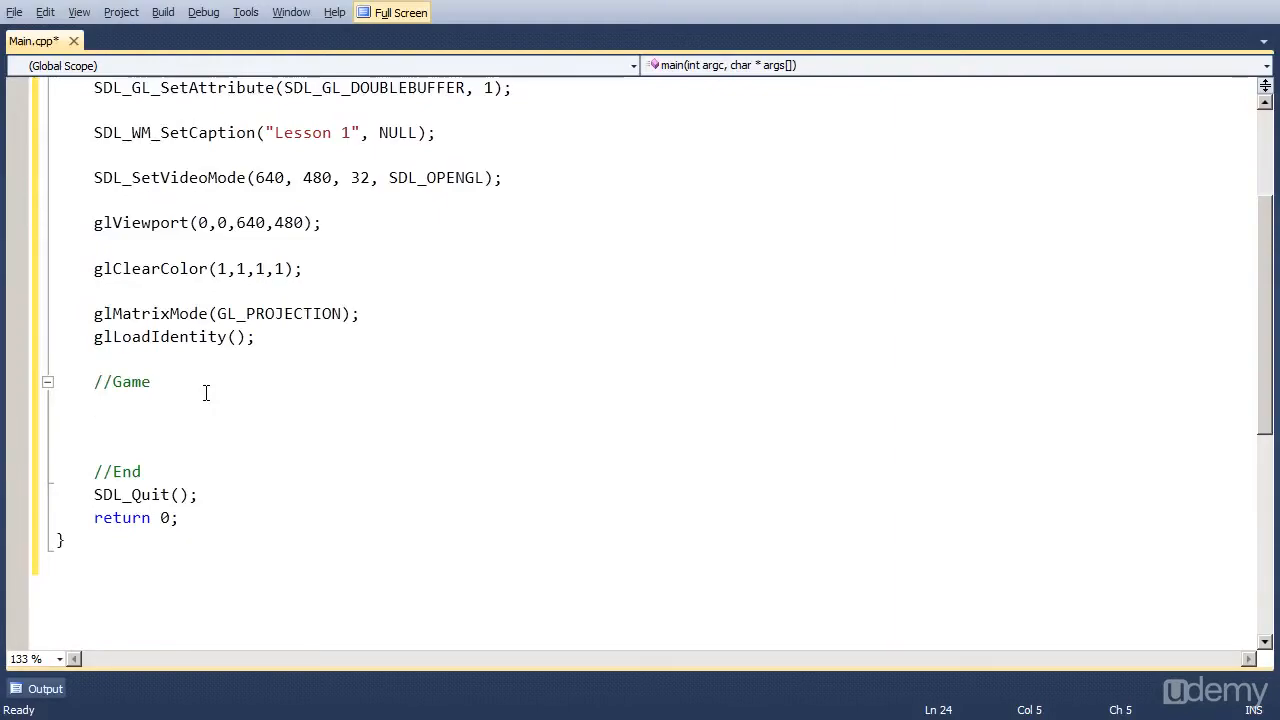
Under //Game add glClear(GL_COLOR_BUFFER_BIT); to clear the colour buffer
{"action": "type", "text": "gl"}
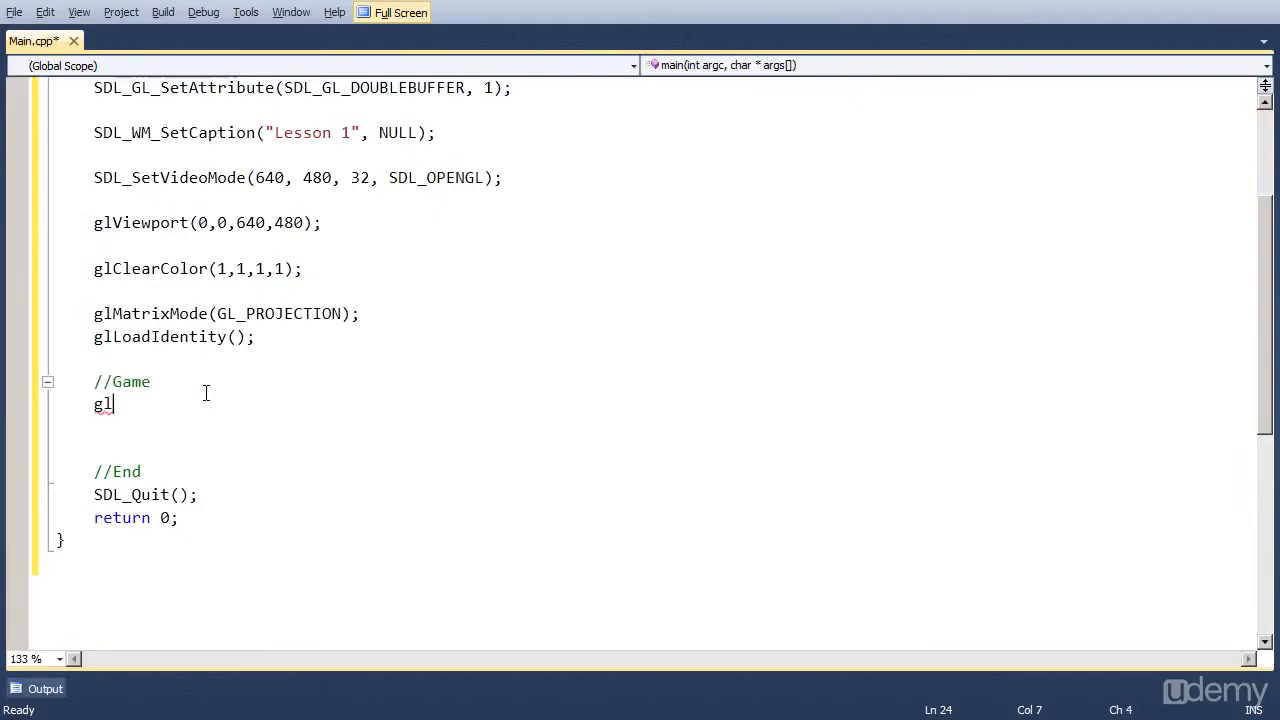
{"action": "type", "text": "Clea"}
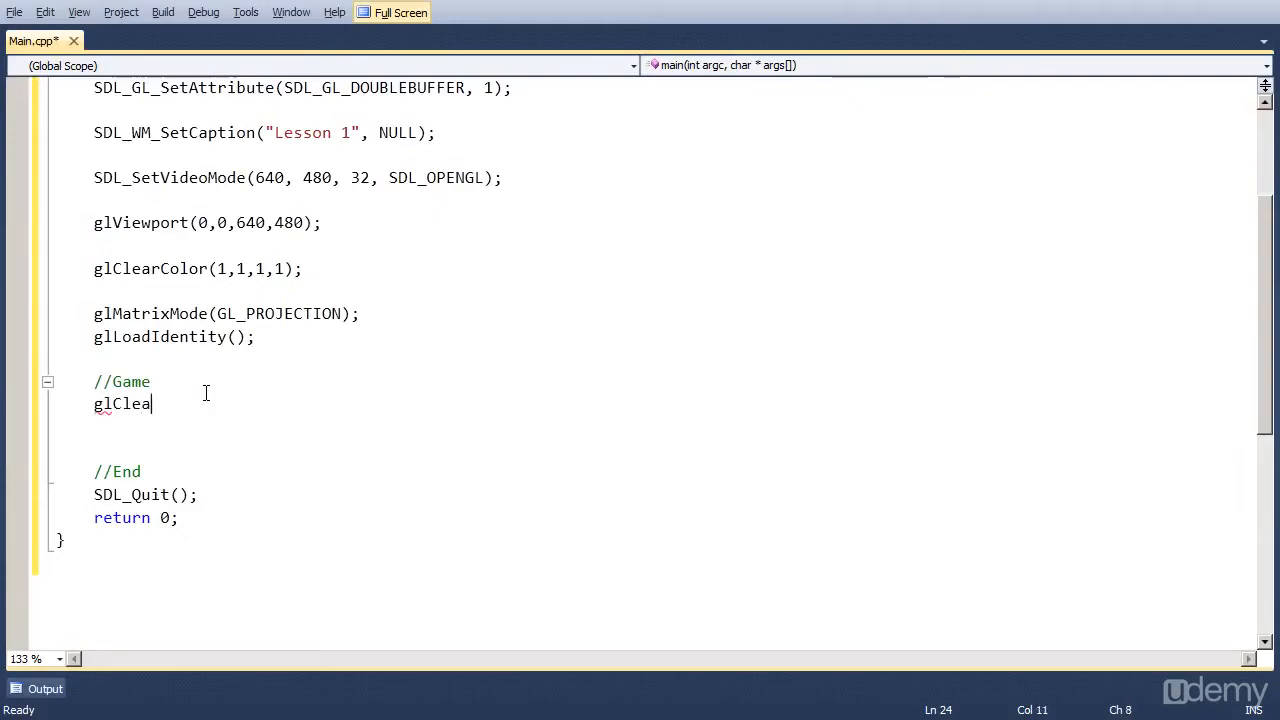
{"action": "type", "text": "r()"}
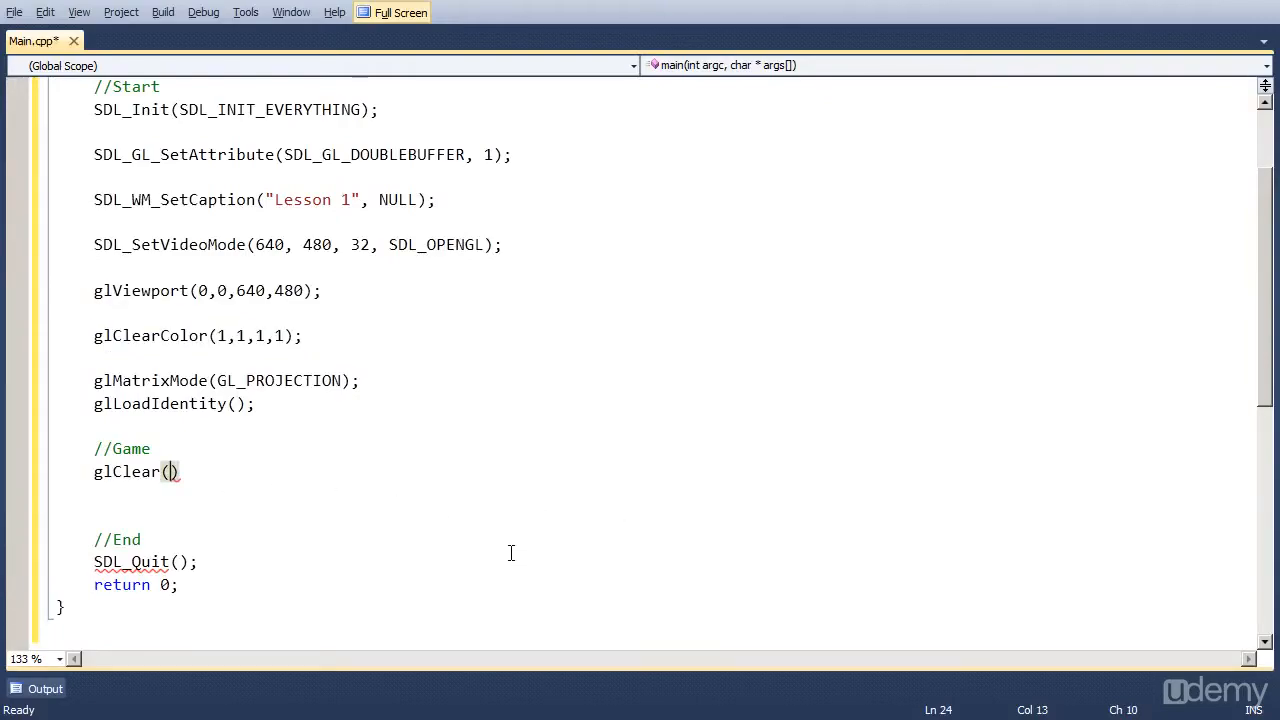
{"action": "type", "text": "GL_"}
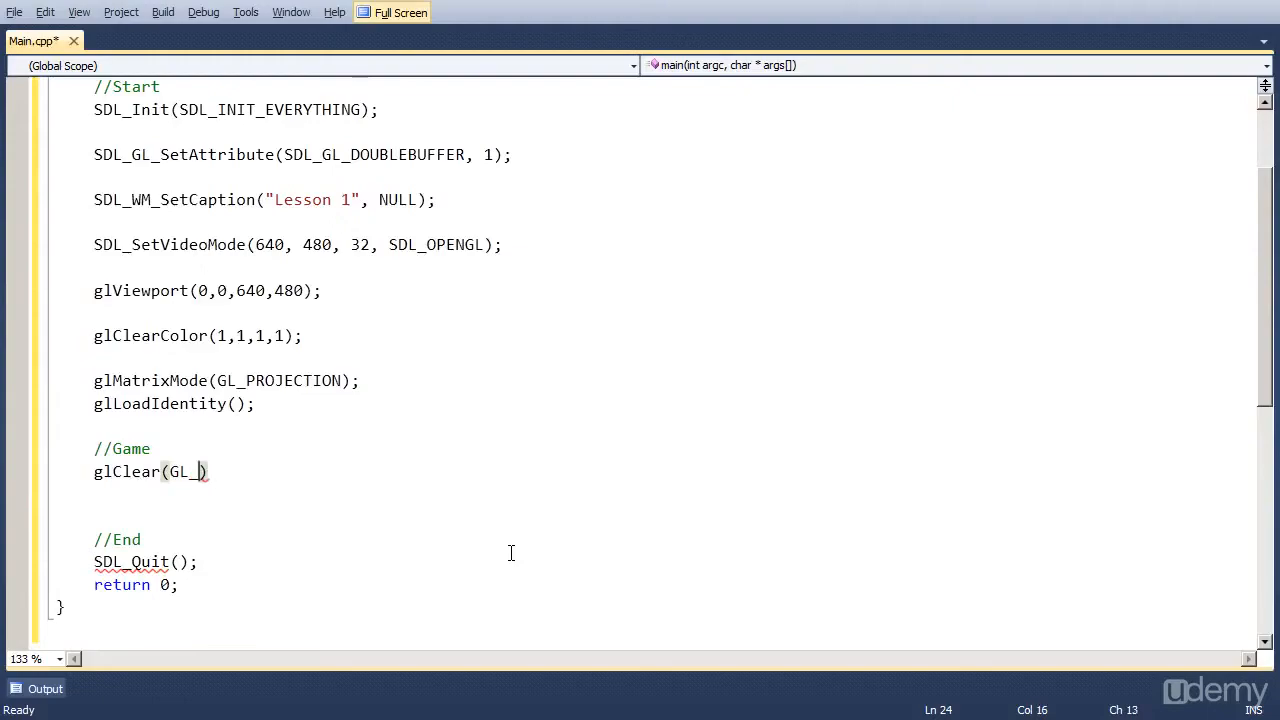
{"action": "type", "text": "COLOR"}
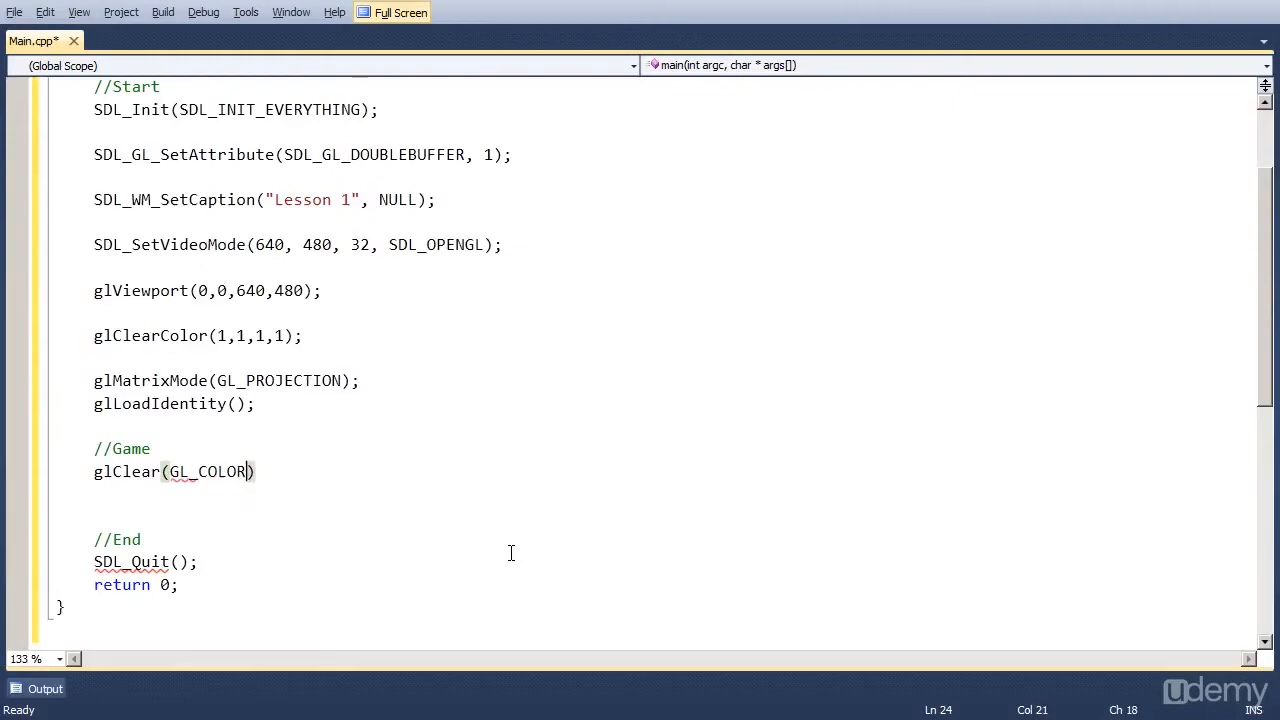
{"action": "type", "text": "_BUFFER_BIT"}
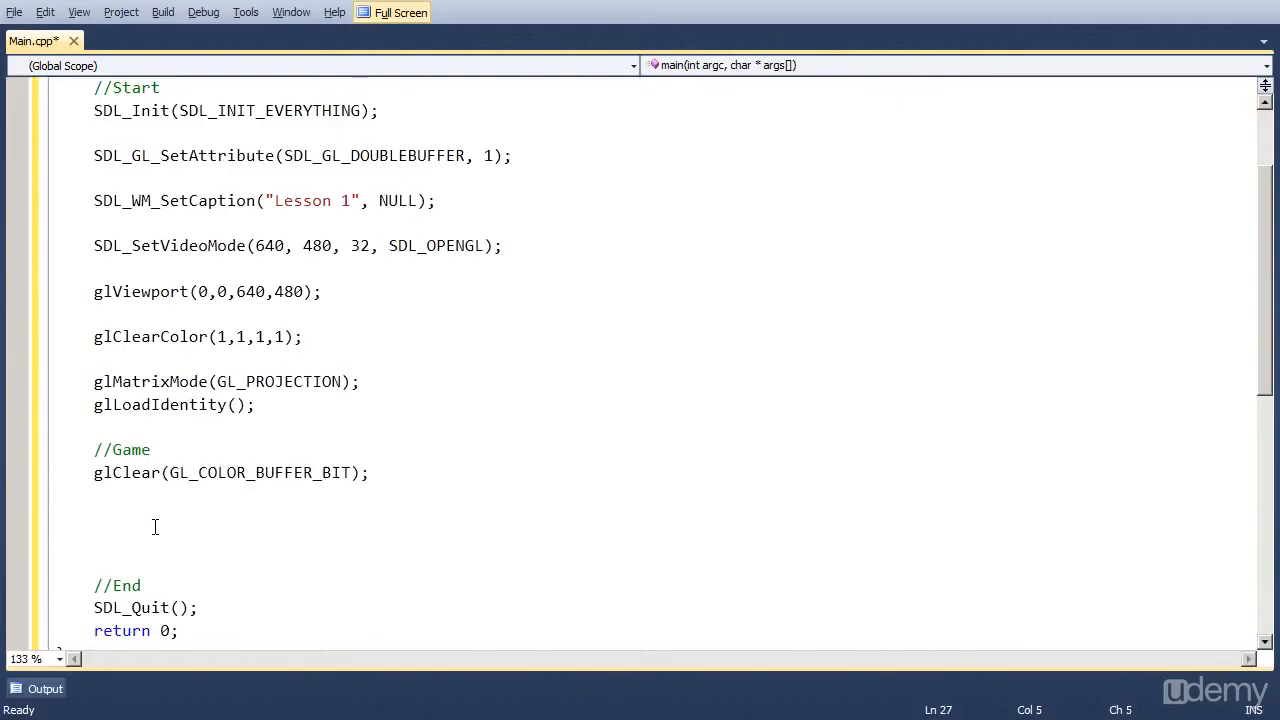
Add SDL_GL_SwapBuffers(); and, after blank lines, SDL_Delay(5000) to wait five seconds
{"action": "type", "text": "SDL_"}
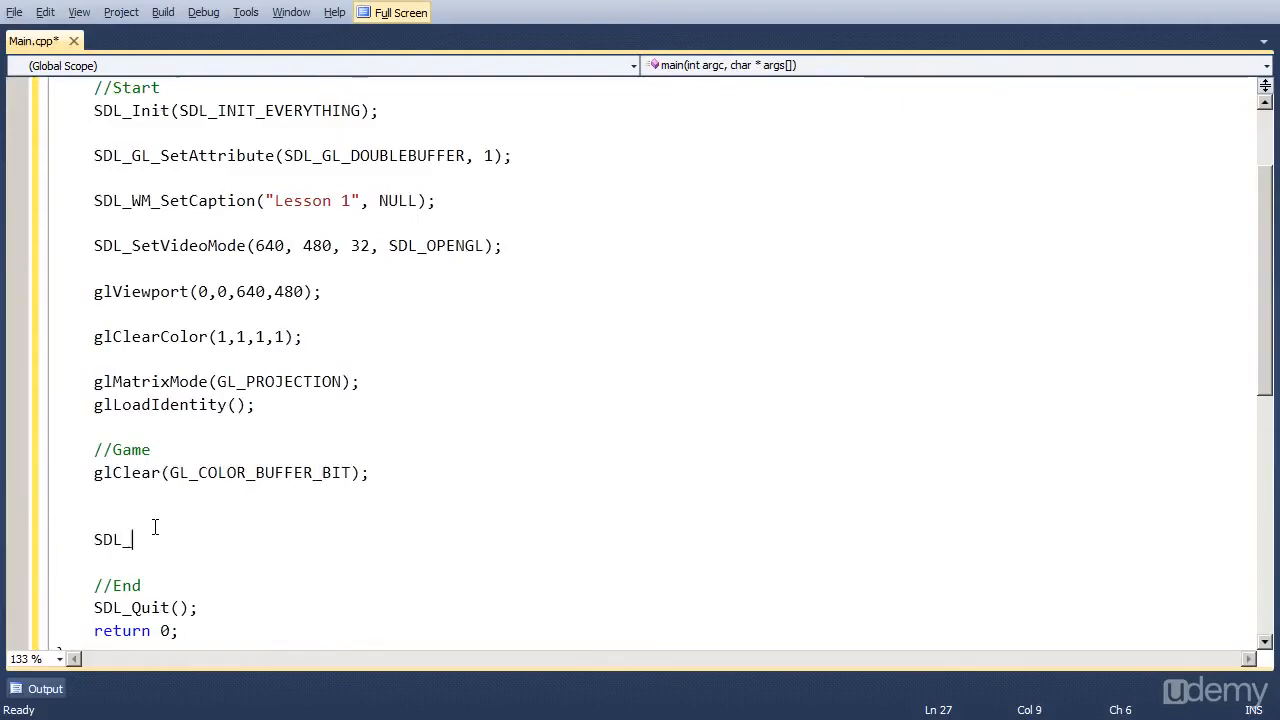
{"action": "type", "text": "GL_Sw"}
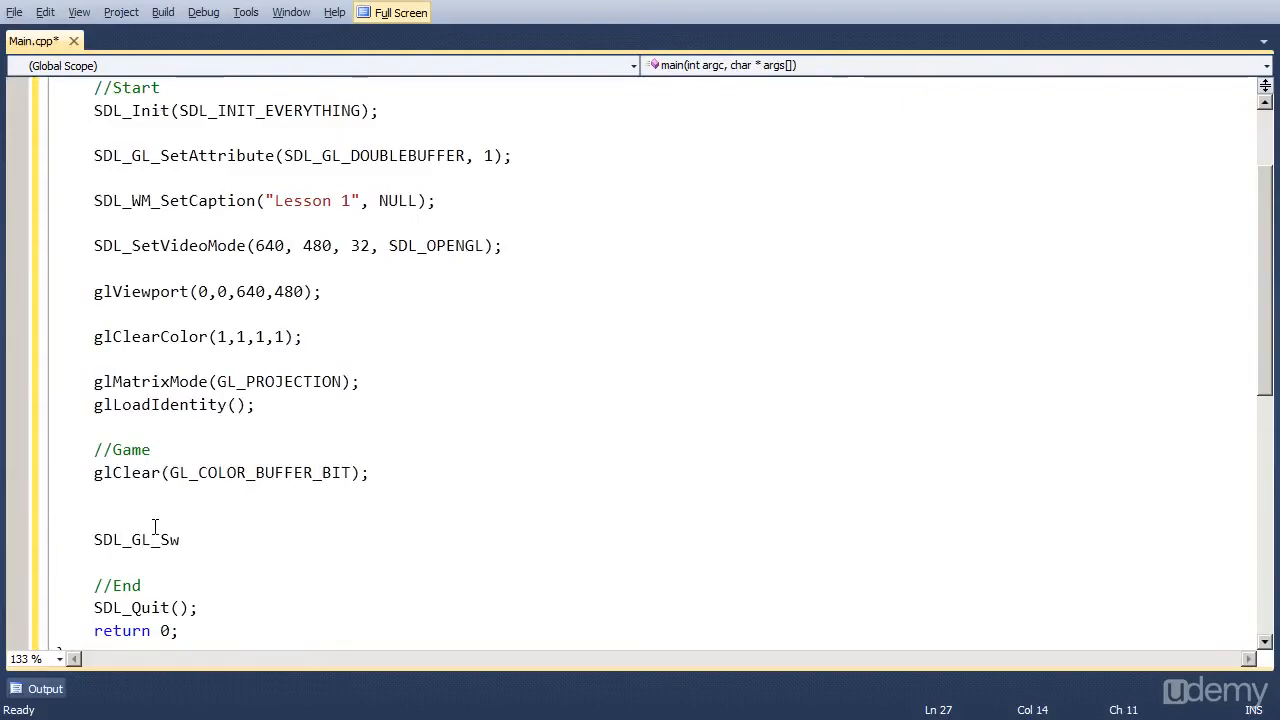
{"action": "type", "text": "apBuffers("}
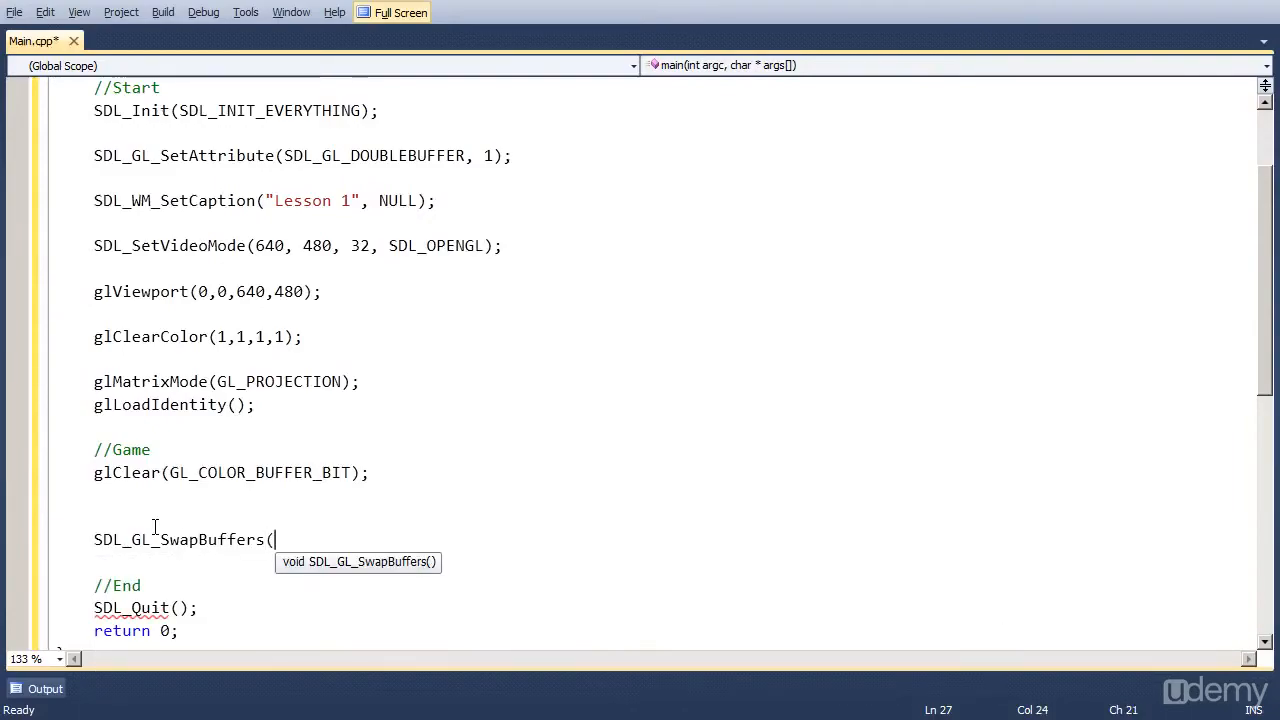
{"action": "type", "text": ");"}
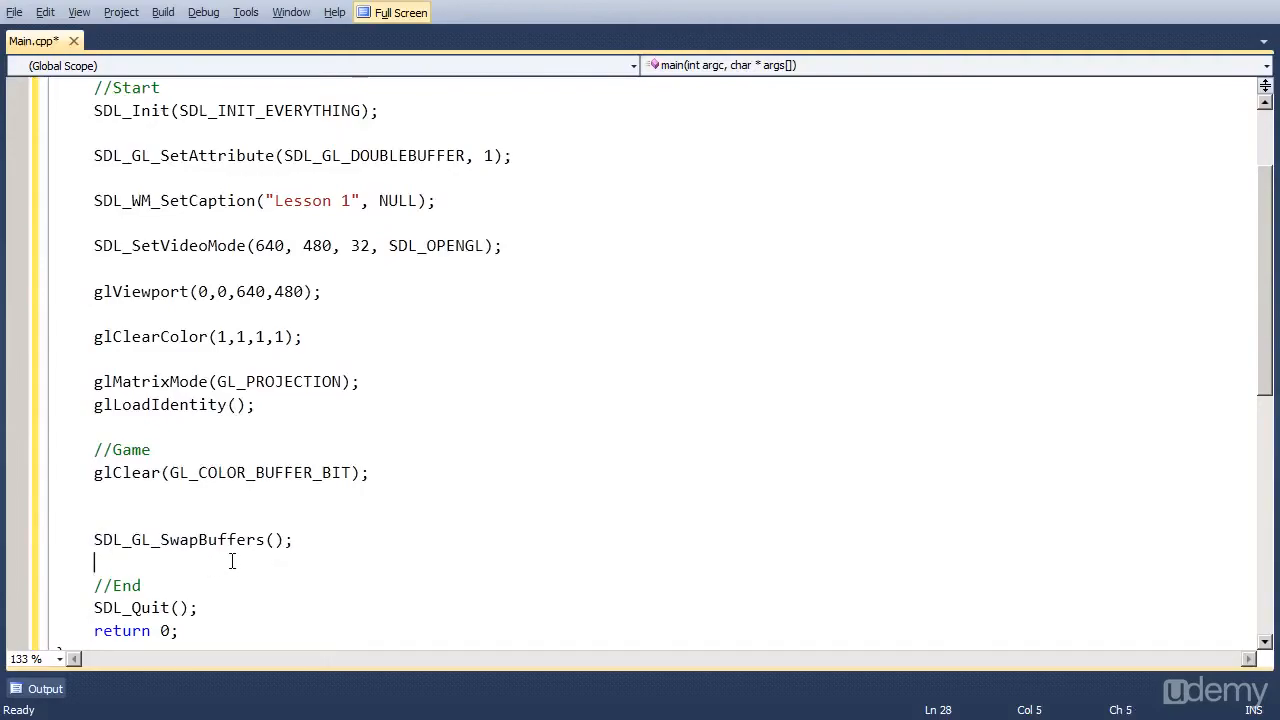
{"action": "key", "text": "enter"}
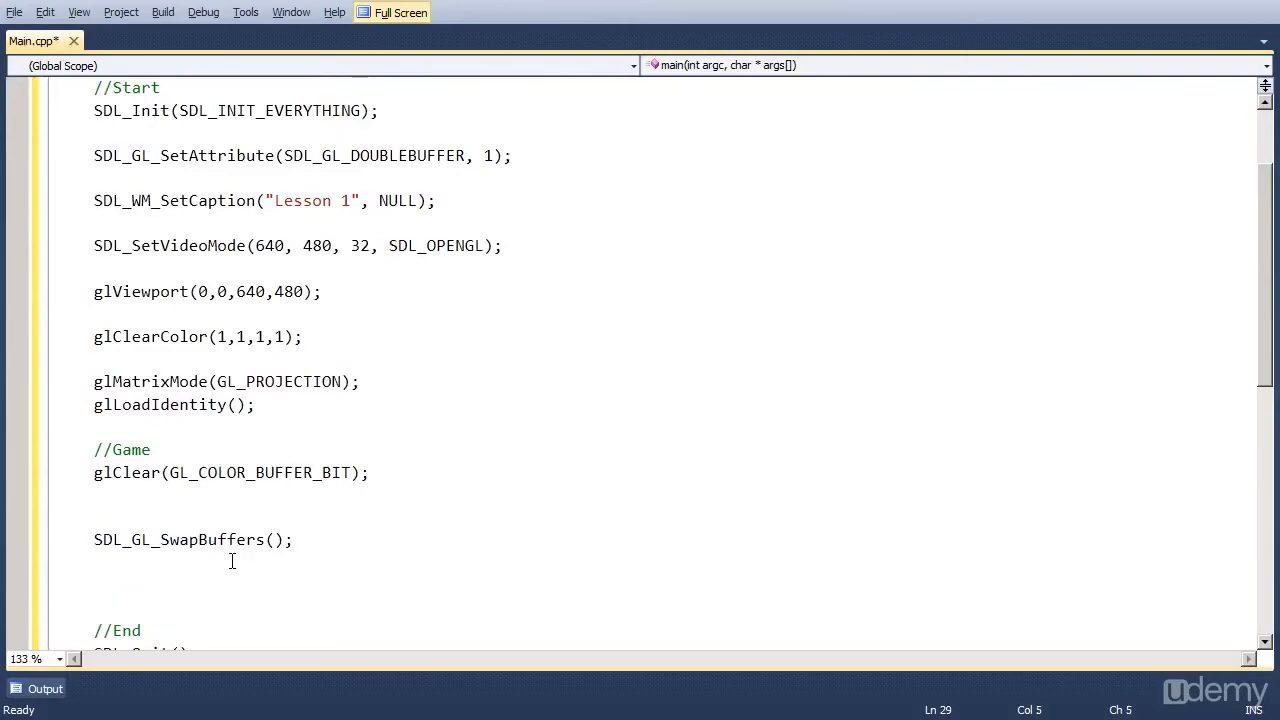
{"action": "type", "text": "SDL_Del"}
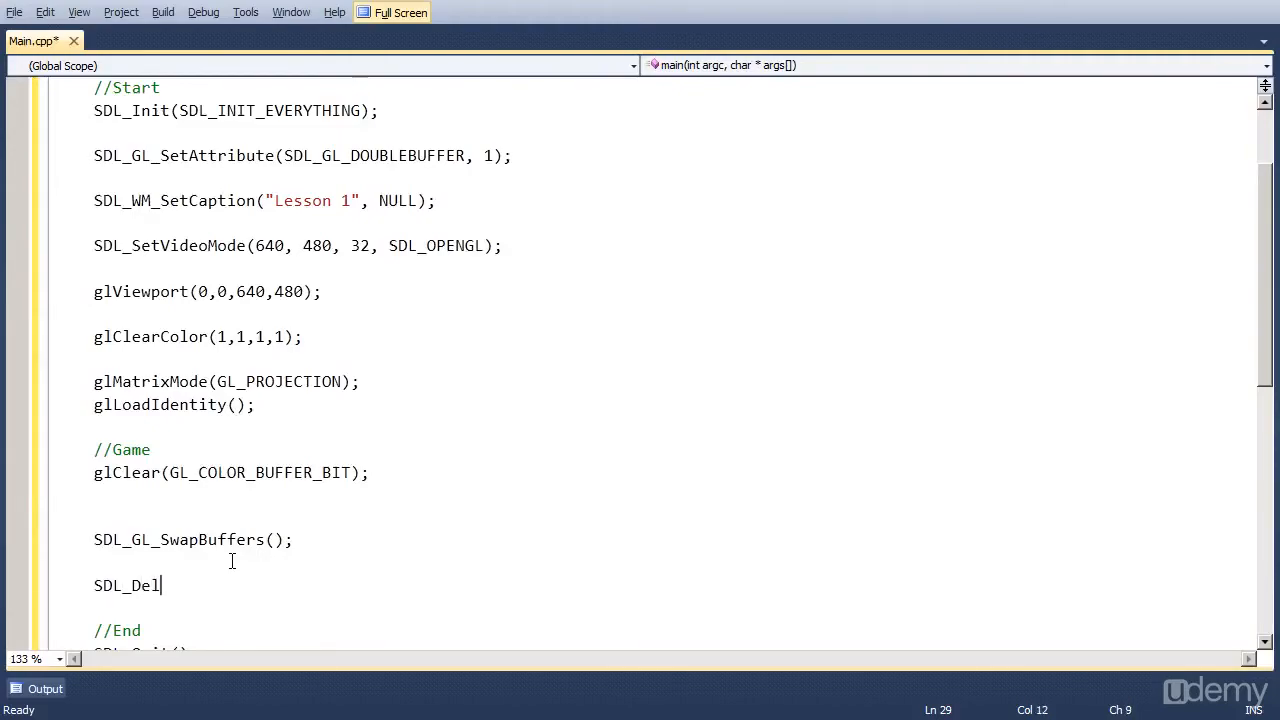
{"action": "type", "text": "ay("}
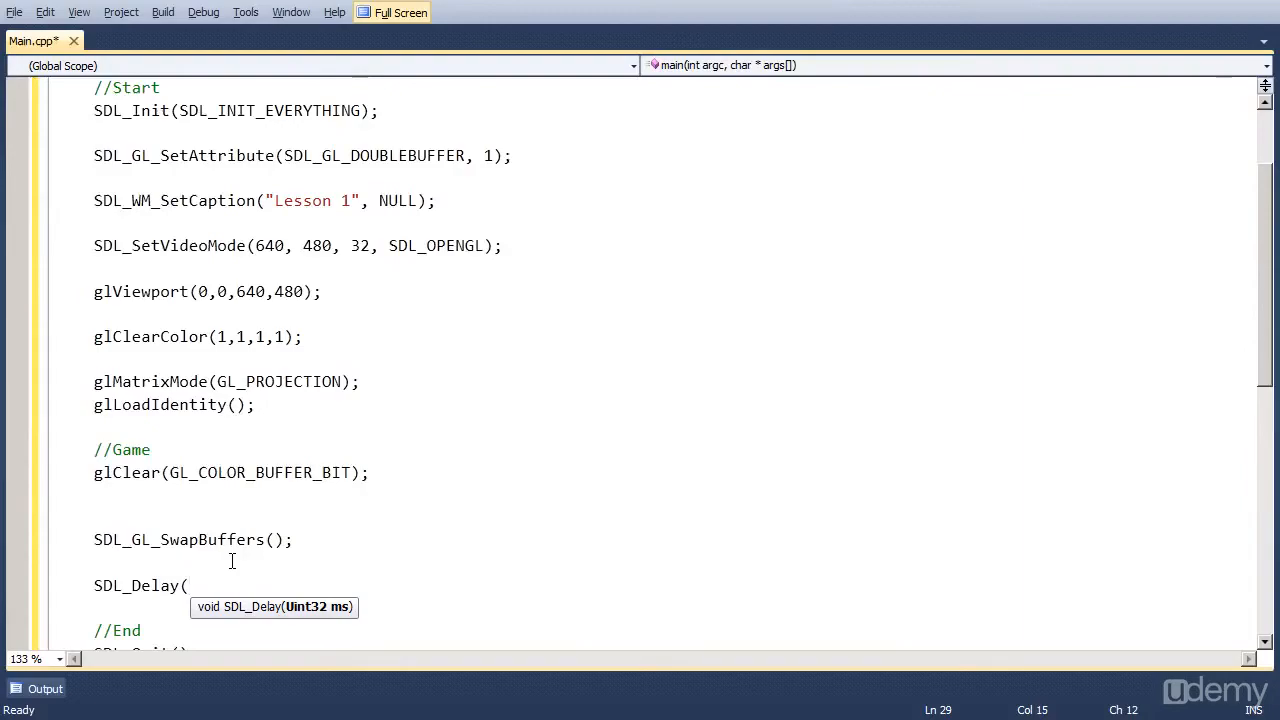
{"action": "type", "text": "5000)"}
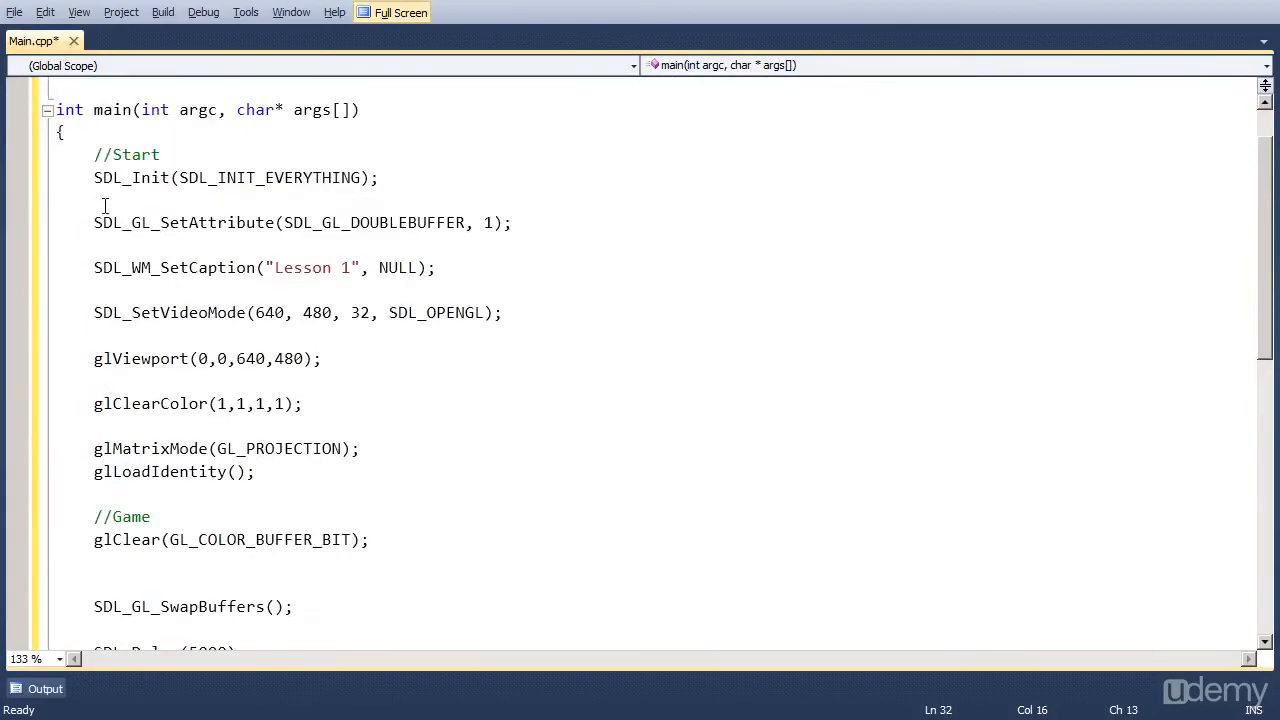
Review the setup and delay code, then acknowledge the GameUdemy.exe error that SDL.dll is missing
{"action": "left_click_drag", "start_coordinate": [104, 154], "coordinate": [256, 472]}
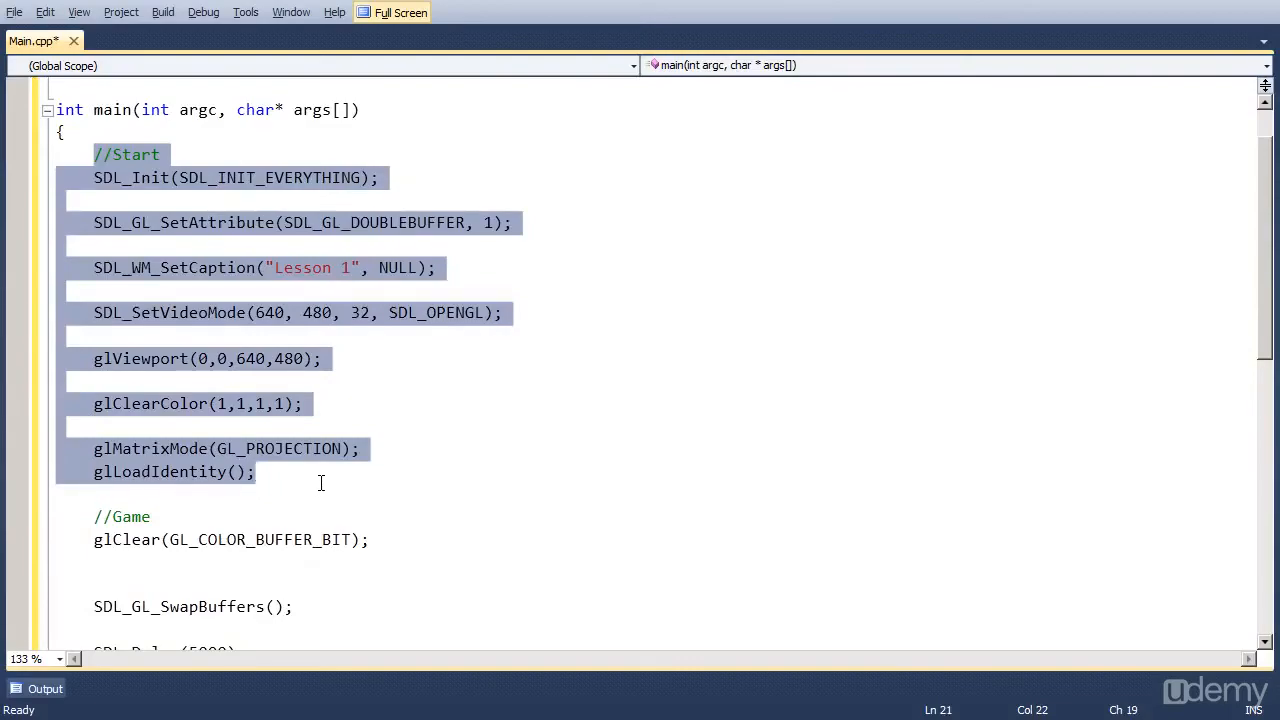
{"action": "scroll", "scroll_direction": "down", "scroll_amount": 3}
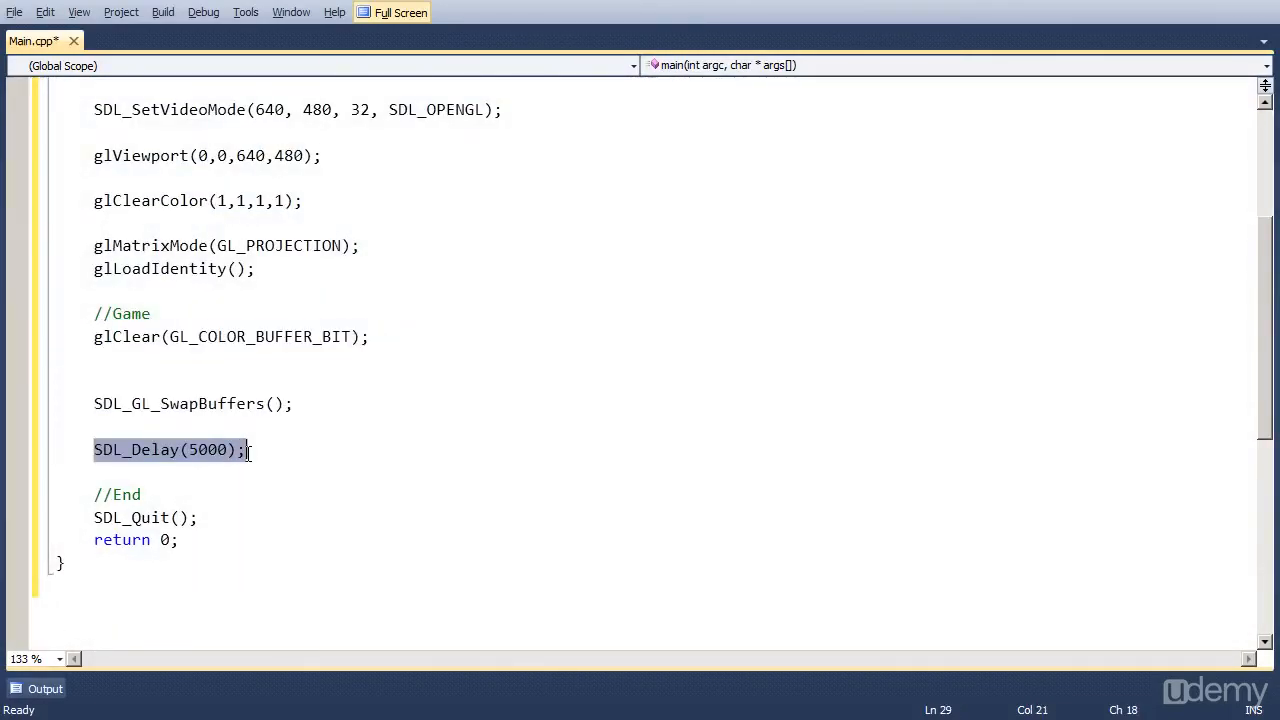
{"action": "left_click_drag", "start_coordinate": [94, 494], "coordinate": [180, 540]}
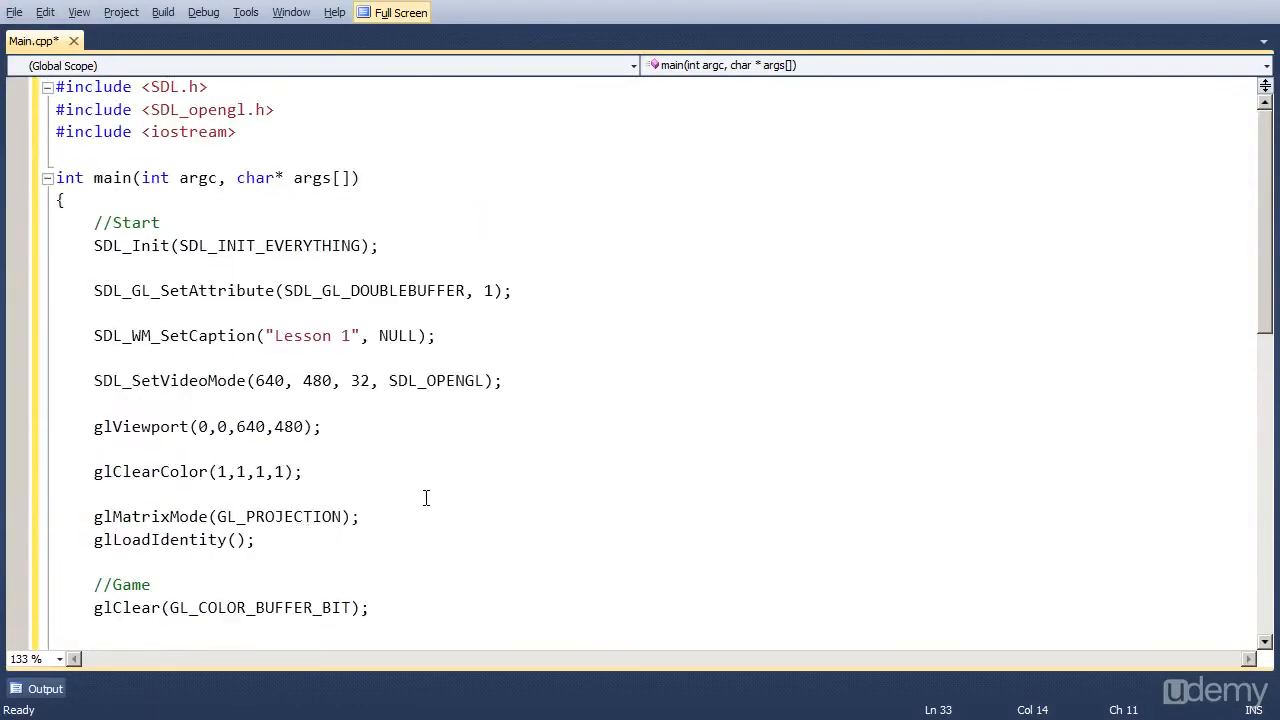
{"action": "scroll", "scroll_direction": "down", "scroll_amount": 3}
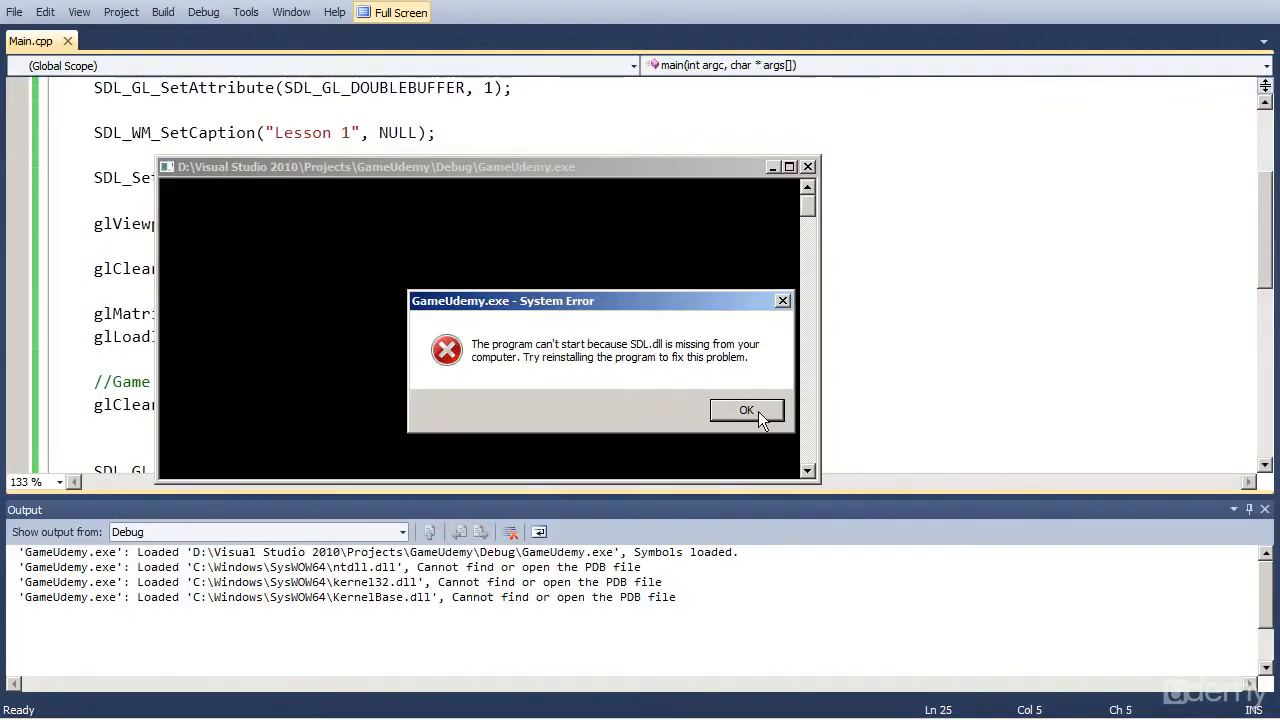
{"action": "left_click", "coordinate": [746, 410]}
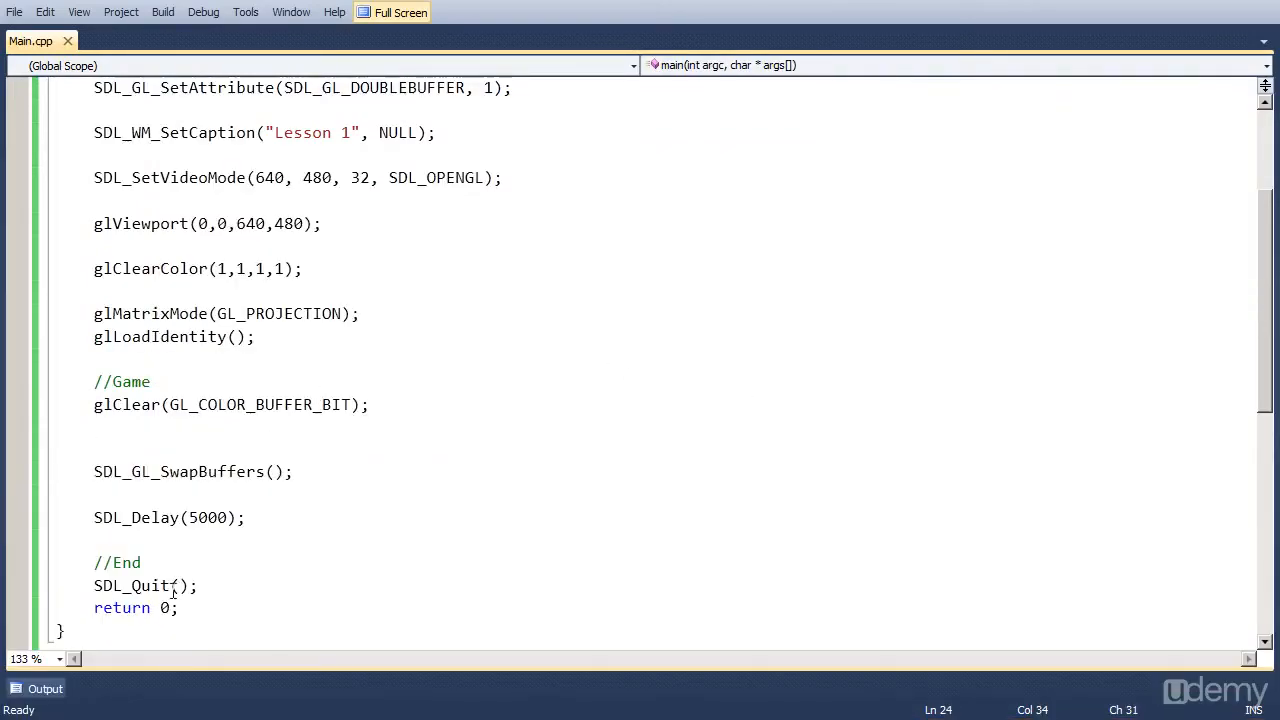
Browse to C:\SDL\lib in Explorer and show its files as large icons
{"action": "left_click", "coordinate": [32, 708]}
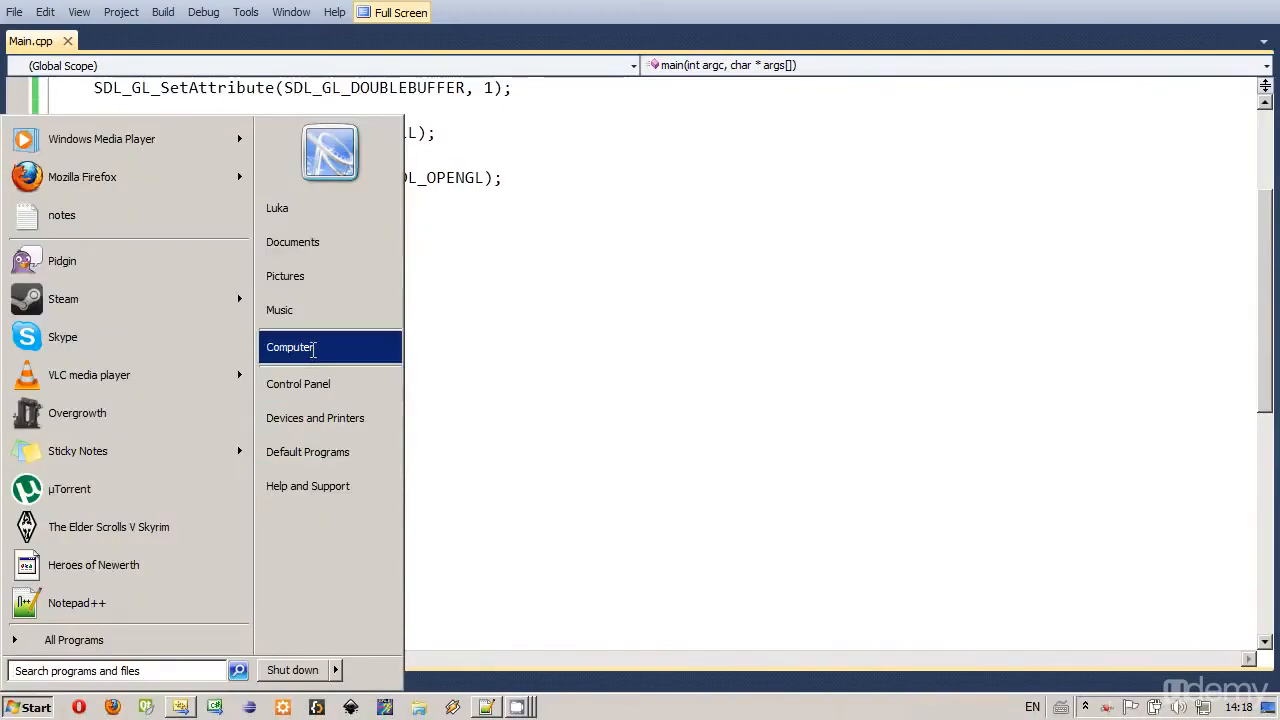
{"action": "left_click", "coordinate": [292, 348]}
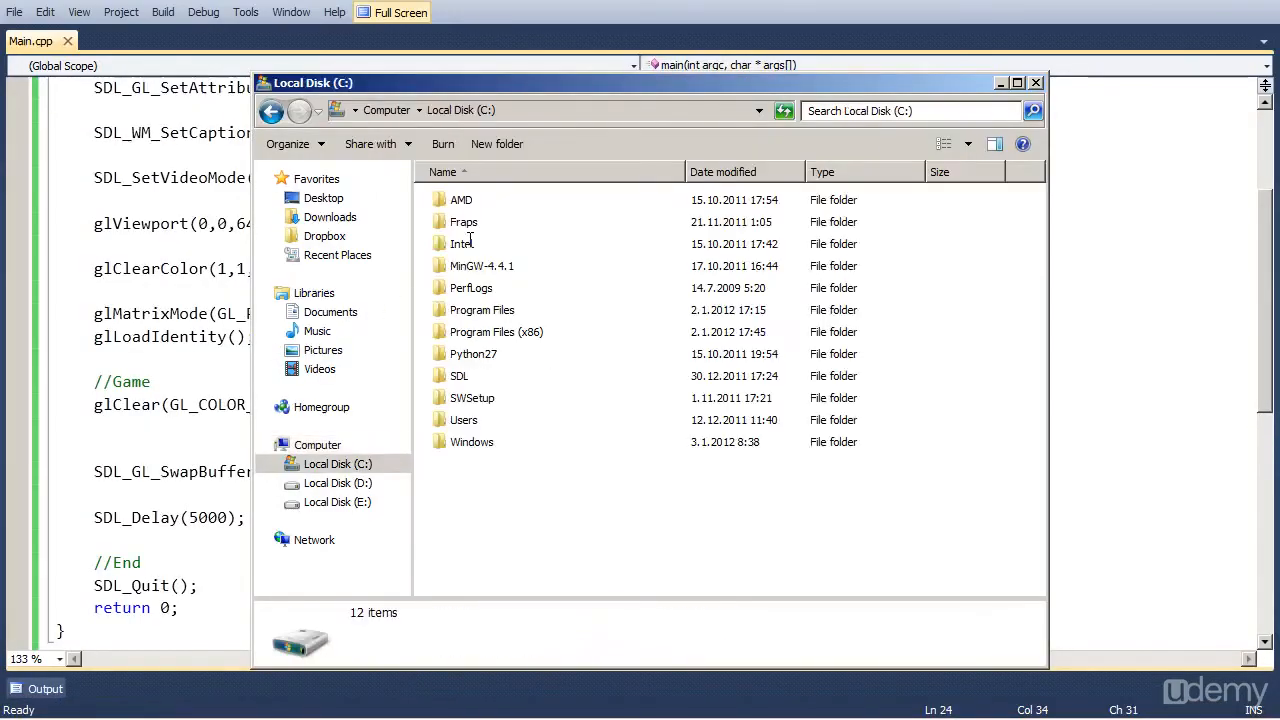
{"action": "double_click", "coordinate": [460, 376]}
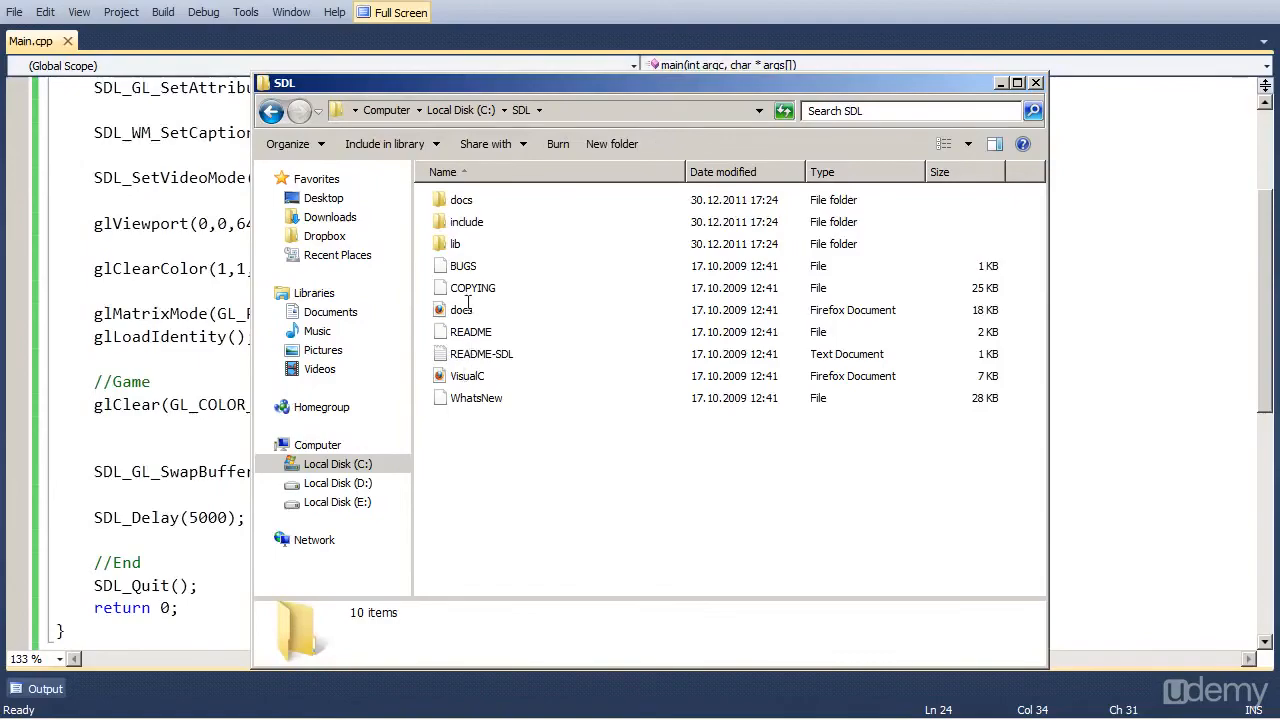
{"action": "double_click", "coordinate": [456, 244]}
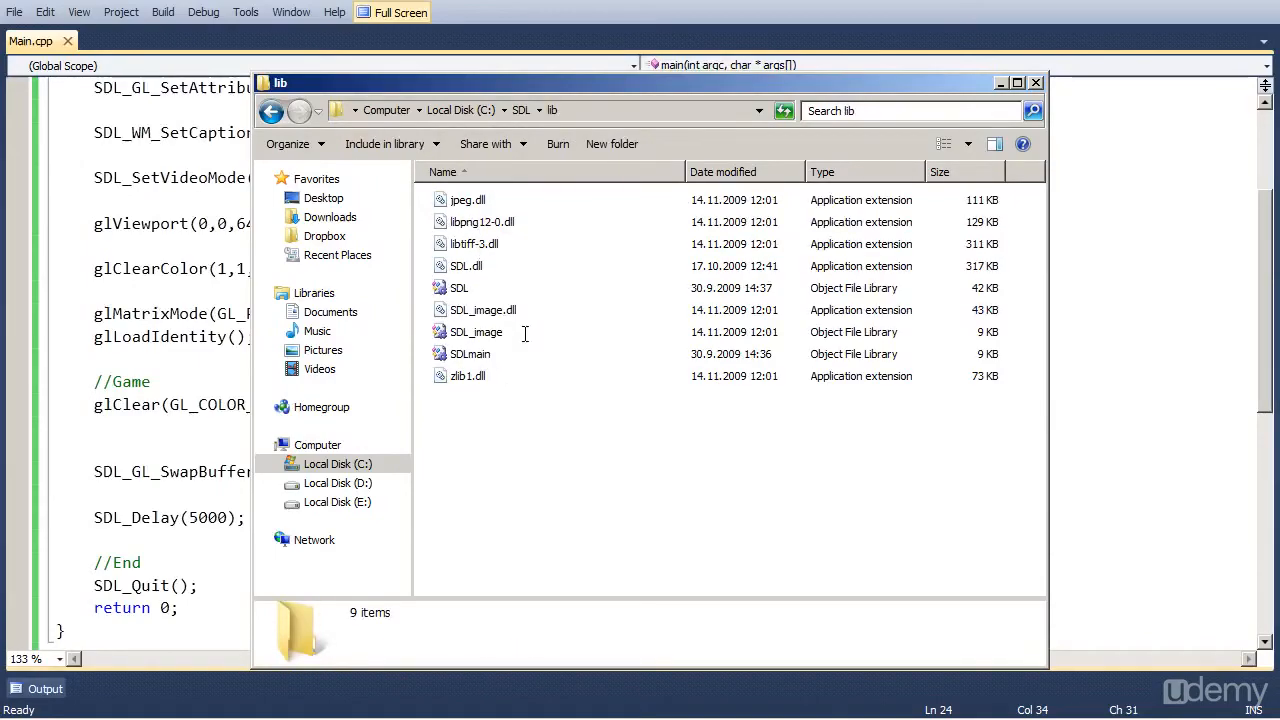
{"action": "left_click", "coordinate": [944, 144]}
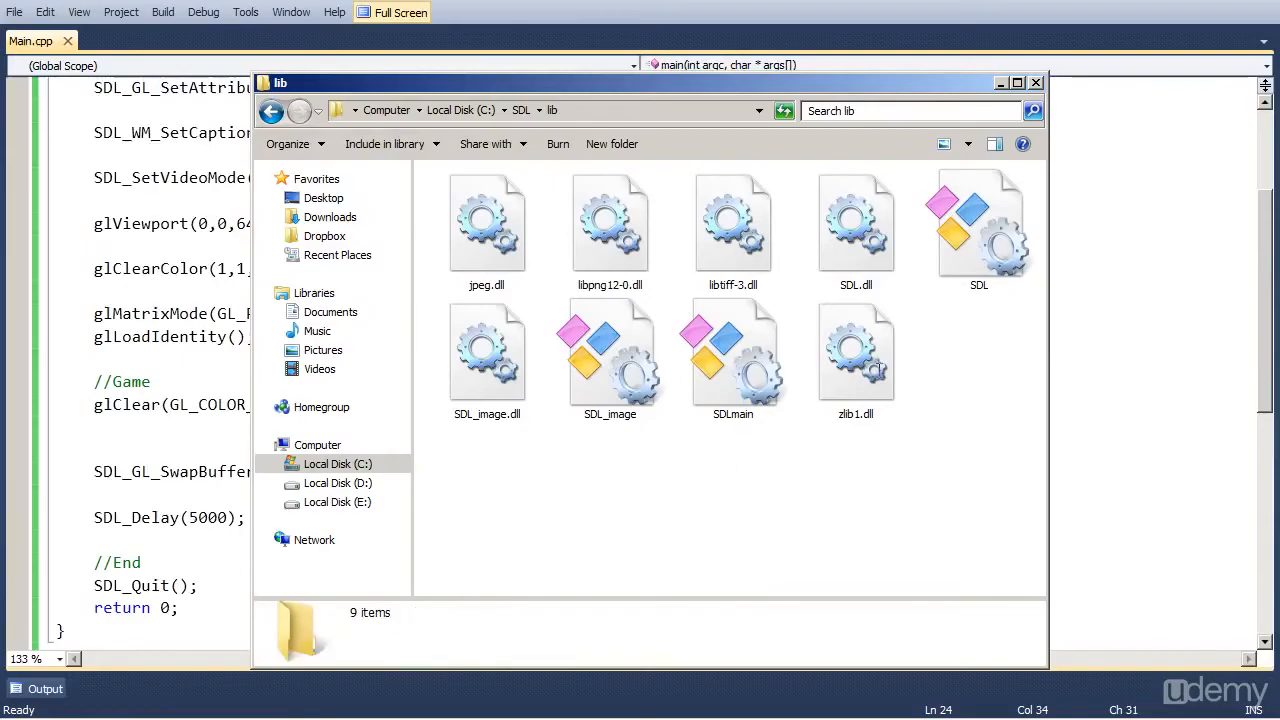
Select SDL.dll and zlib1.dll together and copy them
{"action": "left_click", "coordinate": [856, 356]}
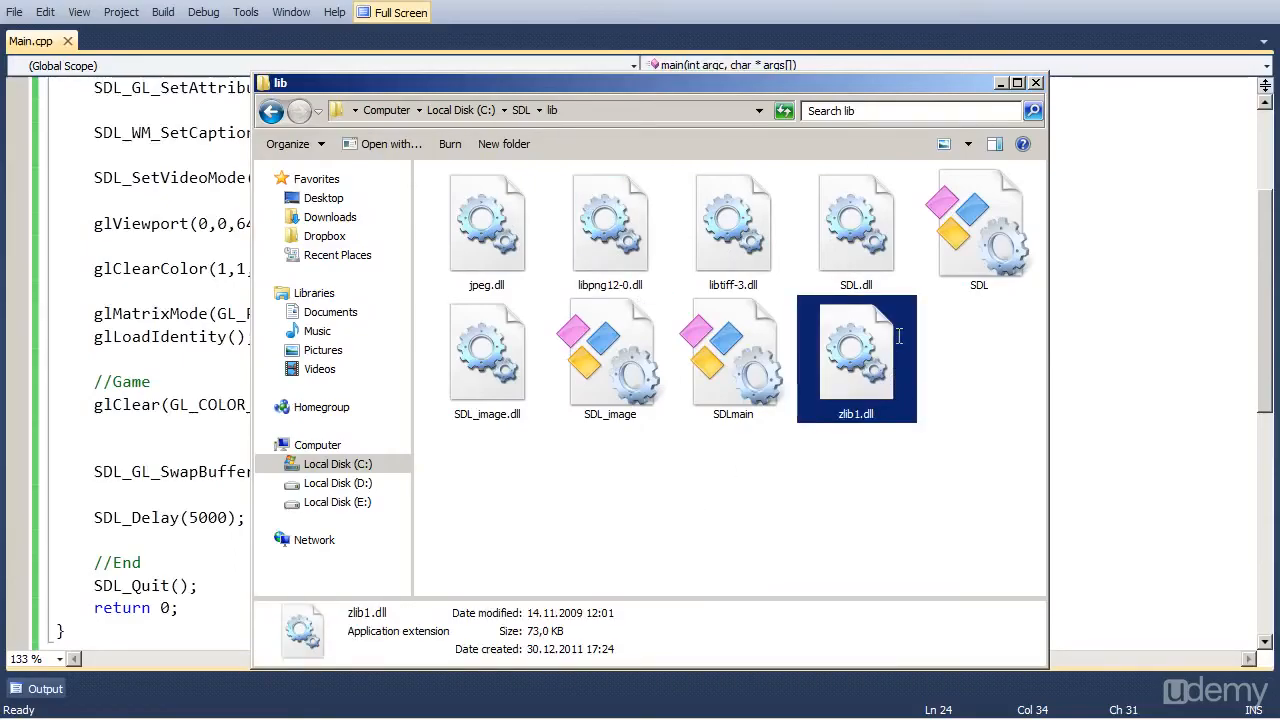
{"action": "left_click", "coordinate": [856, 220]}
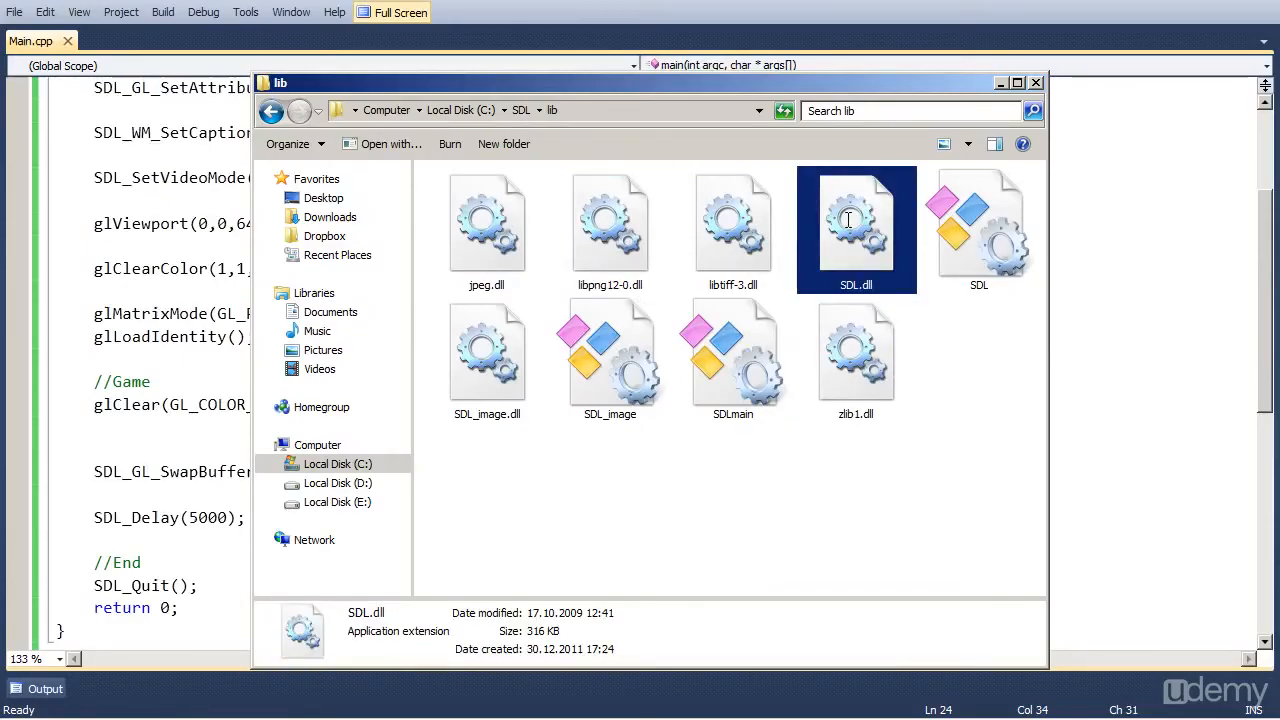
{"action": "left_click", "coordinate": [856, 350]}
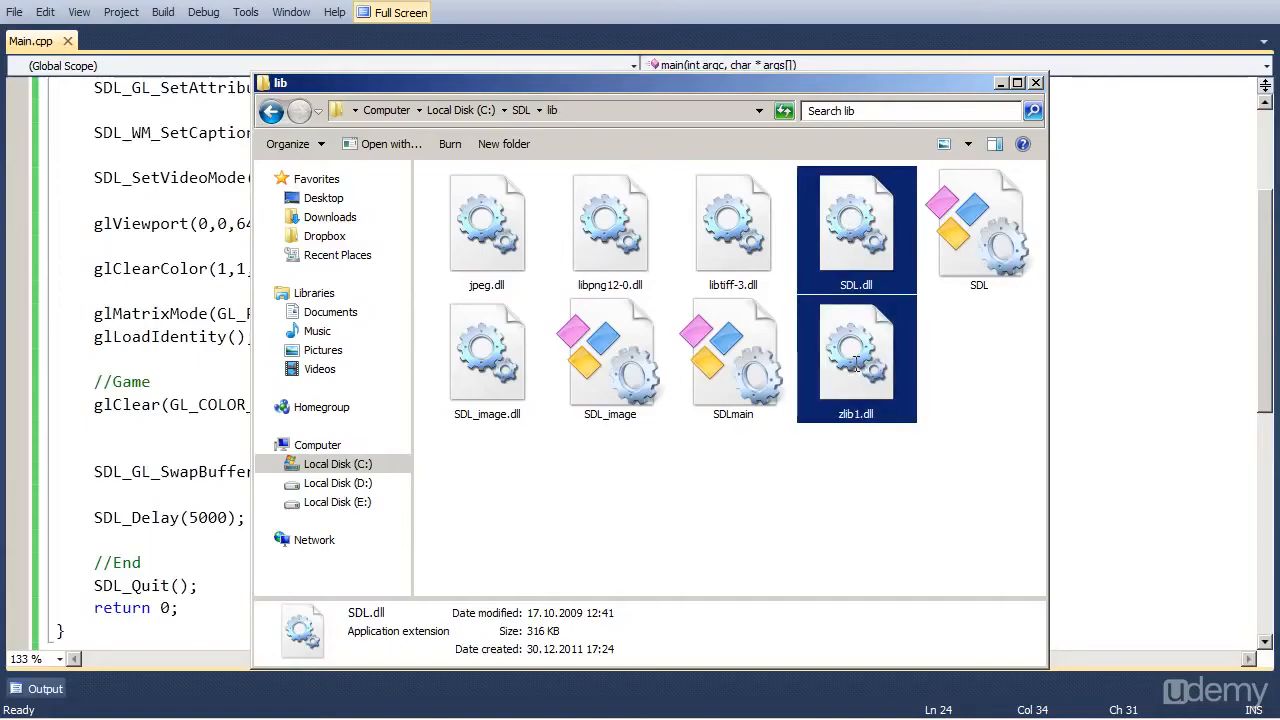
{"action": "left_click", "coordinate": [856, 350]}
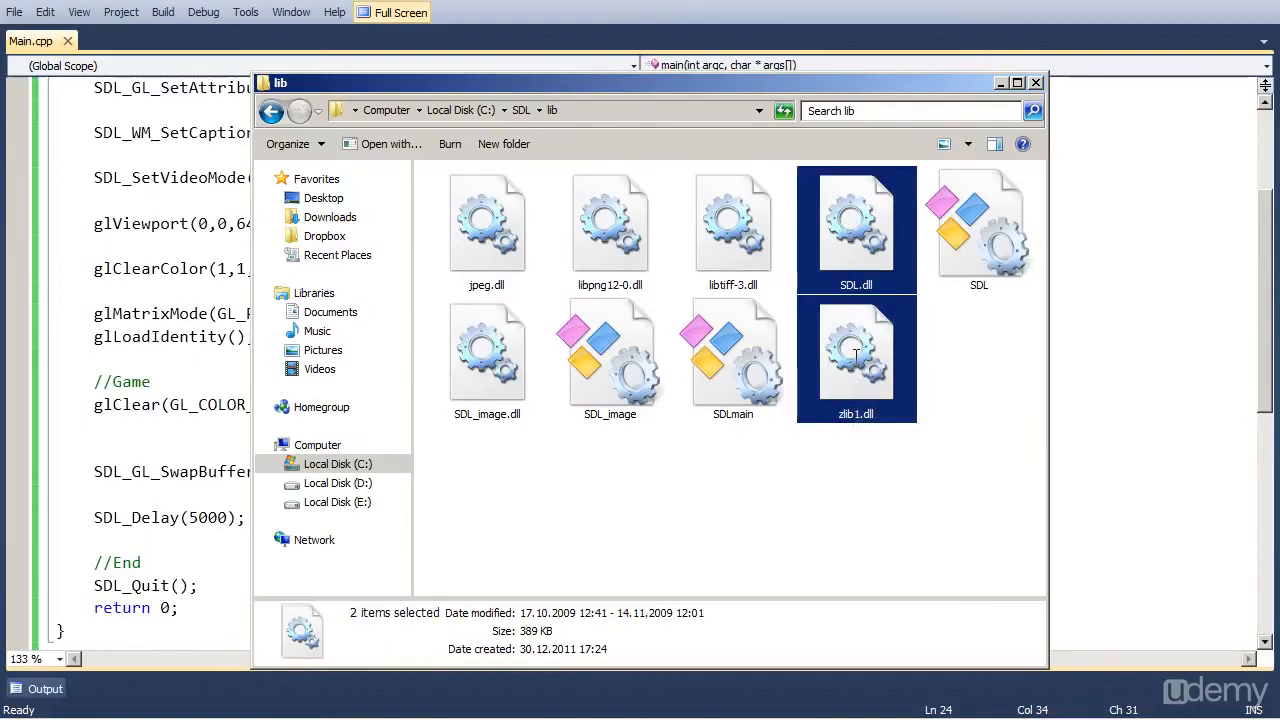
{"action": "left_click", "coordinate": [648, 478]}
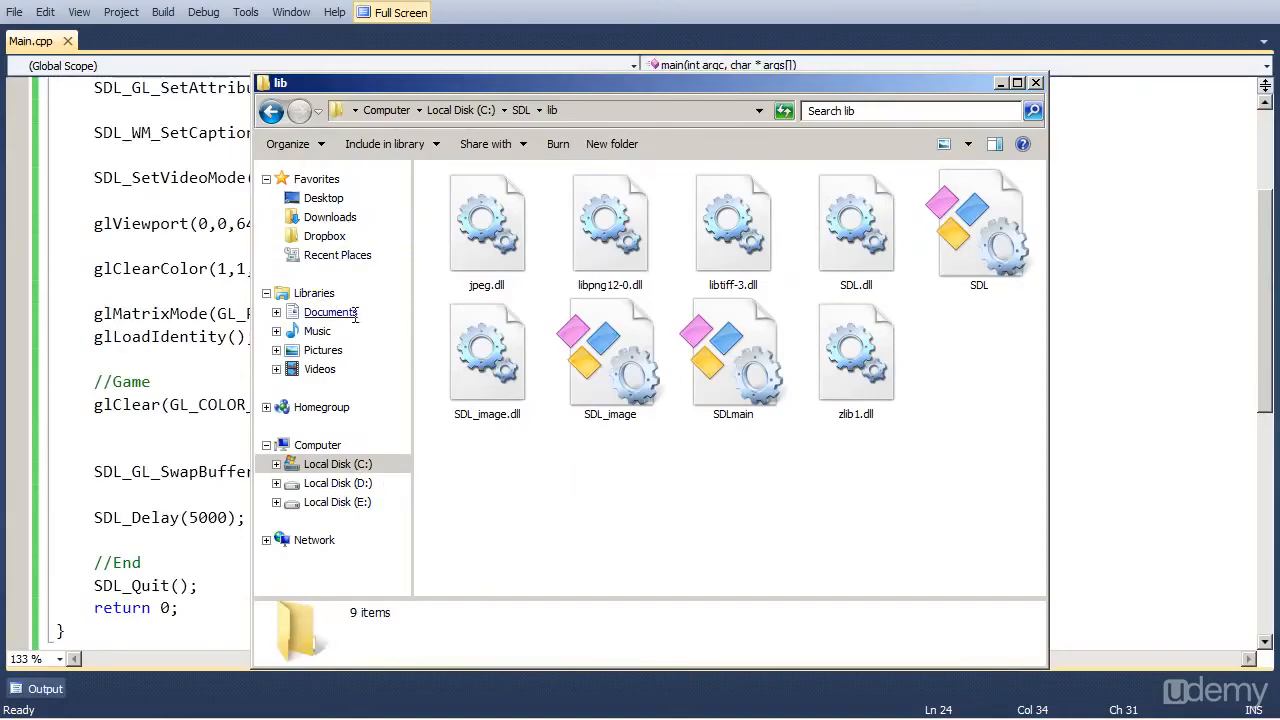
Navigate from Documents over to D:\Visual Studio 2010\Projects\GameUdemy
{"action": "left_click", "coordinate": [330, 312]}
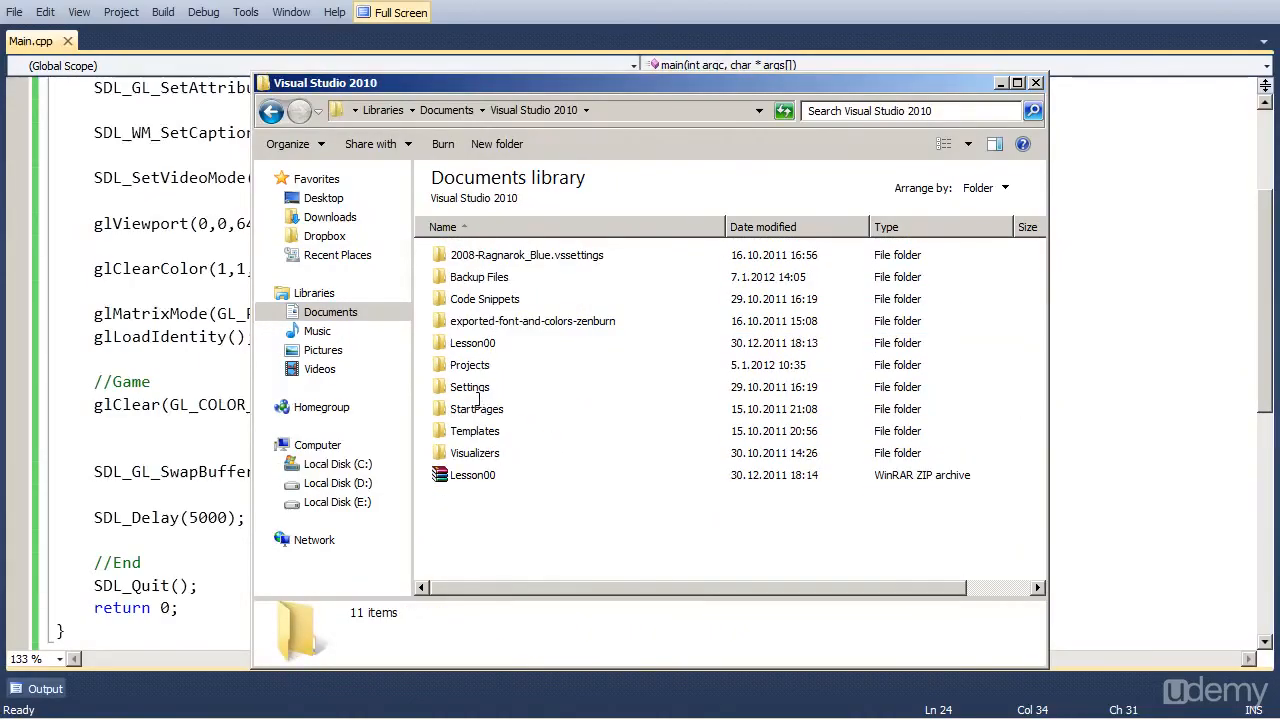
{"action": "double_click", "coordinate": [468, 364]}
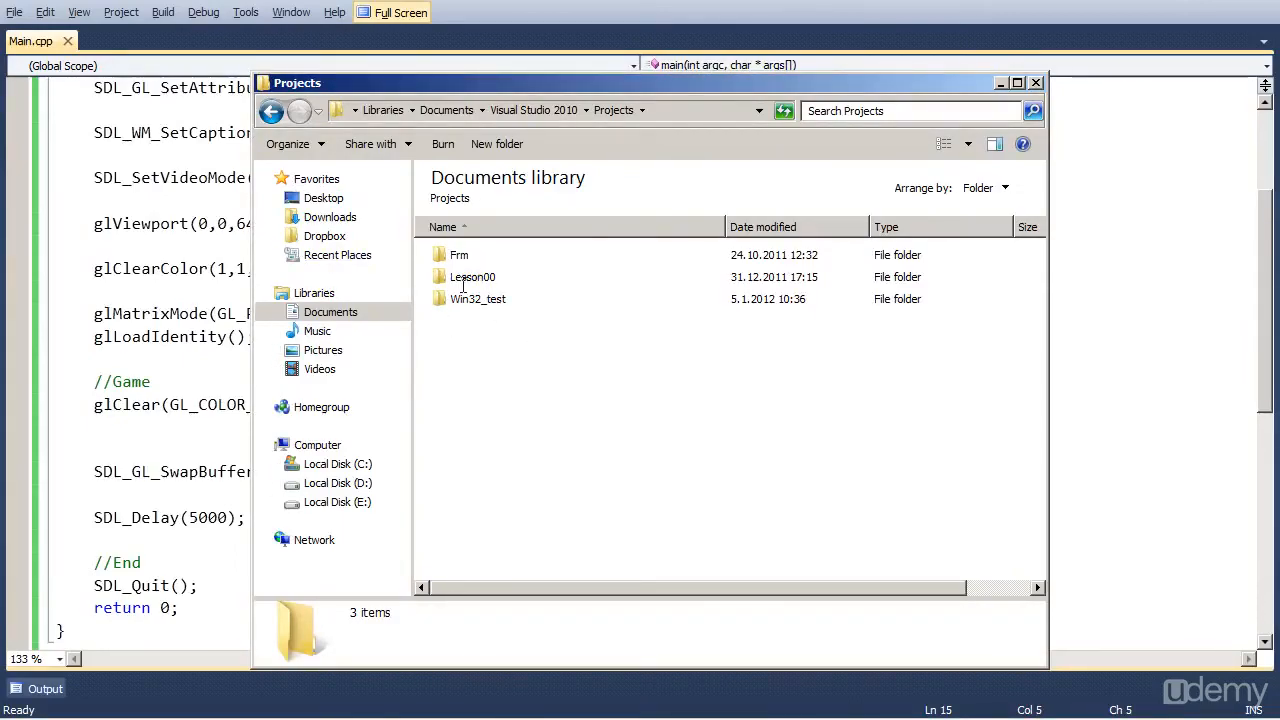
{"action": "left_click", "coordinate": [336, 482]}
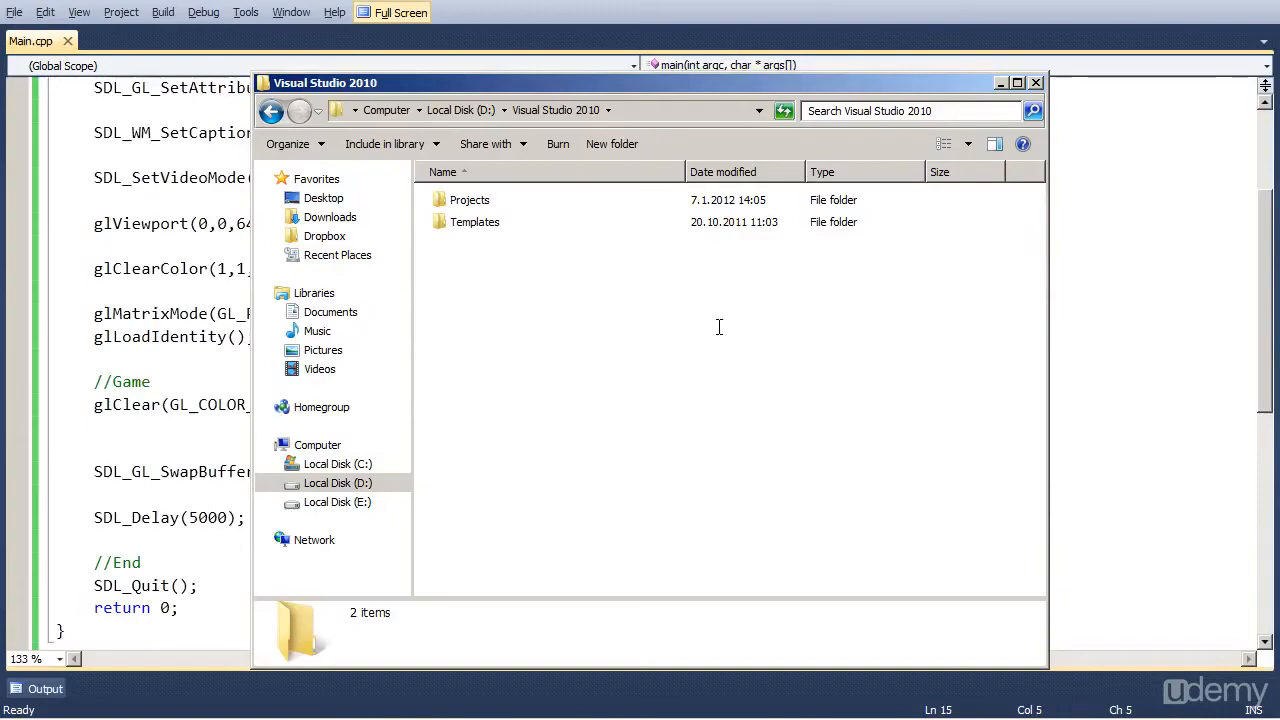
{"action": "mouse_move", "coordinate": [612, 360]}
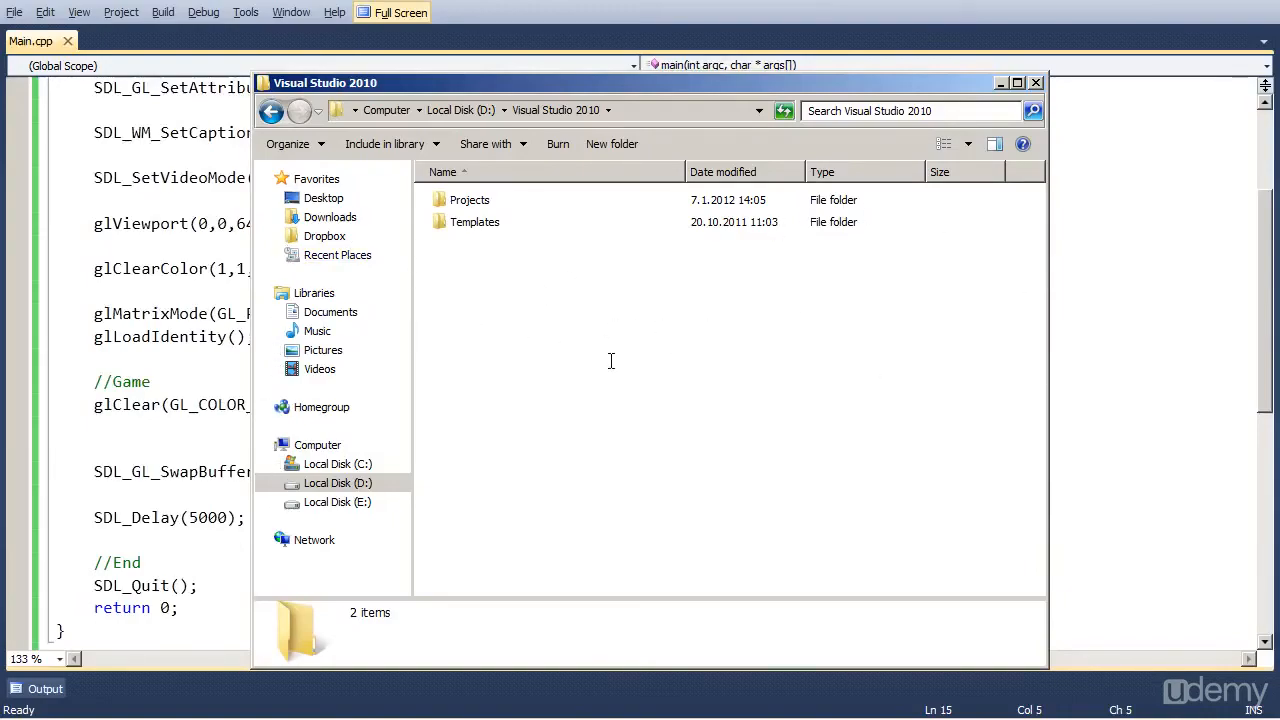
{"action": "double_click", "coordinate": [468, 200]}
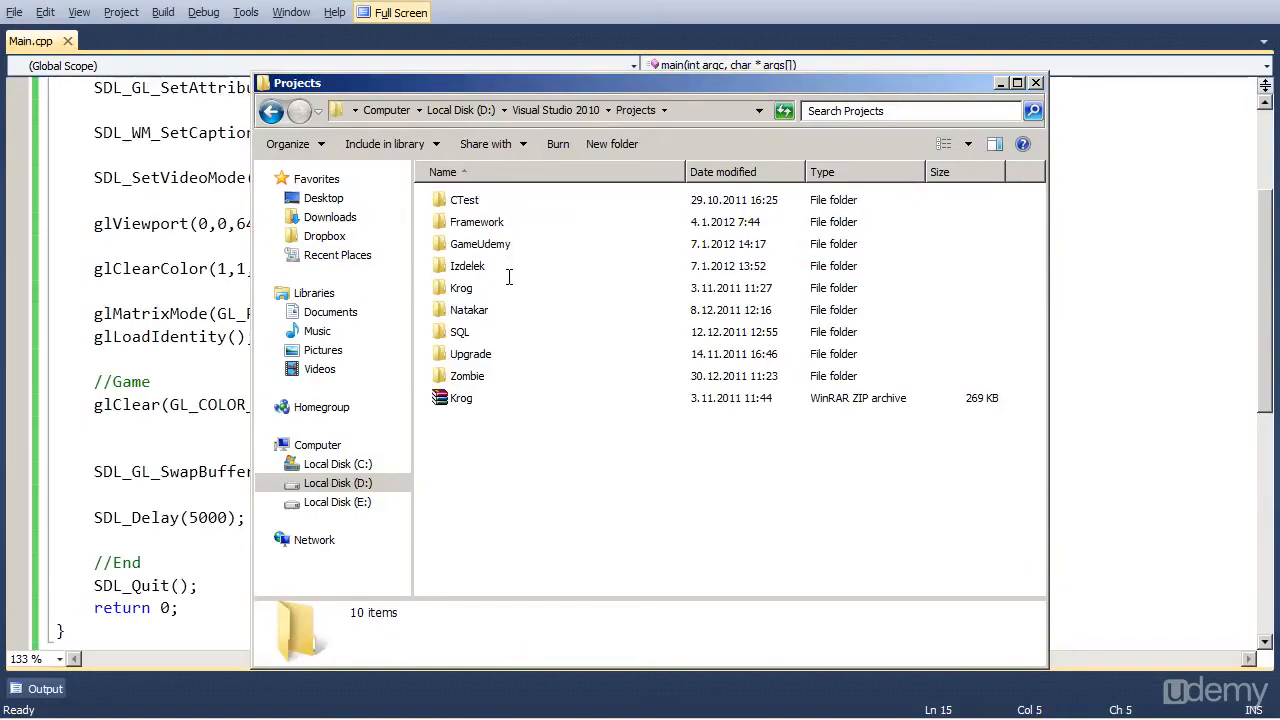
{"action": "double_click", "coordinate": [480, 244]}
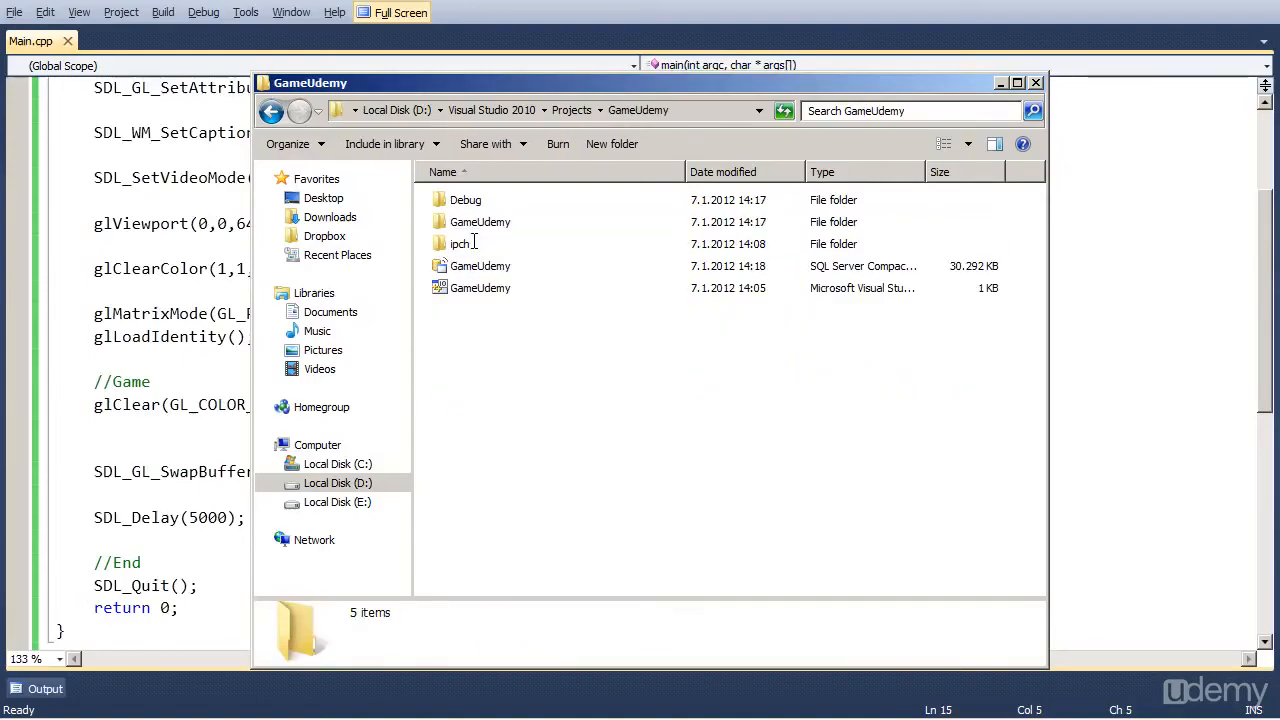
Paste SDL.dll and zlib1.dll into the inner GameUdemy source folder beside Main.cpp
{"action": "left_click", "coordinate": [464, 200]}
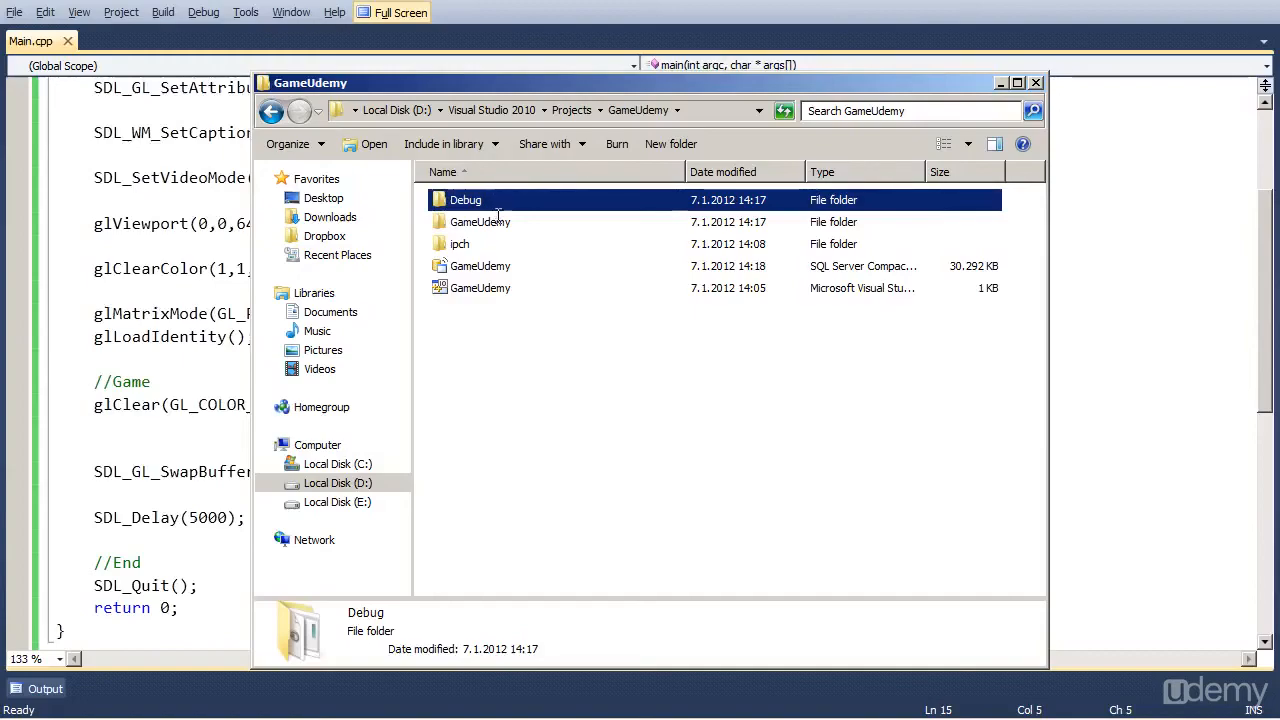
{"action": "left_click", "coordinate": [480, 220]}
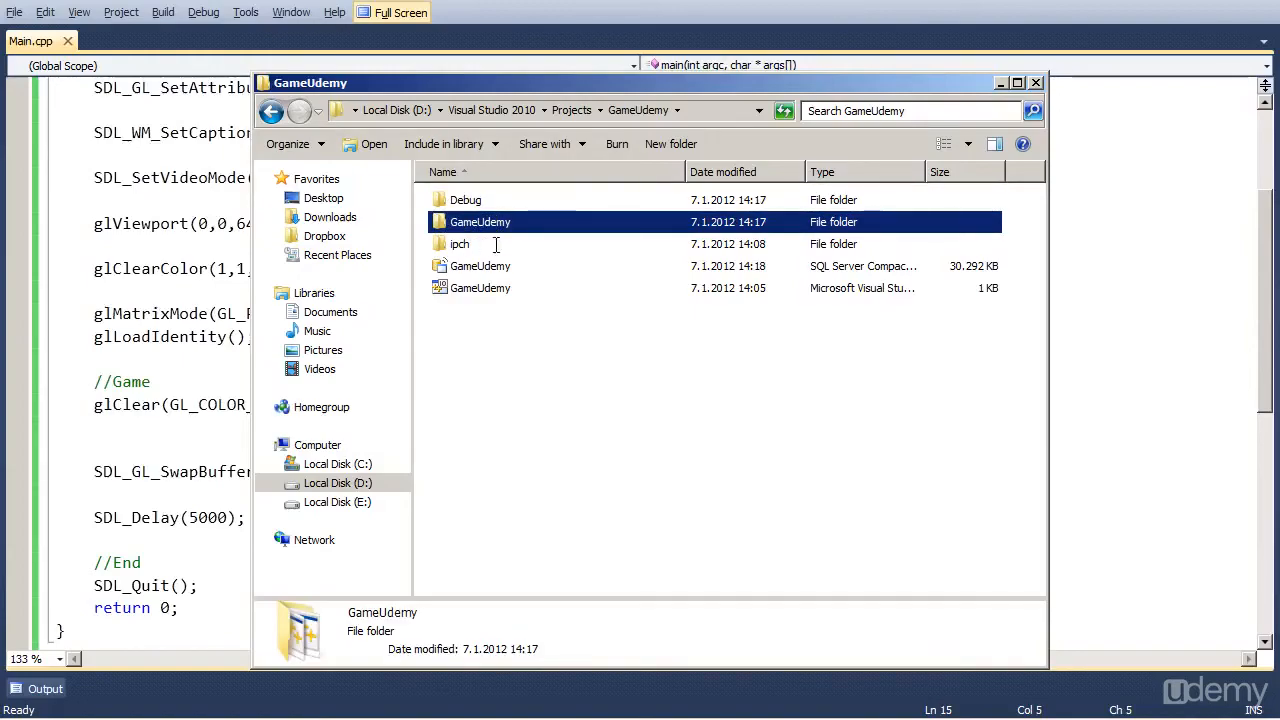
{"action": "mouse_move", "coordinate": [460, 244]}
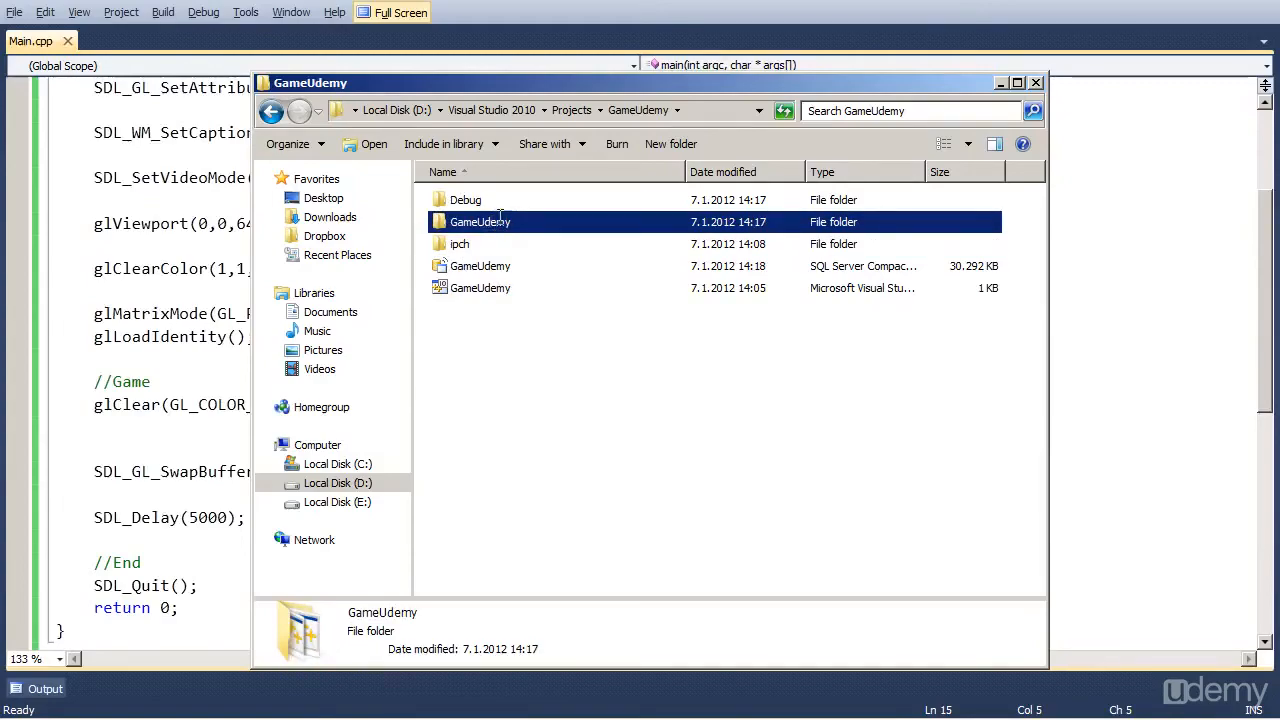
{"action": "double_click", "coordinate": [480, 220]}
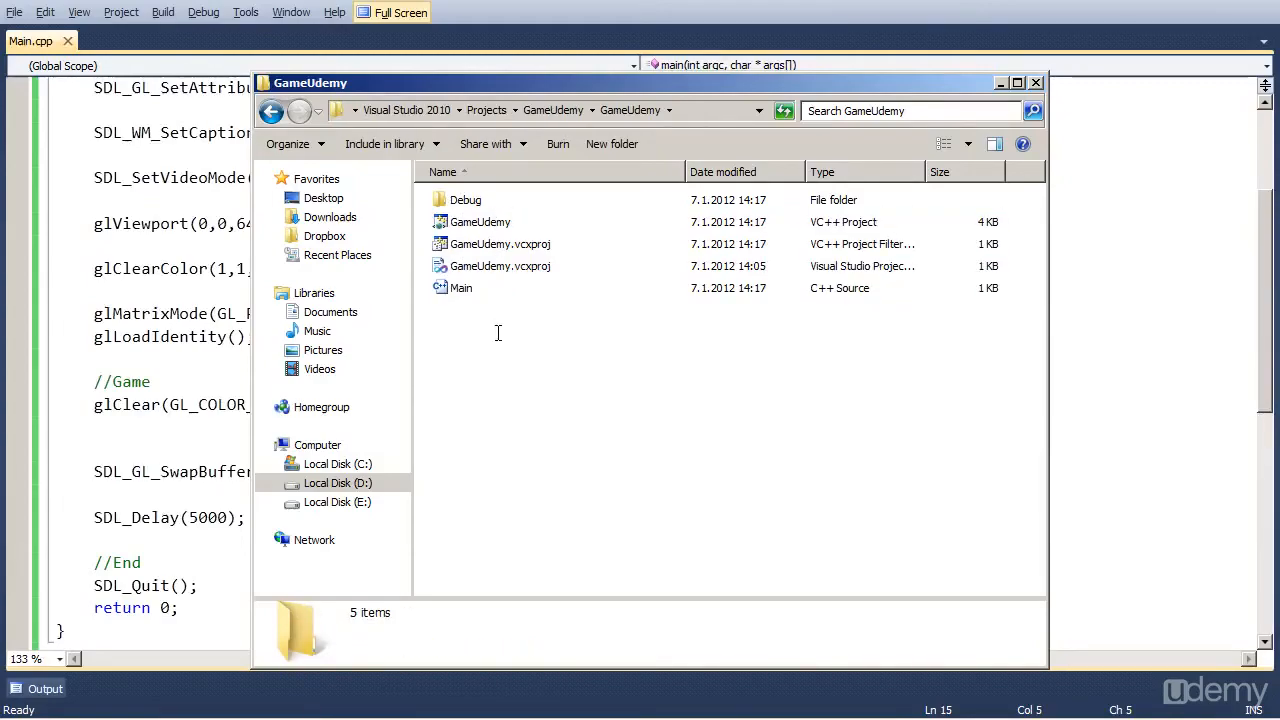
{"action": "right_click", "coordinate": [496, 332]}
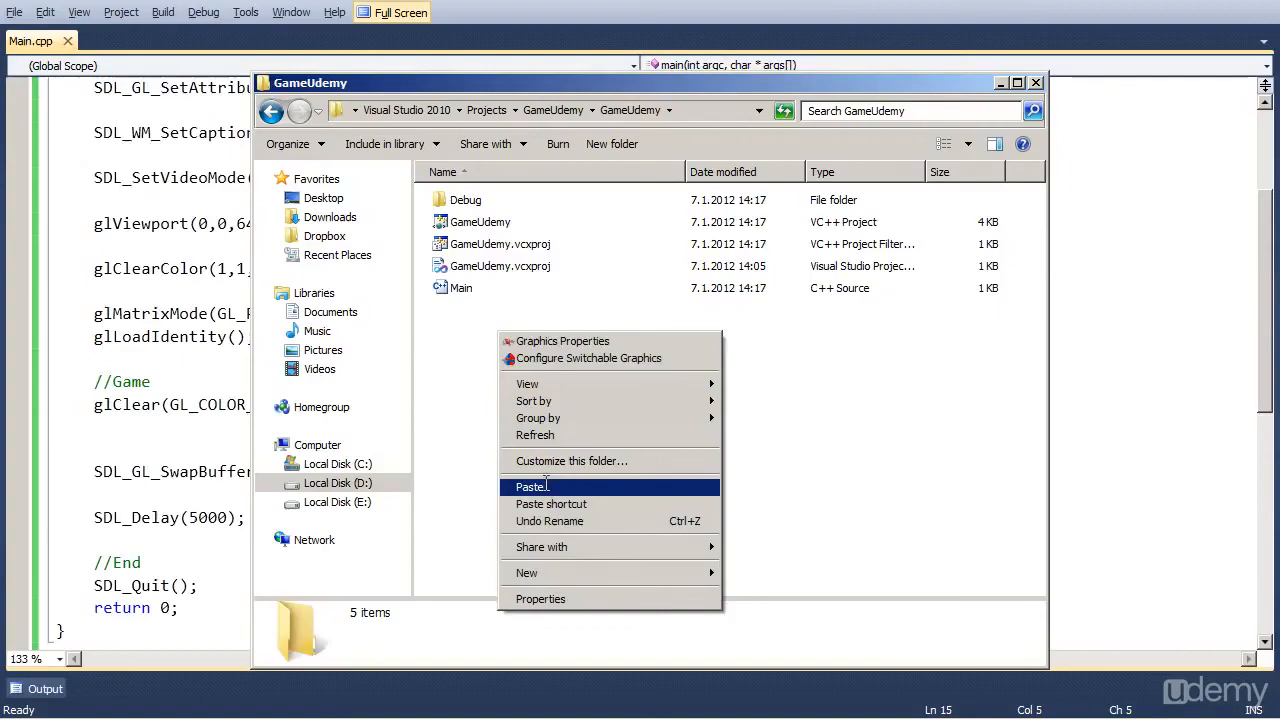
{"action": "left_click", "coordinate": [532, 488]}
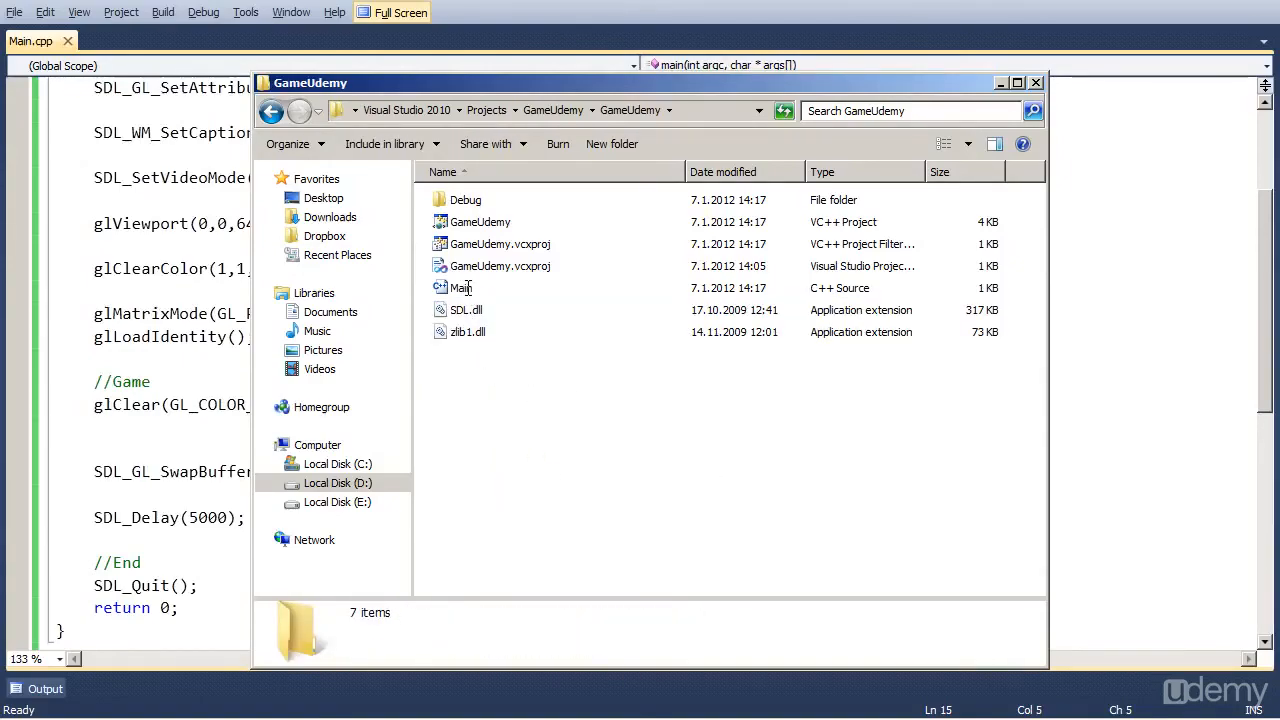
{"action": "left_click", "coordinate": [460, 288]}
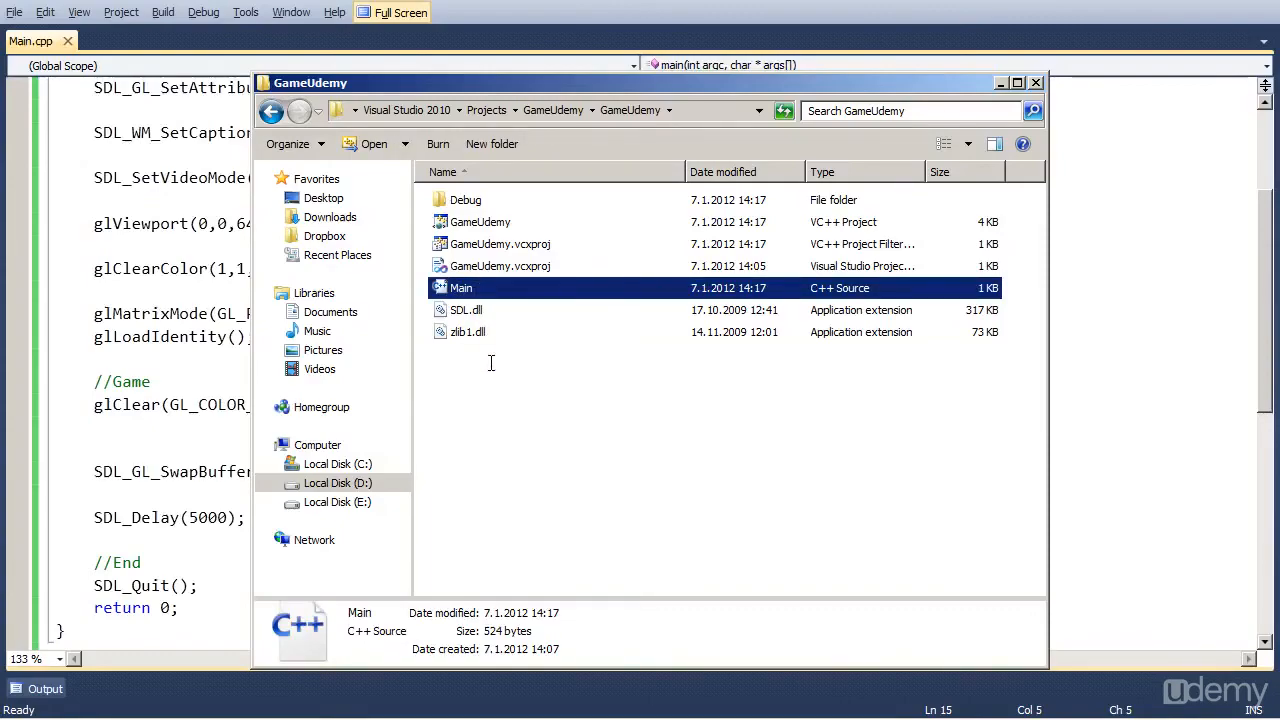
{"action": "left_click", "coordinate": [468, 332]}
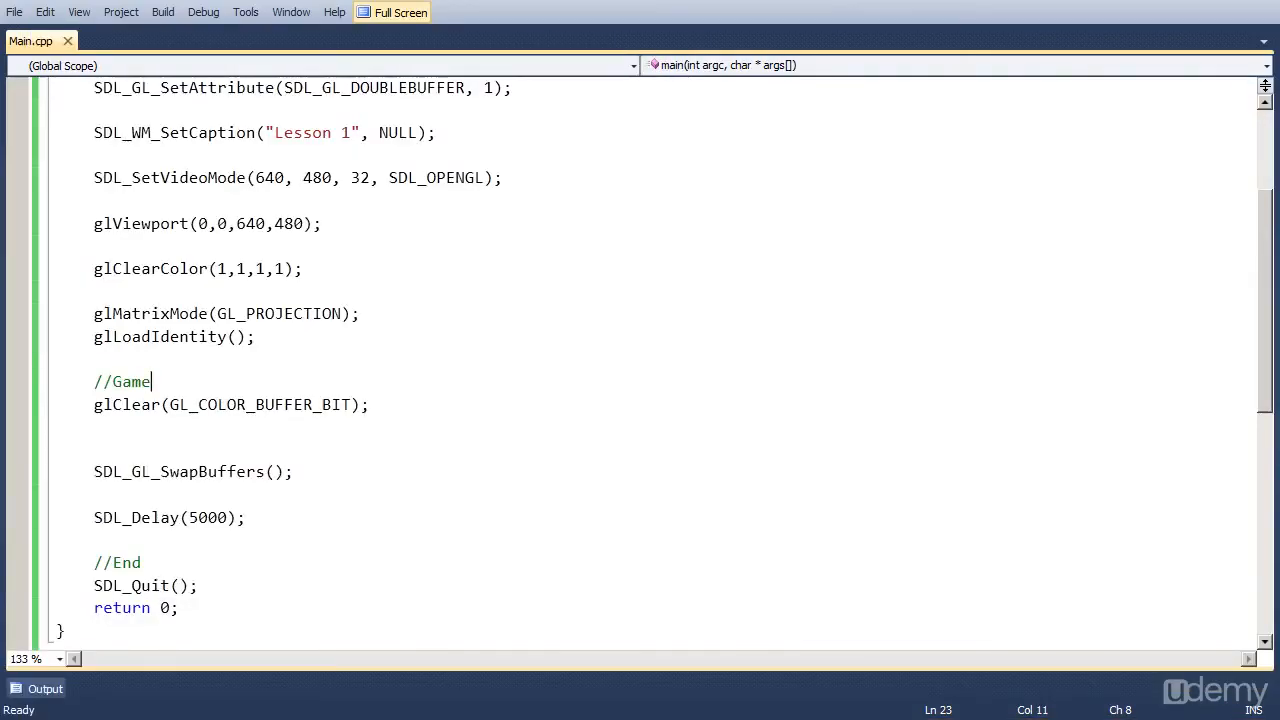
{"action": "key", "text": "F5"}
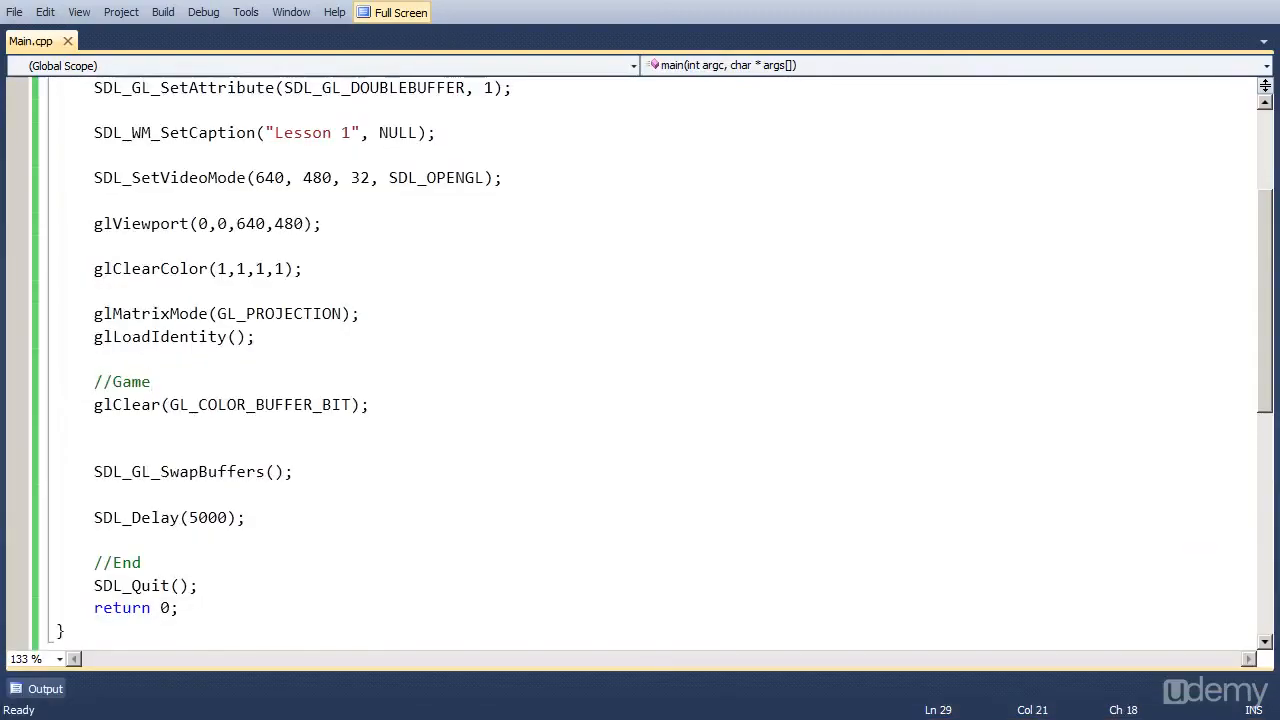
{"action": "left_click", "coordinate": [94, 540]}
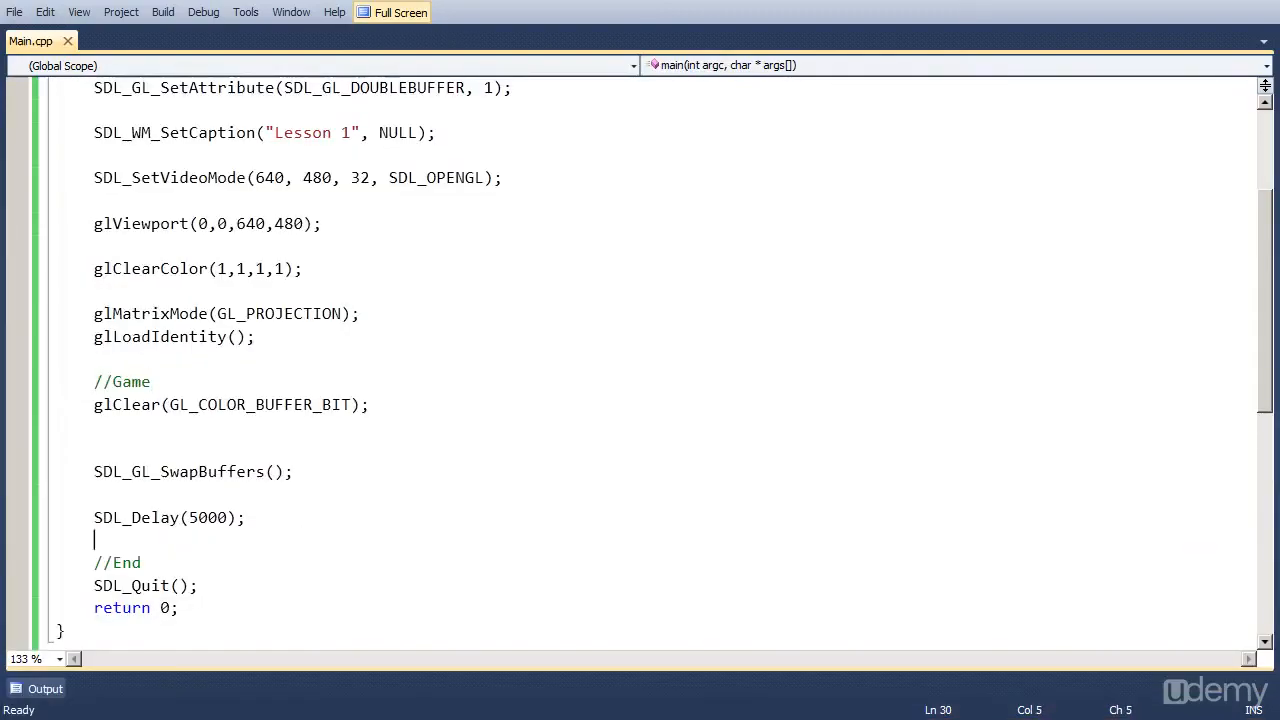